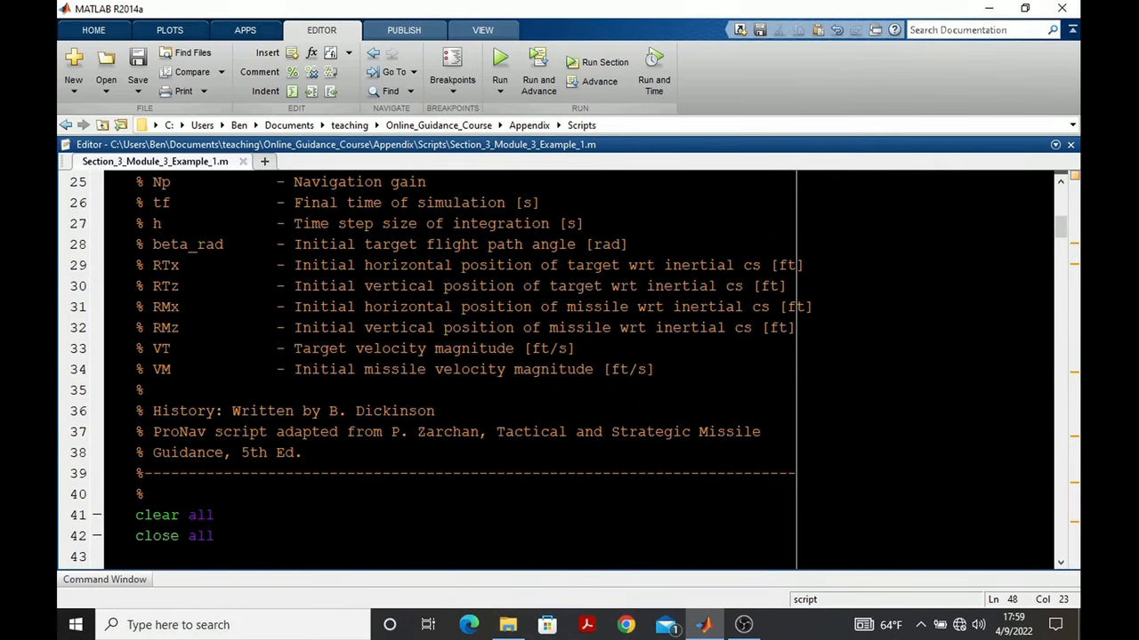
Step: Run Section_3_Module_3_Example_1.m and watch the engagement figure windows appear
{"action": "scroll", "scroll_direction": "down", "scroll_amount": 3}
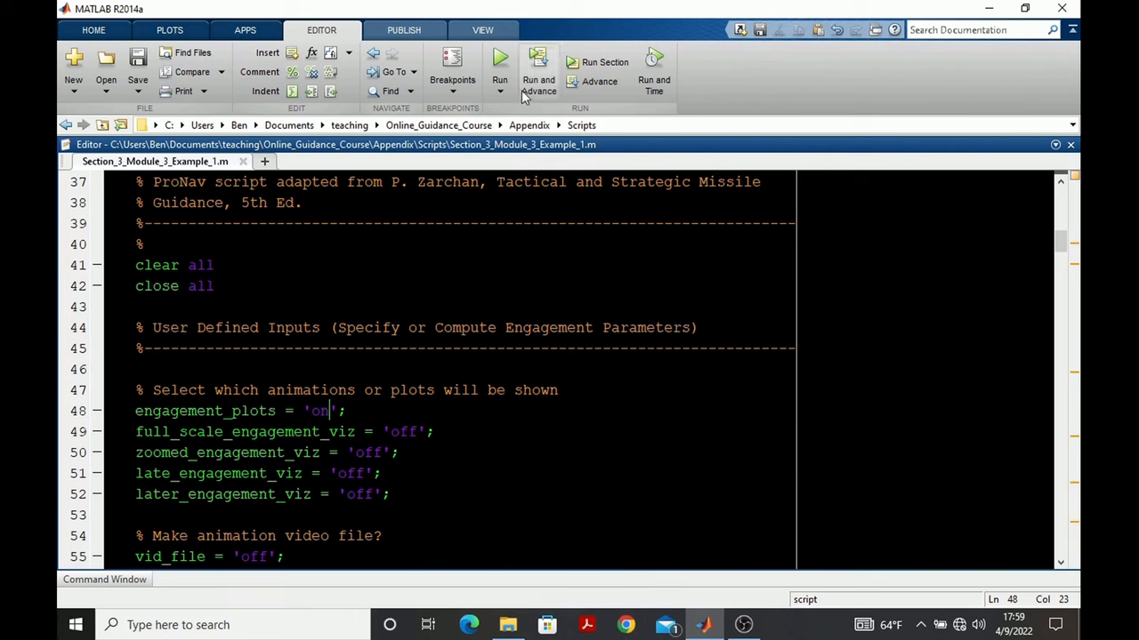
{"action": "left_click", "coordinate": [500, 62]}
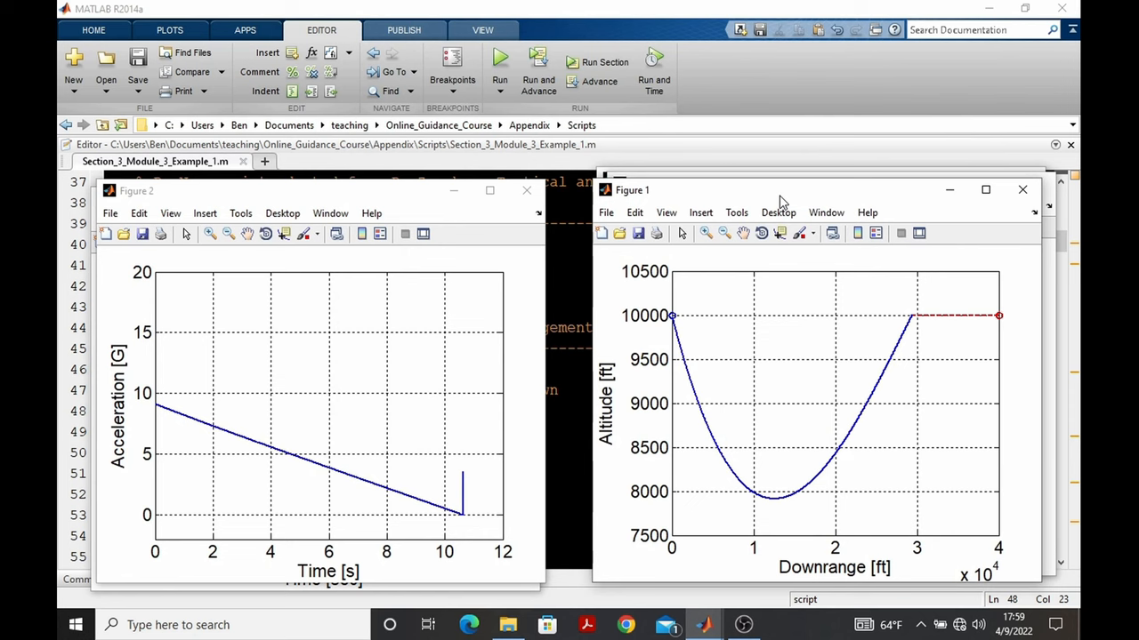
{"action": "left_click", "coordinate": [499, 62]}
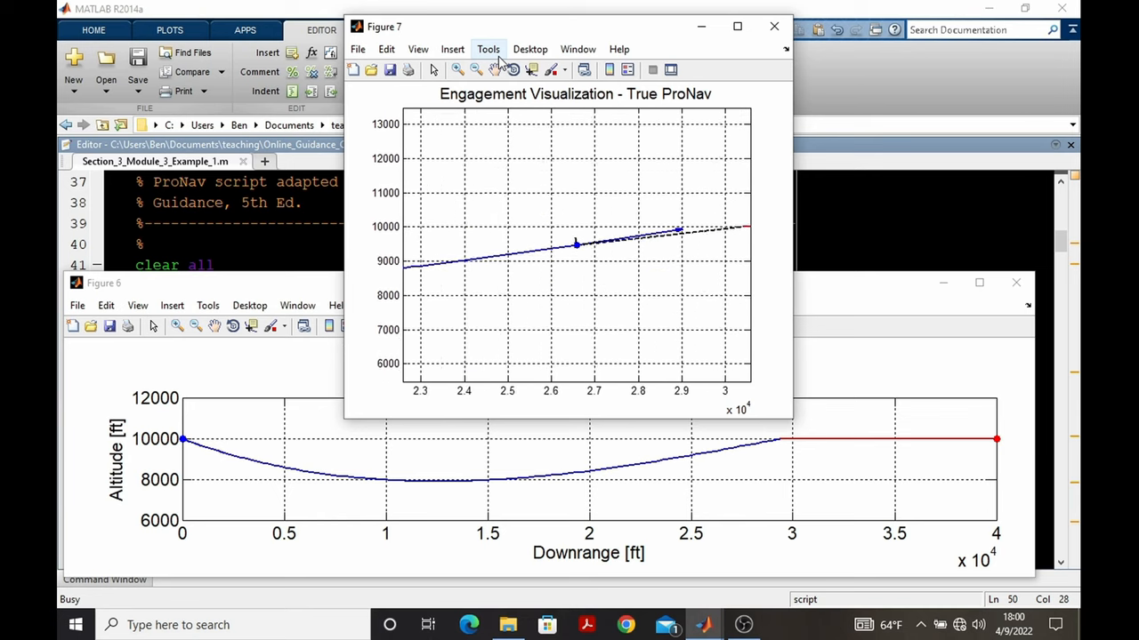
{"action": "left_click", "coordinate": [773, 26]}
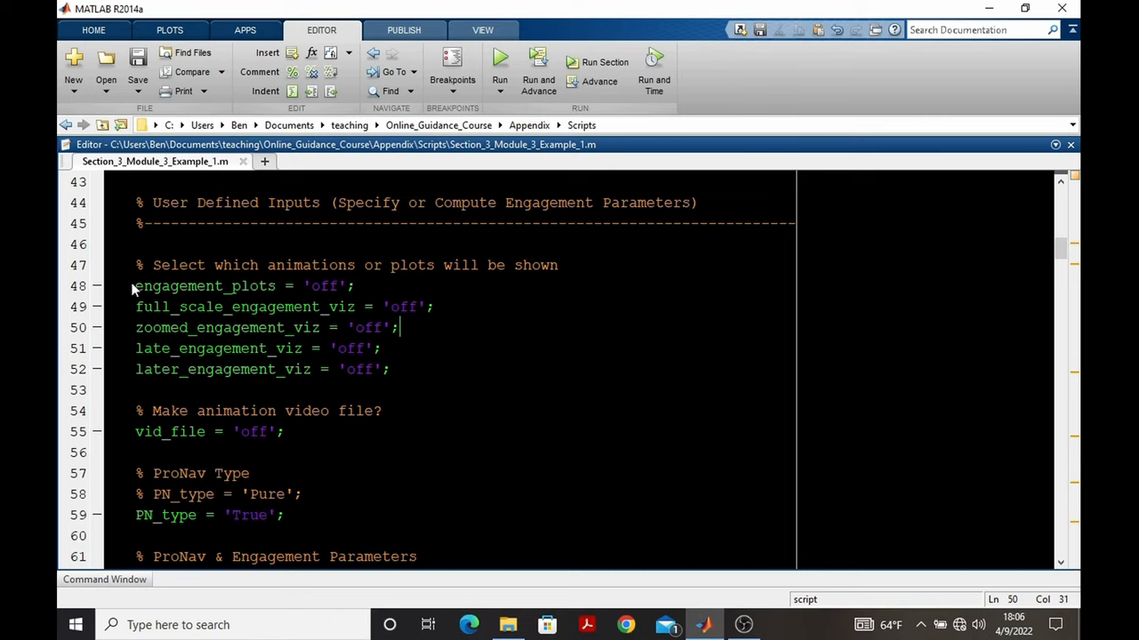
{"action": "triple_click", "coordinate": [245, 286]}
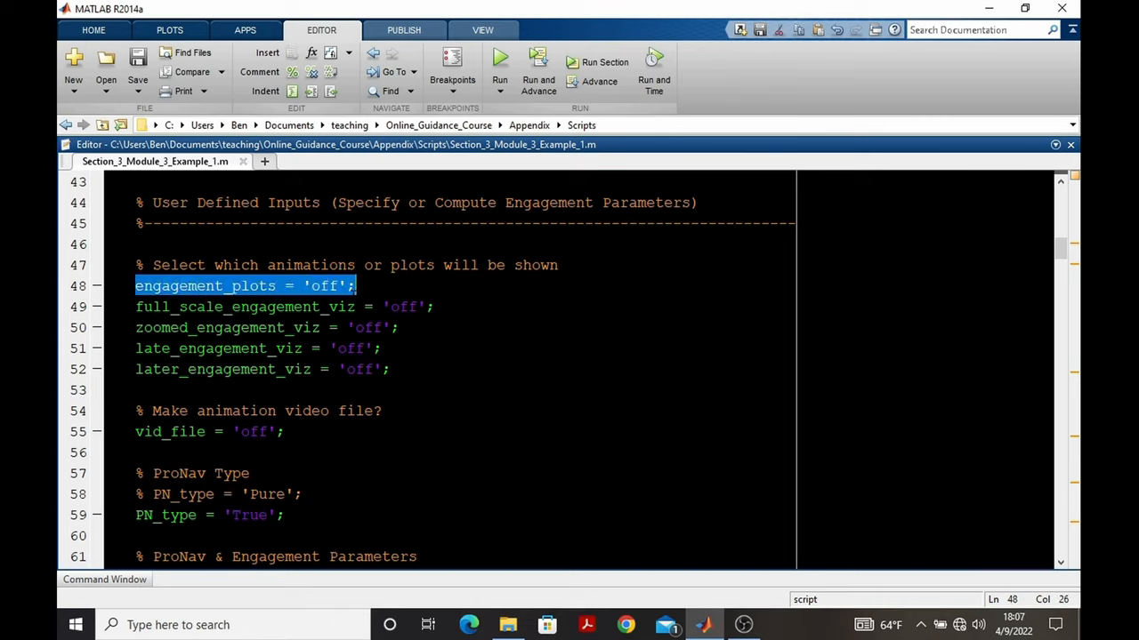
{"action": "scroll", "scroll_direction": "down", "scroll_amount": 3}
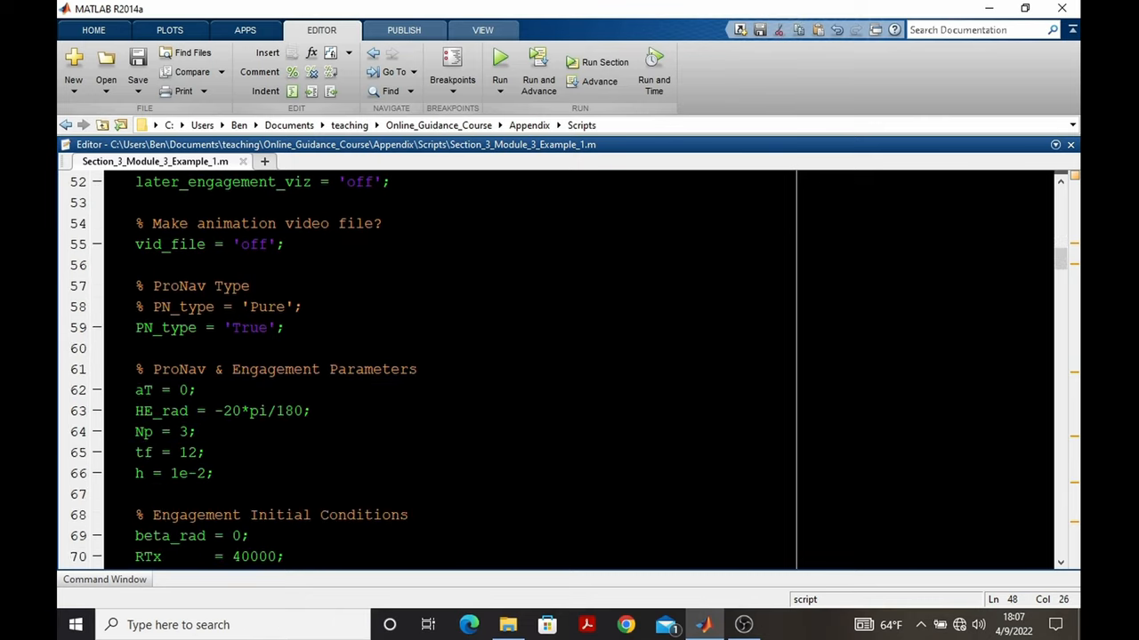
{"action": "scroll", "scroll_direction": "down", "scroll_amount": 3}
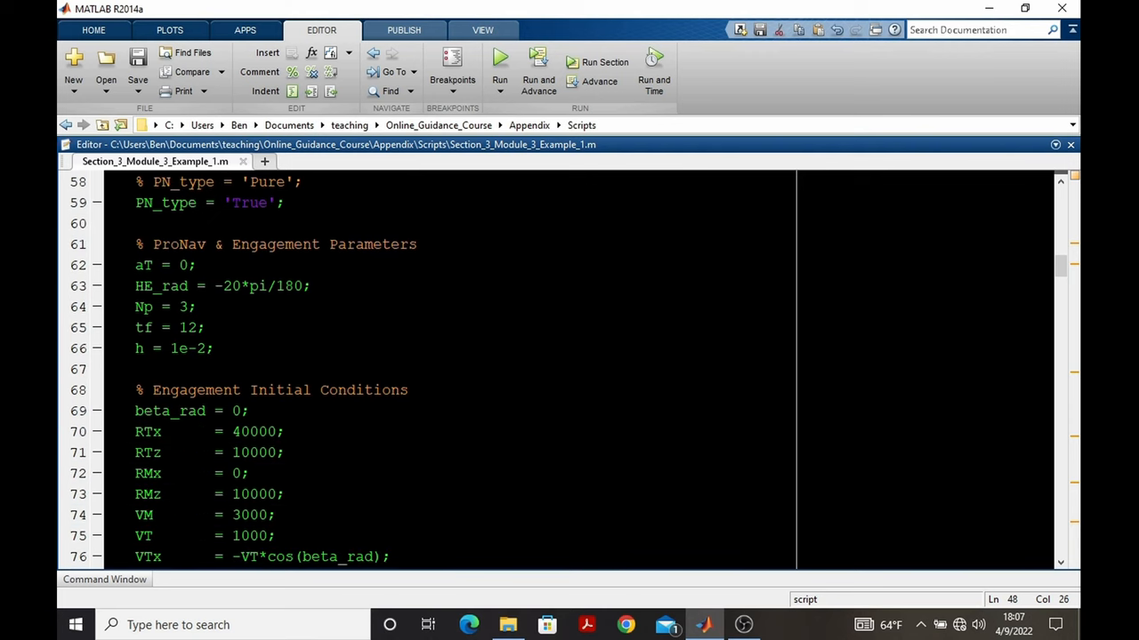
{"action": "scroll", "scroll_direction": "down", "scroll_amount": 3}
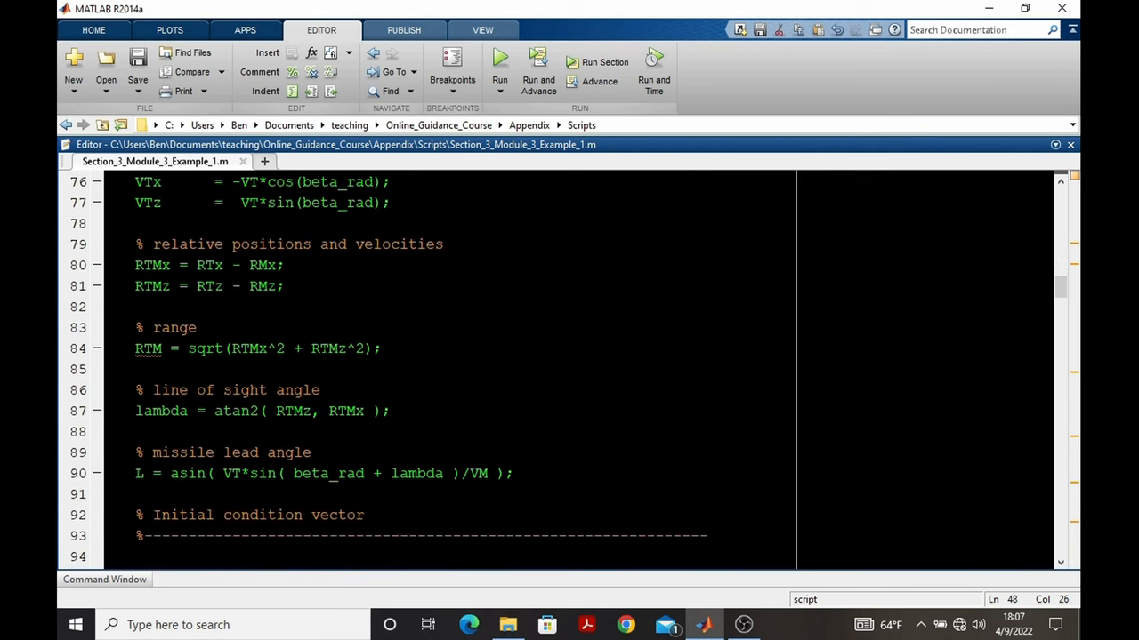
{"action": "scroll", "scroll_direction": "down", "scroll_amount": 3}
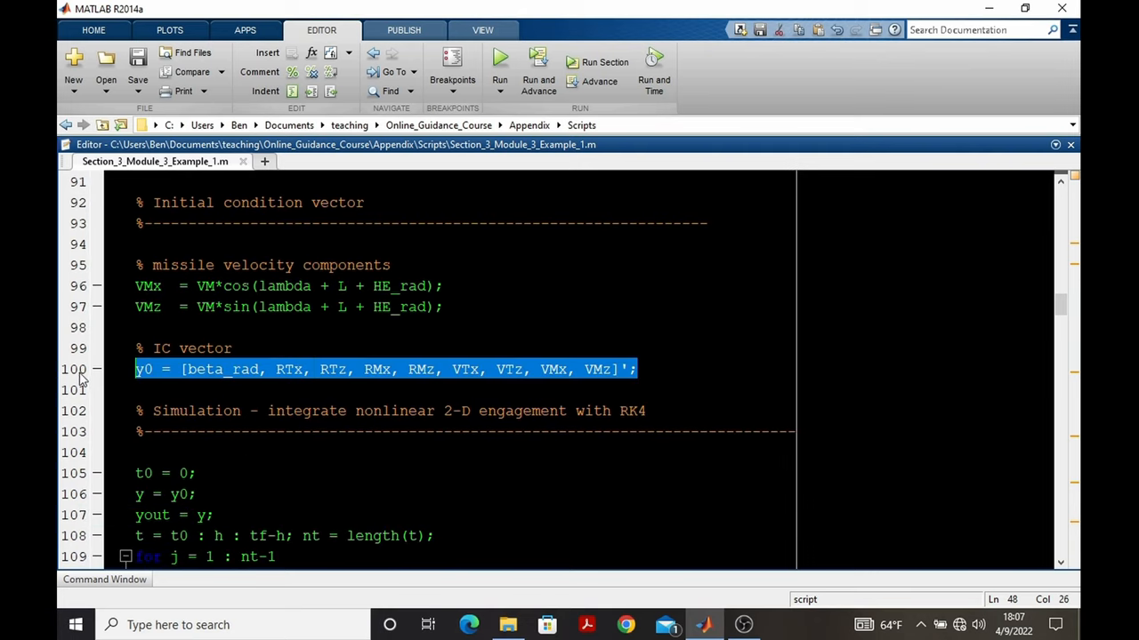
{"action": "left_click", "coordinate": [138, 390]}
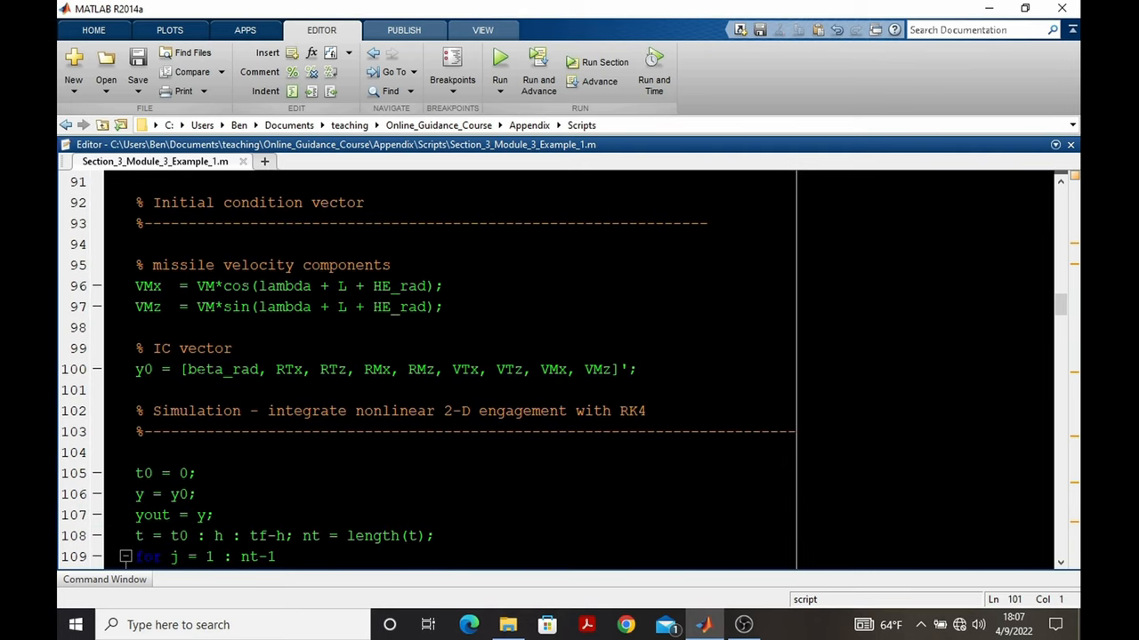
{"action": "double_click", "coordinate": [210, 369]}
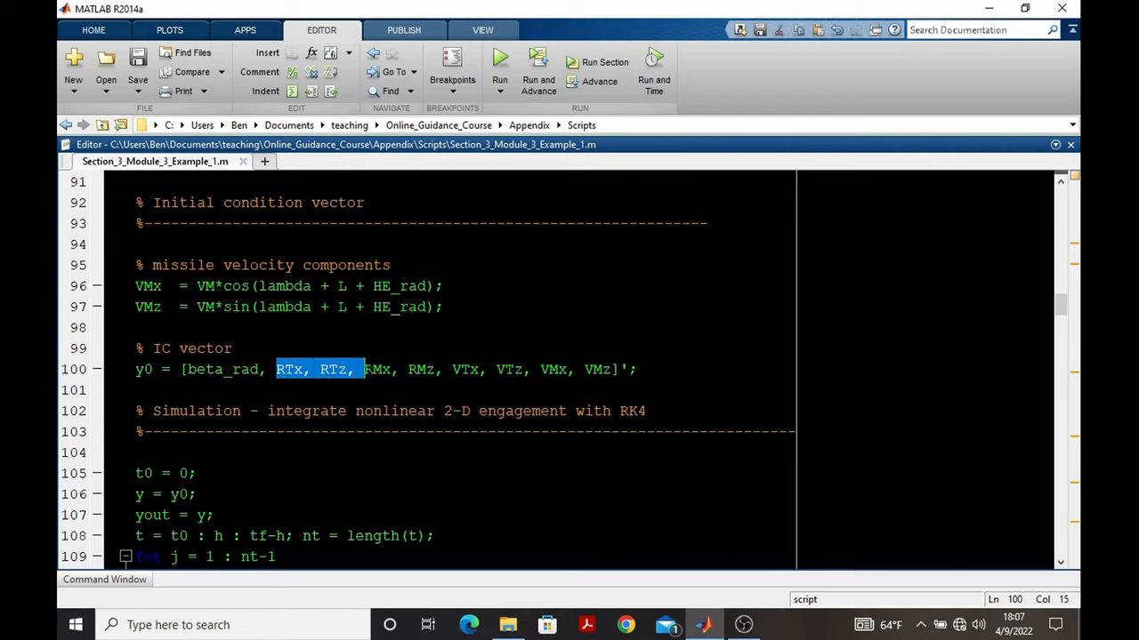
{"action": "double_click", "coordinate": [222, 369]}
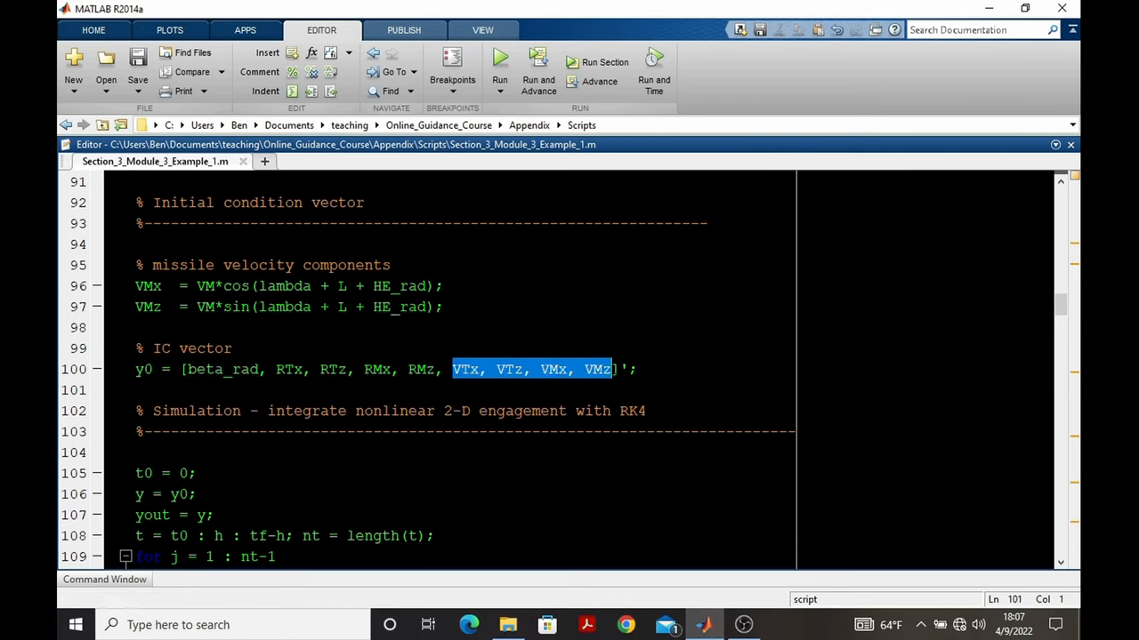
{"action": "left_click", "coordinate": [610, 369]}
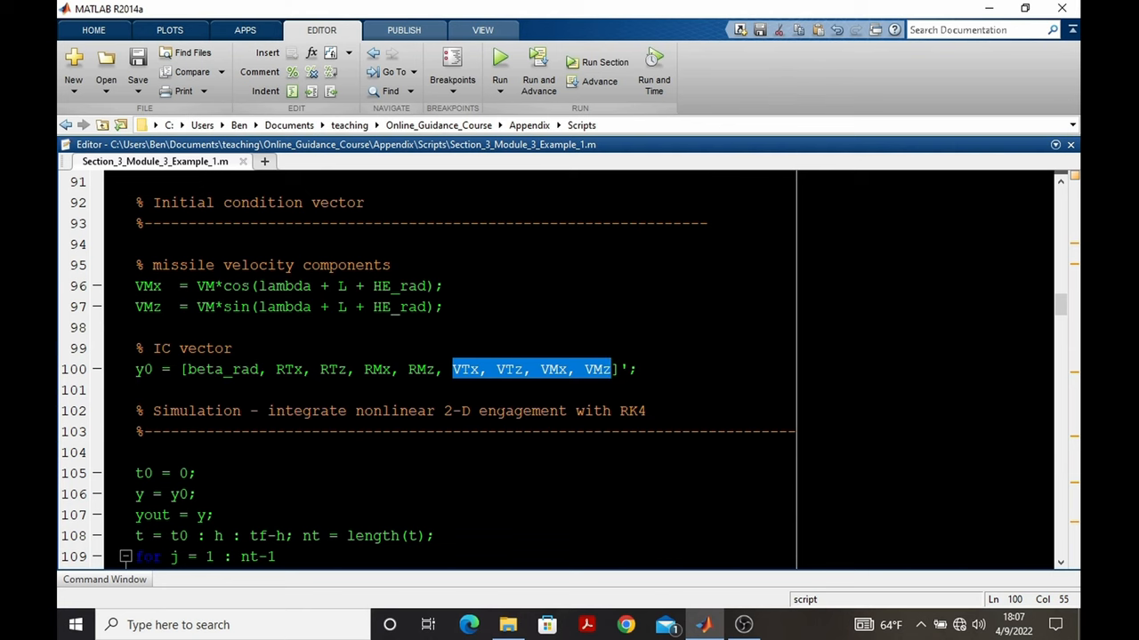
{"action": "scroll", "scroll_direction": "down", "scroll_amount": 3}
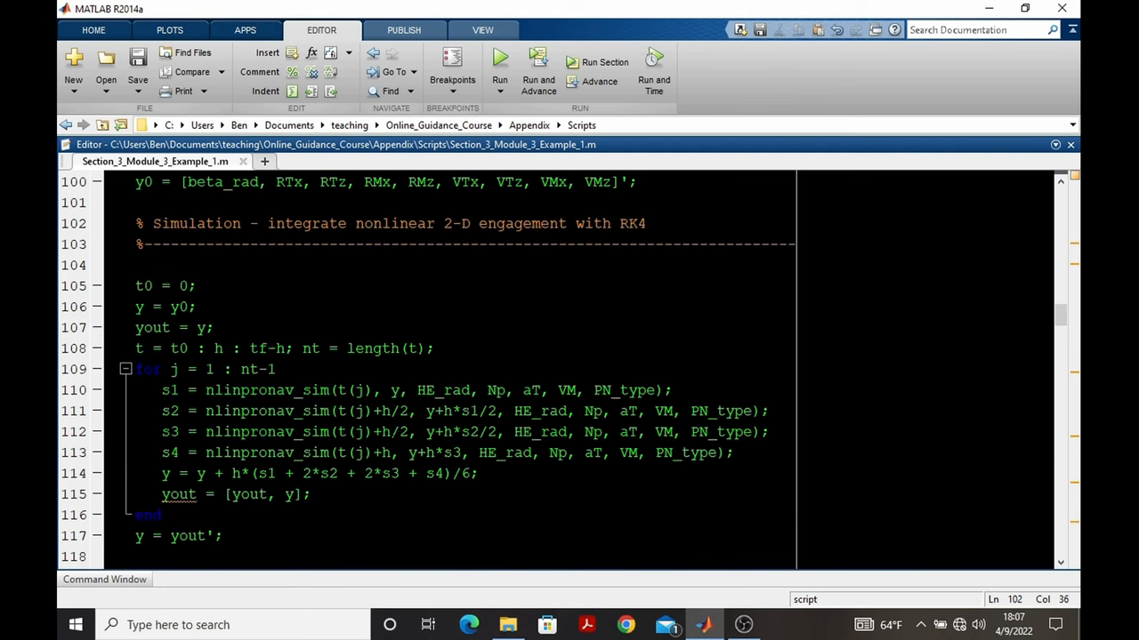
{"action": "left_click_drag", "start_coordinate": [136, 286], "coordinate": [222, 535]}
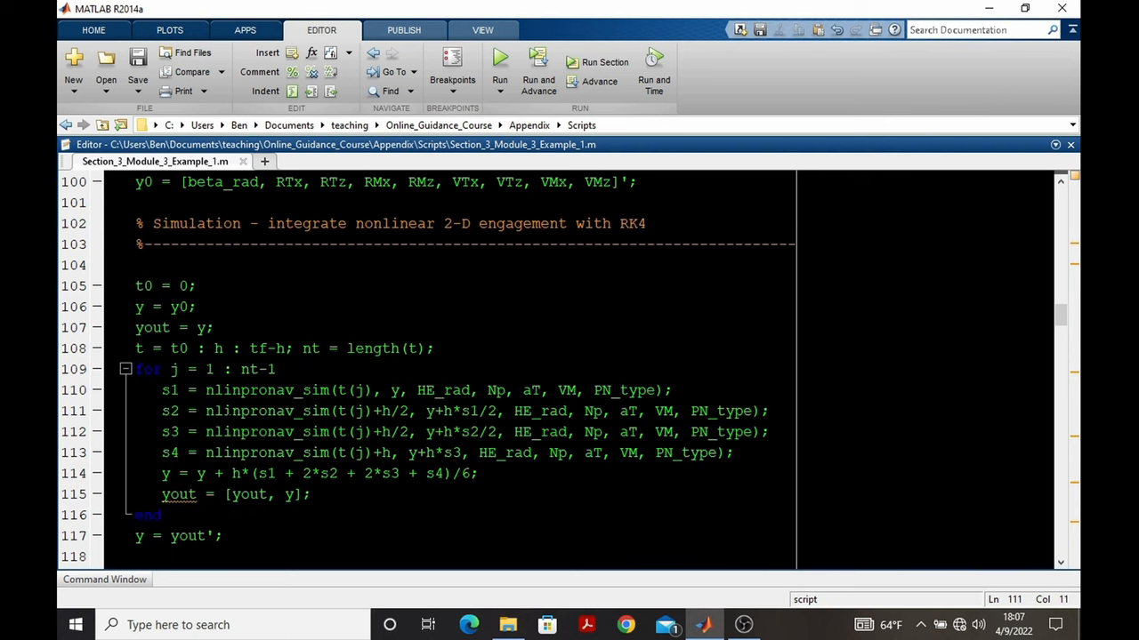
{"action": "scroll", "scroll_direction": "down", "scroll_amount": 3}
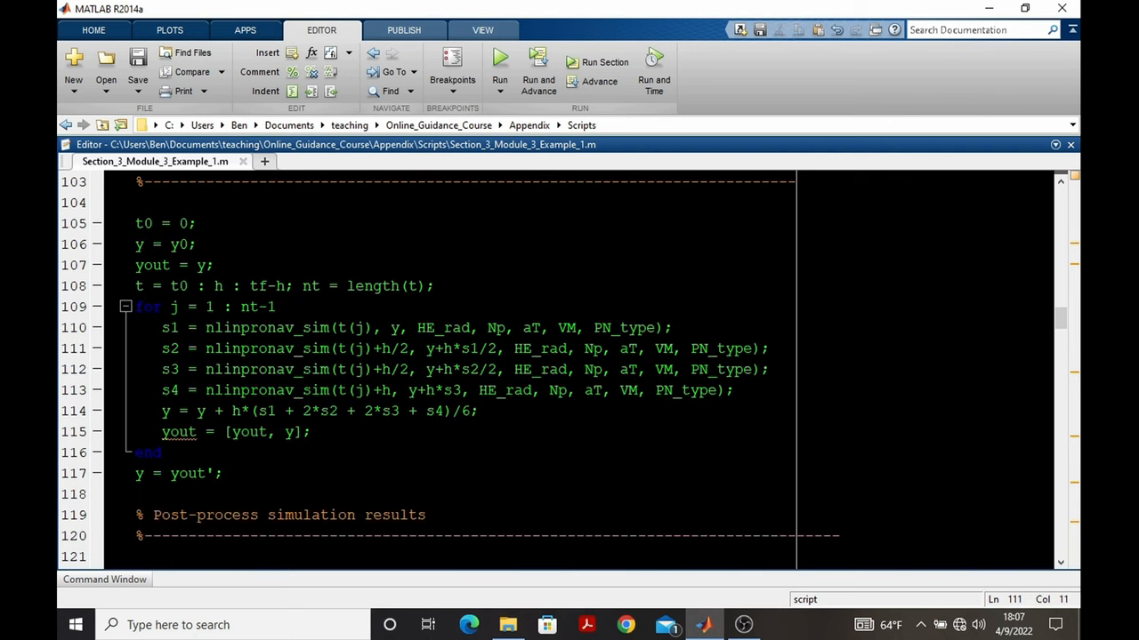
{"action": "double_click", "coordinate": [266, 327]}
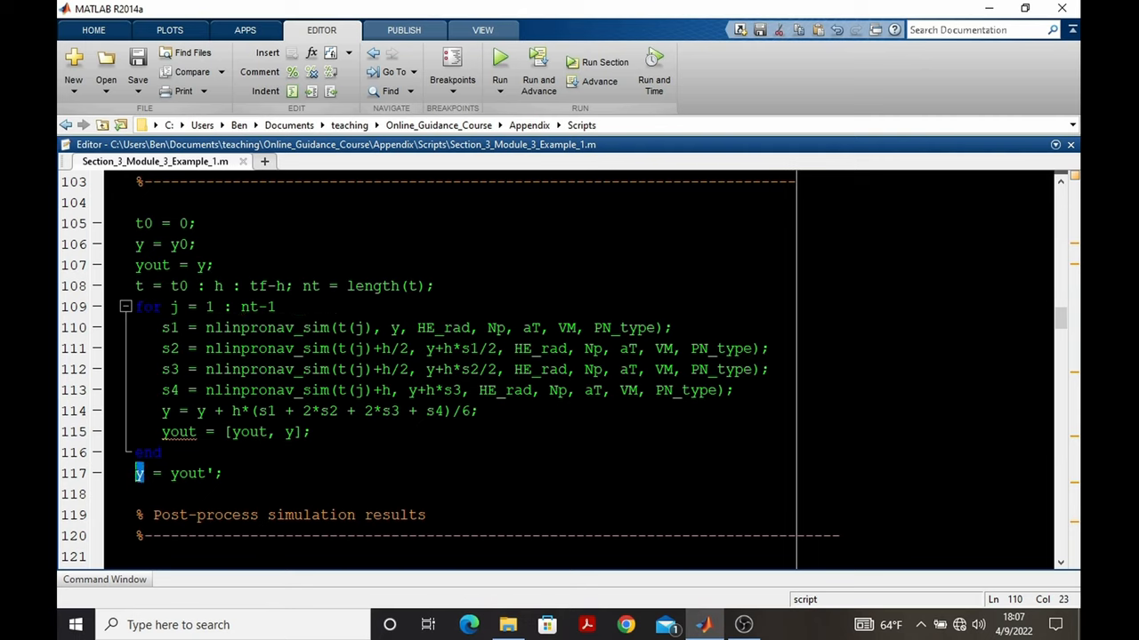
{"action": "double_click", "coordinate": [137, 473]}
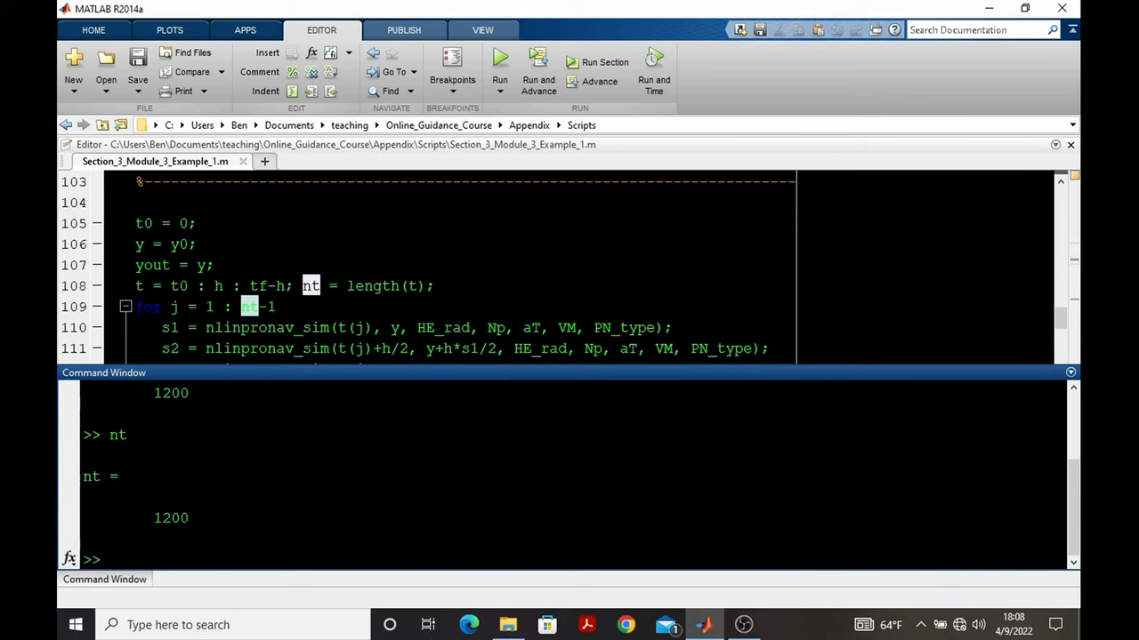
{"action": "double_click", "coordinate": [170, 518]}
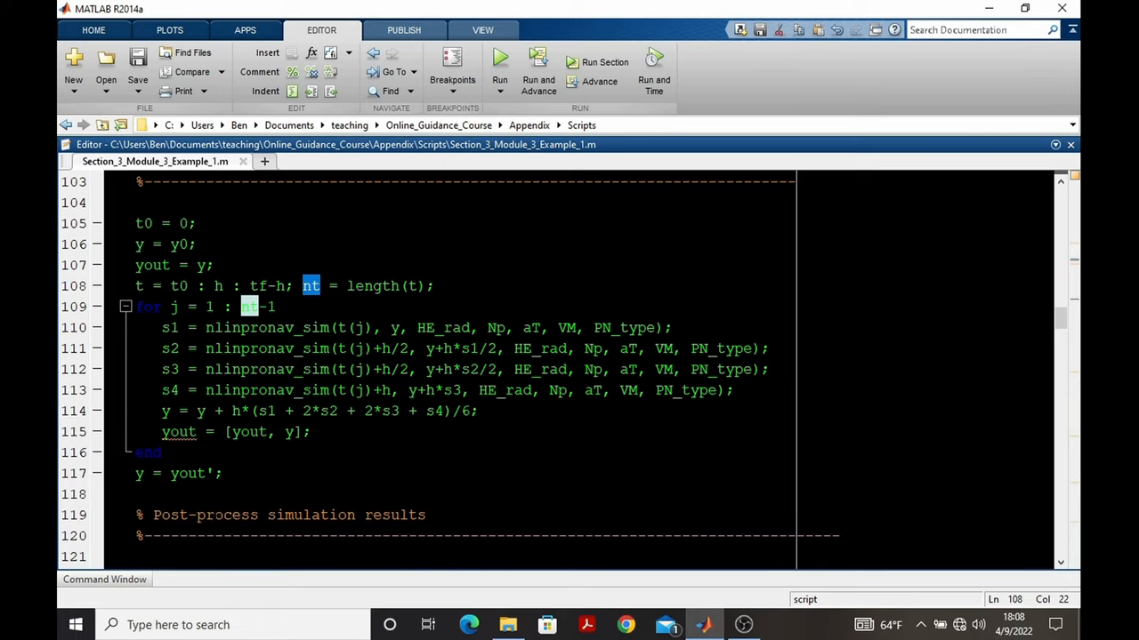
{"action": "scroll", "scroll_direction": "up", "scroll_amount": 3}
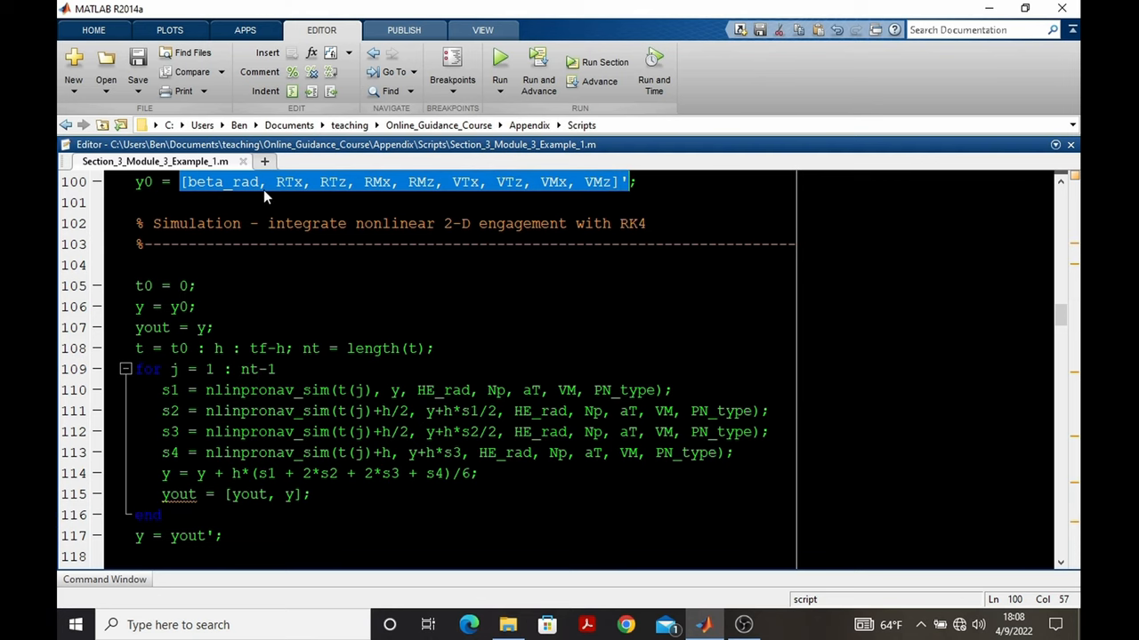
{"action": "scroll", "scroll_direction": "down", "scroll_amount": 3}
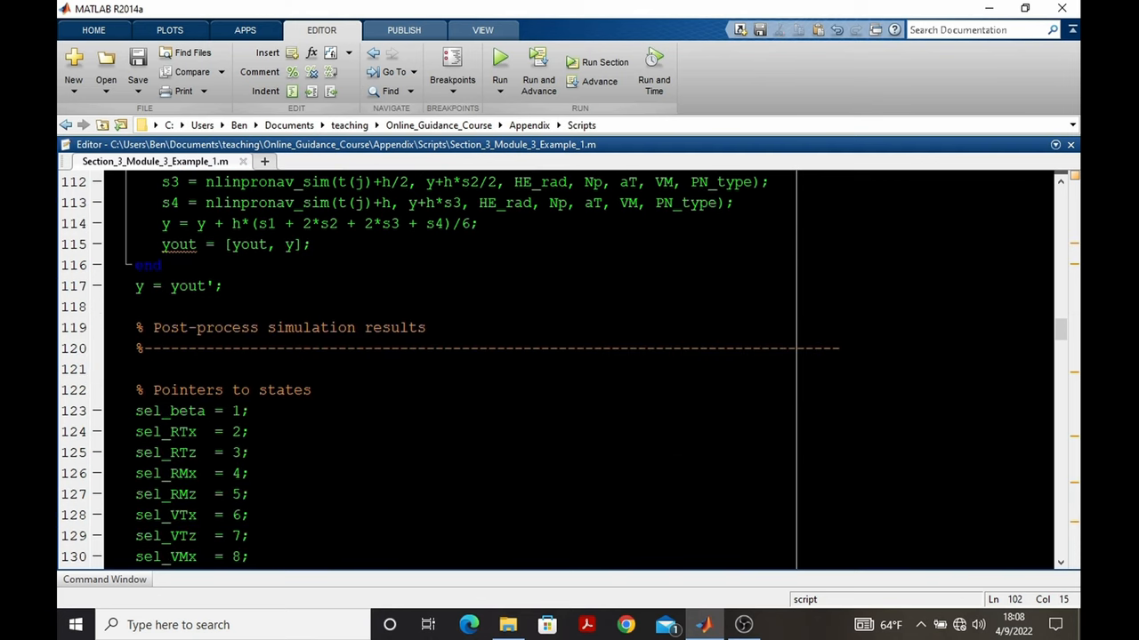
{"action": "scroll", "scroll_direction": "down", "scroll_amount": 3}
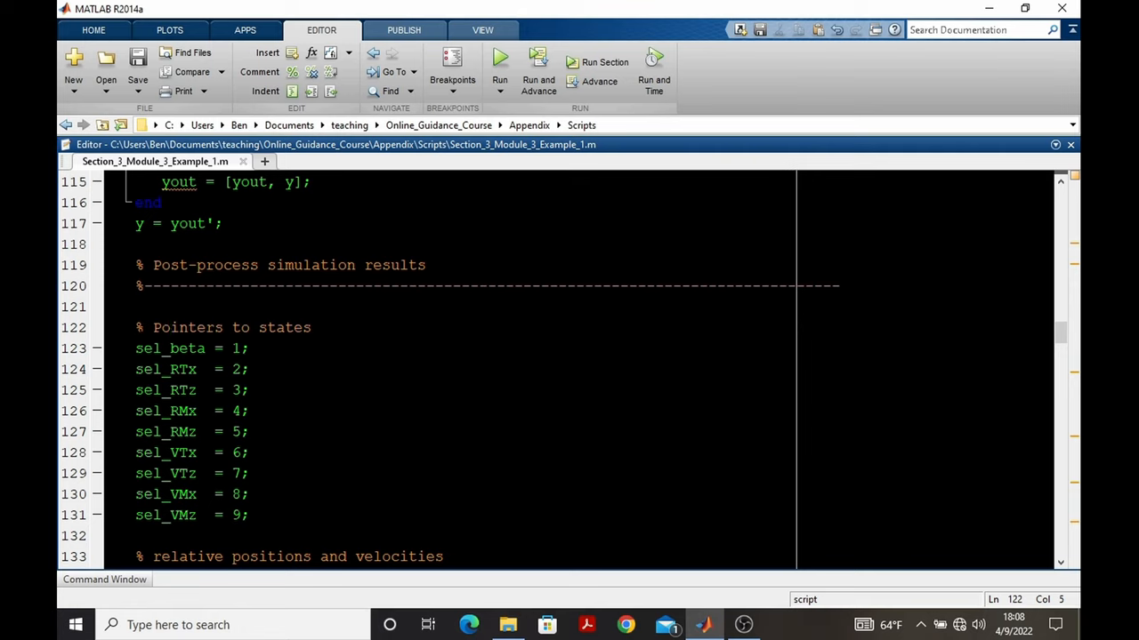
{"action": "left_click_drag", "start_coordinate": [136, 327], "coordinate": [250, 495]}
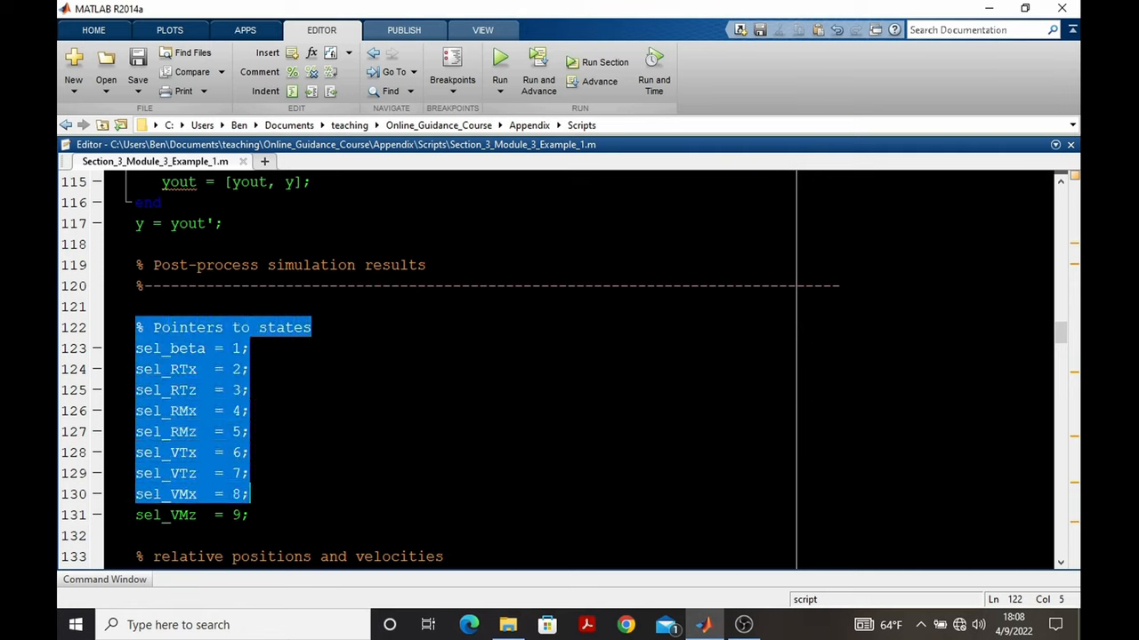
{"action": "scroll", "scroll_direction": "down", "scroll_amount": 3}
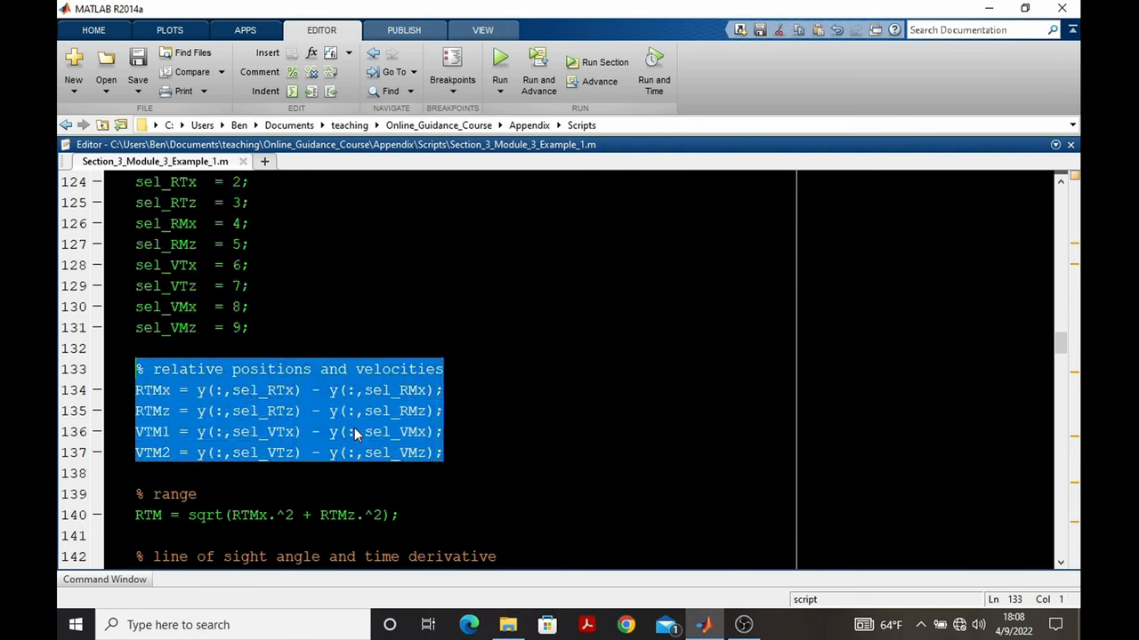
{"action": "scroll", "scroll_direction": "down", "scroll_amount": 3}
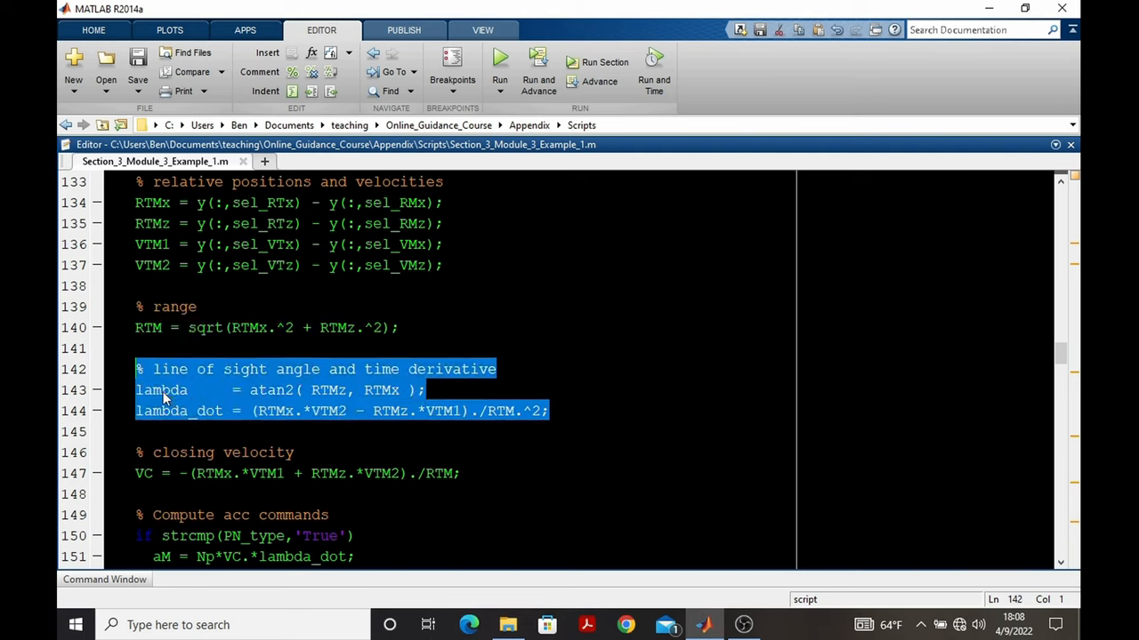
{"action": "mouse_move", "coordinate": [329, 424]}
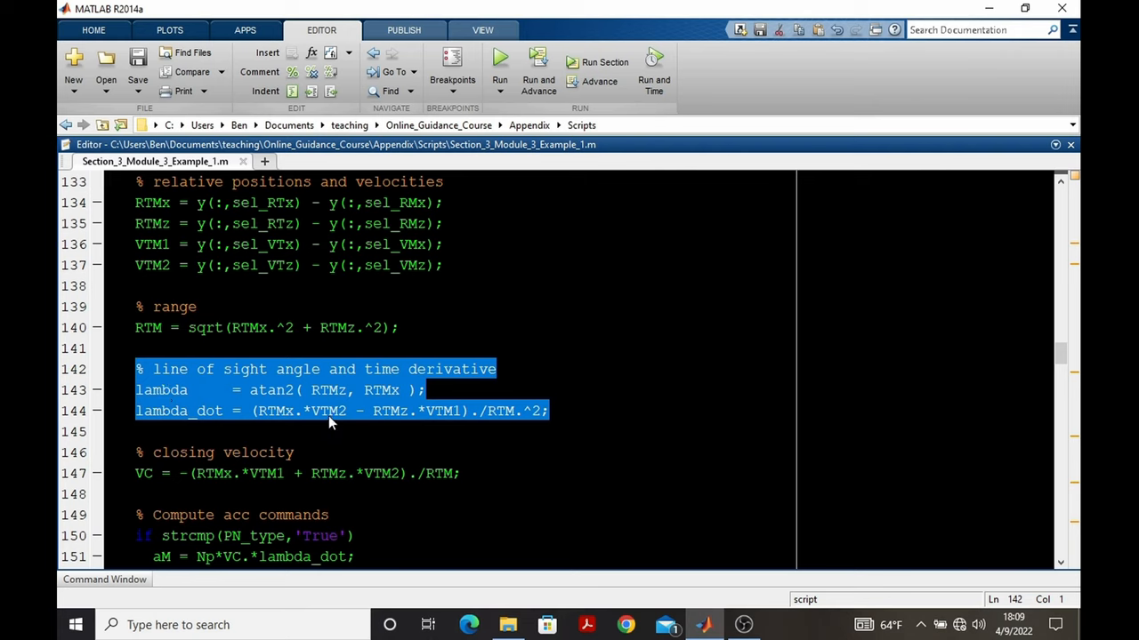
{"action": "scroll", "scroll_direction": "down", "scroll_amount": 3}
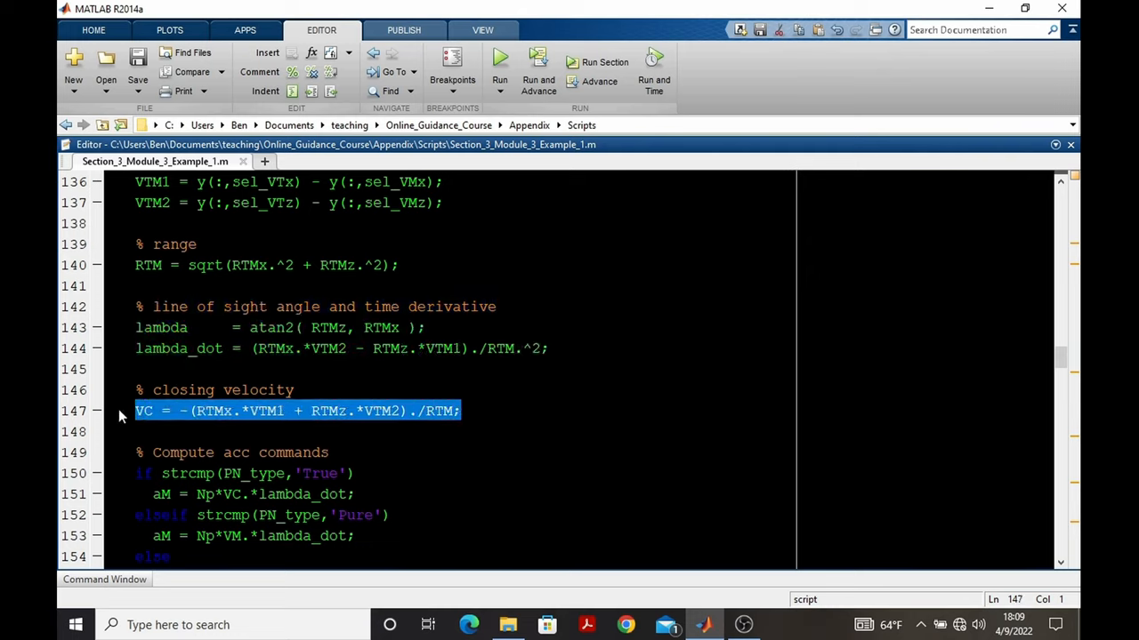
{"action": "scroll", "scroll_direction": "down", "scroll_amount": 3}
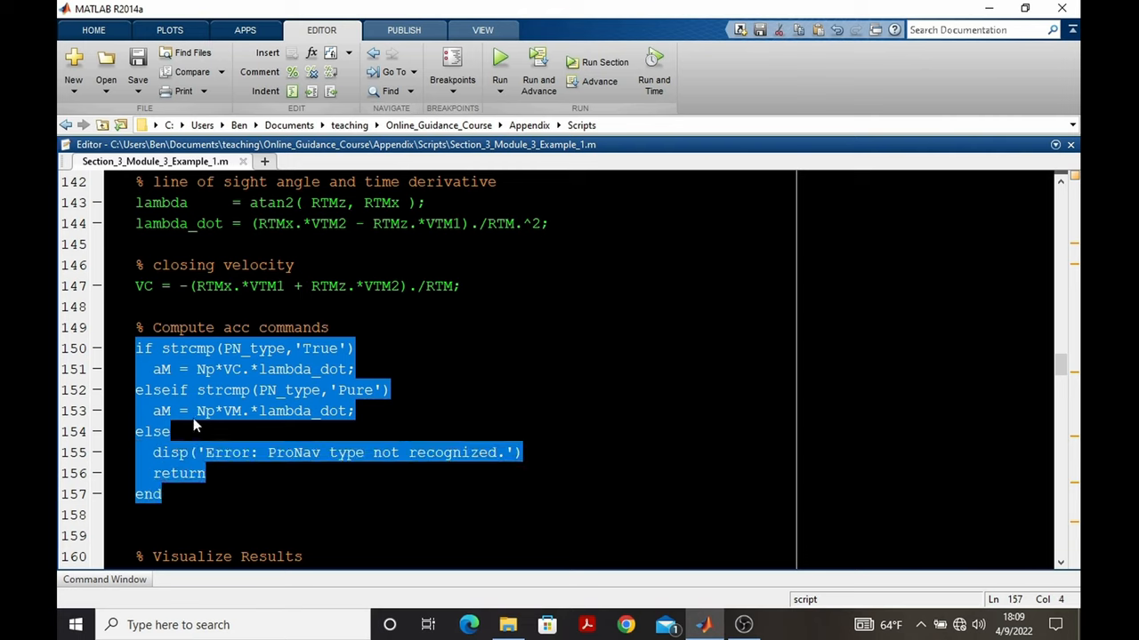
{"action": "left_click", "coordinate": [153, 369]}
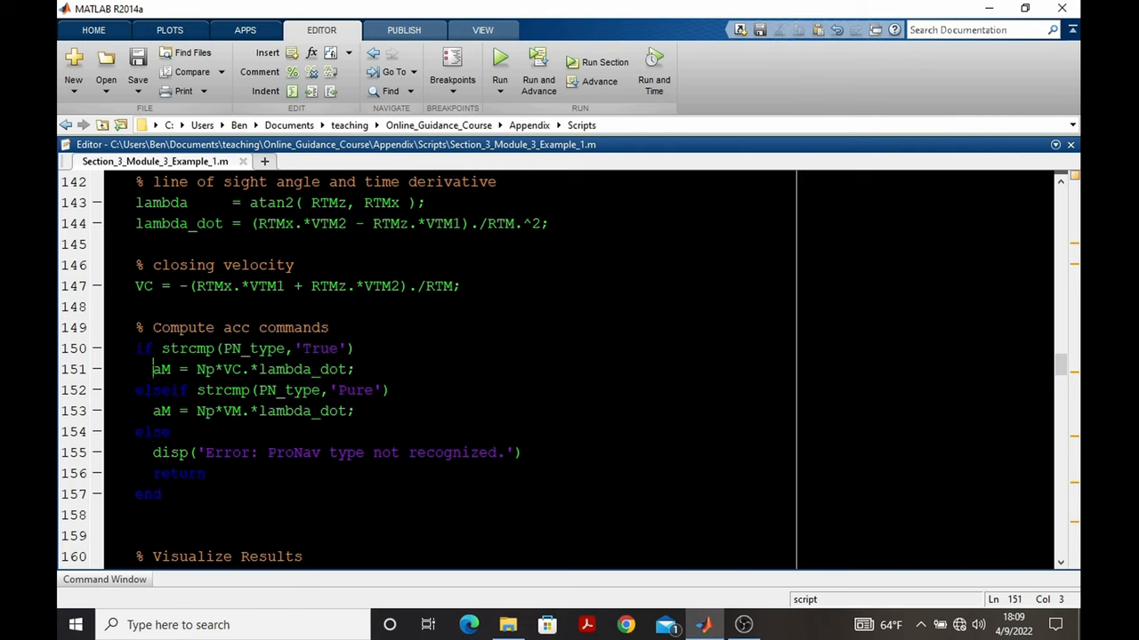
{"action": "double_click", "coordinate": [161, 369]}
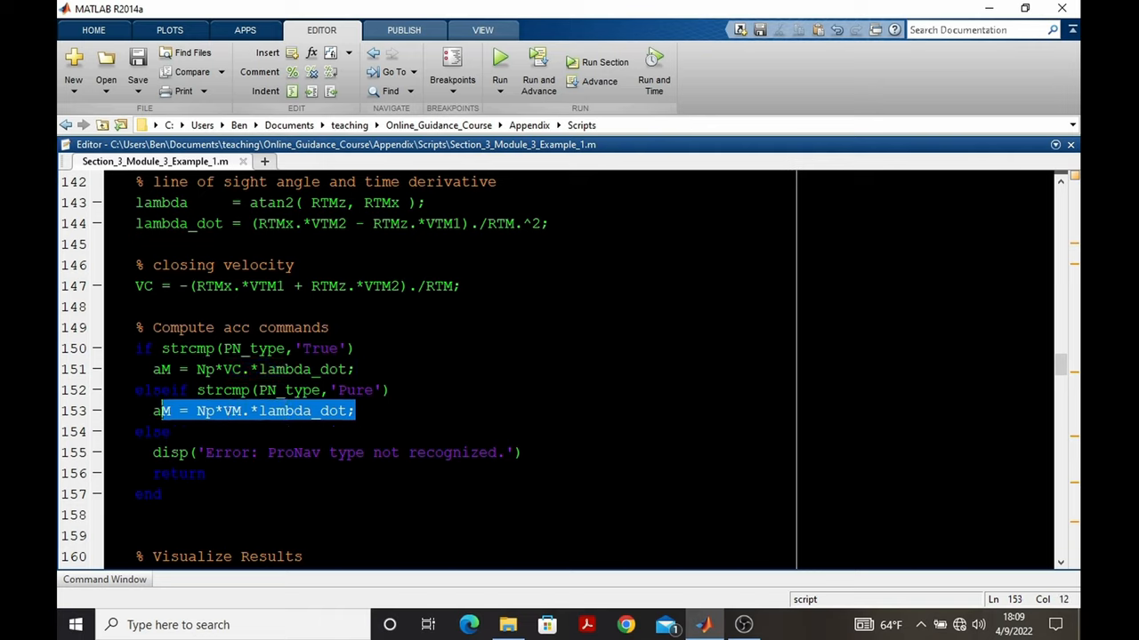
{"action": "scroll", "scroll_direction": "down", "scroll_amount": 3}
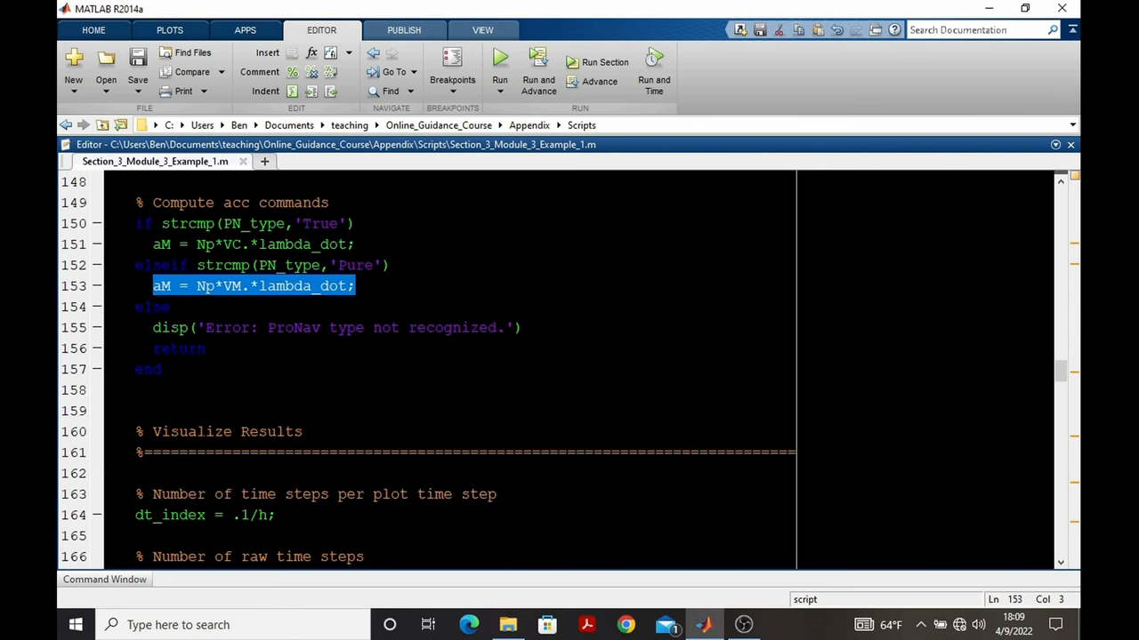
{"action": "scroll", "scroll_direction": "down", "scroll_amount": 3}
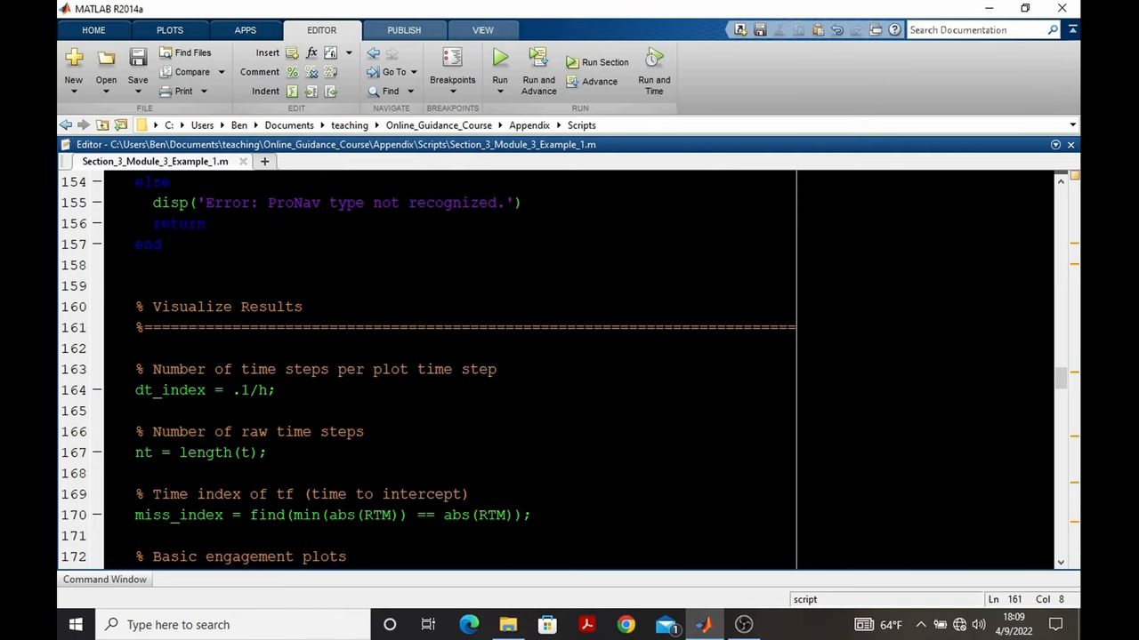
{"action": "scroll", "scroll_direction": "down", "scroll_amount": 3}
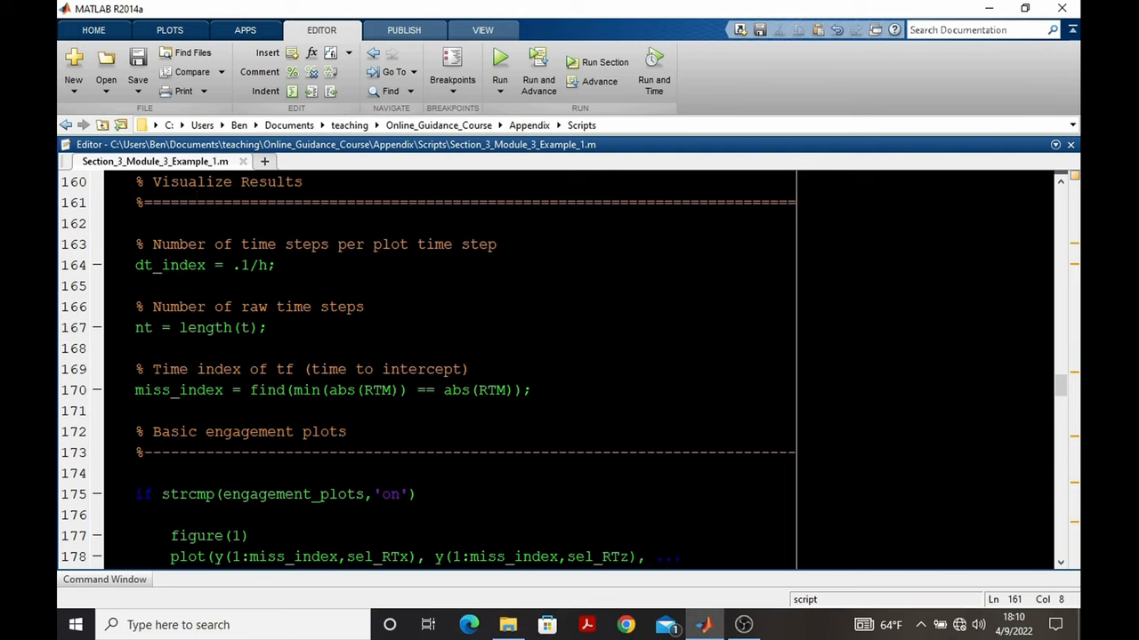
{"action": "left_click", "coordinate": [198, 202]}
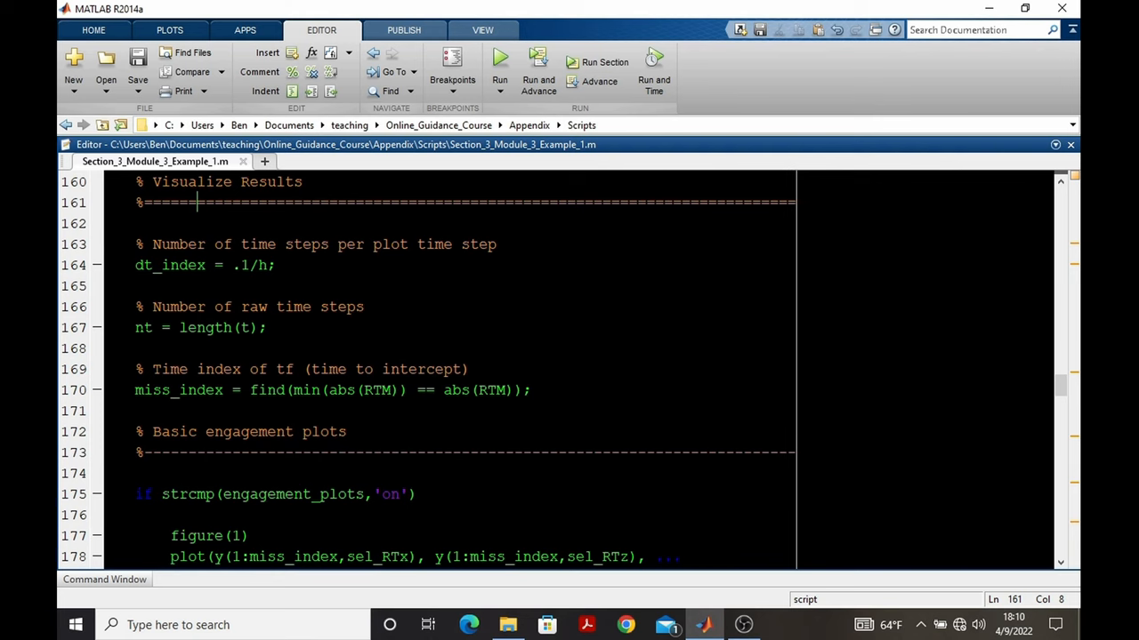
{"action": "scroll", "scroll_direction": "down", "scroll_amount": 3}
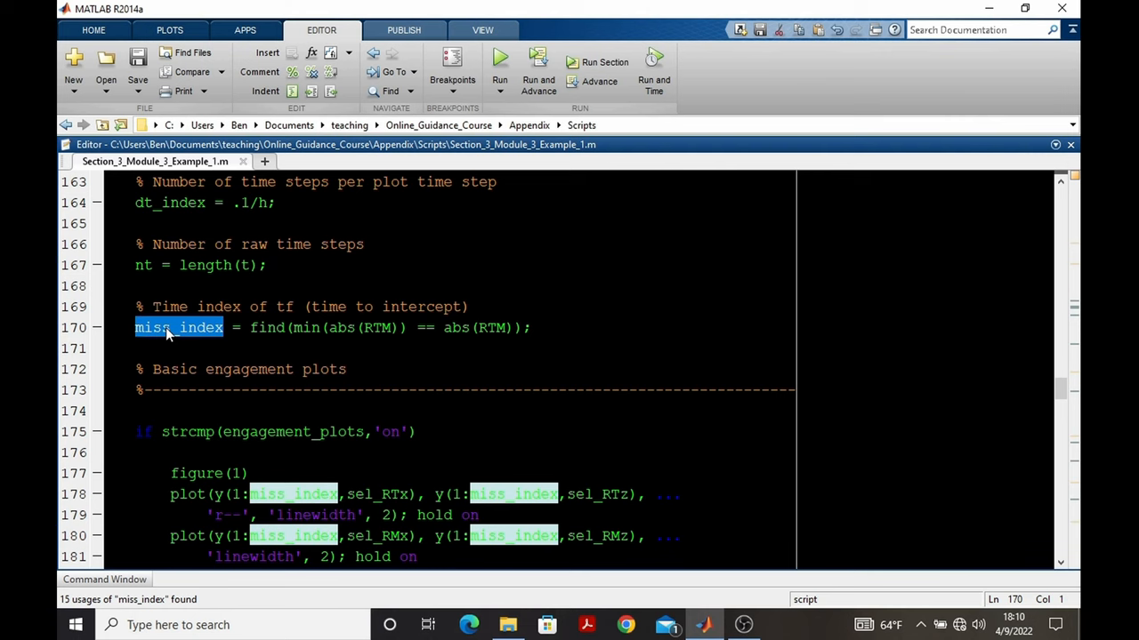
{"action": "scroll", "scroll_direction": "down", "scroll_amount": 3}
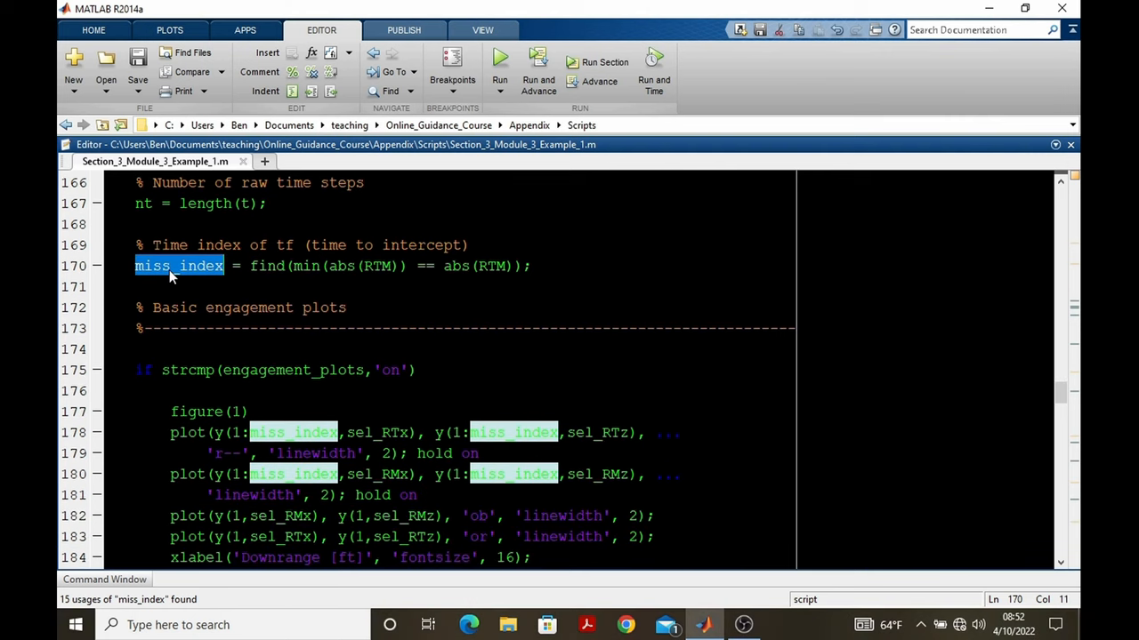
{"action": "scroll", "scroll_direction": "down", "scroll_amount": 3}
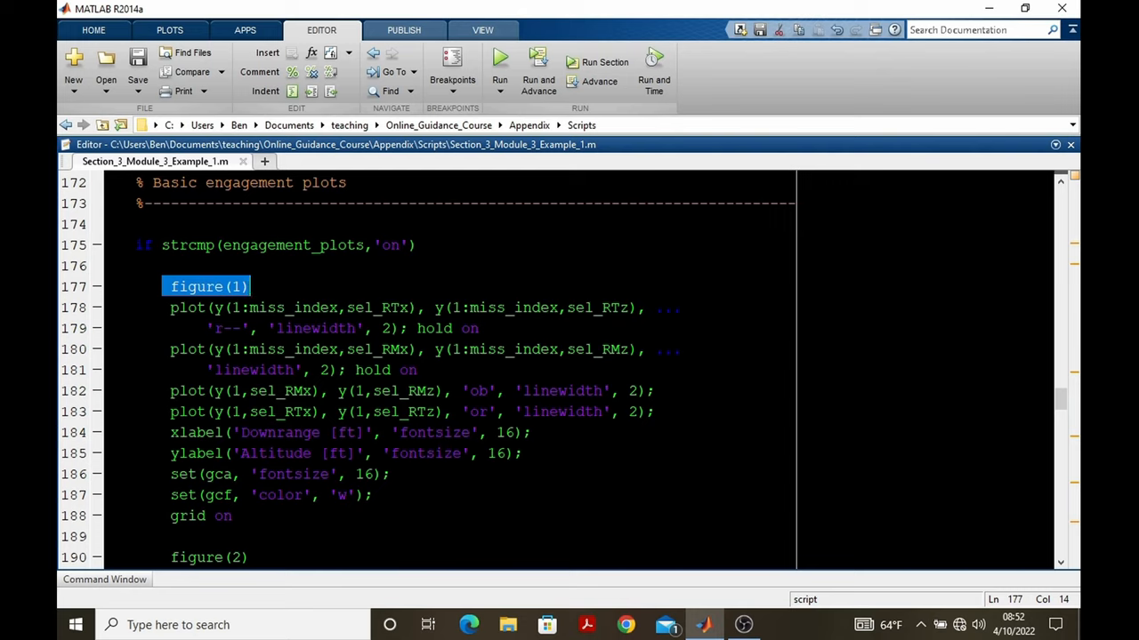
{"action": "left_click", "coordinate": [488, 328]}
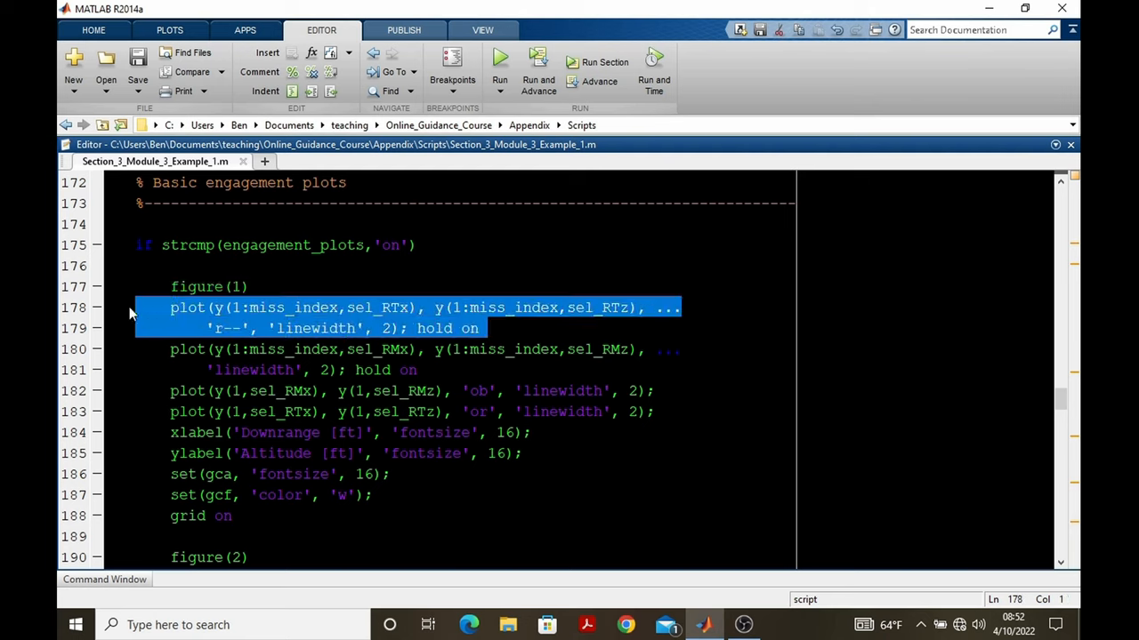
{"action": "mouse_move", "coordinate": [296, 330]}
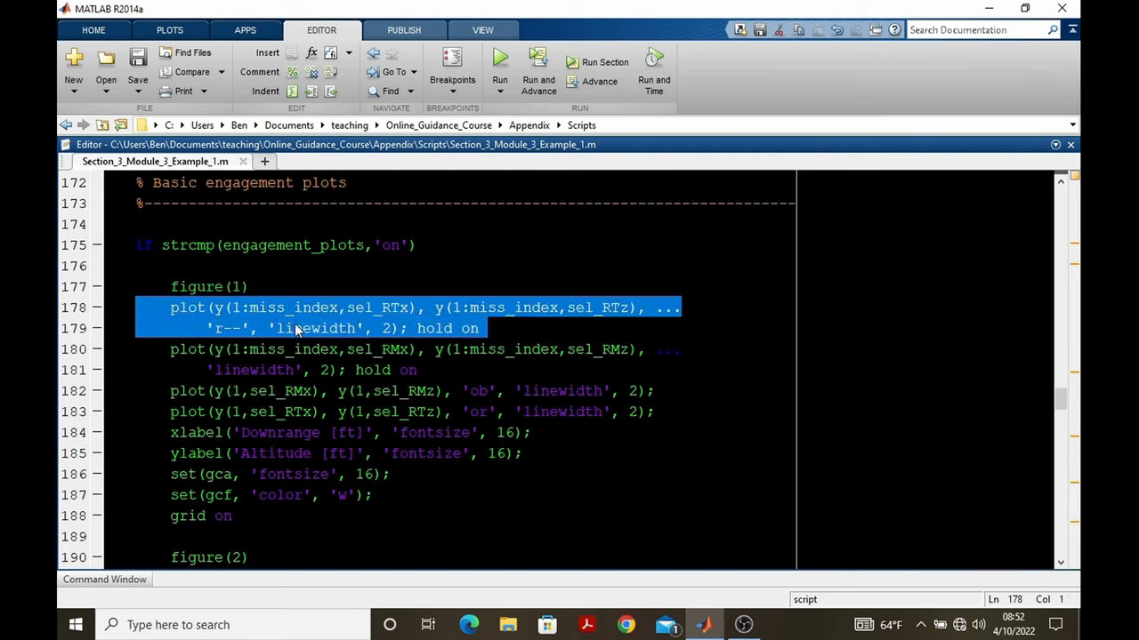
{"action": "mouse_move", "coordinate": [364, 311]}
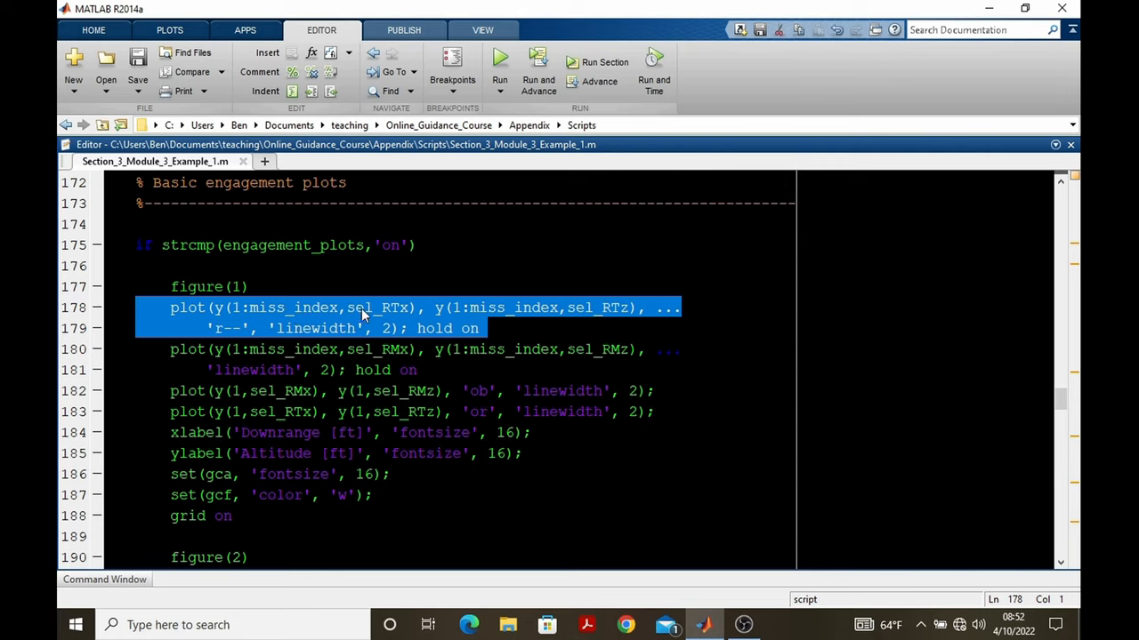
{"action": "double_click", "coordinate": [377, 306]}
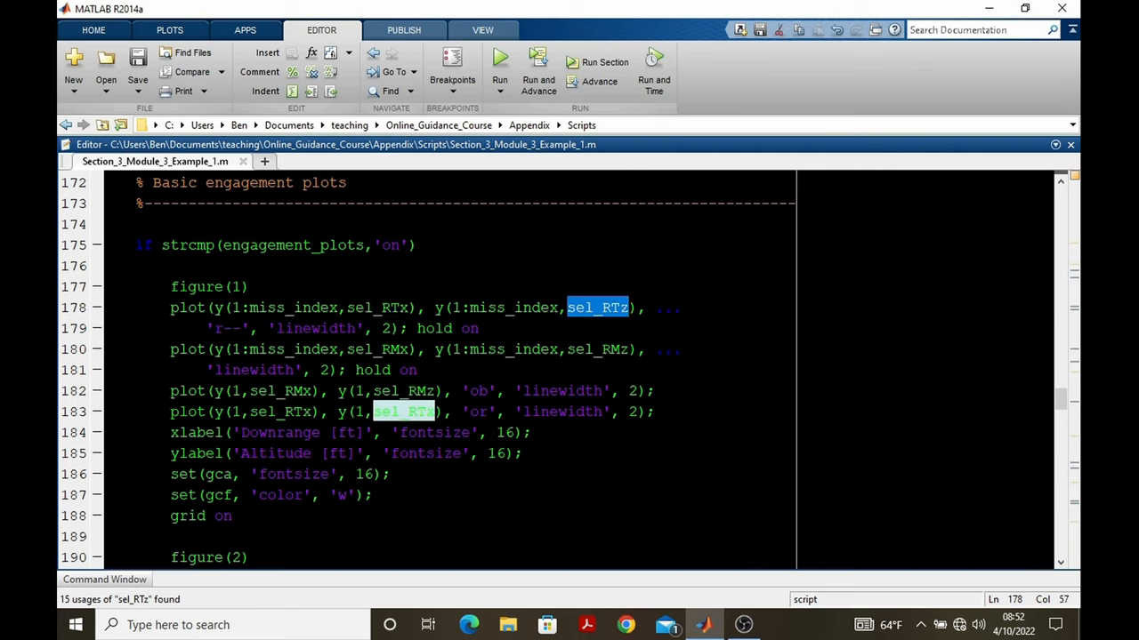
{"action": "left_click", "coordinate": [456, 307]}
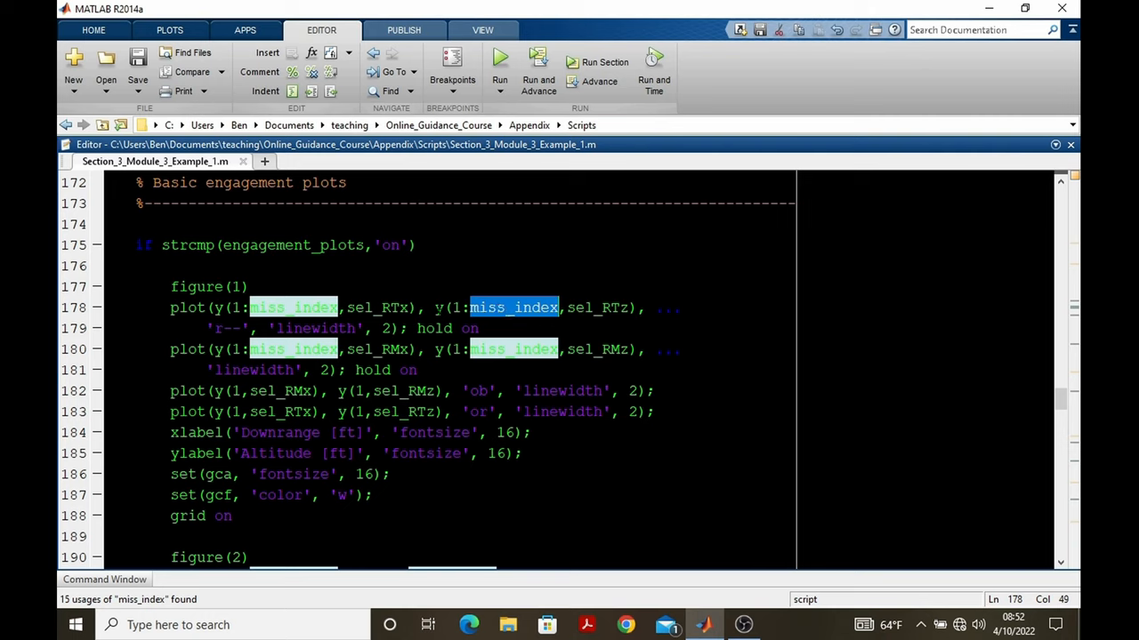
{"action": "left_click", "coordinate": [418, 370]}
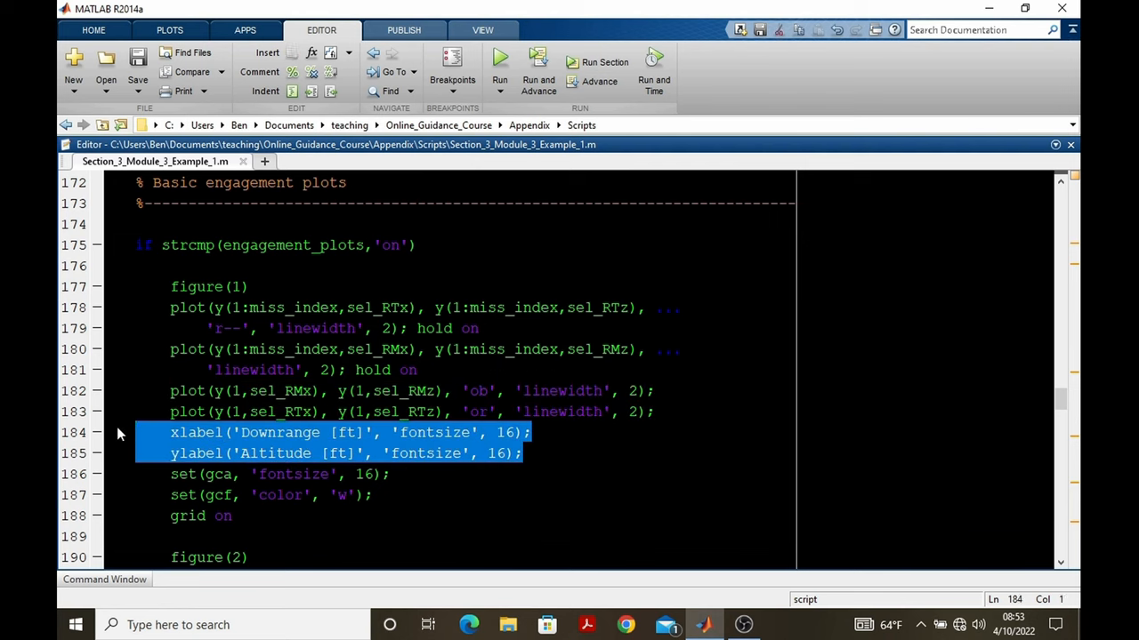
{"action": "mouse_move", "coordinate": [489, 447]}
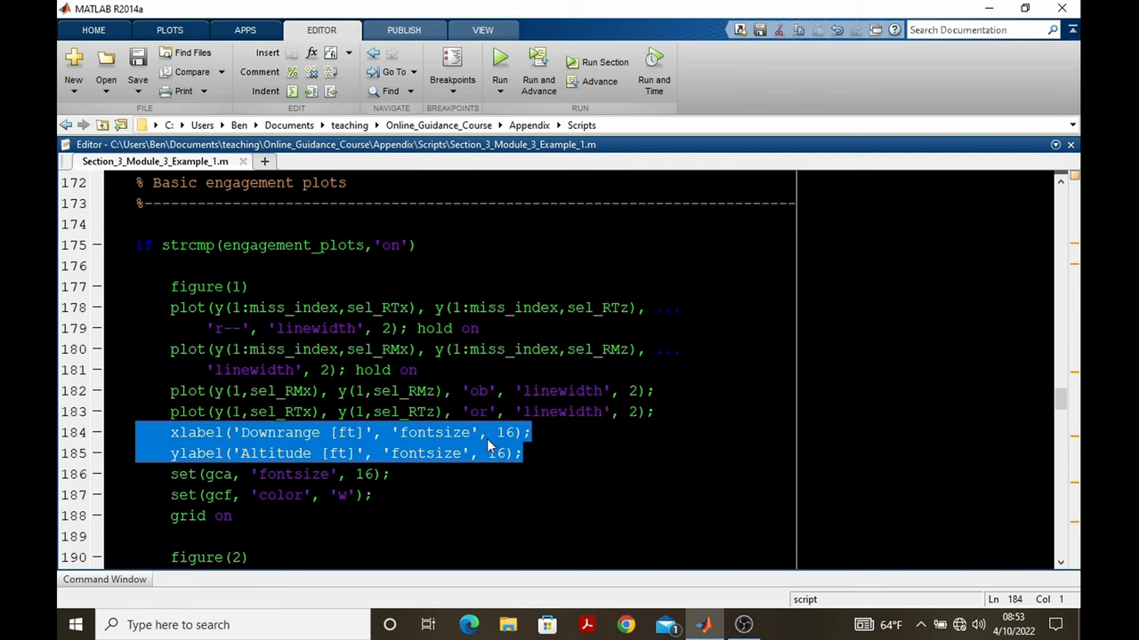
{"action": "mouse_move", "coordinate": [204, 439]}
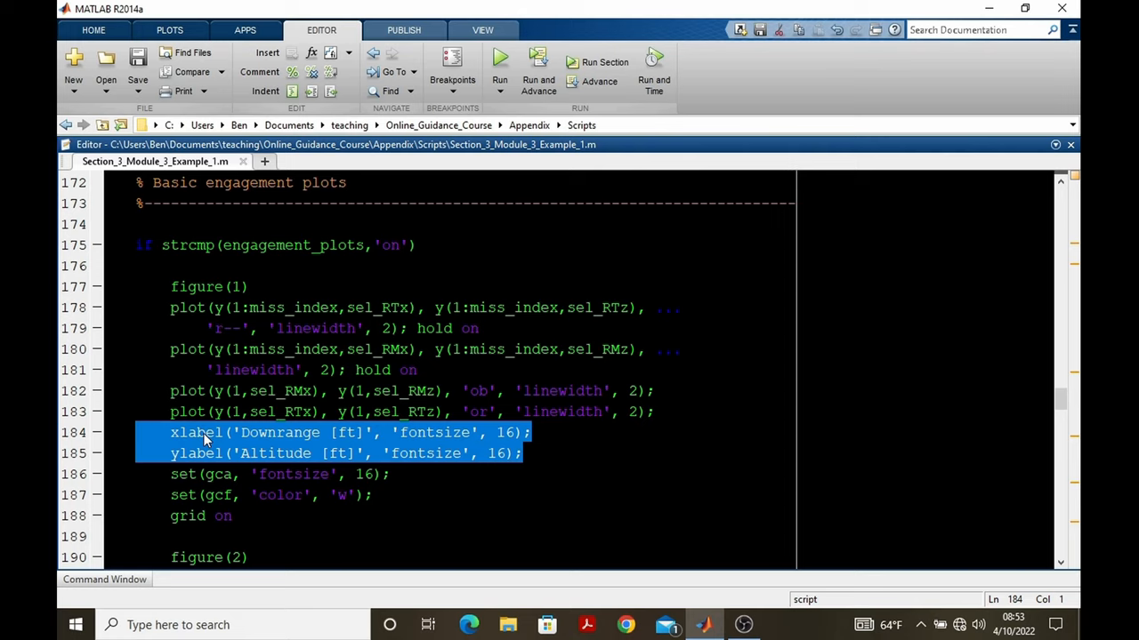
{"action": "mouse_move", "coordinate": [230, 465]}
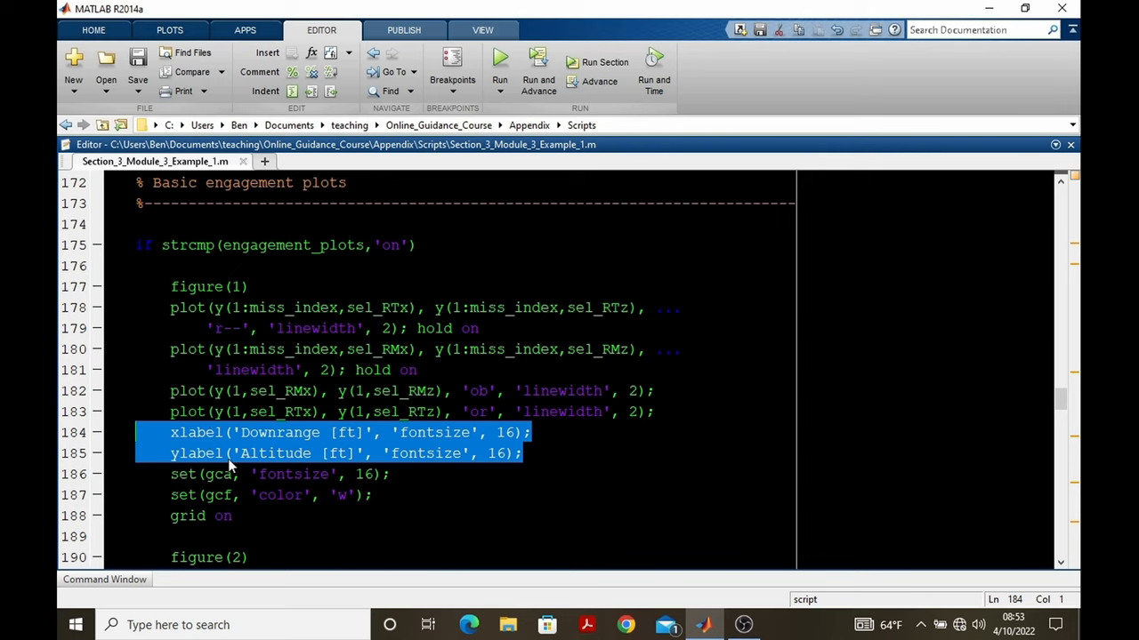
{"action": "left_click", "coordinate": [134, 494]}
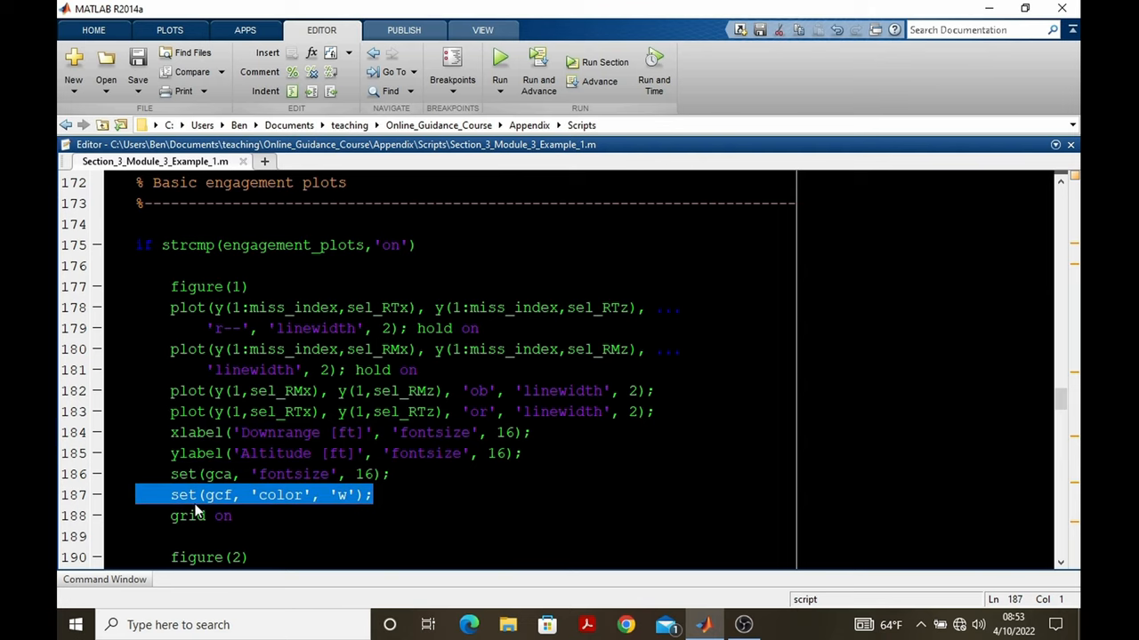
{"action": "scroll", "scroll_direction": "down", "scroll_amount": 3}
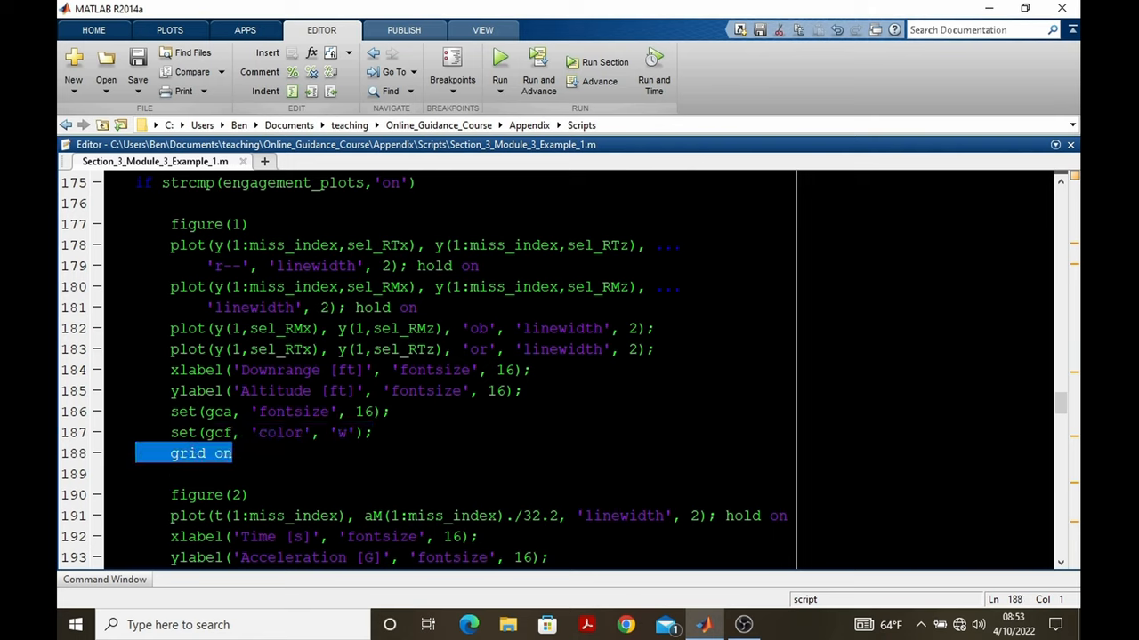
{"action": "left_click", "coordinate": [231, 453]}
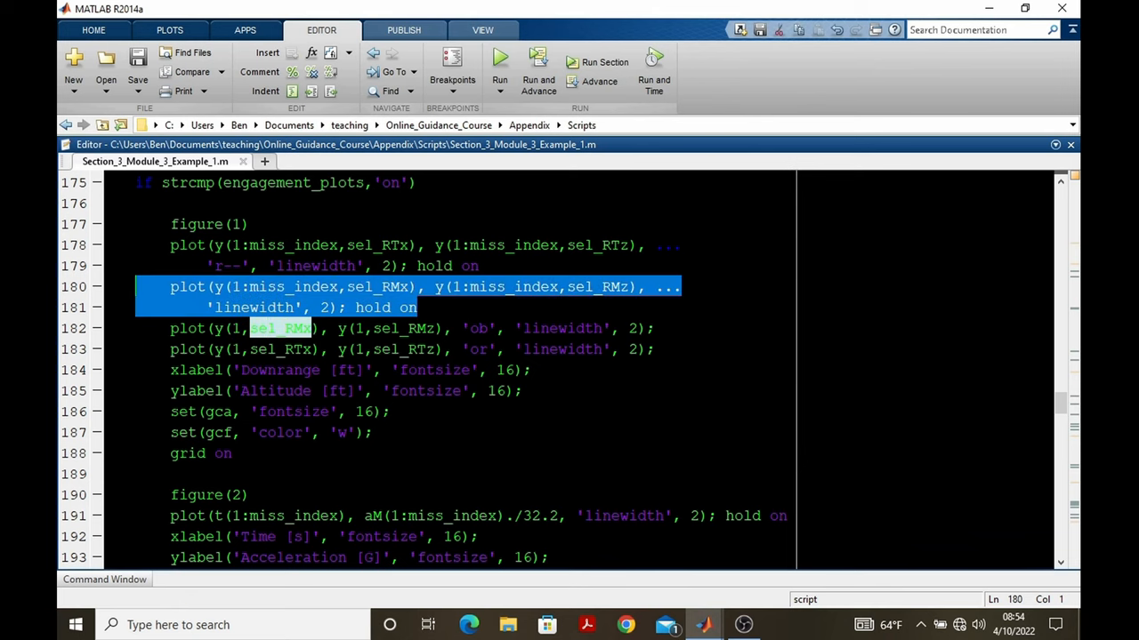
Step: Plot the trajectory lines and add the two start-point markers to Figure 1
{"action": "left_click", "coordinate": [500, 57]}
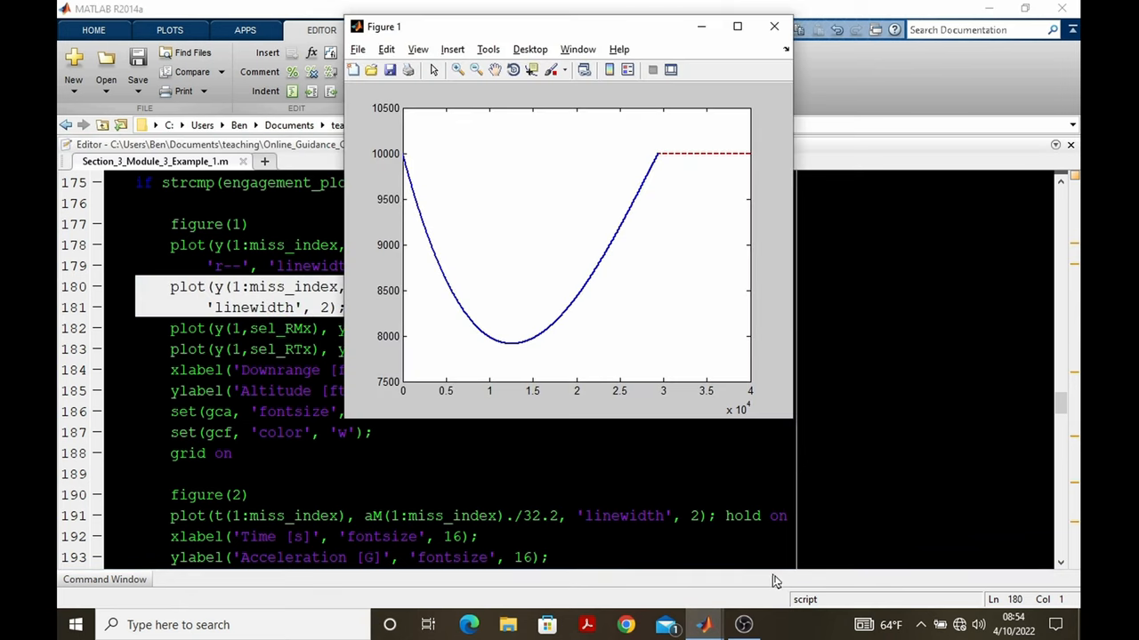
{"action": "left_click", "coordinate": [773, 25]}
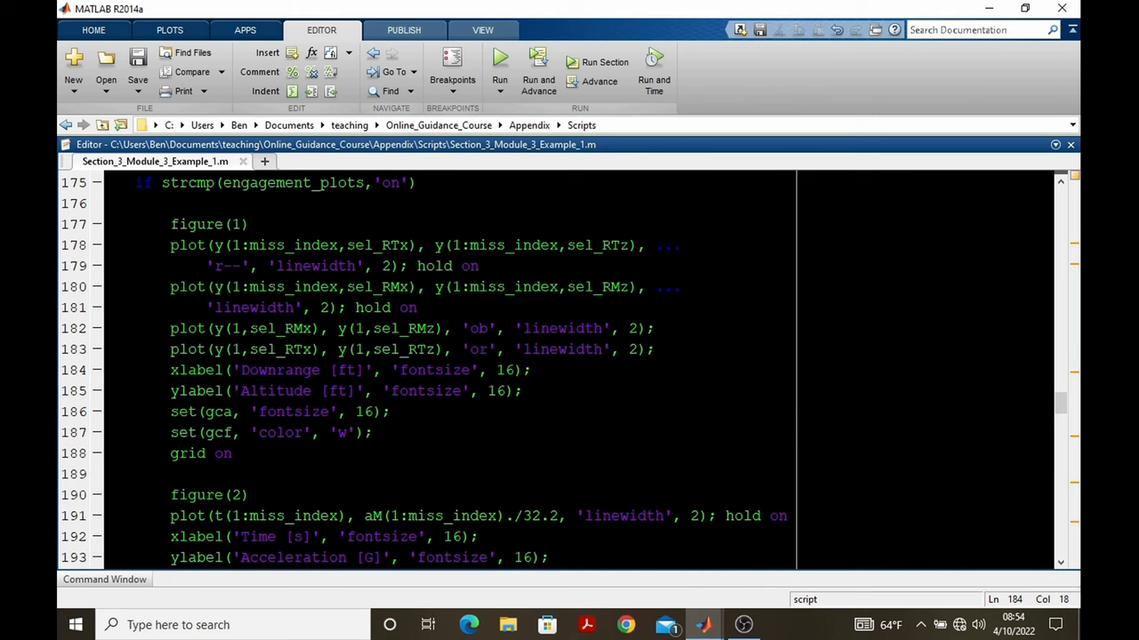
{"action": "left_click_drag", "start_coordinate": [170, 329], "coordinate": [654, 349]}
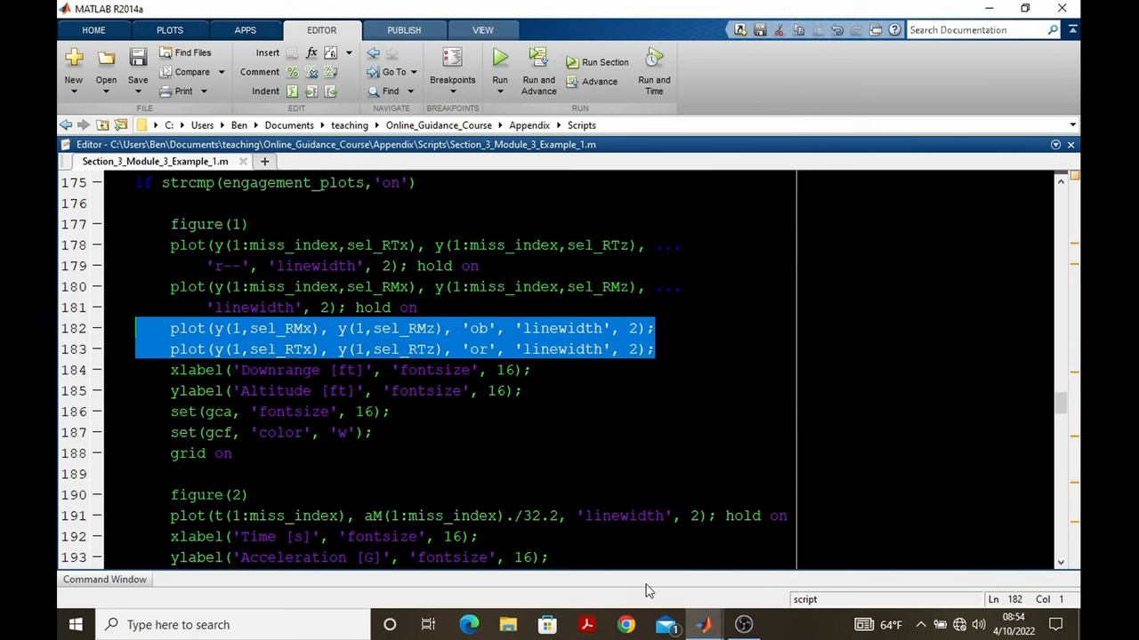
{"action": "left_click", "coordinate": [499, 66]}
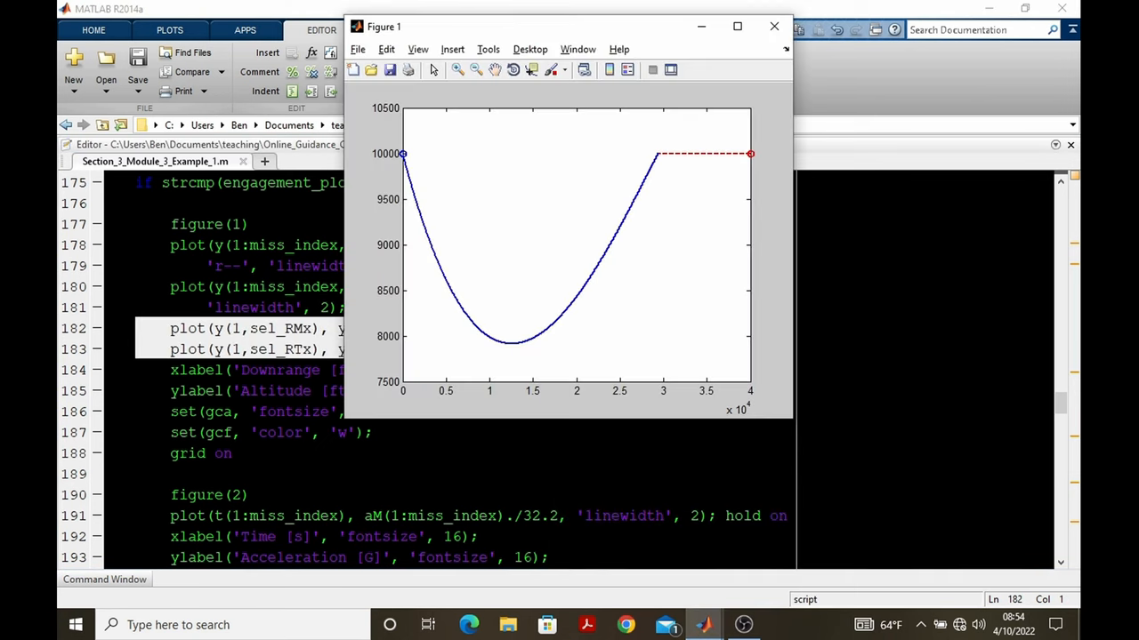
{"action": "left_click", "coordinate": [773, 26]}
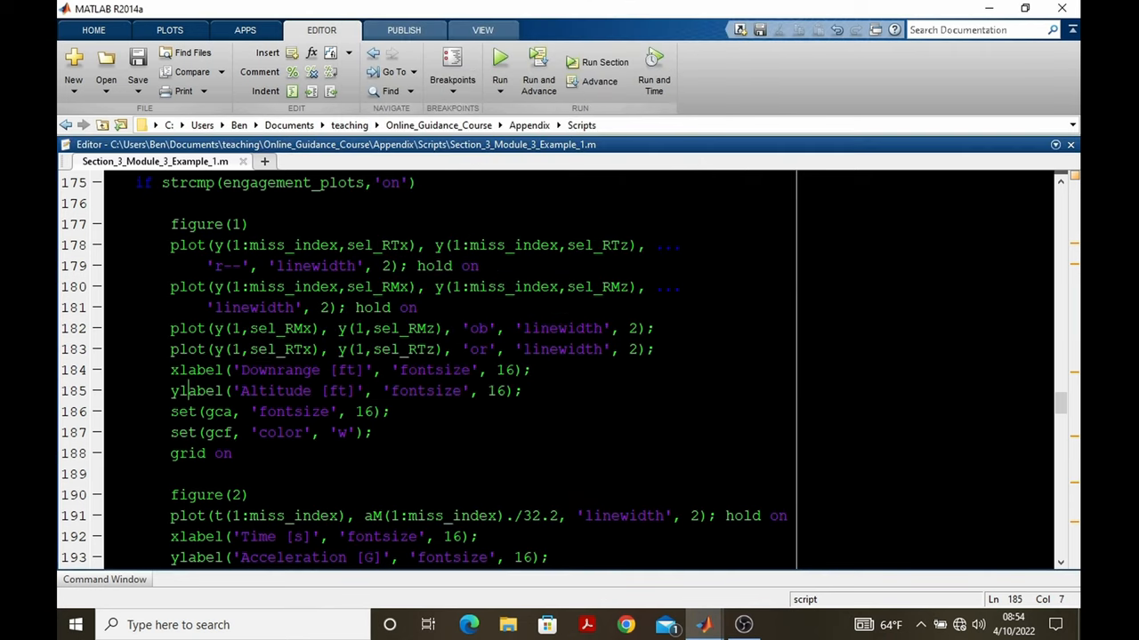
Step: Evaluate lines 184–188 to add axis labels, font, background and grid to Figure 1
{"action": "left_click_drag", "start_coordinate": [170, 370], "coordinate": [232, 454]}
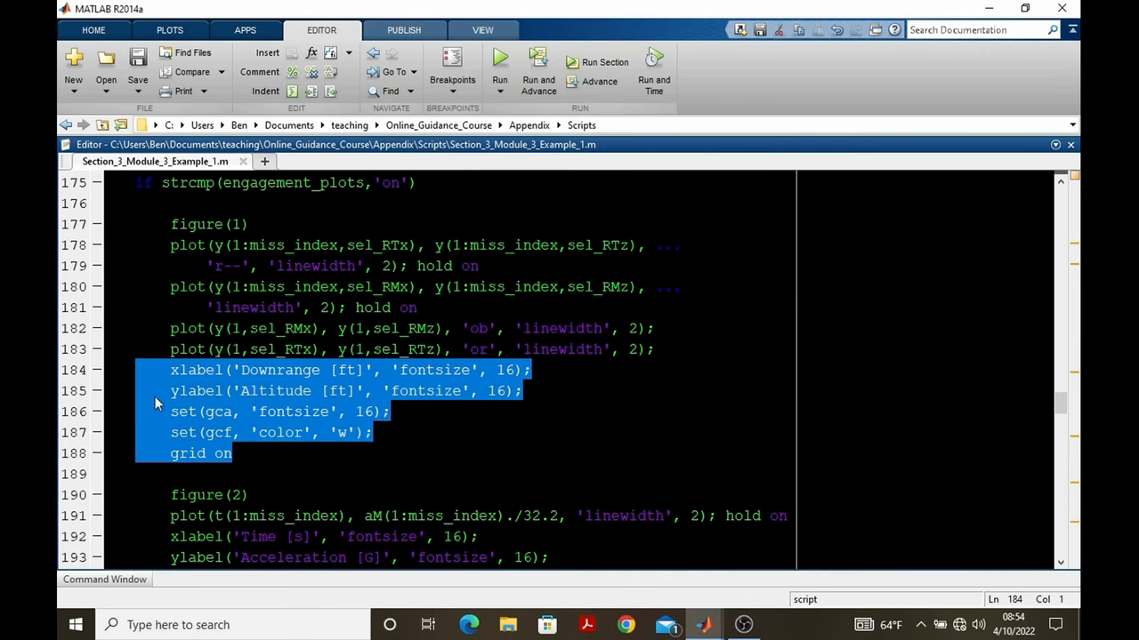
{"action": "left_click", "coordinate": [500, 57]}
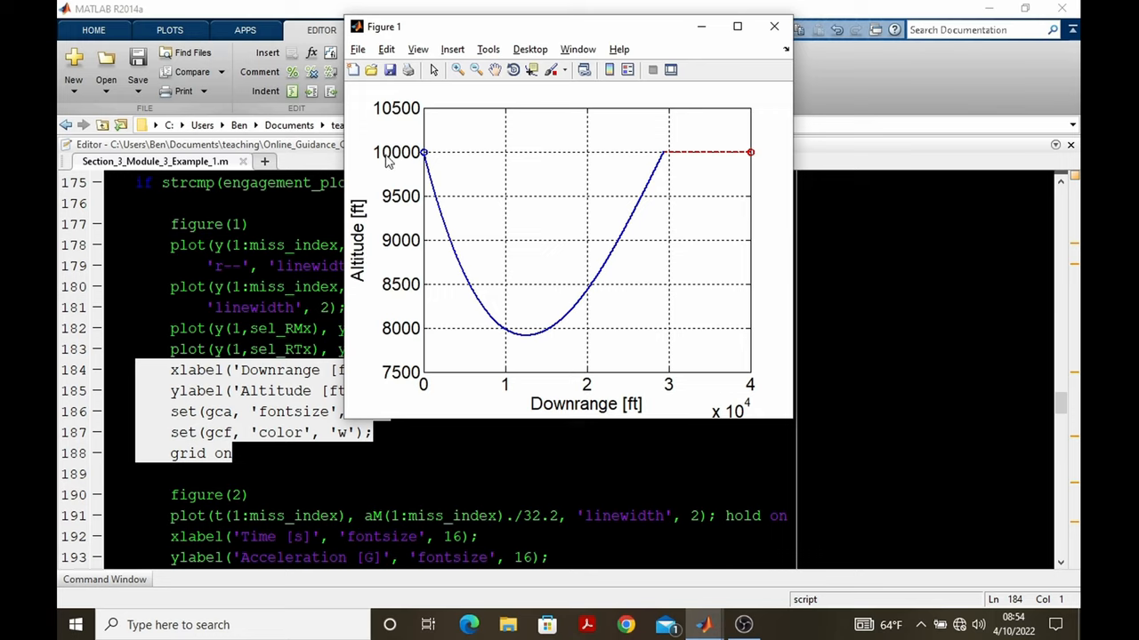
{"action": "mouse_move", "coordinate": [427, 153]}
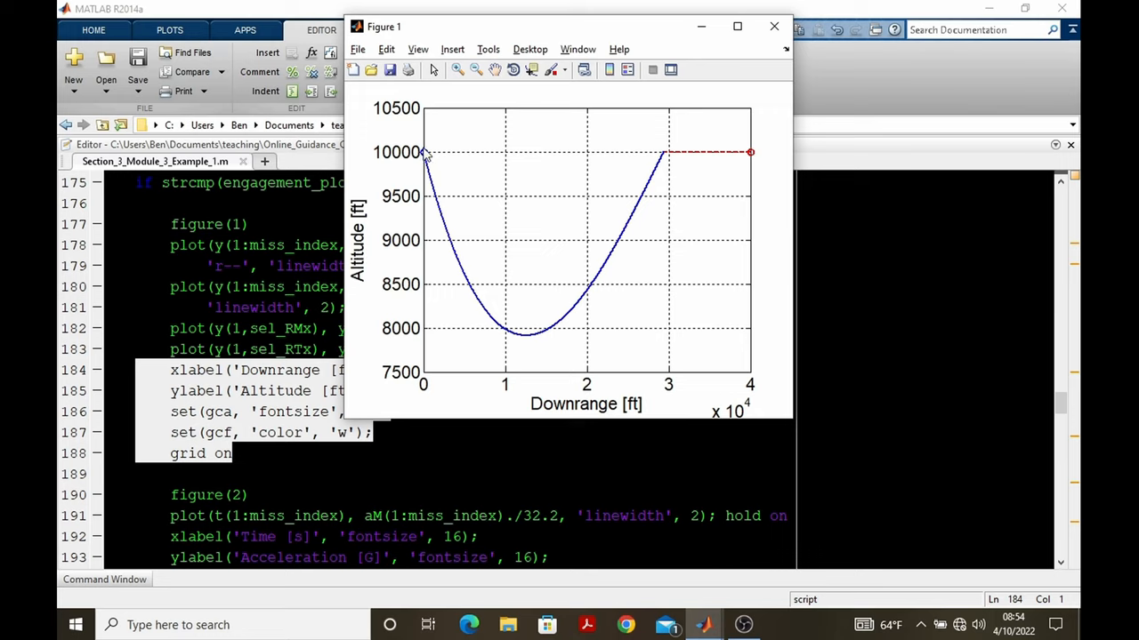
{"action": "mouse_move", "coordinate": [565, 331]}
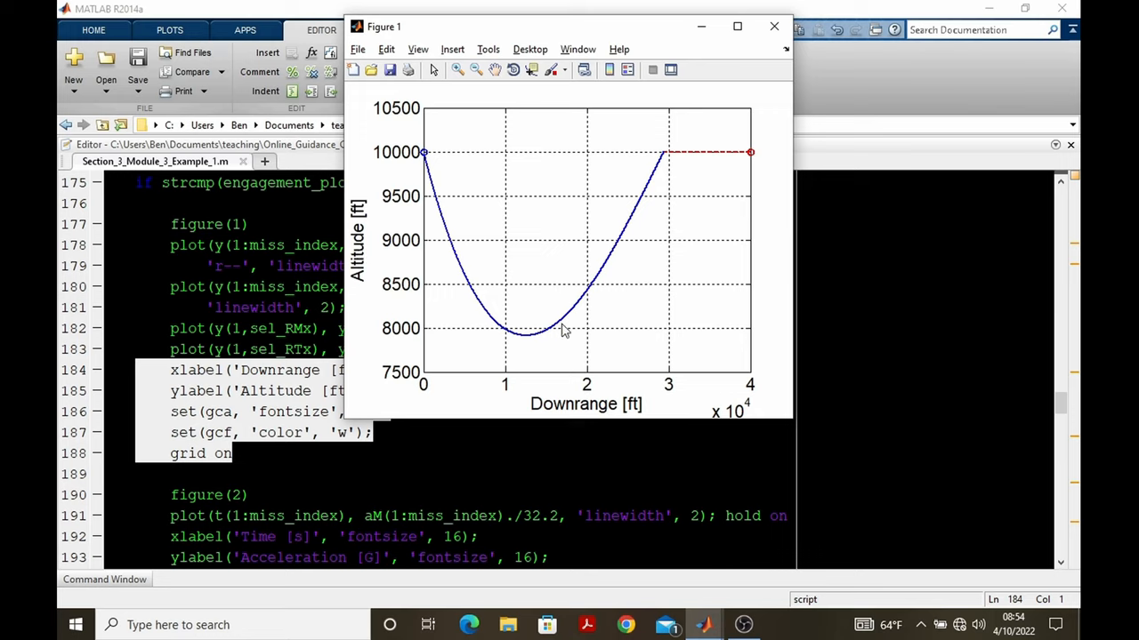
{"action": "mouse_move", "coordinate": [609, 250]}
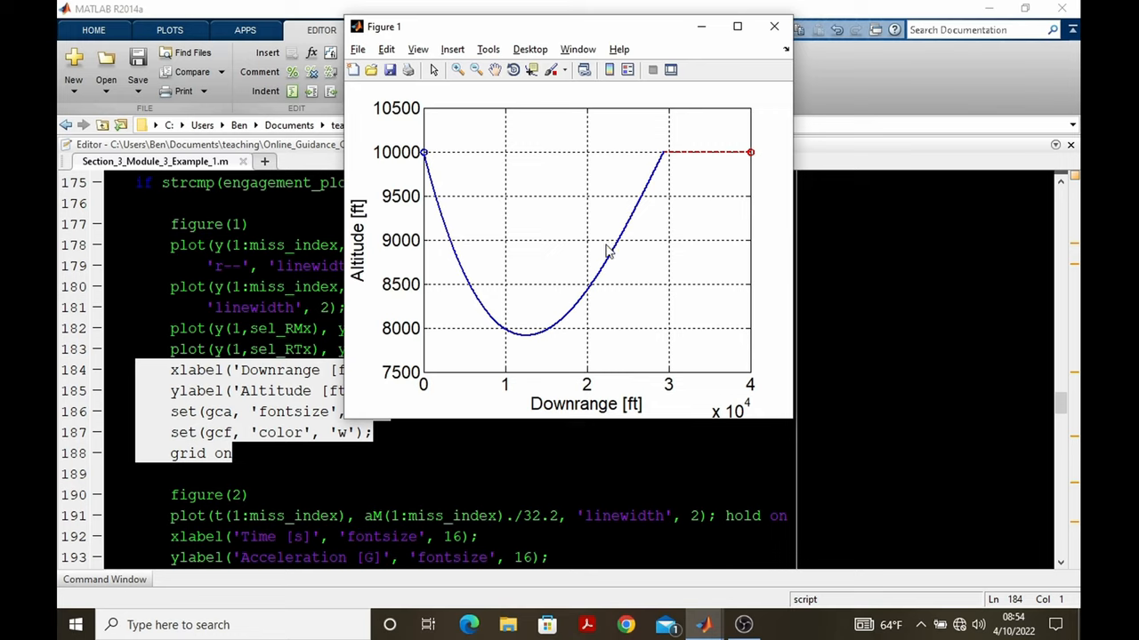
{"action": "mouse_move", "coordinate": [422, 298]}
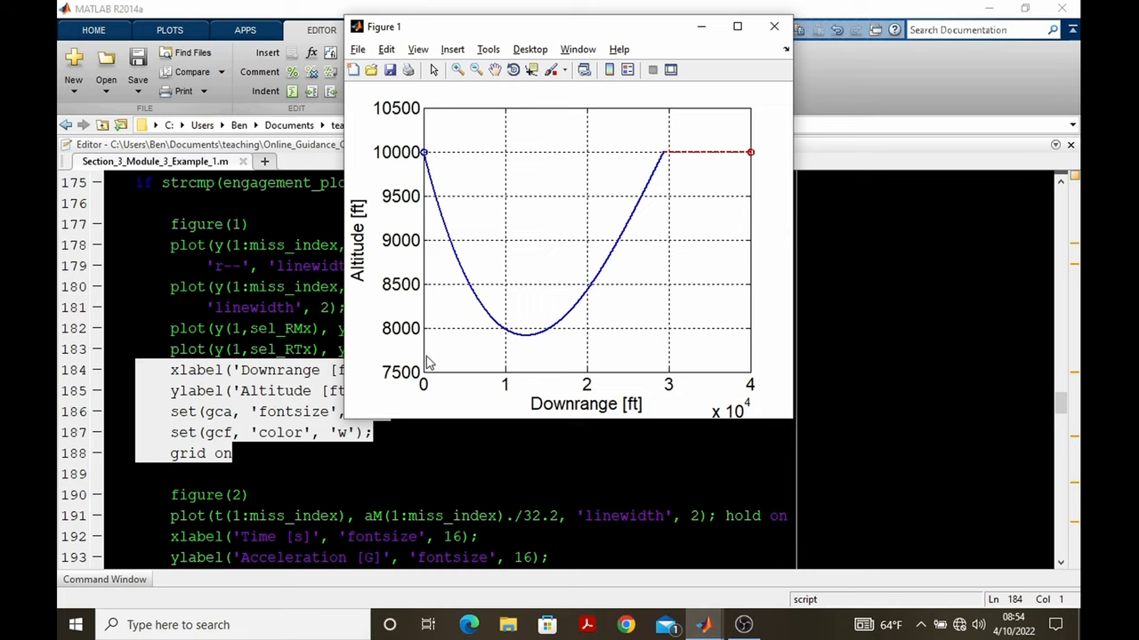
{"action": "mouse_move", "coordinate": [398, 110]}
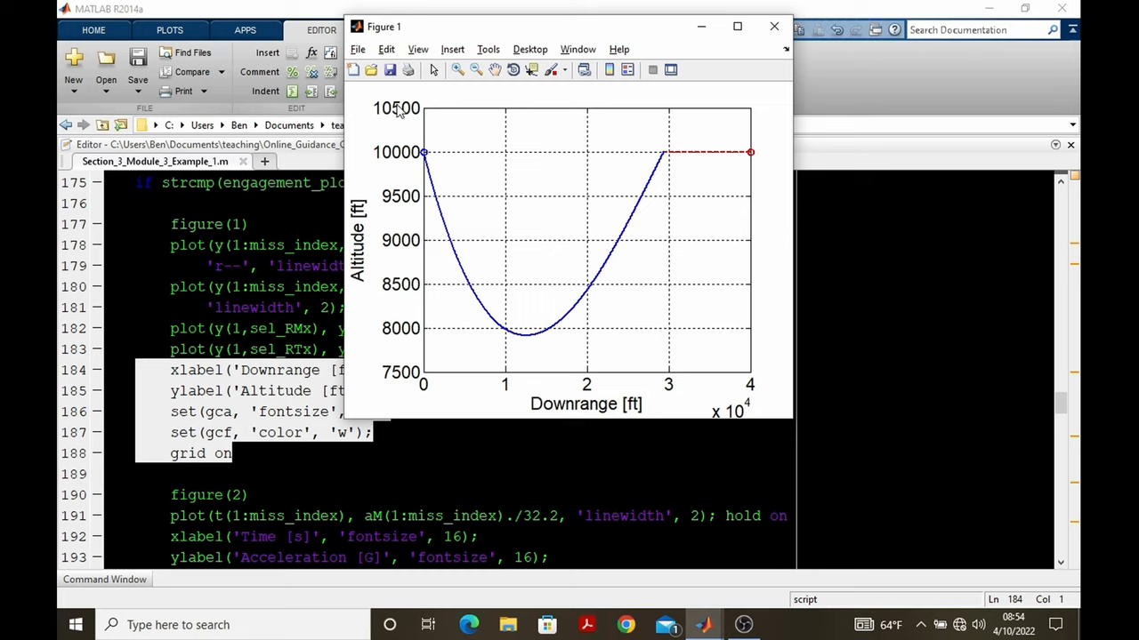
{"action": "mouse_move", "coordinate": [430, 385]}
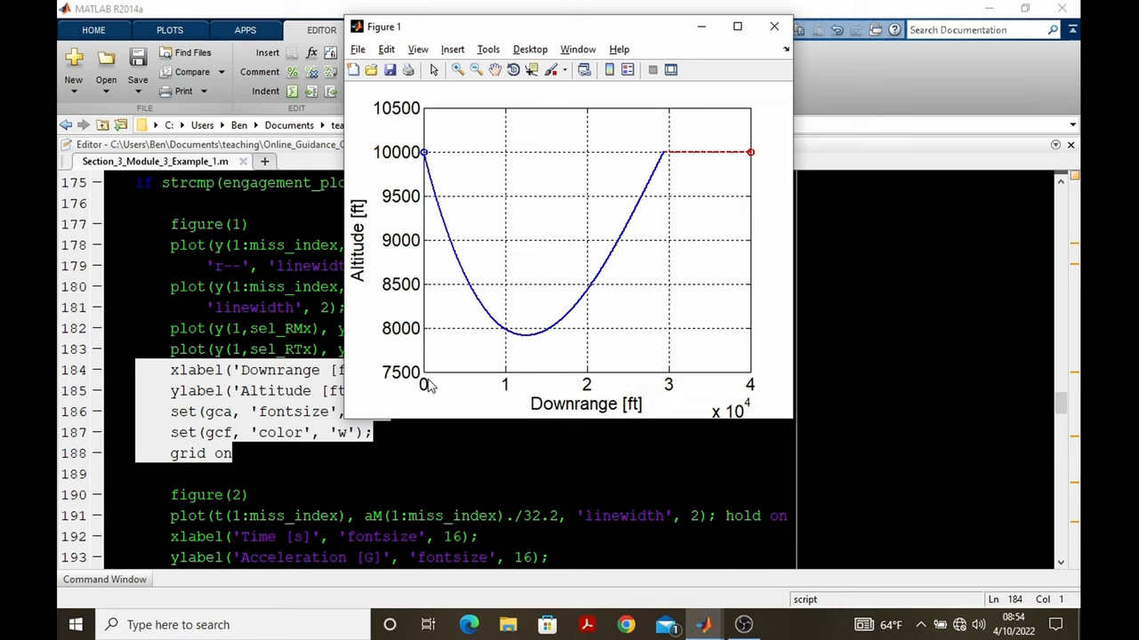
{"action": "mouse_move", "coordinate": [620, 398]}
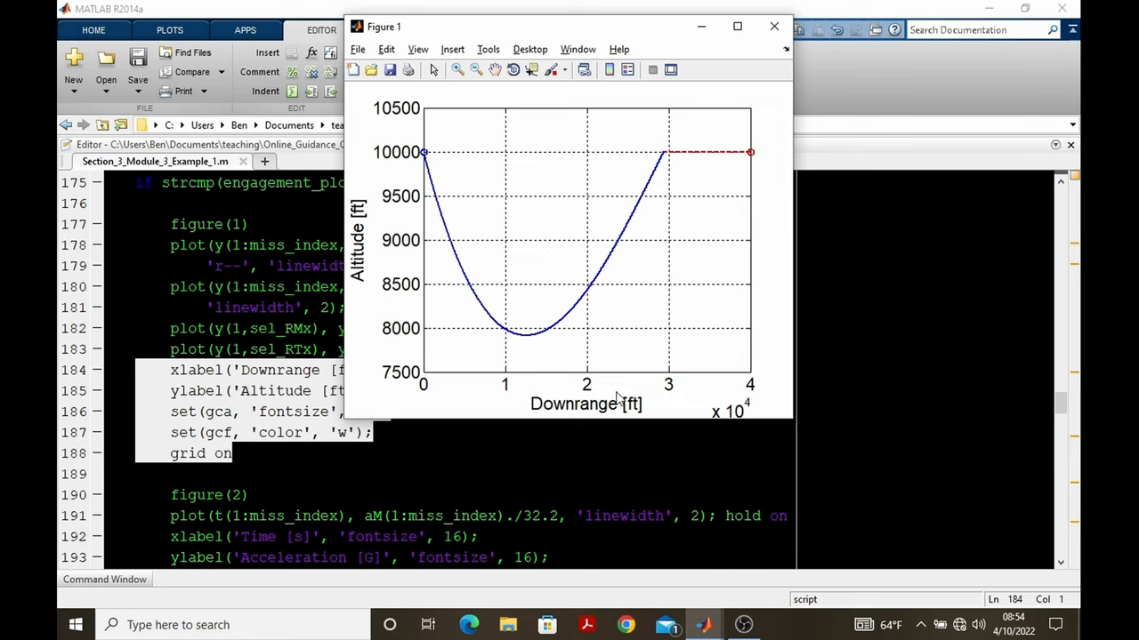
{"action": "mouse_move", "coordinate": [756, 400]}
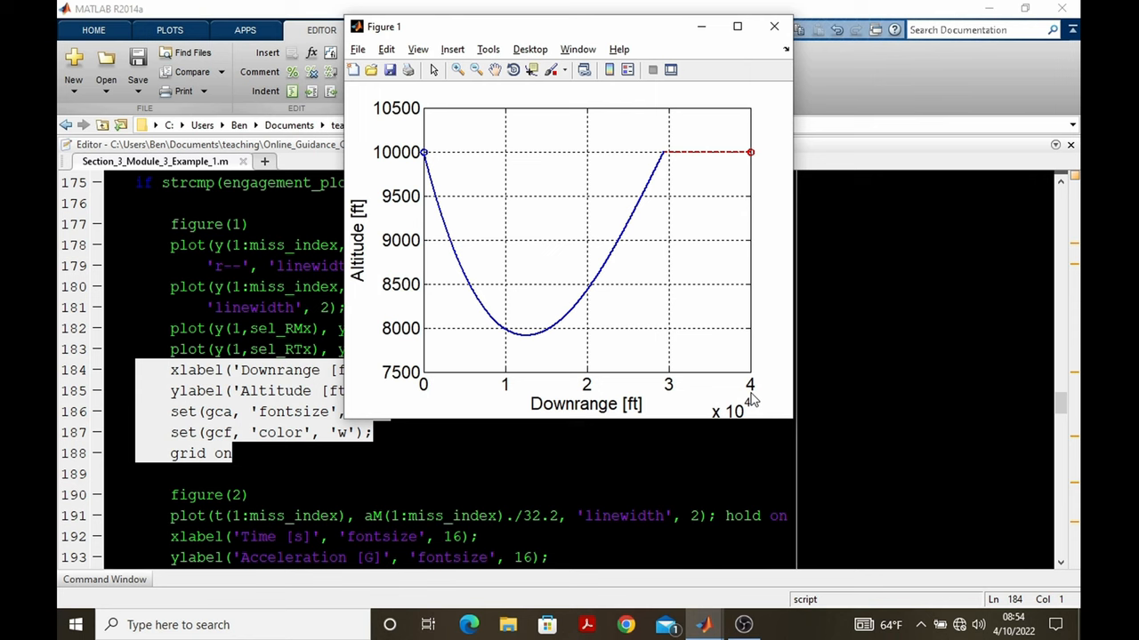
Step: Apply axis equal to Figure 1 in the Command Window, review it, then close the figure
{"action": "left_click", "coordinate": [773, 26]}
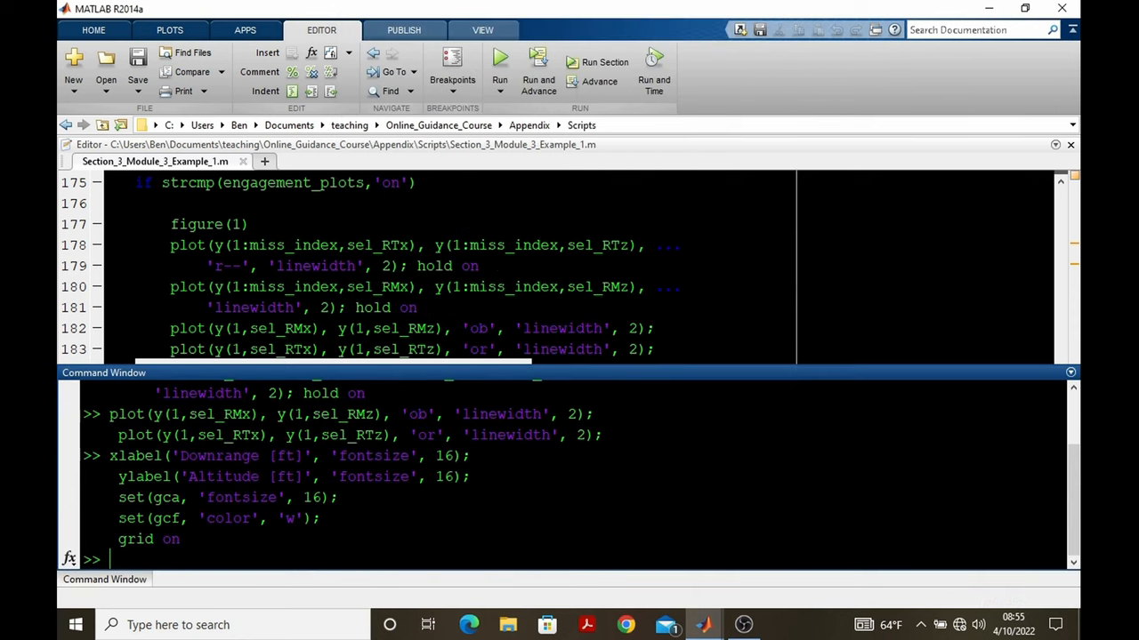
{"action": "type", "text": "axi"}
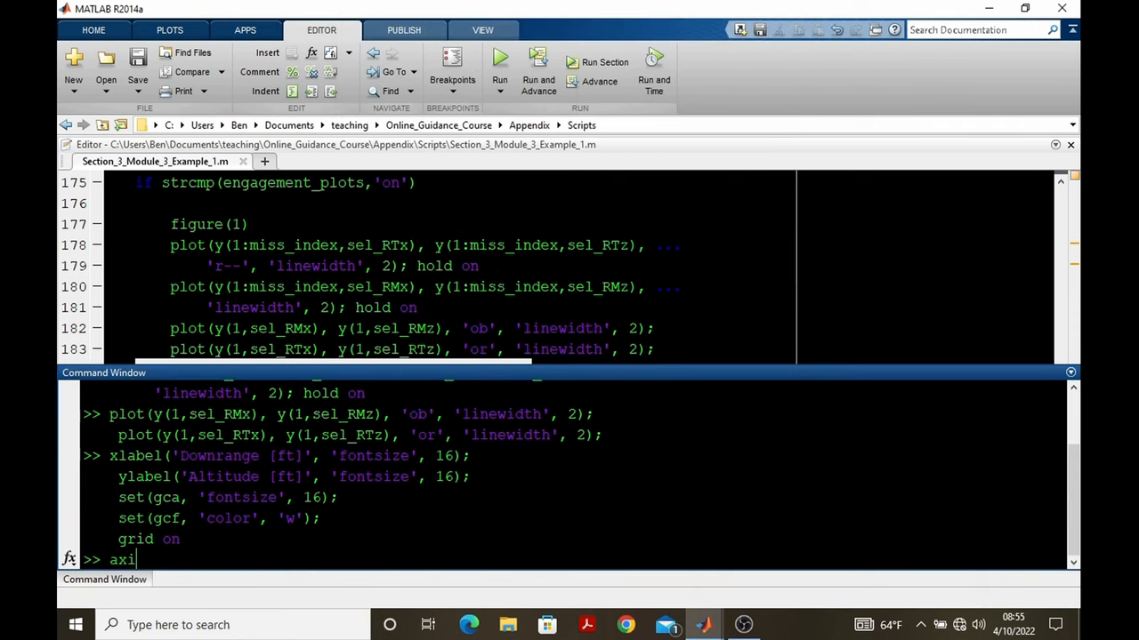
{"action": "type", "text": "s equal"}
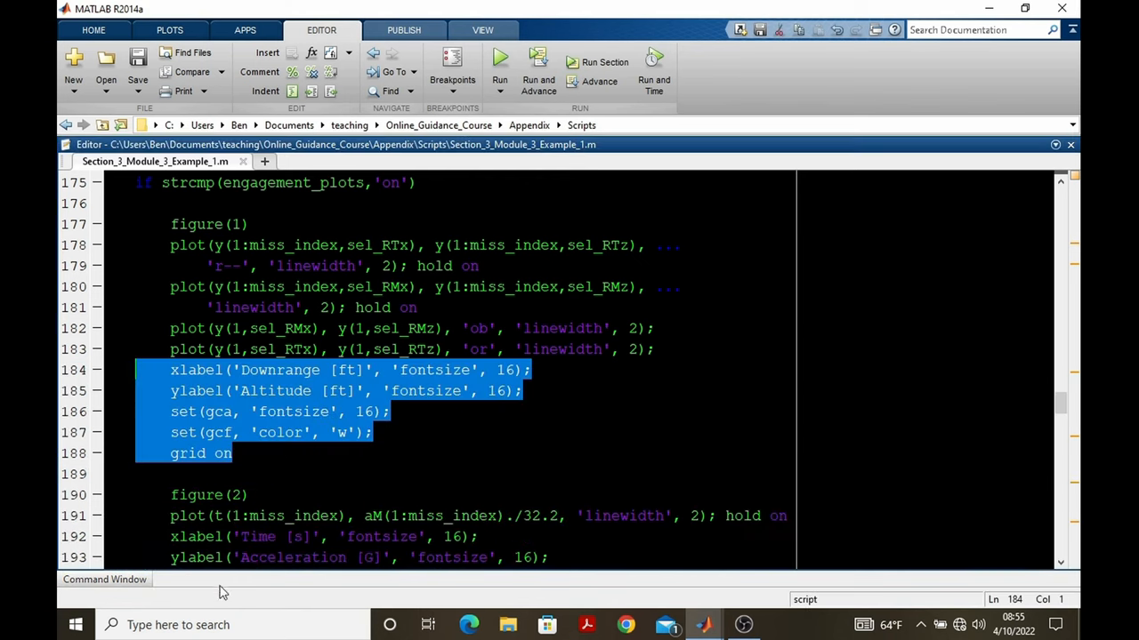
{"action": "left_click", "coordinate": [499, 57]}
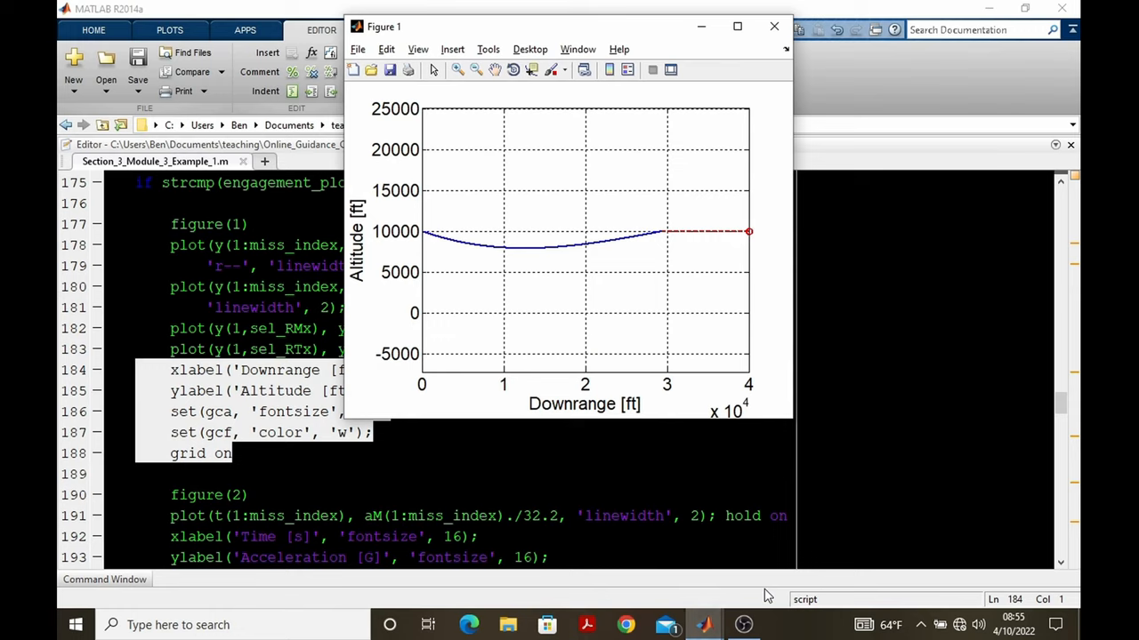
{"action": "mouse_move", "coordinate": [549, 327]}
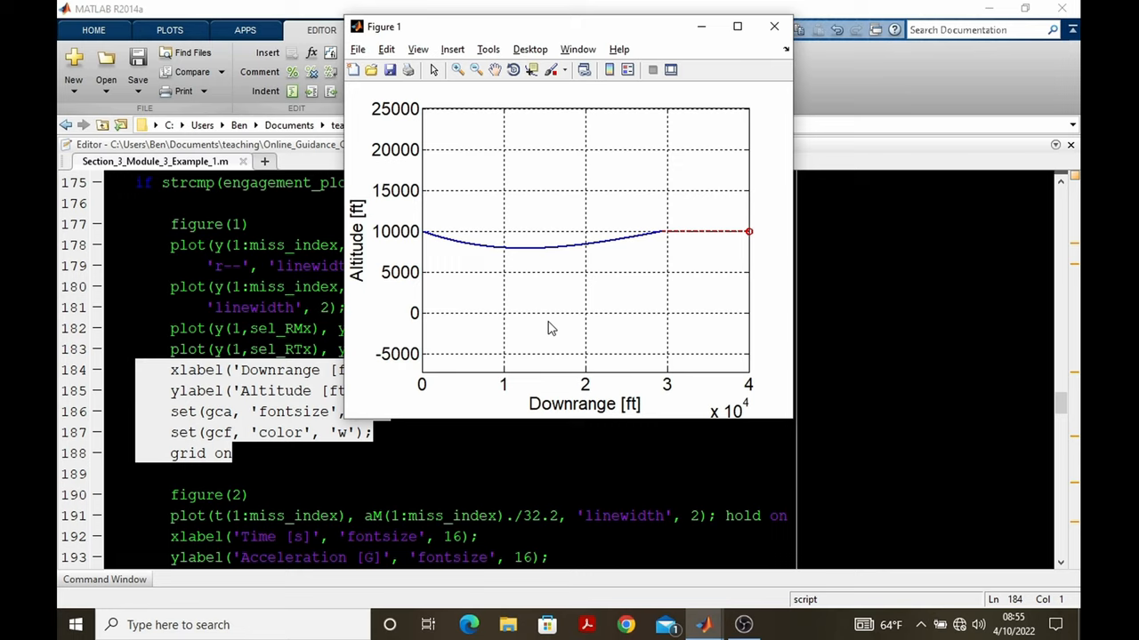
{"action": "mouse_move", "coordinate": [453, 249]}
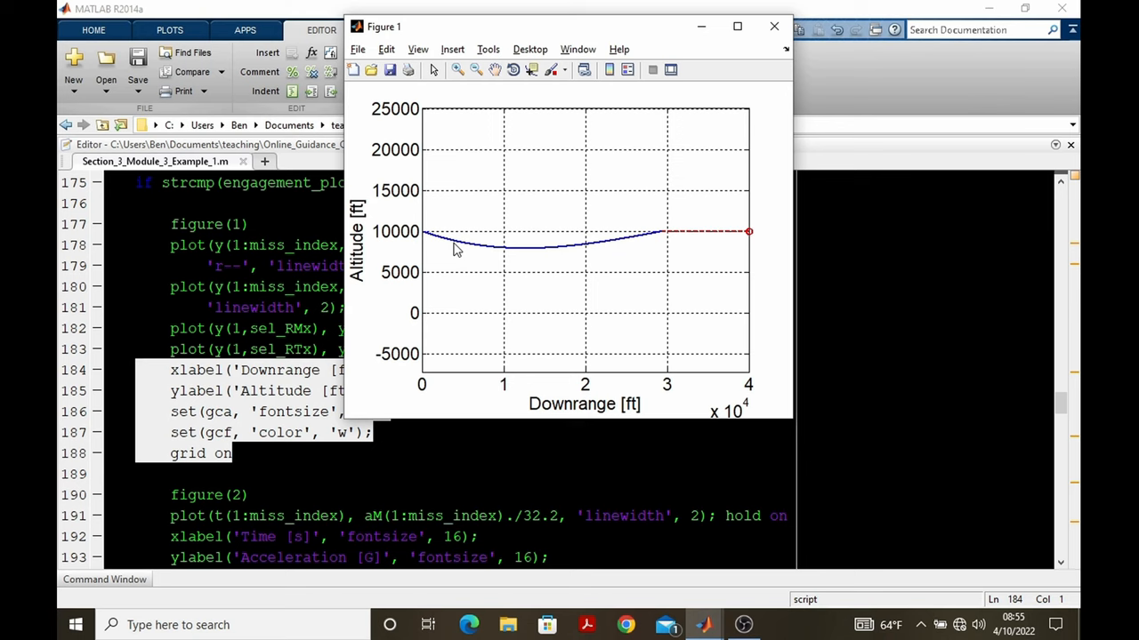
{"action": "mouse_move", "coordinate": [773, 27]}
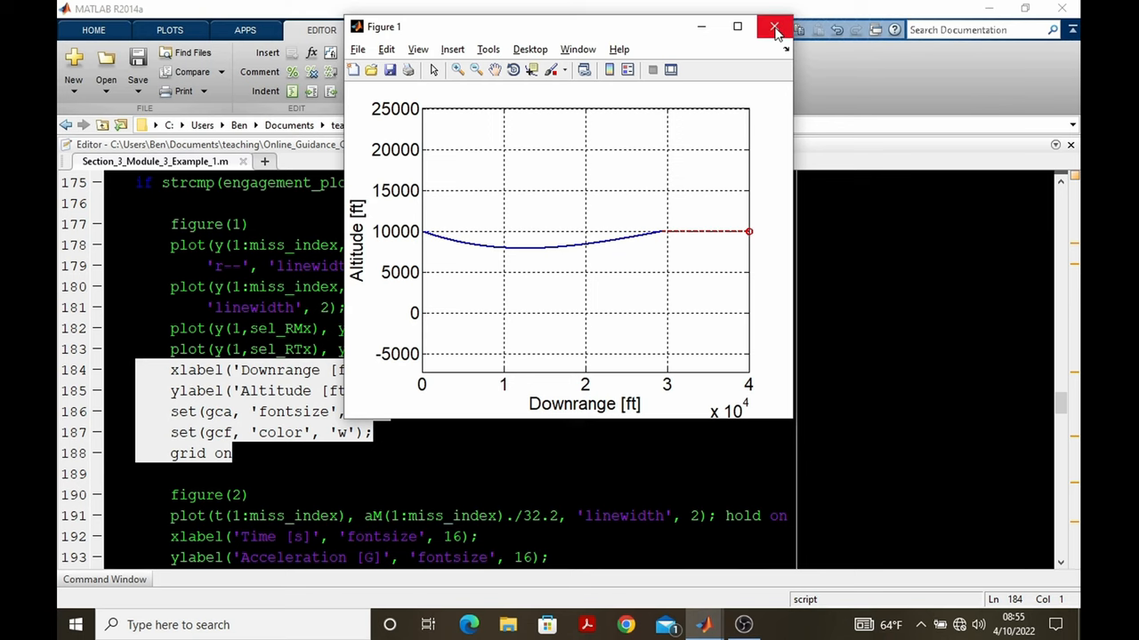
{"action": "left_click", "coordinate": [773, 26]}
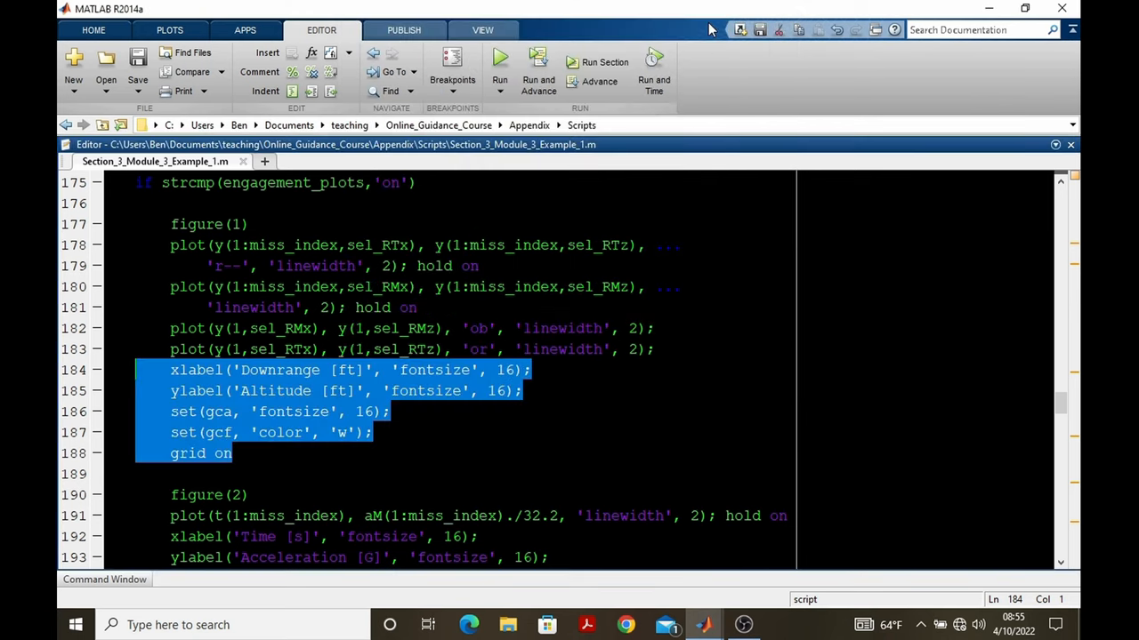
Step: Evaluate the figure(2) block (lines 190–196) for acceleration in G versus time, then minimize Figure 2
{"action": "scroll", "scroll_direction": "down", "scroll_amount": 3}
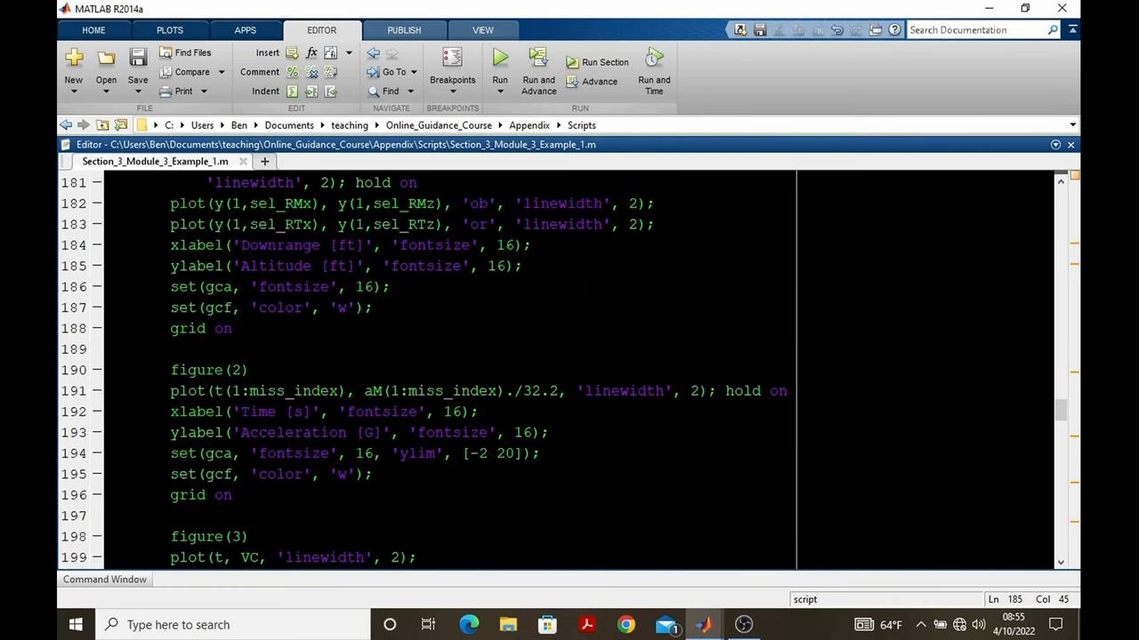
{"action": "scroll", "scroll_direction": "down", "scroll_amount": 3}
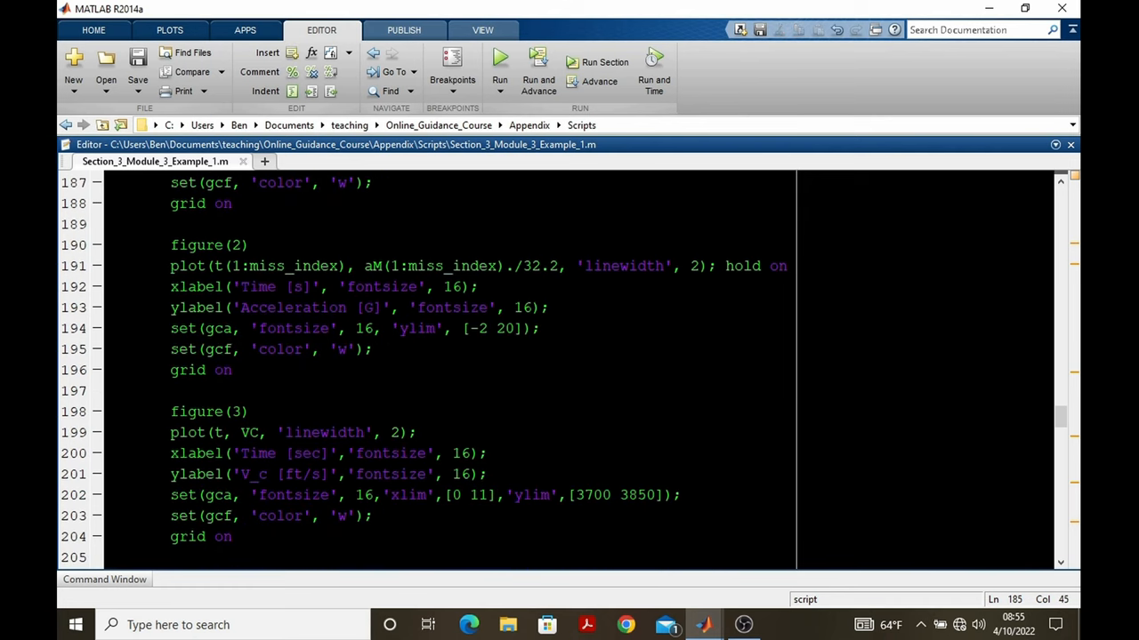
{"action": "double_click", "coordinate": [371, 266]}
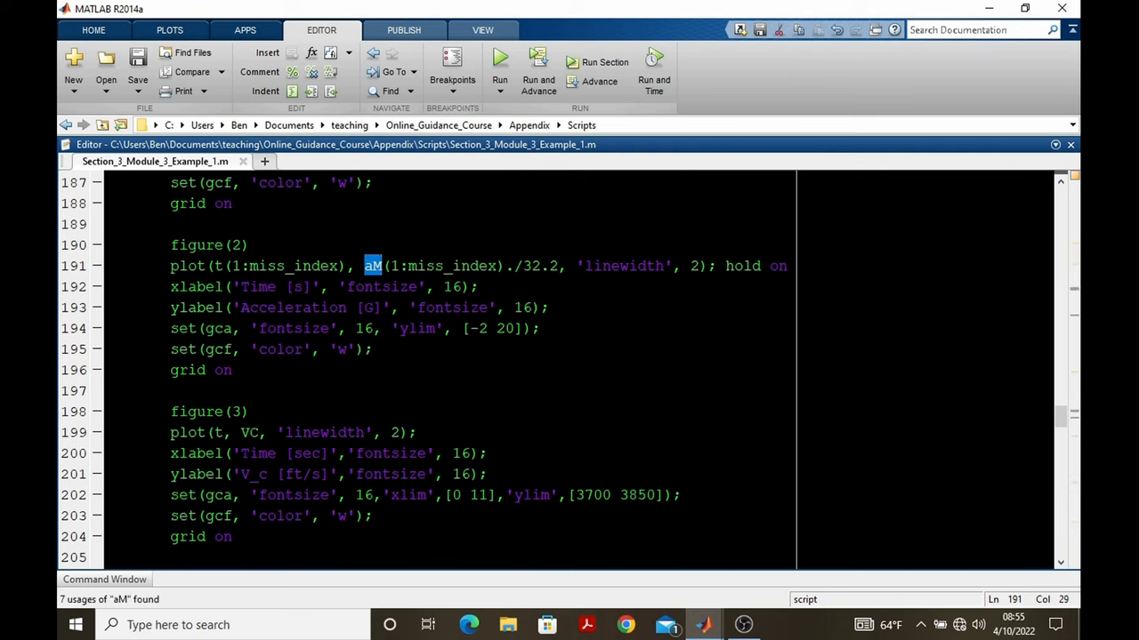
{"action": "left_click_drag", "start_coordinate": [169, 245], "coordinate": [233, 370]}
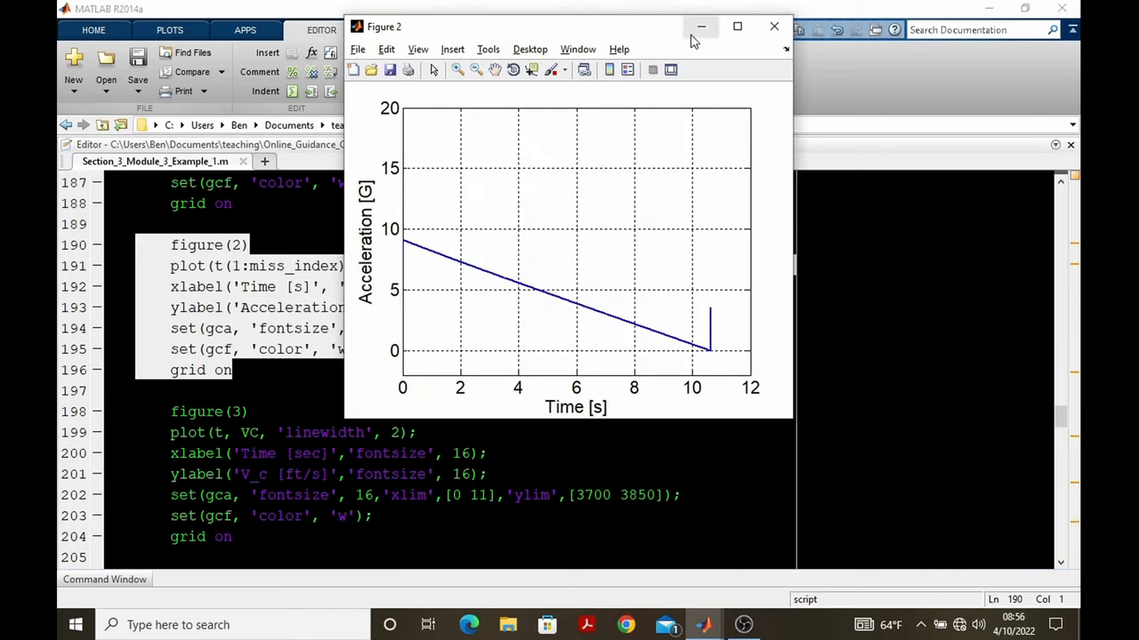
{"action": "mouse_move", "coordinate": [551, 393]}
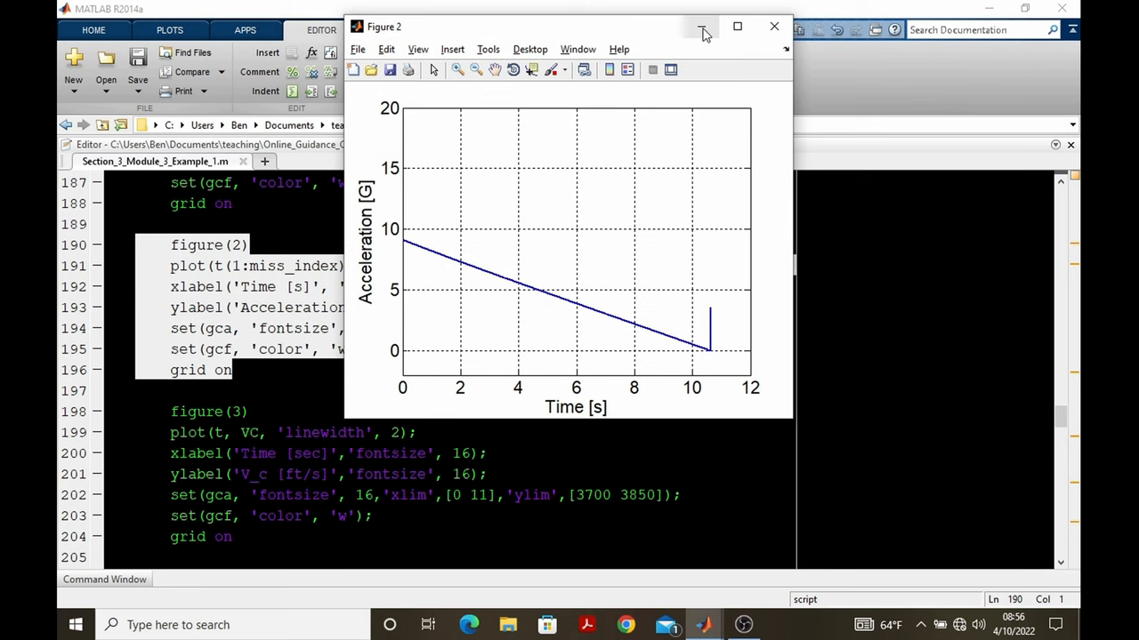
{"action": "left_click", "coordinate": [702, 26]}
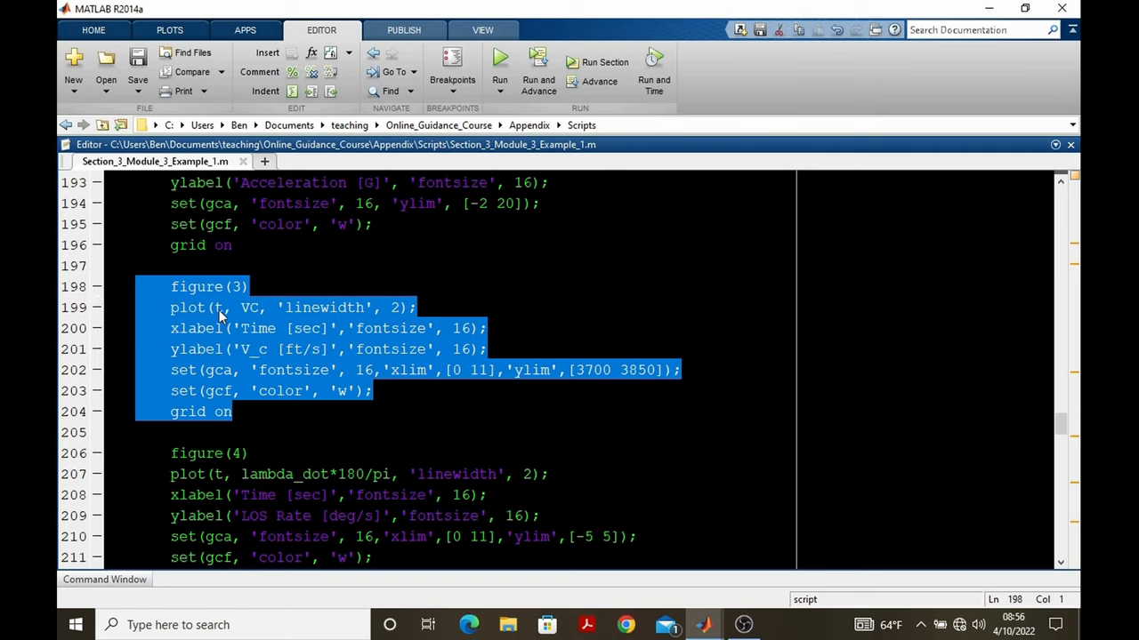
{"action": "mouse_move", "coordinate": [495, 362]}
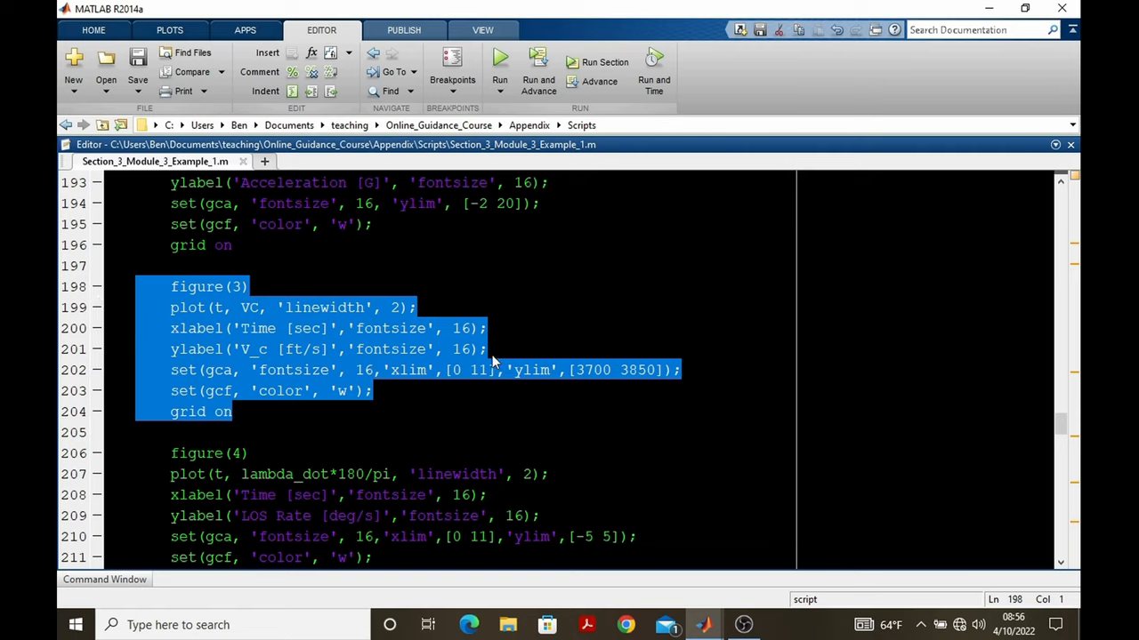
{"action": "mouse_move", "coordinate": [433, 394]}
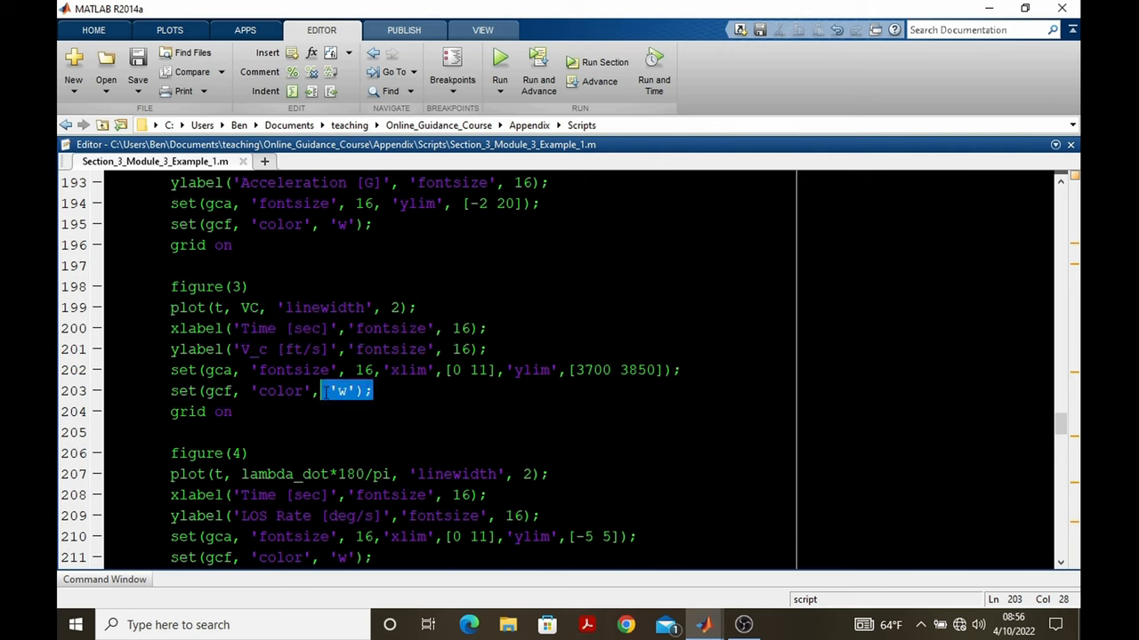
Step: Inspect the xlim/ylim limits on lines 198–204, view the Figure 3 closing-velocity plot, then return to the script
{"action": "left_click", "coordinate": [400, 370]}
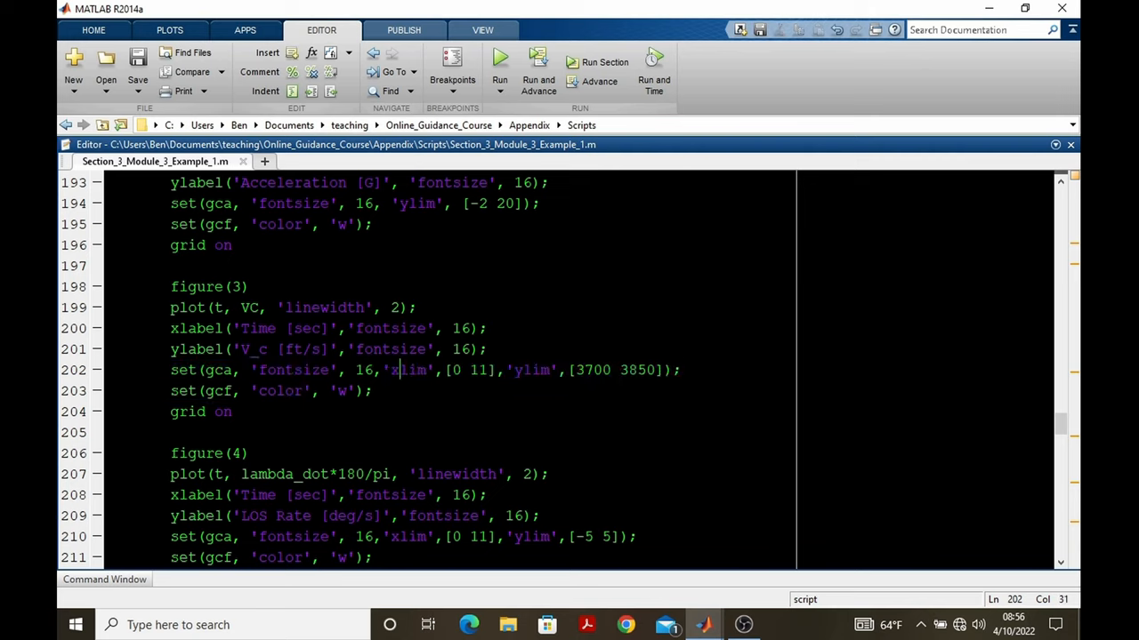
{"action": "double_click", "coordinate": [409, 370]}
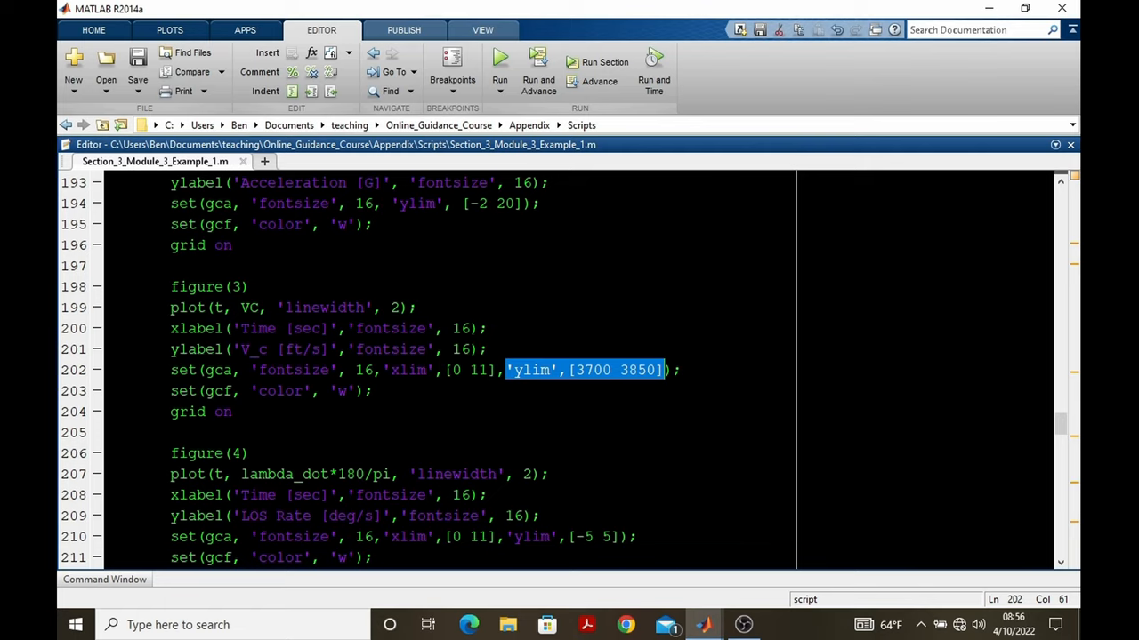
{"action": "left_click", "coordinate": [234, 412]}
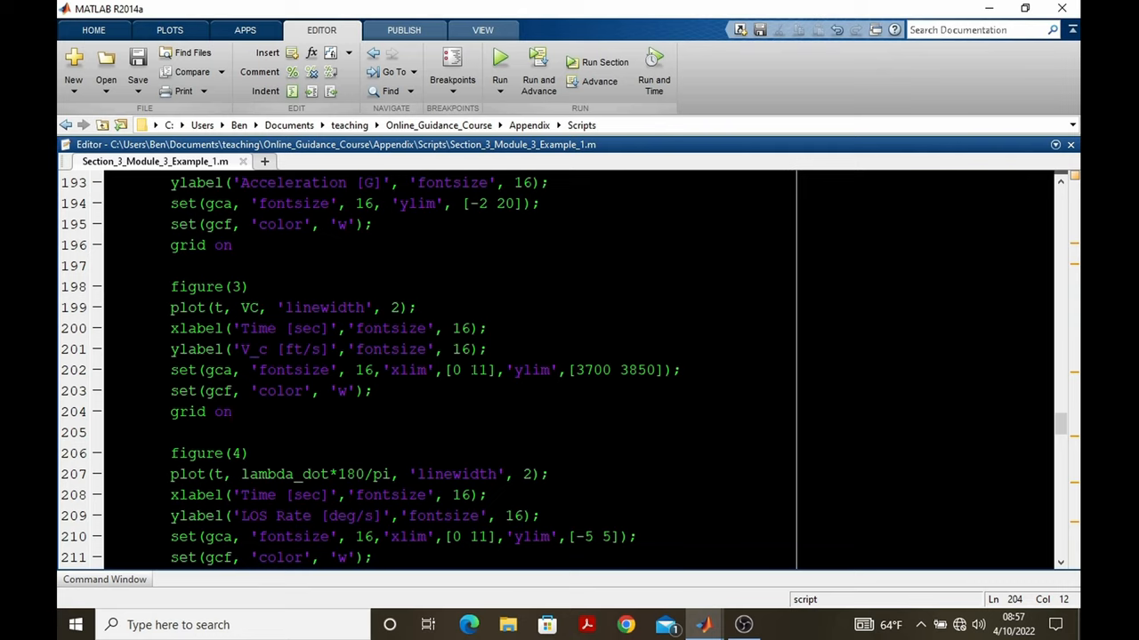
{"action": "left_click", "coordinate": [234, 411]}
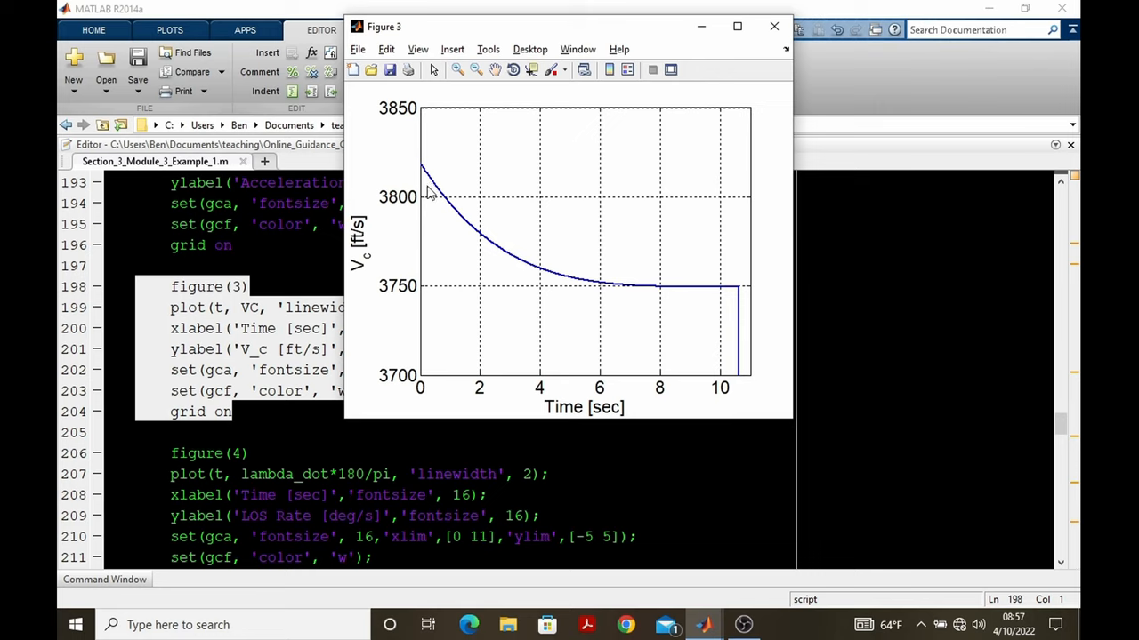
{"action": "mouse_move", "coordinate": [612, 301]}
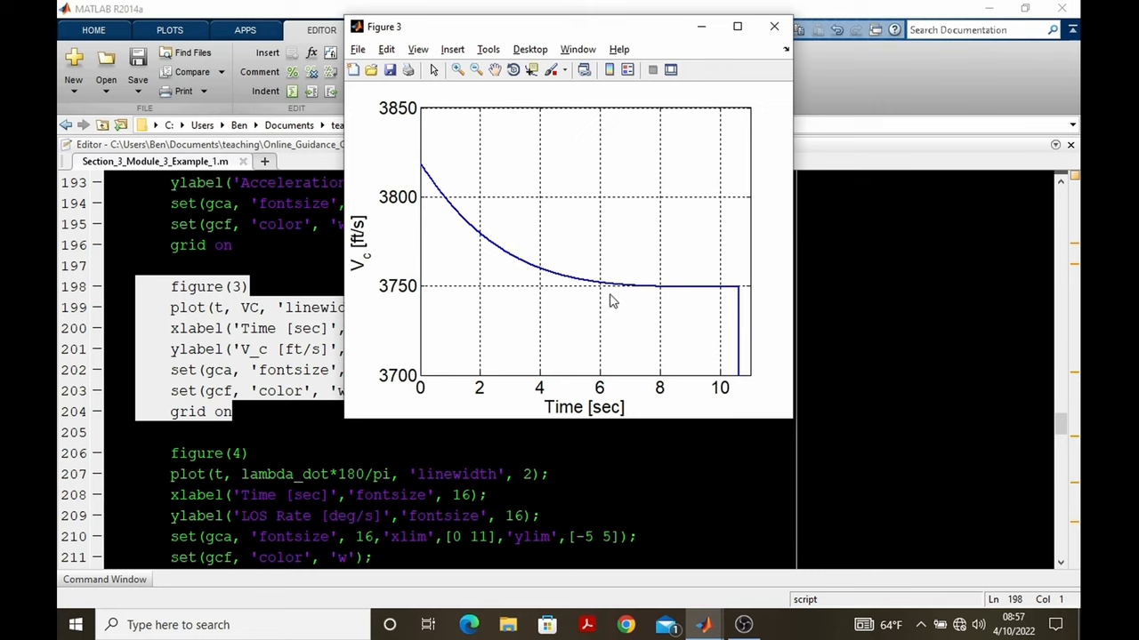
{"action": "mouse_move", "coordinate": [720, 301]}
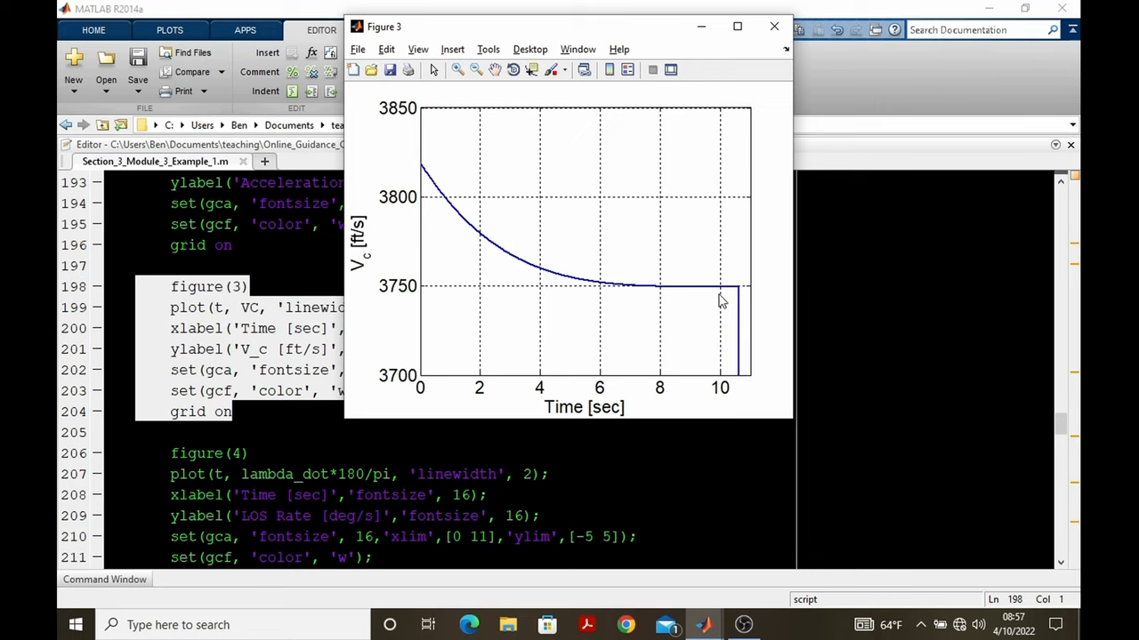
{"action": "left_click", "coordinate": [773, 26]}
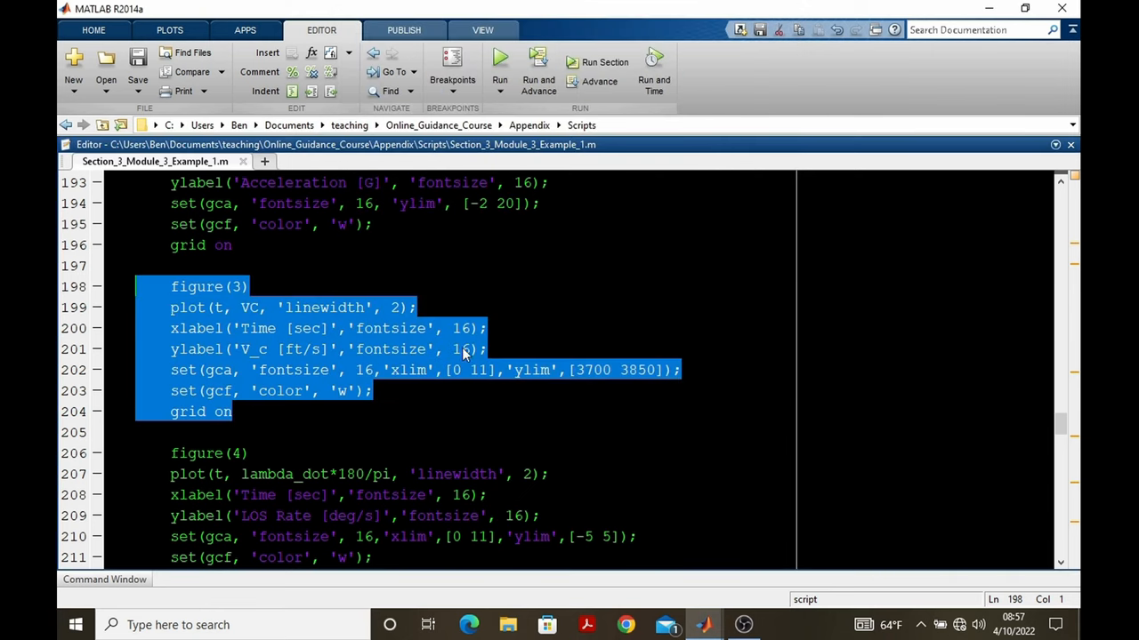
{"action": "scroll", "scroll_direction": "down", "scroll_amount": 3}
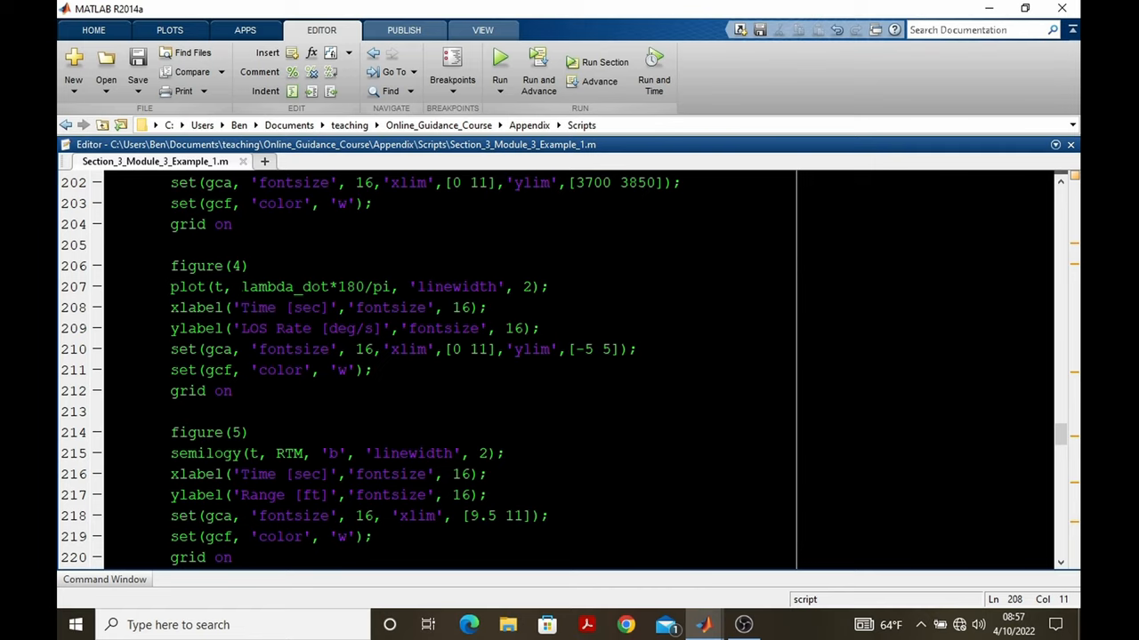
Step: Select and evaluate the figure(4) line-of-sight rate block, then close Figure 4
{"action": "left_click", "coordinate": [227, 308]}
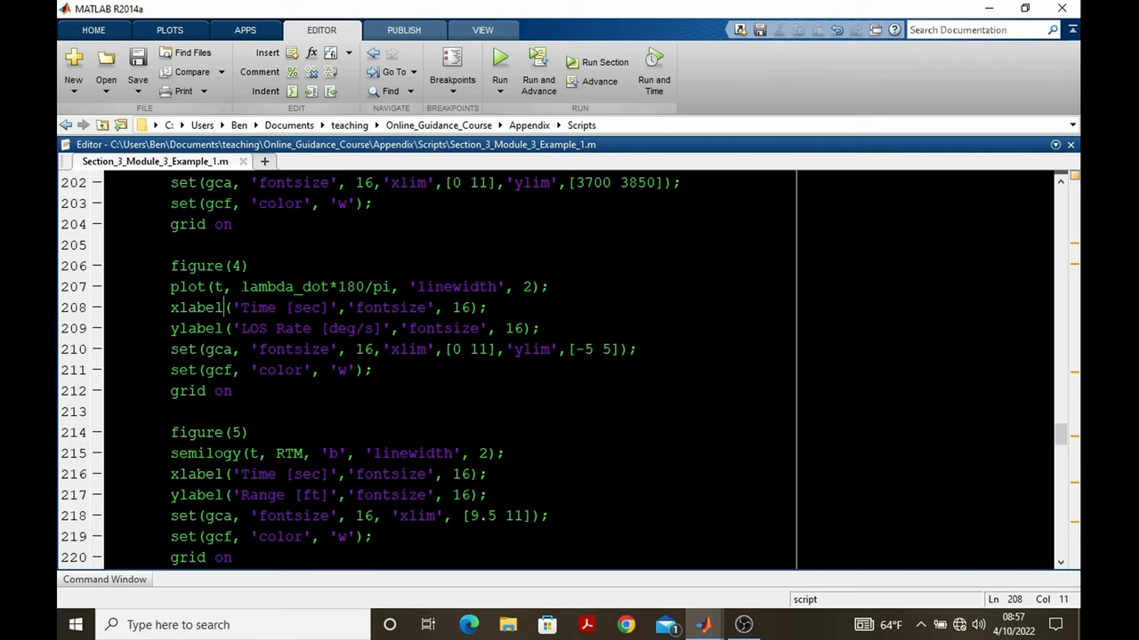
{"action": "double_click", "coordinate": [285, 286]}
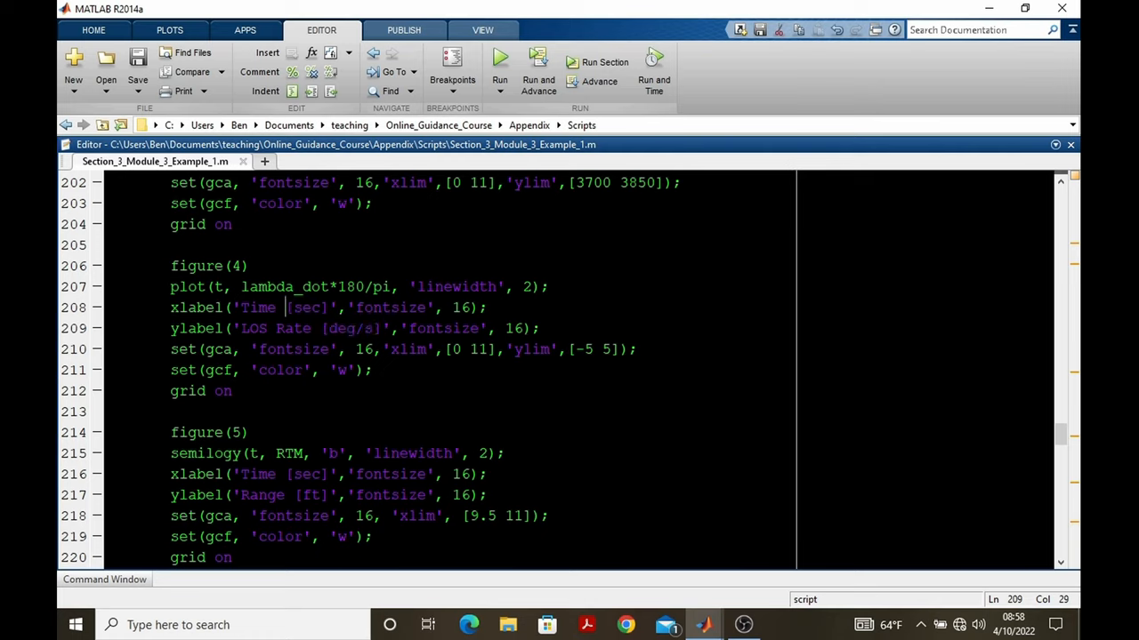
{"action": "double_click", "coordinate": [307, 307]}
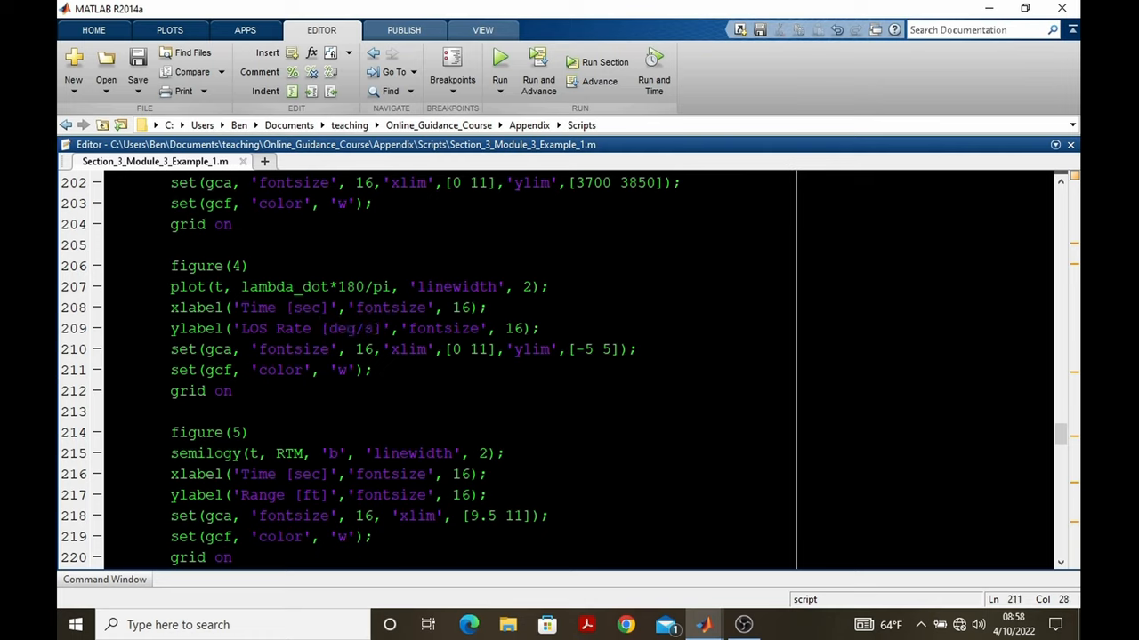
{"action": "triple_click", "coordinate": [400, 349]}
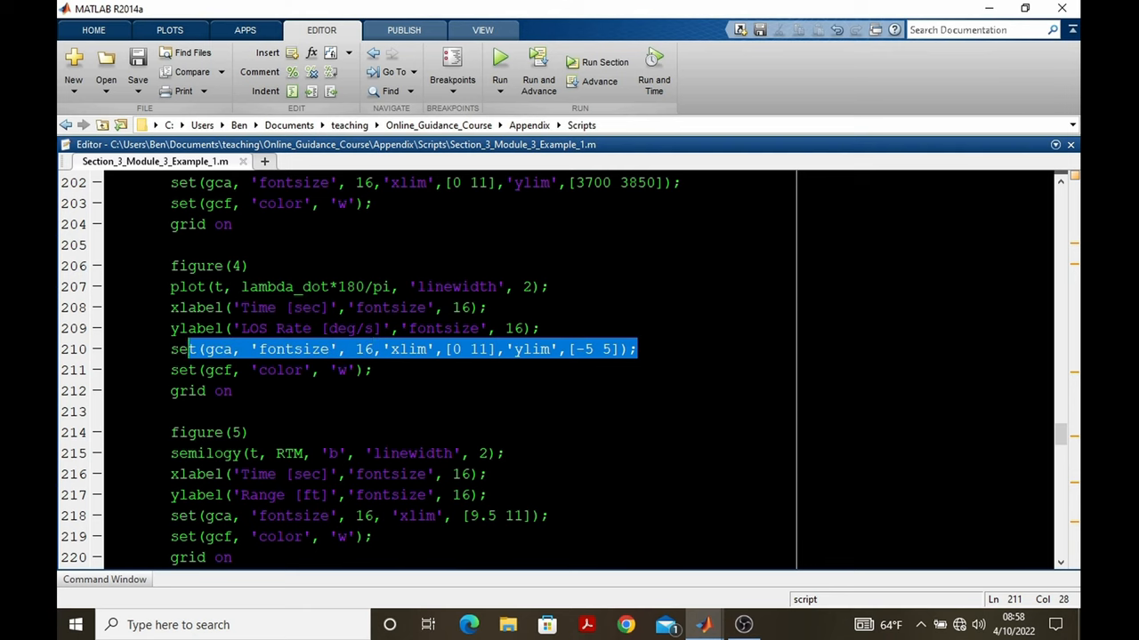
{"action": "left_click_drag", "start_coordinate": [187, 349], "coordinate": [170, 287]}
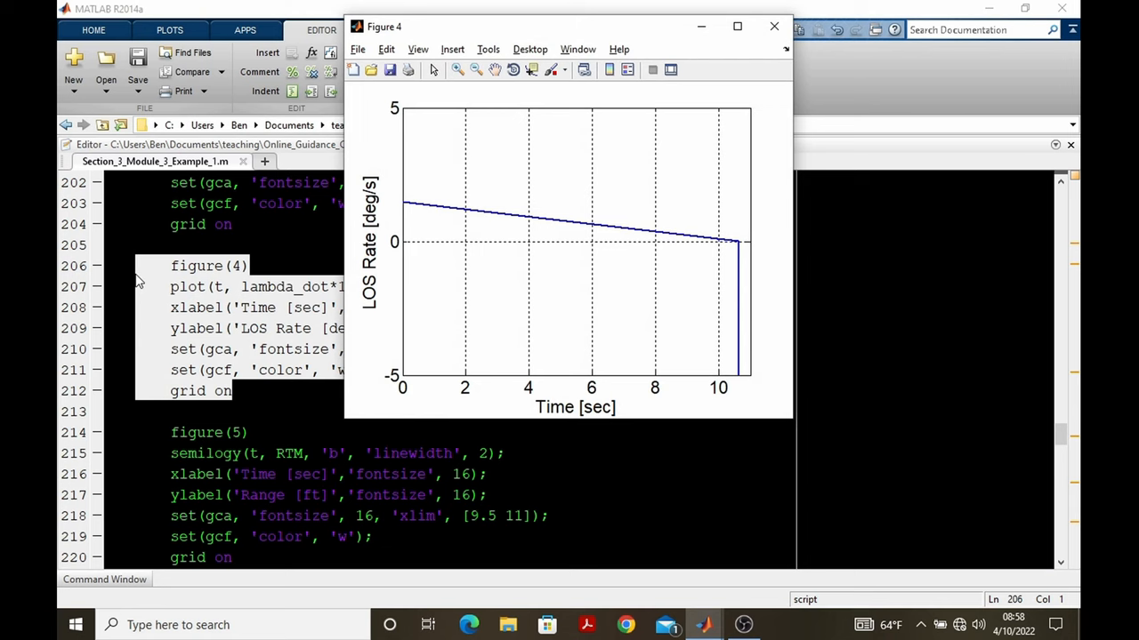
{"action": "mouse_move", "coordinate": [704, 41]}
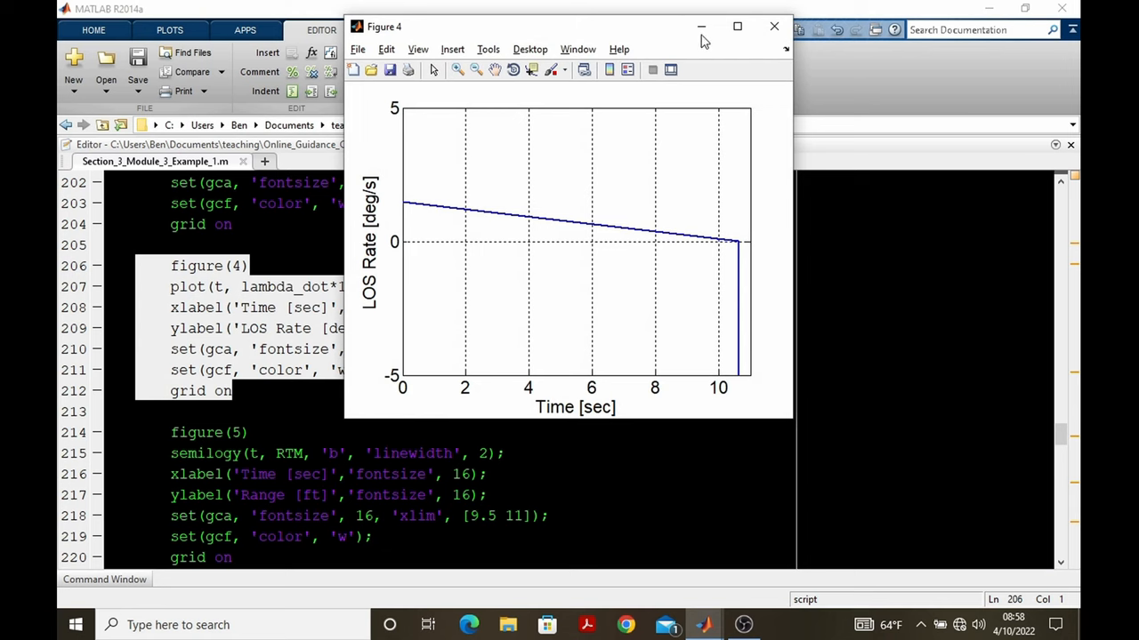
{"action": "left_click", "coordinate": [773, 26]}
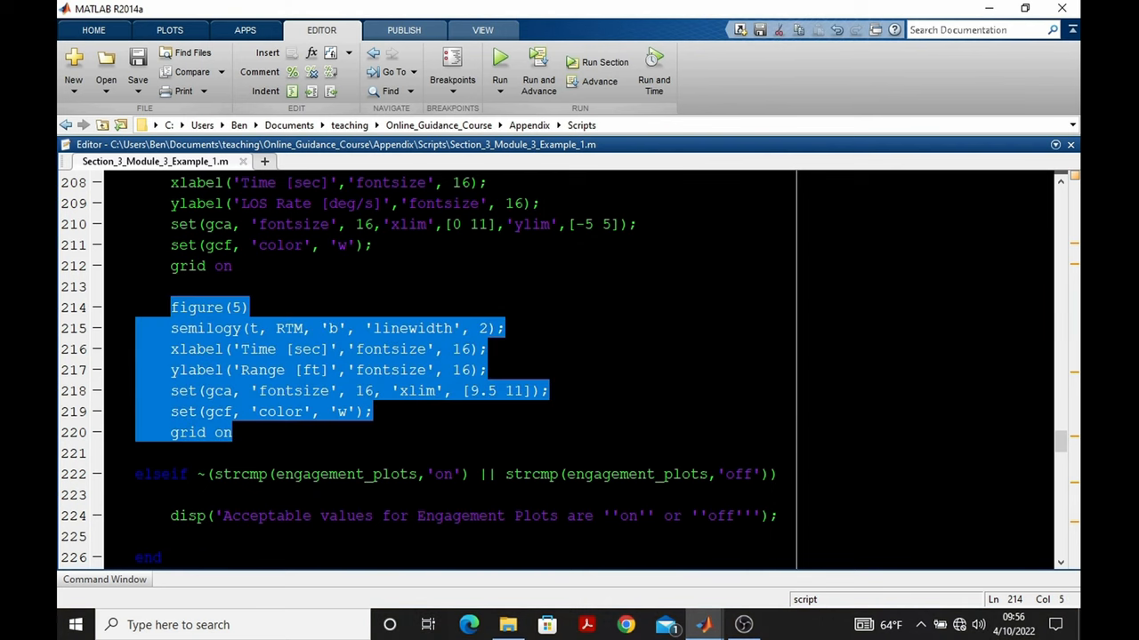
{"action": "mouse_move", "coordinate": [274, 338]}
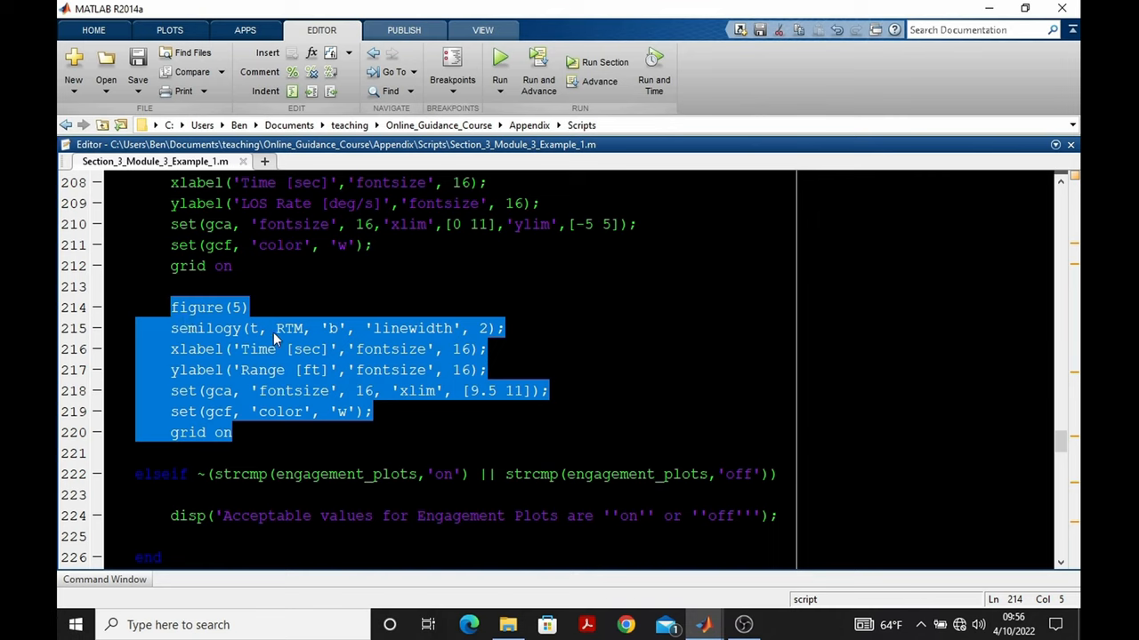
{"action": "mouse_move", "coordinate": [474, 400]}
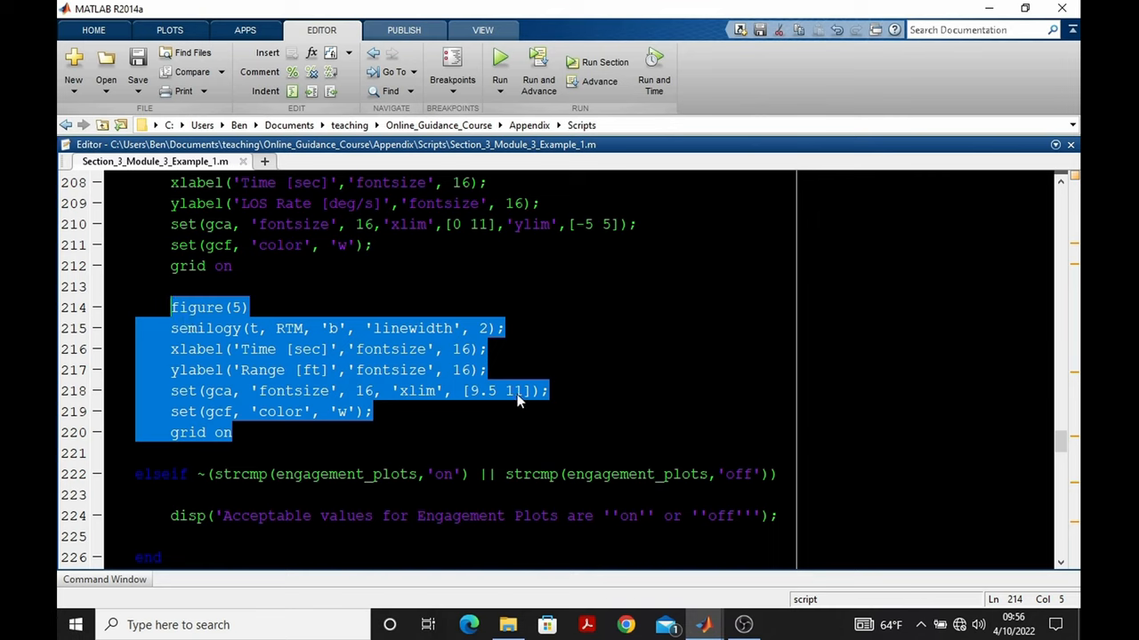
{"action": "mouse_move", "coordinate": [178, 333]}
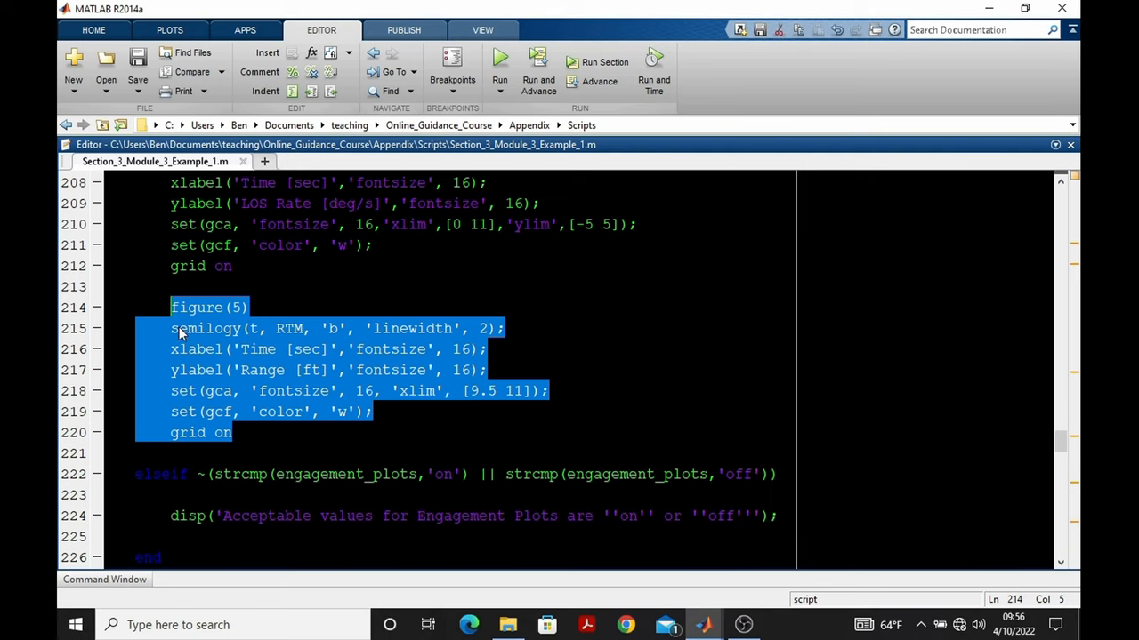
{"action": "mouse_move", "coordinate": [233, 337]}
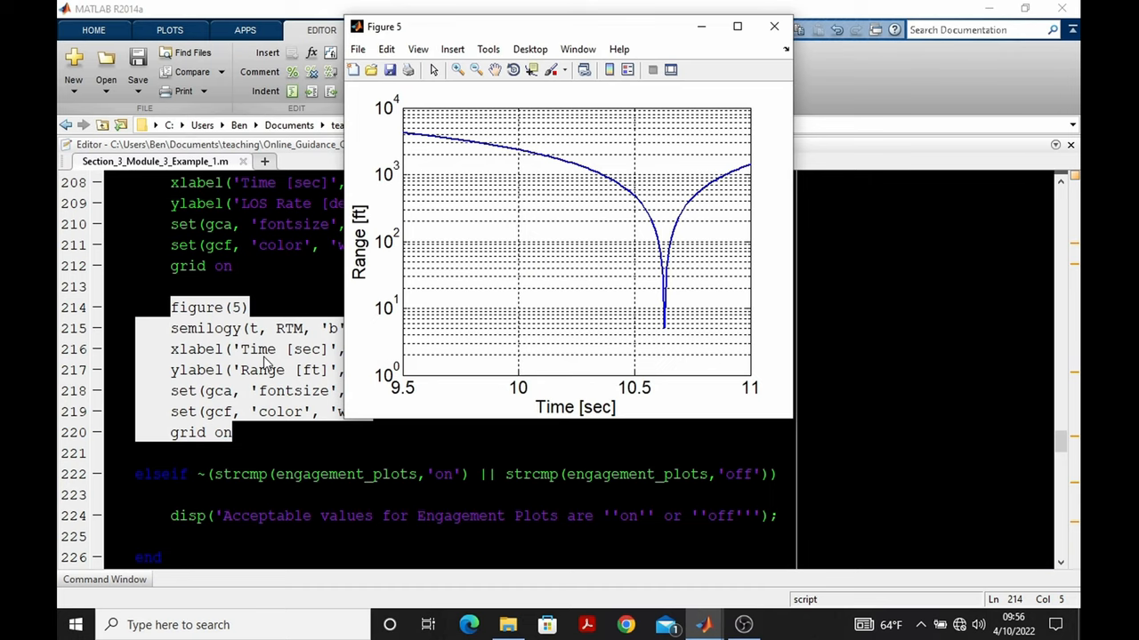
{"action": "mouse_move", "coordinate": [395, 353]}
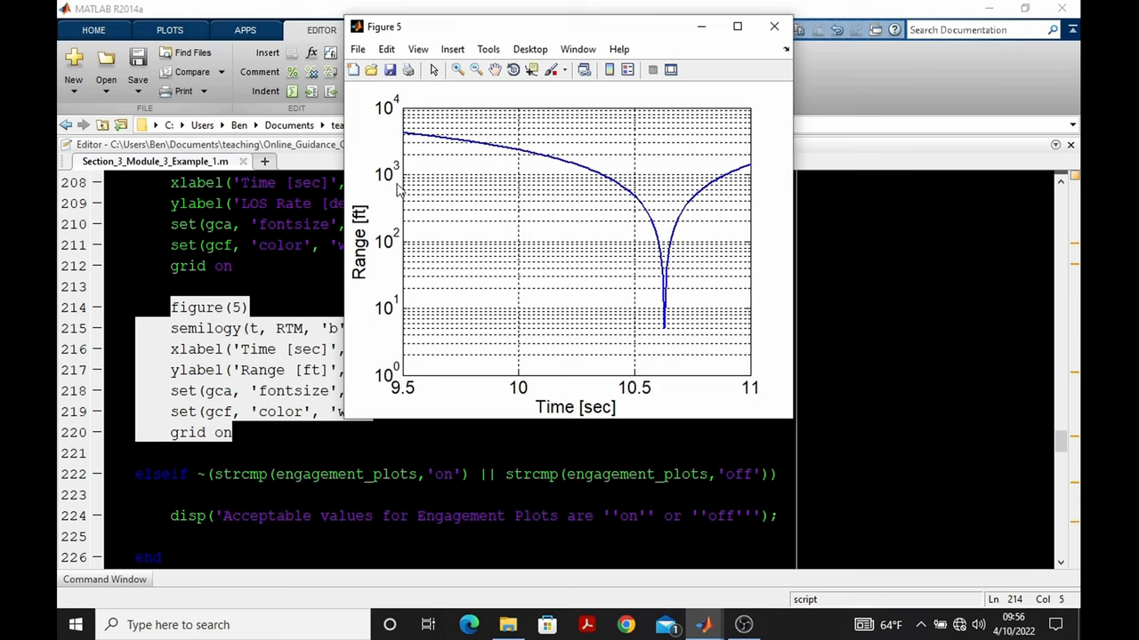
{"action": "mouse_move", "coordinate": [398, 333]}
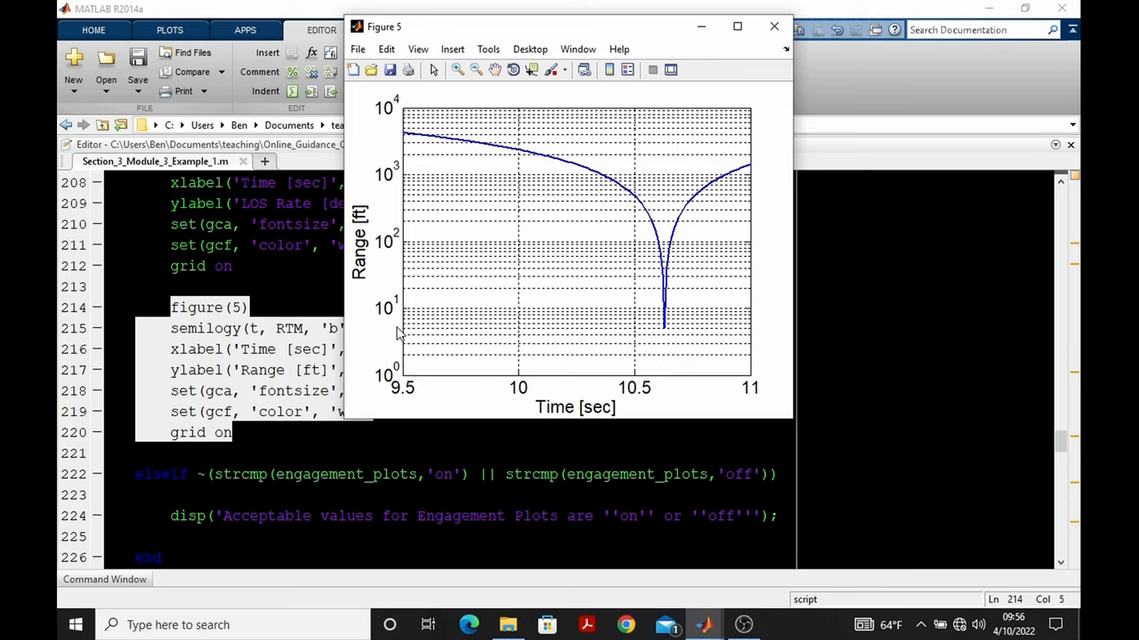
{"action": "mouse_move", "coordinate": [478, 147]}
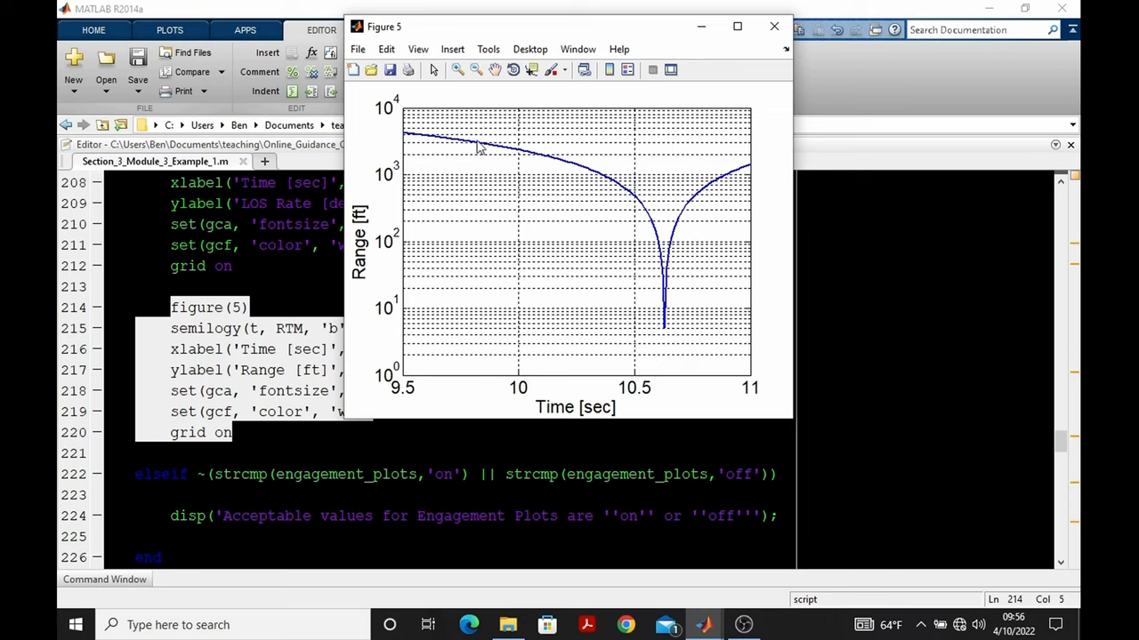
{"action": "mouse_move", "coordinate": [663, 316]}
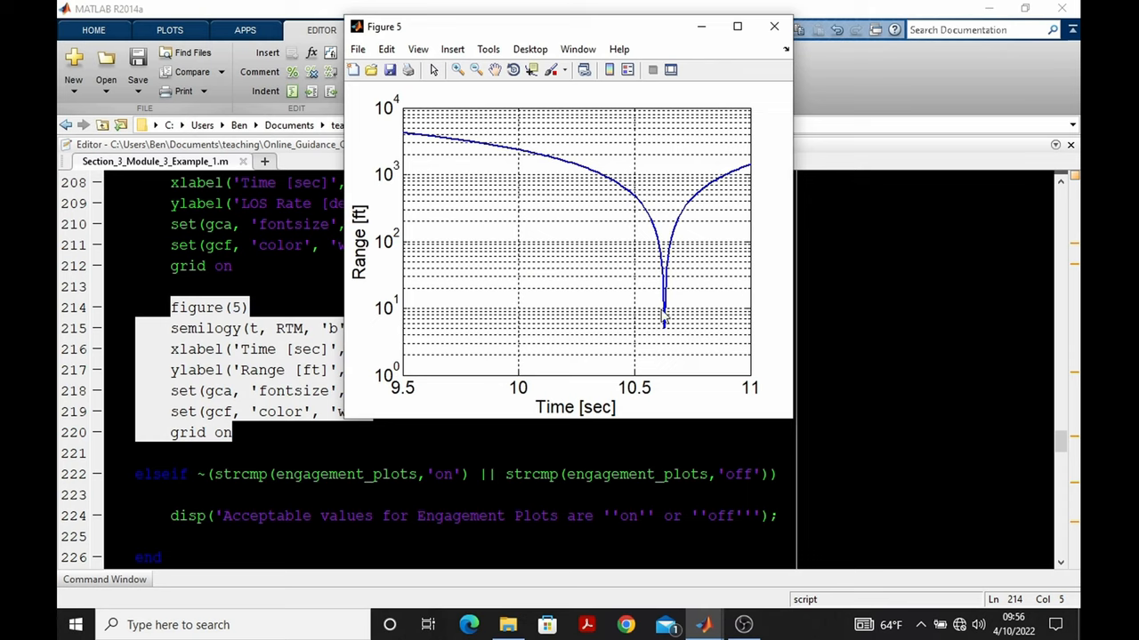
{"action": "mouse_move", "coordinate": [667, 336]}
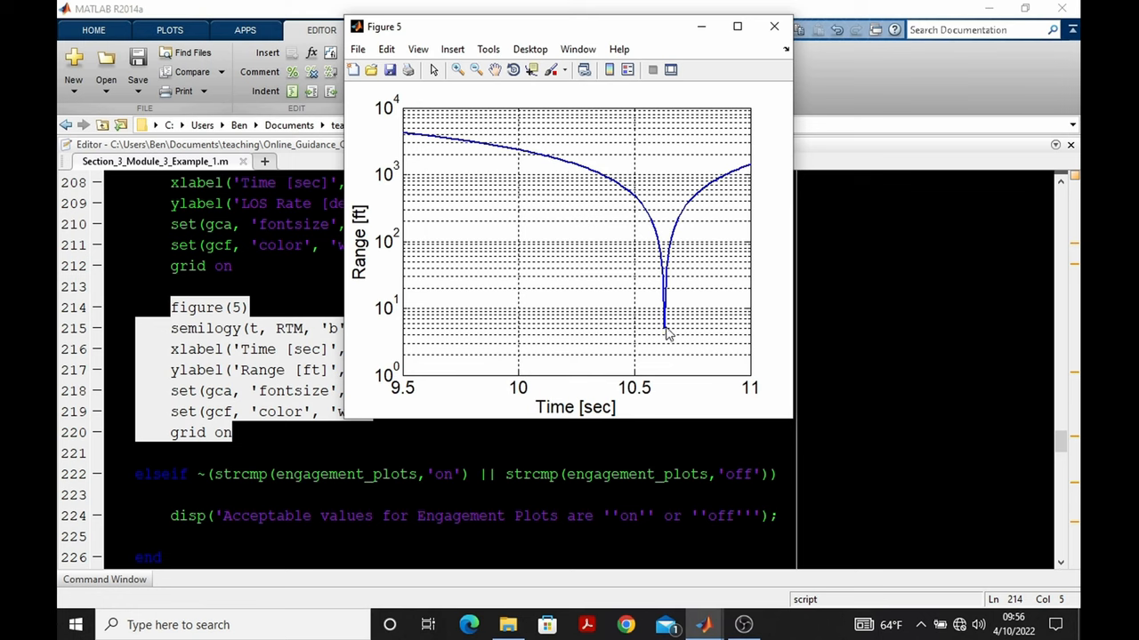
{"action": "mouse_move", "coordinate": [700, 26]}
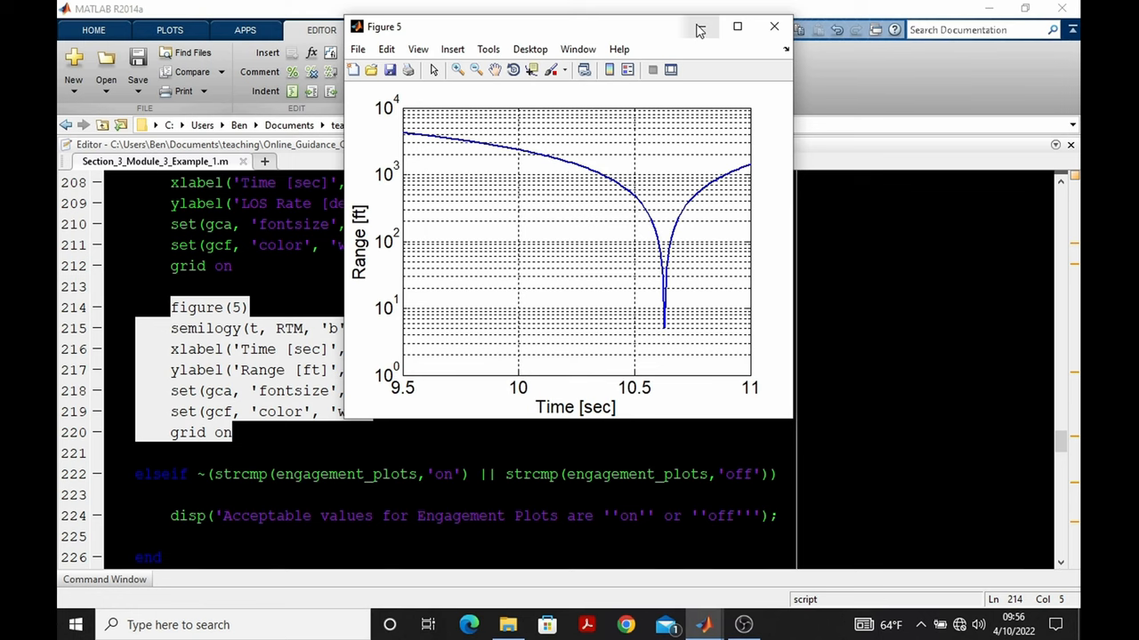
Step: Close the Figure 5 range-versus-time plot
{"action": "left_click", "coordinate": [773, 26]}
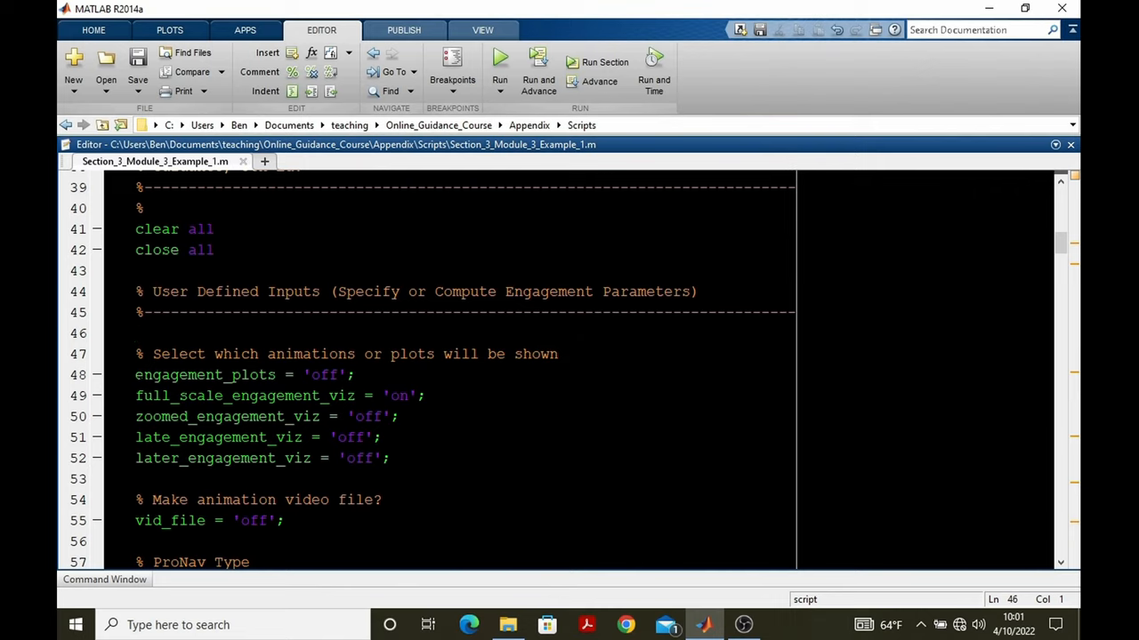
Step: Select full_scale_engagement_viz on line 49 and run the script with current settings
{"action": "left_click", "coordinate": [136, 375]}
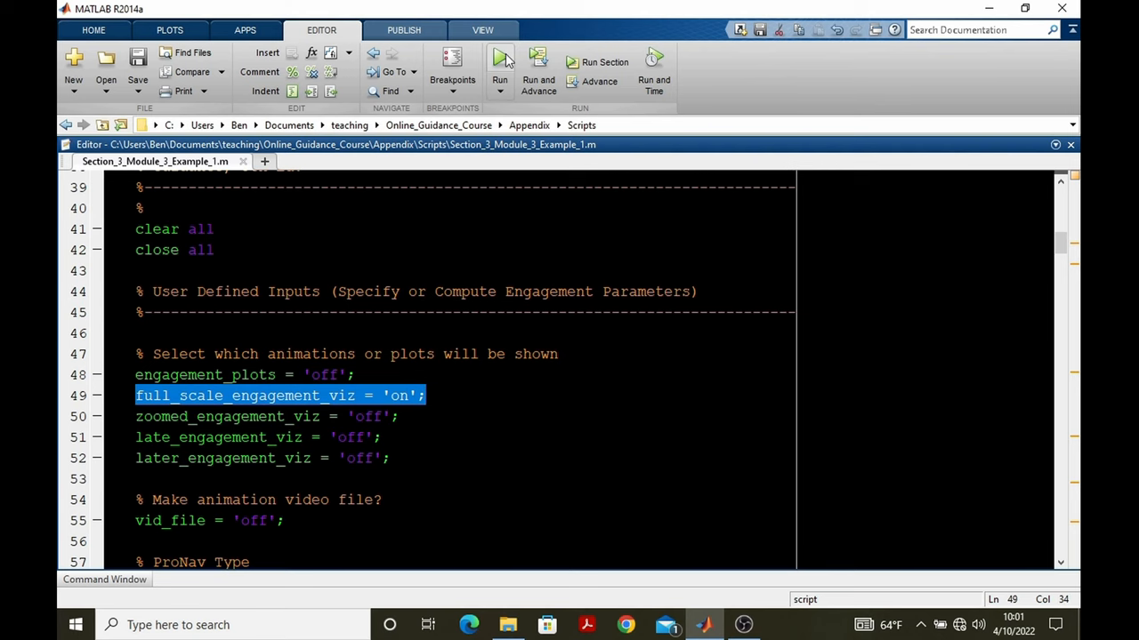
{"action": "left_click", "coordinate": [499, 61]}
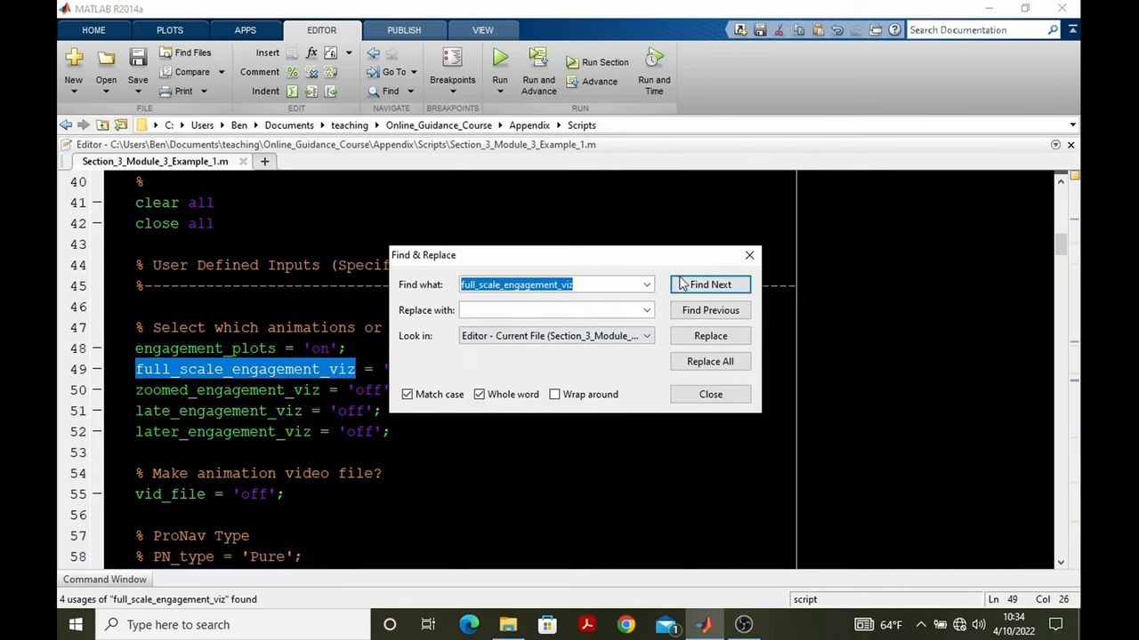
Step: Trace dt_index from the loop back to its definition using Find Next/Find Previous
{"action": "left_click", "coordinate": [710, 394]}
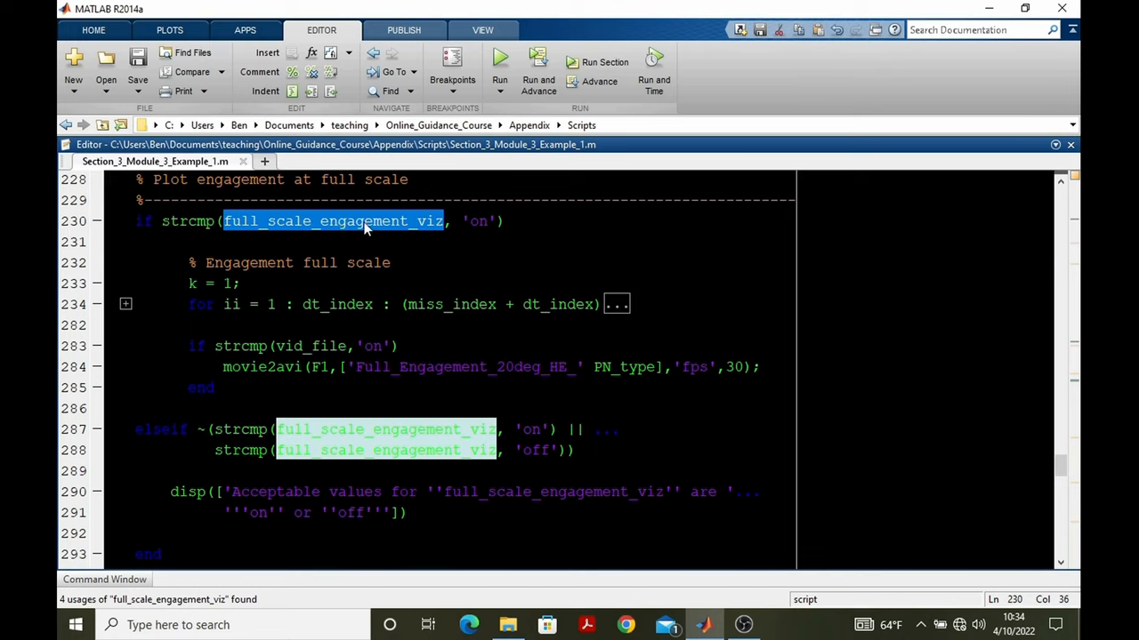
{"action": "mouse_move", "coordinate": [89, 321]}
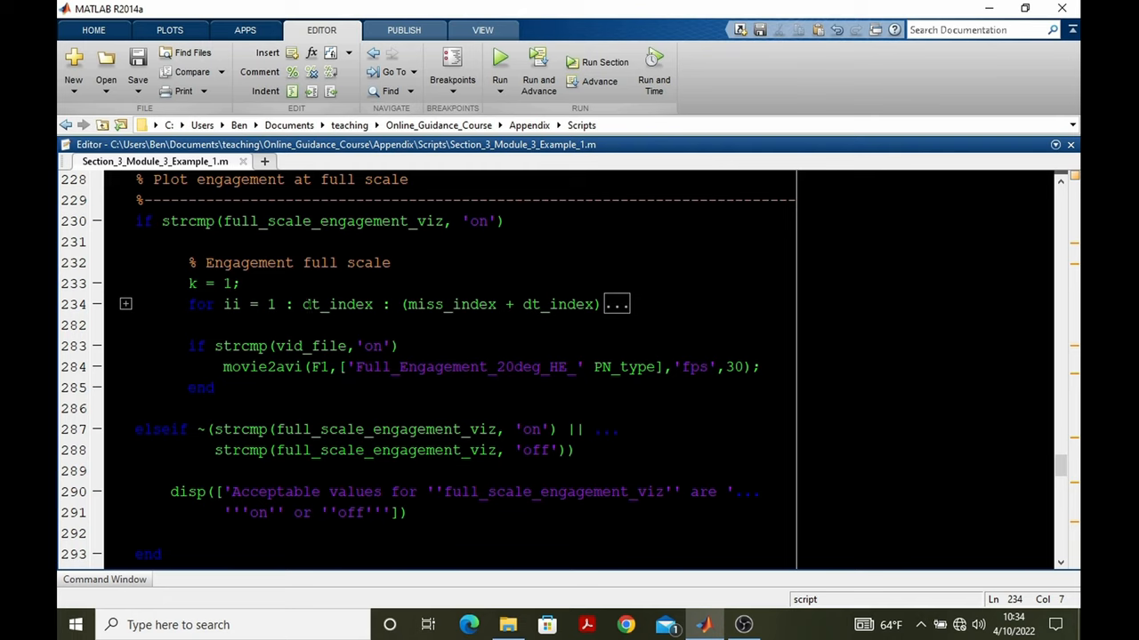
{"action": "double_click", "coordinate": [337, 305]}
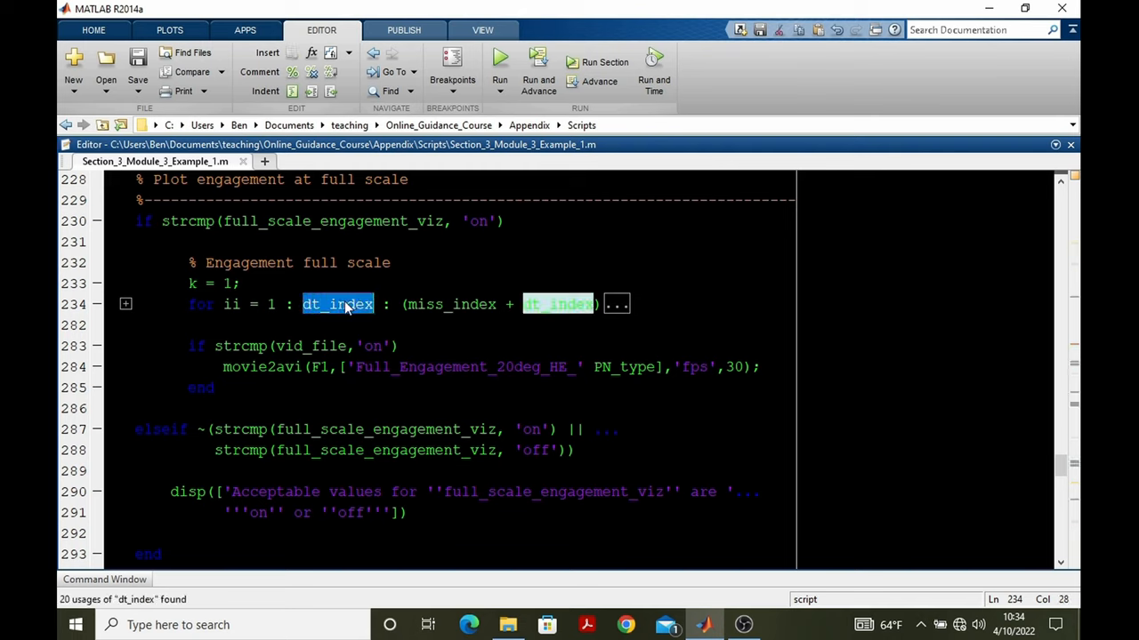
{"action": "left_click", "coordinate": [709, 310]}
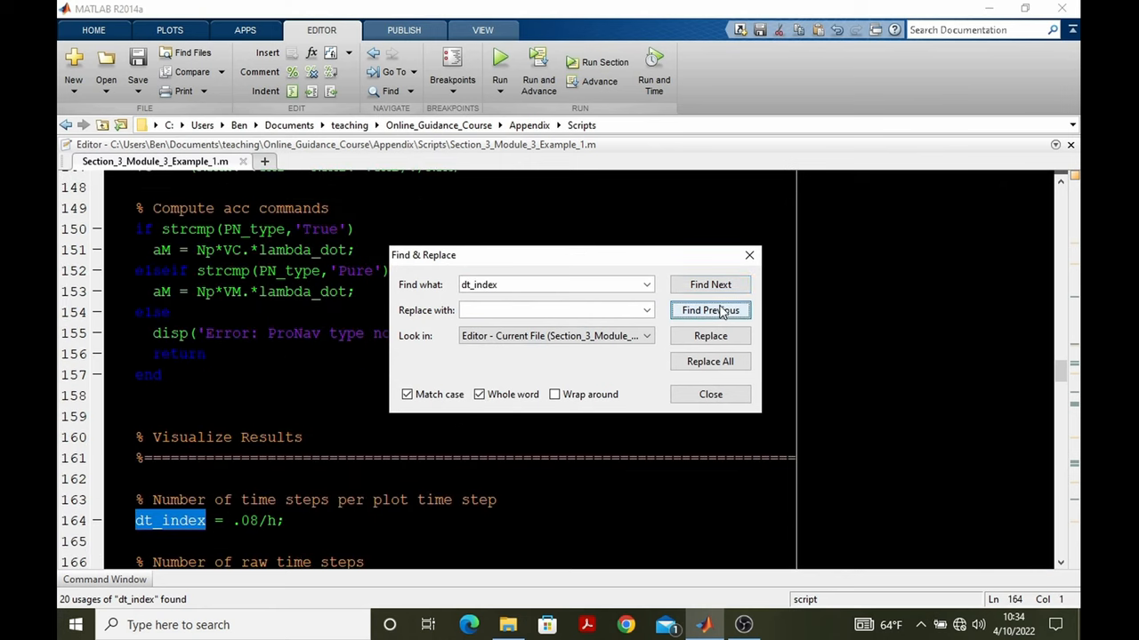
{"action": "left_click", "coordinate": [710, 394]}
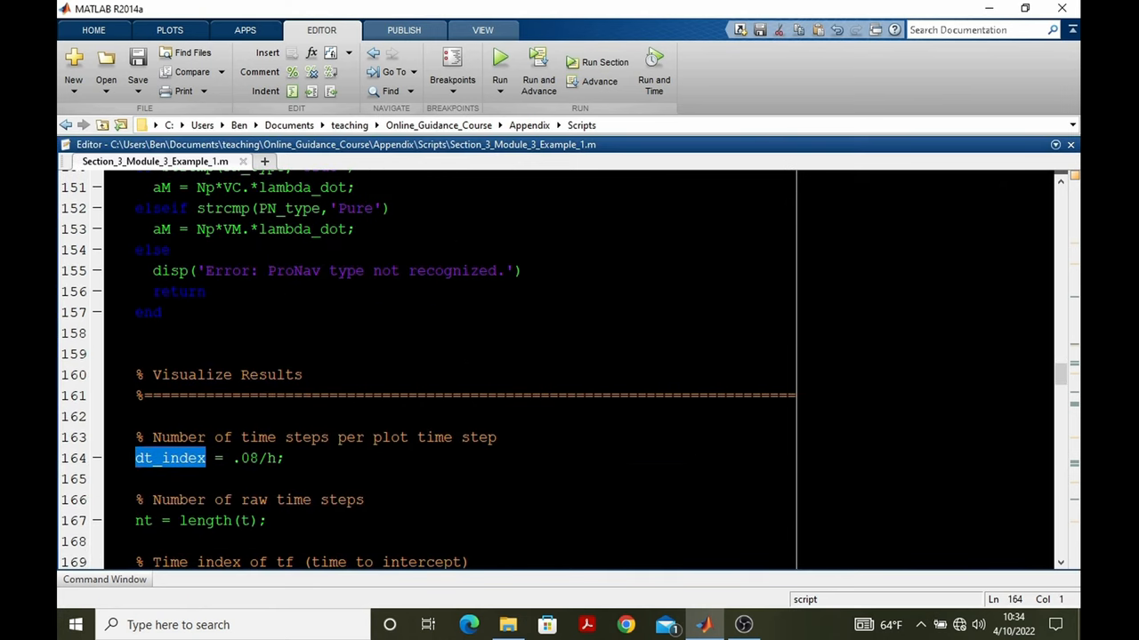
Step: Change dt_index from .08/h to .1/h on line 164 and search for its uses again
{"action": "left_click", "coordinate": [283, 458]}
{"action": "type", "text": "1"}
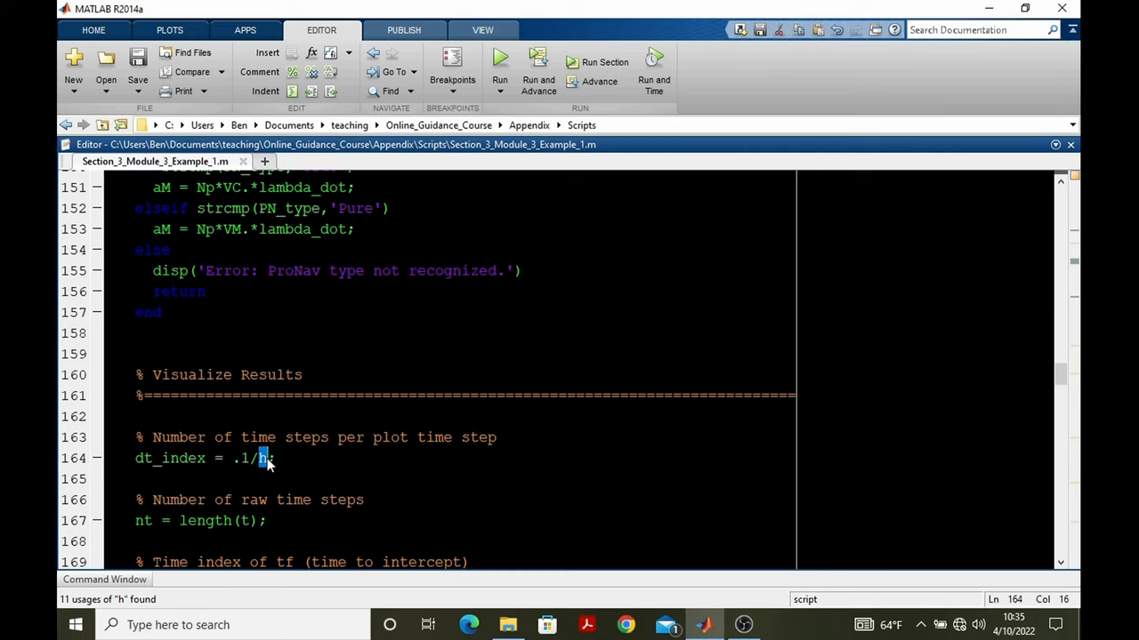
{"action": "double_click", "coordinate": [169, 457]}
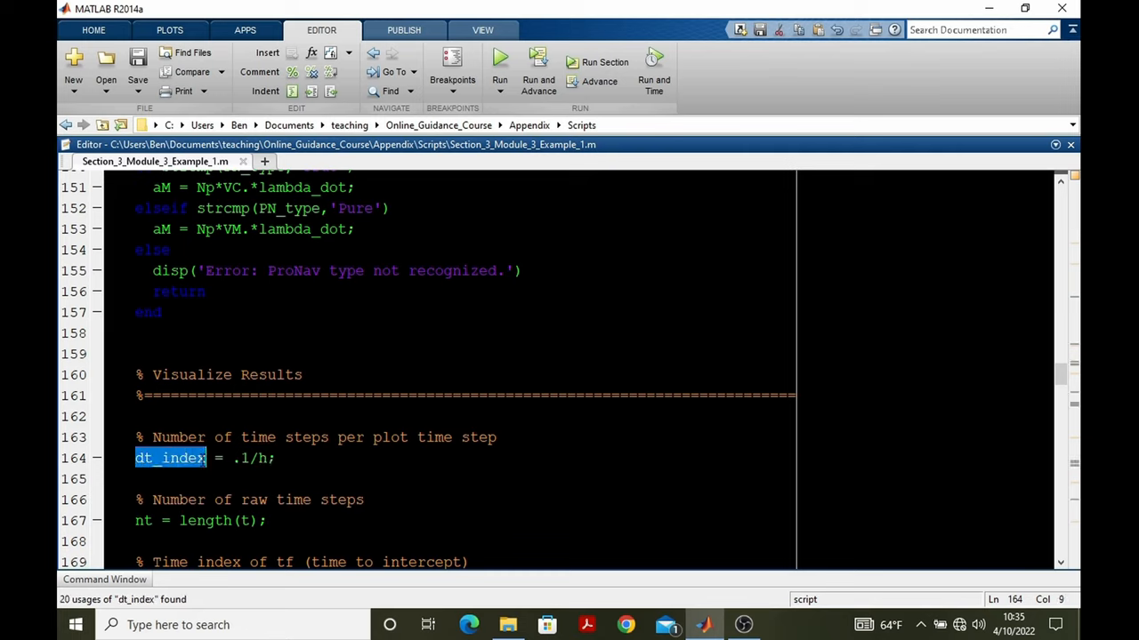
{"action": "left_click", "coordinate": [710, 283]}
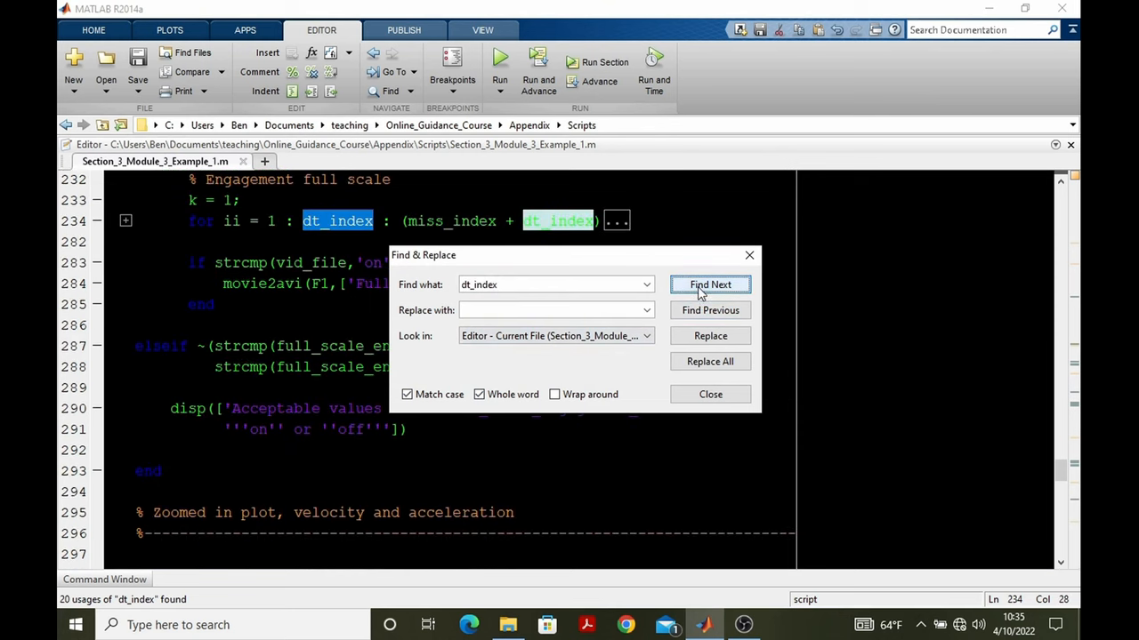
Step: Evaluate the loop range 1:dt_index:(miss_index+dt_index) on line 234, listing 134 indices up to 1065
{"action": "left_click", "coordinate": [709, 394]}
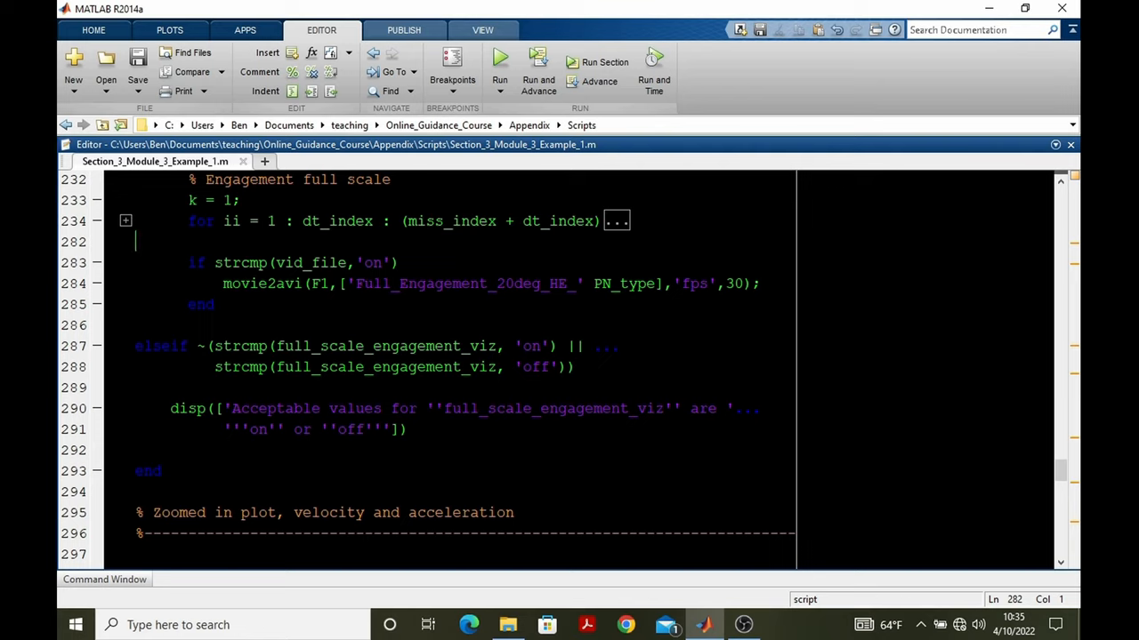
{"action": "double_click", "coordinate": [271, 221]}
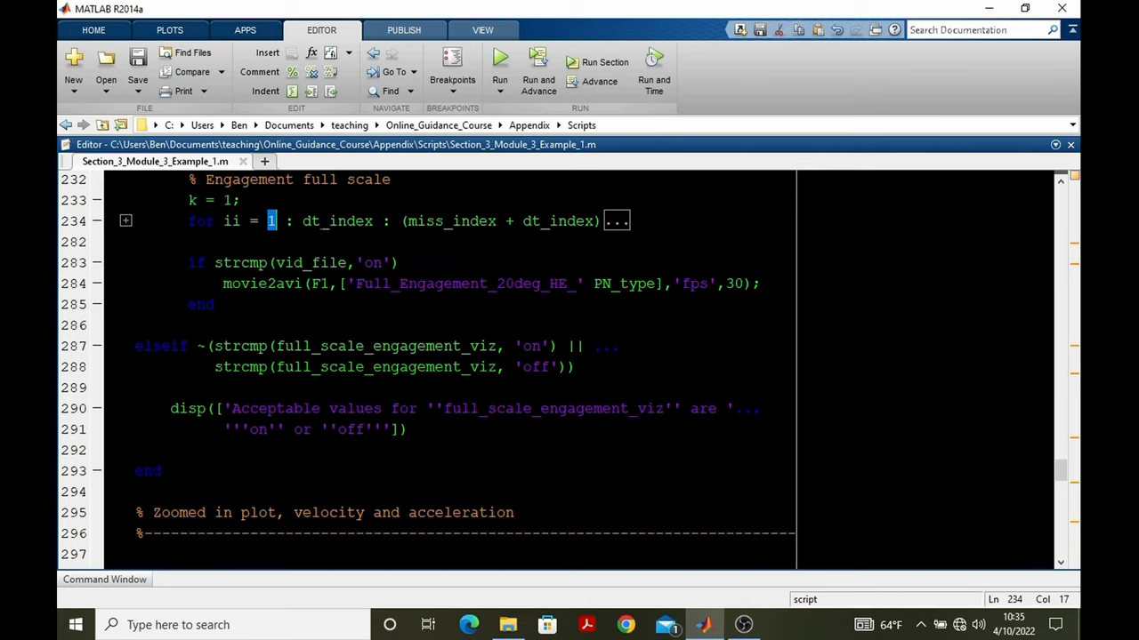
{"action": "double_click", "coordinate": [336, 221]}
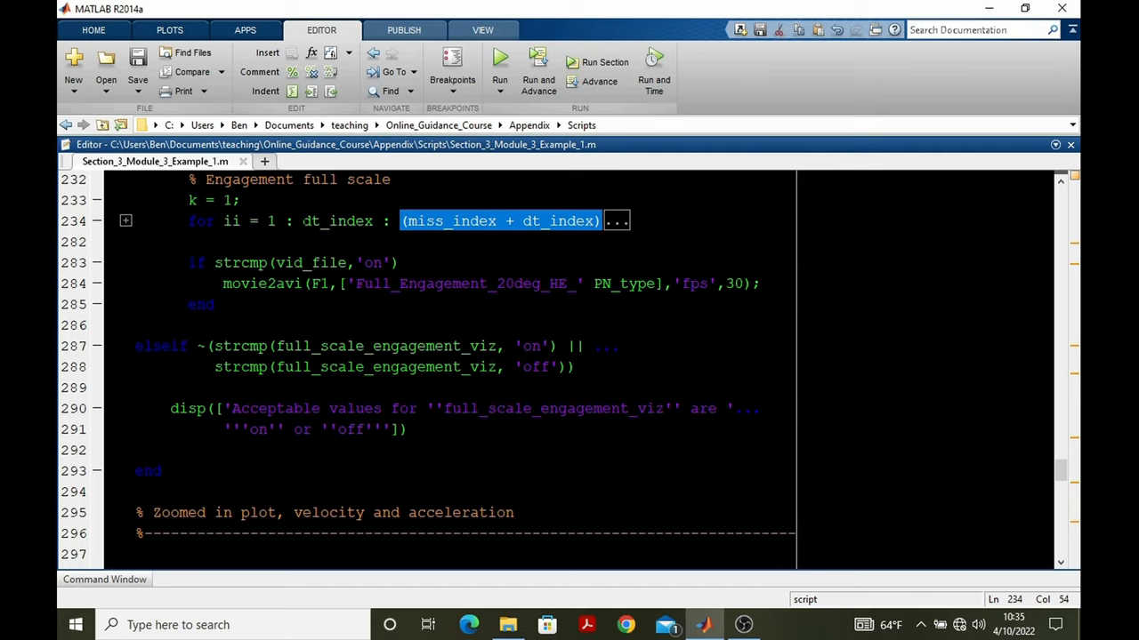
{"action": "double_click", "coordinate": [334, 220]}
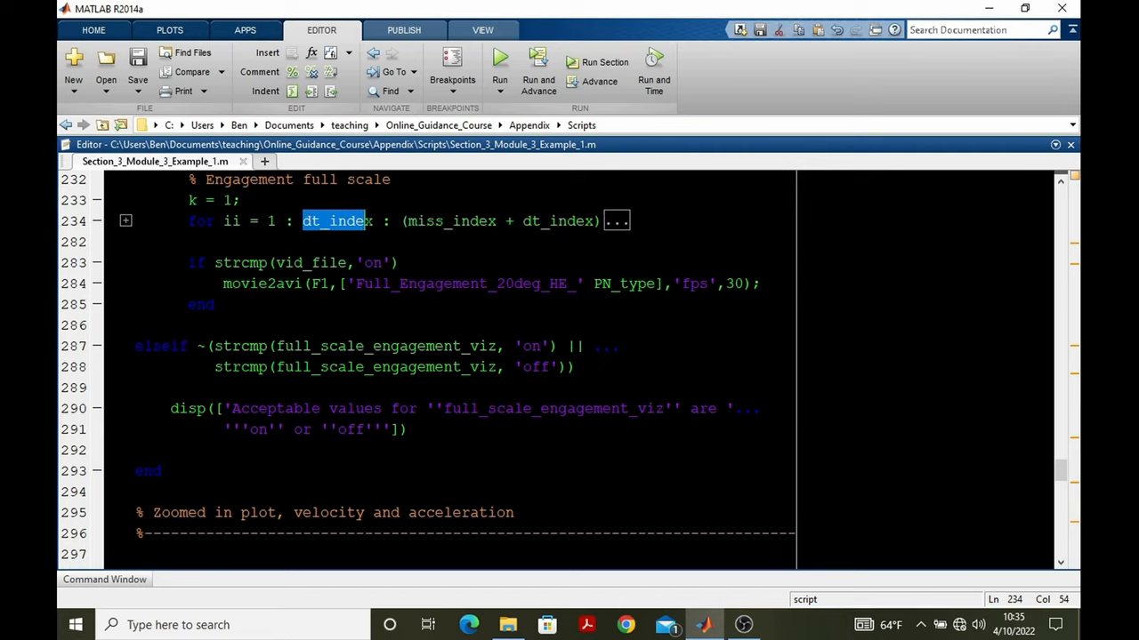
{"action": "double_click", "coordinate": [558, 221]}
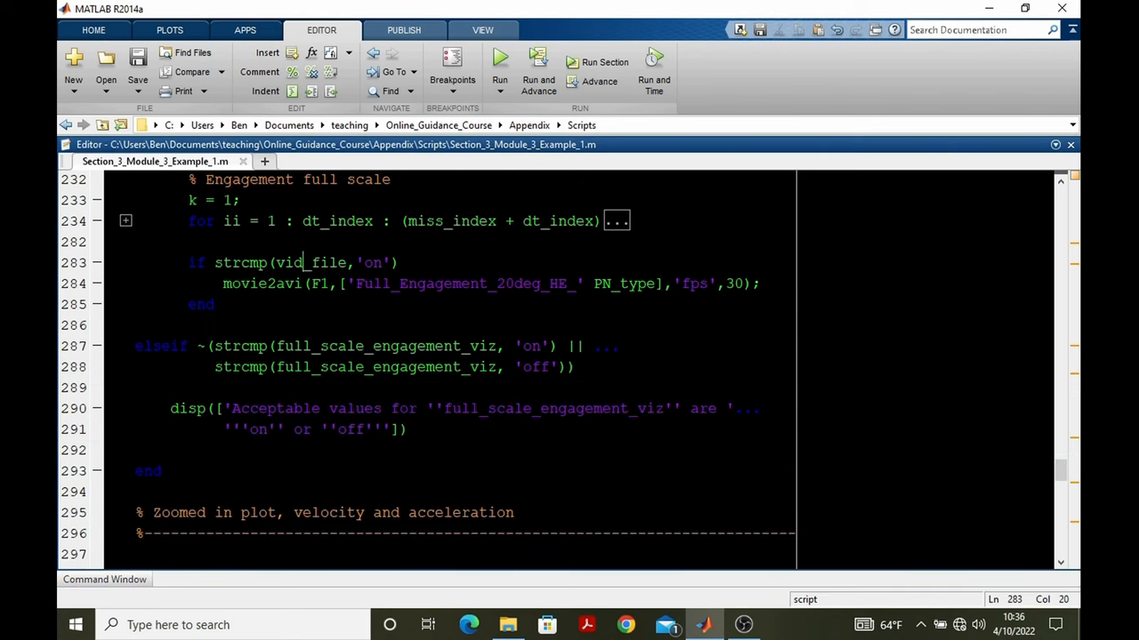
{"action": "double_click", "coordinate": [311, 263]}
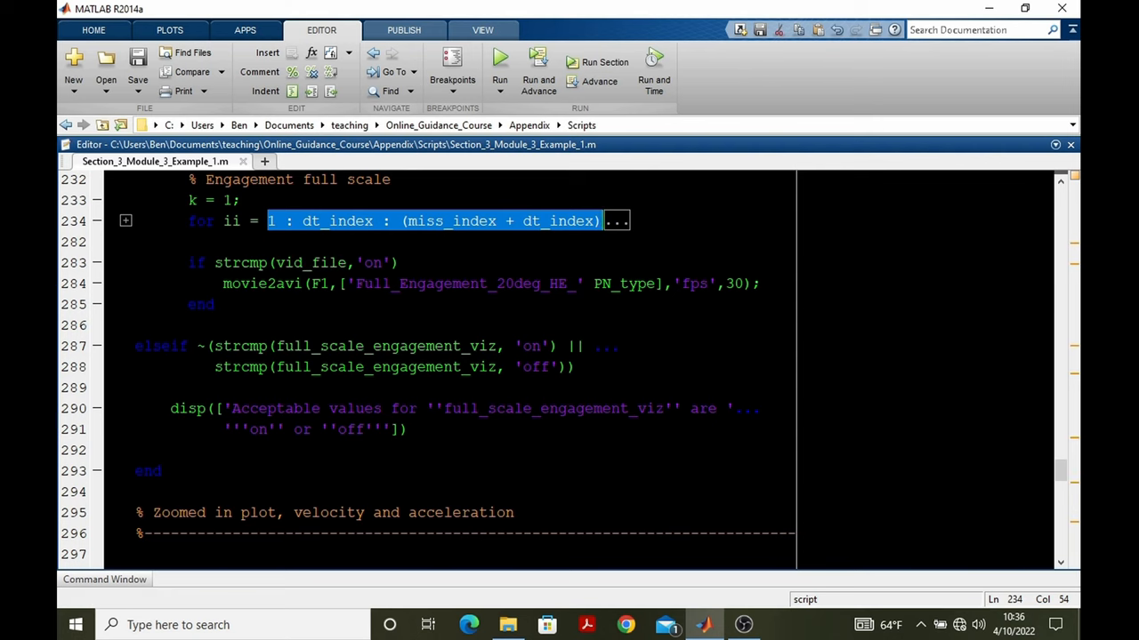
{"action": "left_click", "coordinate": [104, 579]}
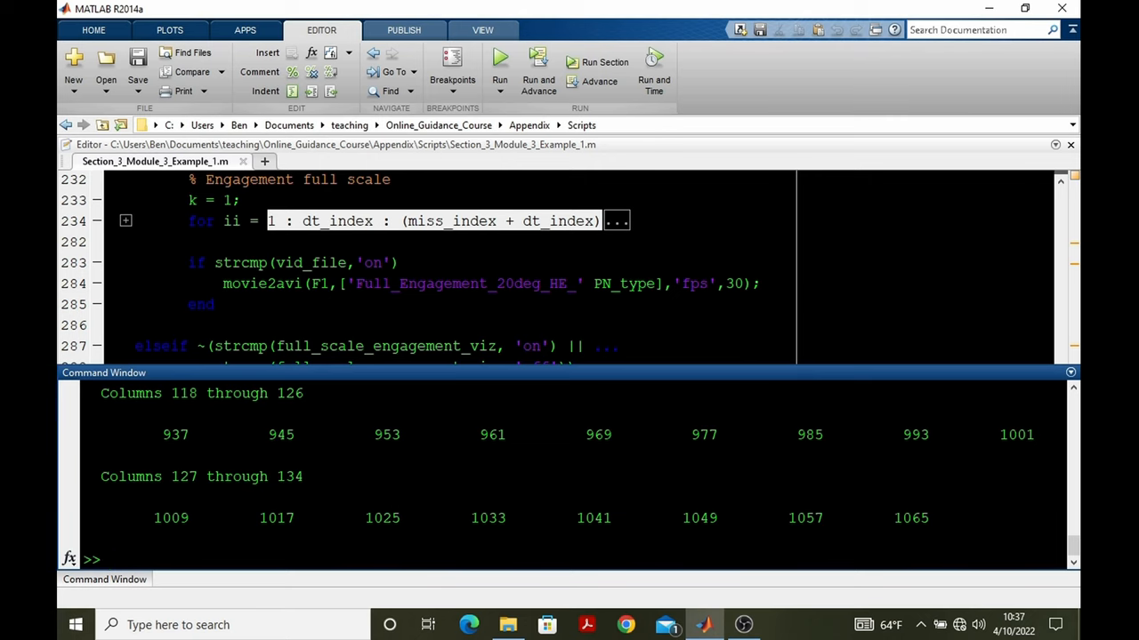
Step: Check miss_index returns 1064, then evaluate the range 1:dt_index:1063 in the Command Window
{"action": "double_click", "coordinate": [451, 220]}
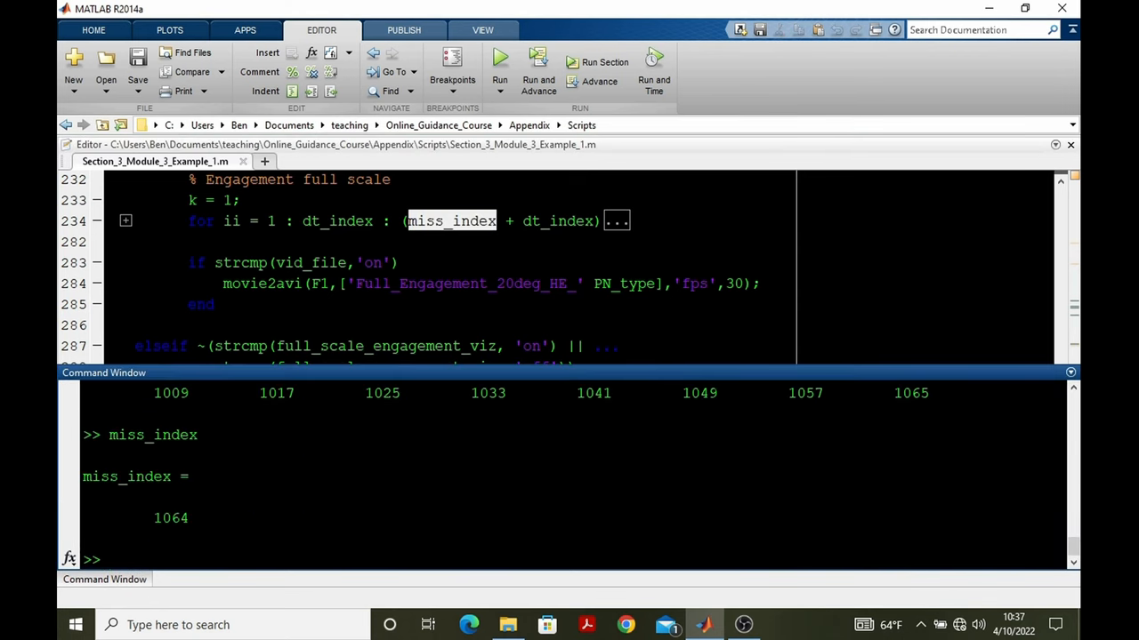
{"action": "type", "text": "1:"}
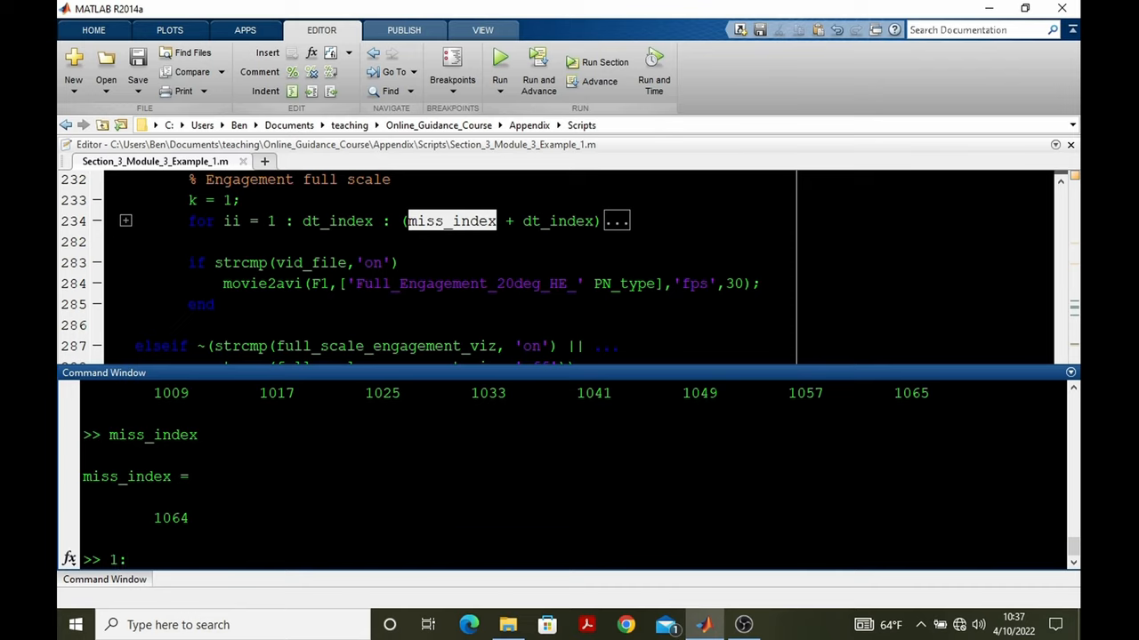
{"action": "type", "text": "dt_index"}
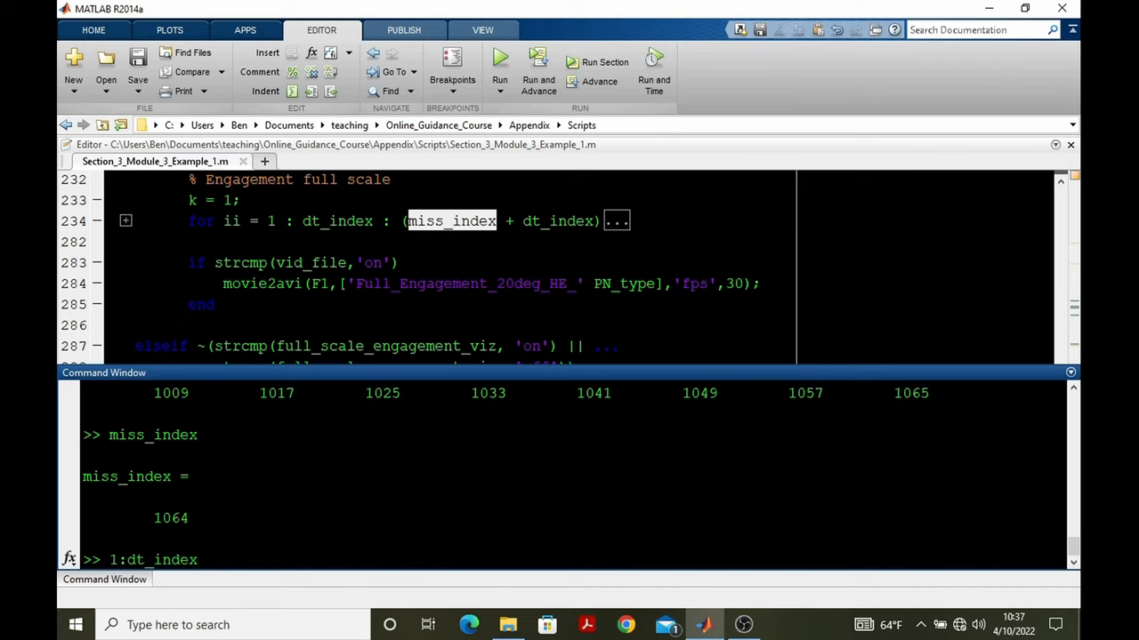
{"action": "type", "text": ":1063"}
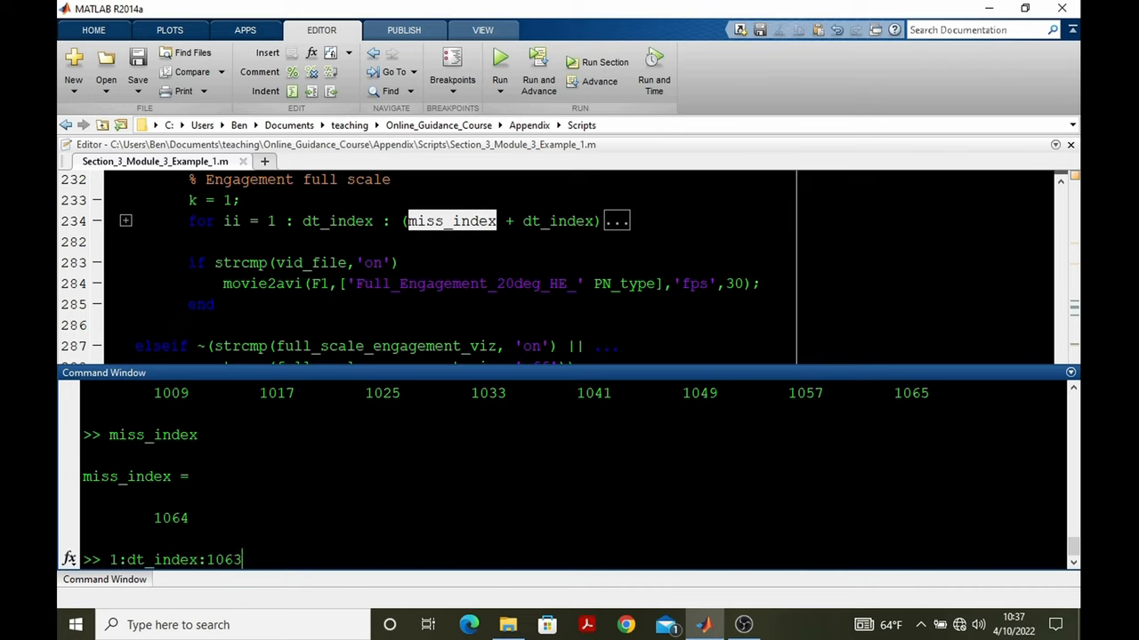
{"action": "key", "text": "Return"}
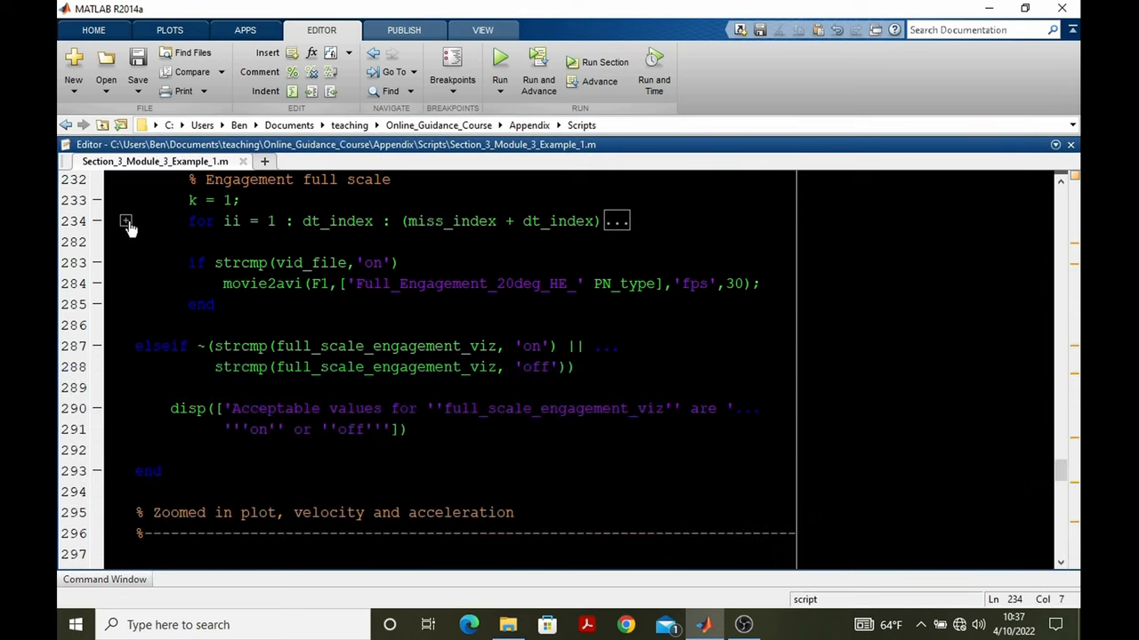
Step: Expand the full-scale engagement for loop and review its figure(6) plotting down to the xlim setting
{"action": "left_click", "coordinate": [125, 221]}
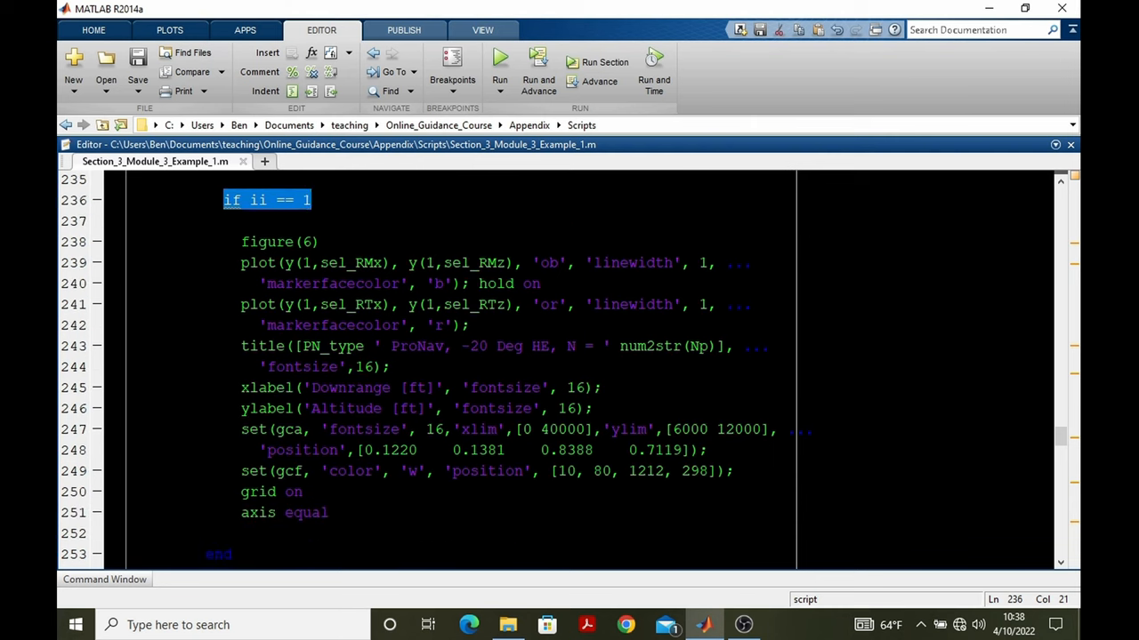
{"action": "scroll", "scroll_direction": "down", "scroll_amount": 3}
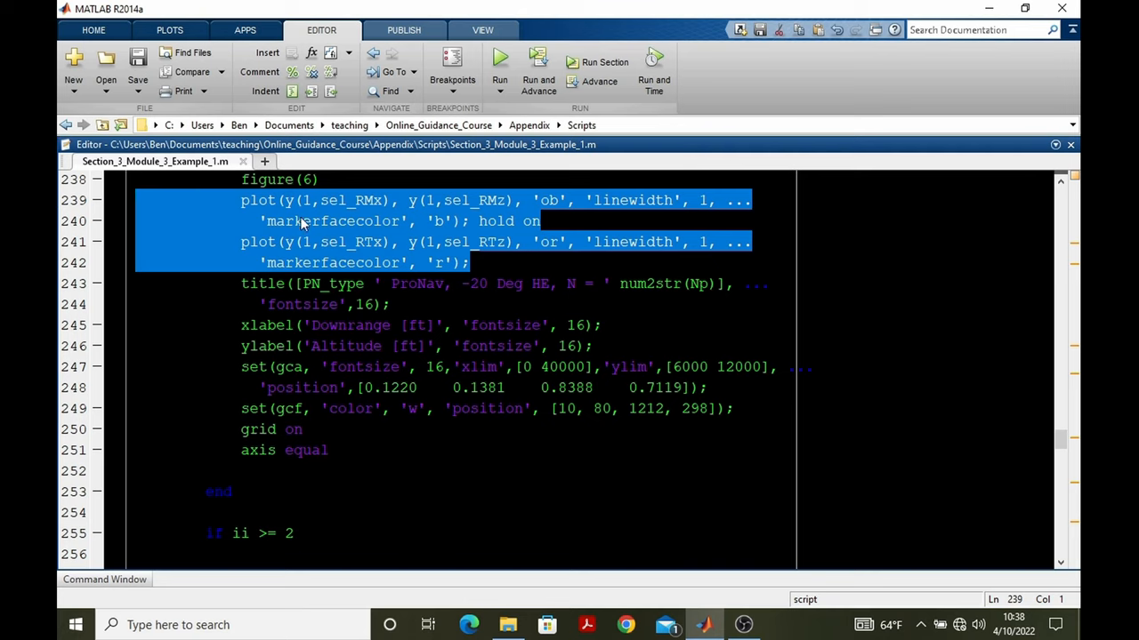
{"action": "mouse_move", "coordinate": [429, 245]}
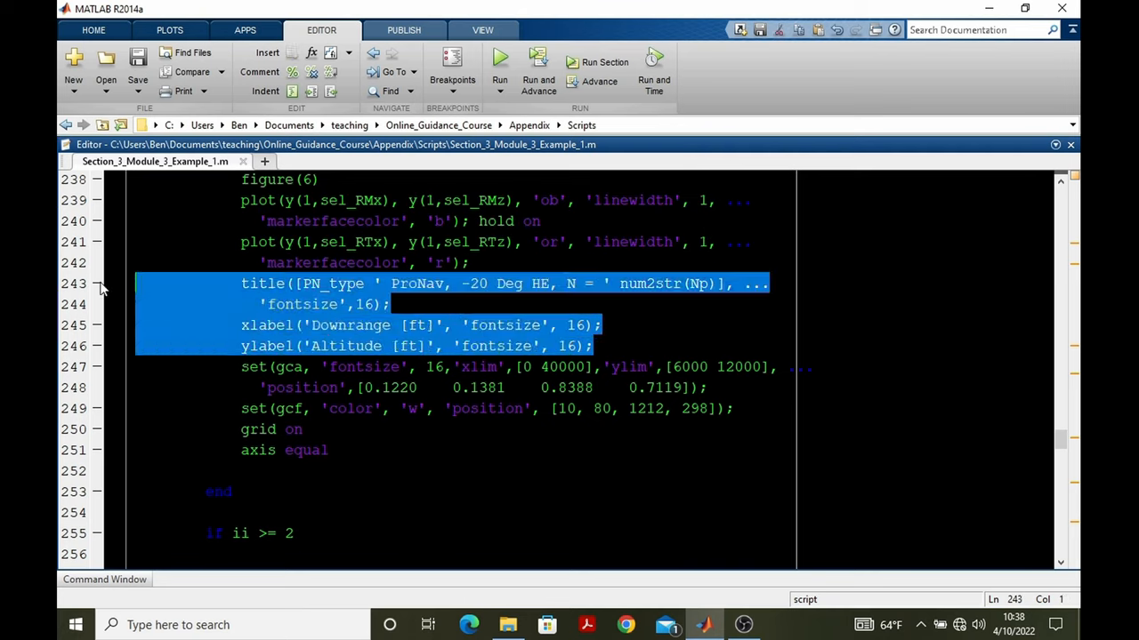
{"action": "scroll", "scroll_direction": "down", "scroll_amount": 3}
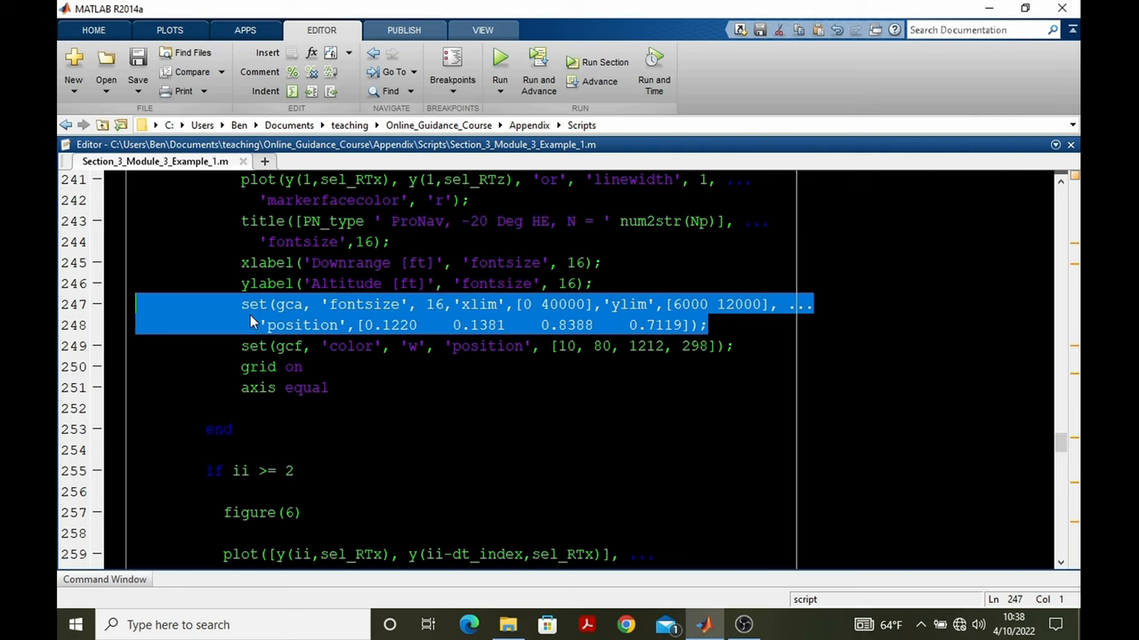
{"action": "left_click", "coordinate": [480, 305]}
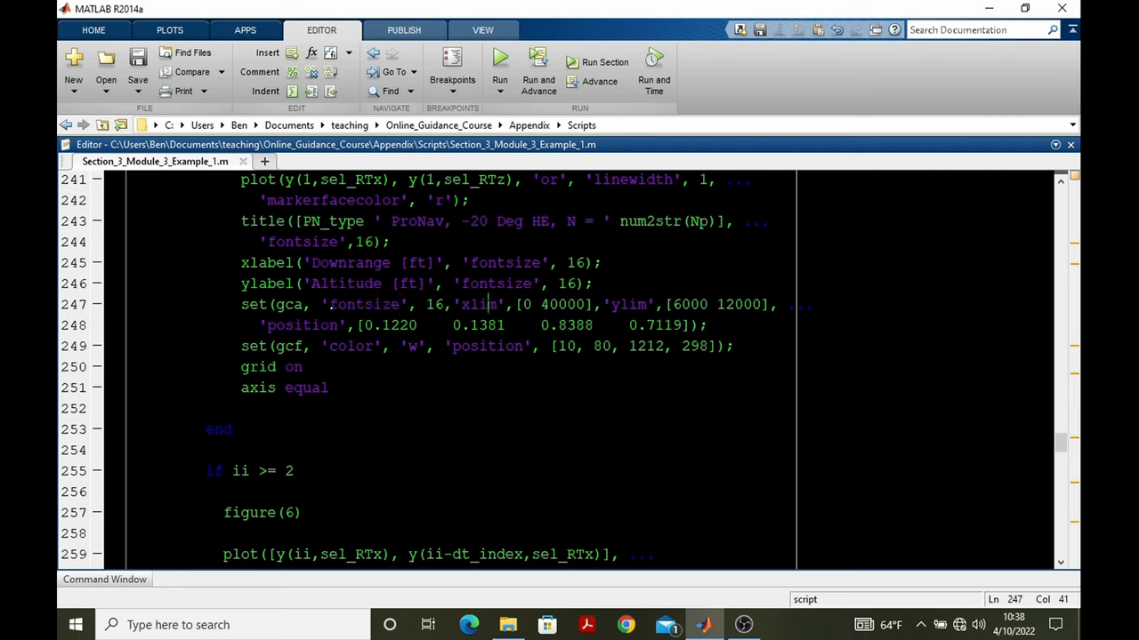
Step: Highlight the ylim limits, axis labels and the figure's Position property in the setup code
{"action": "double_click", "coordinate": [629, 304]}
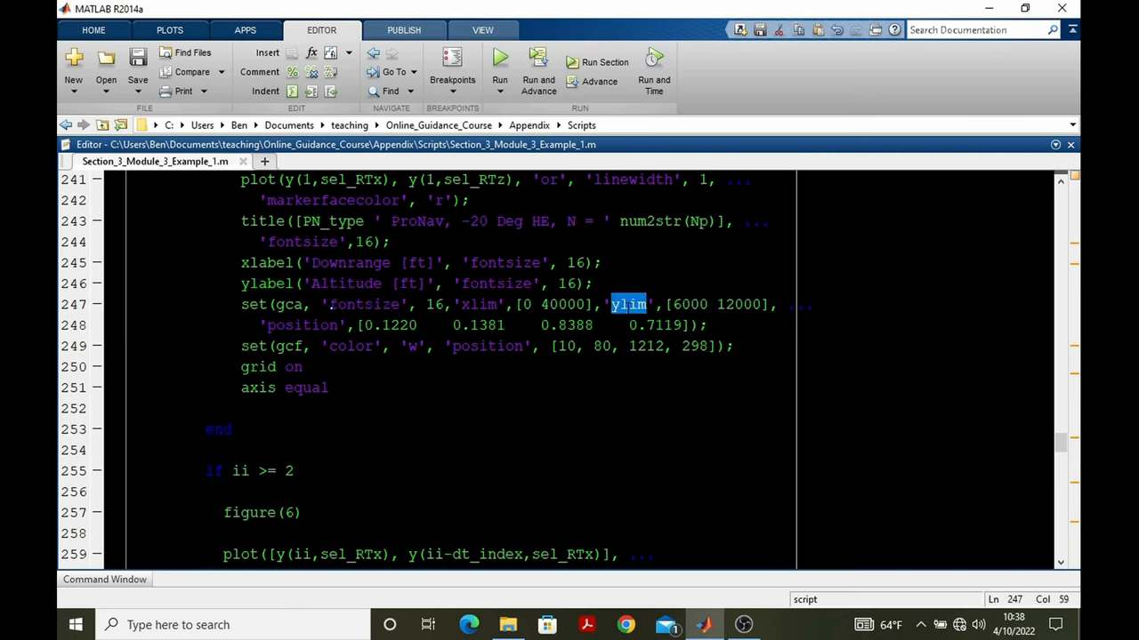
{"action": "double_click", "coordinate": [302, 325]}
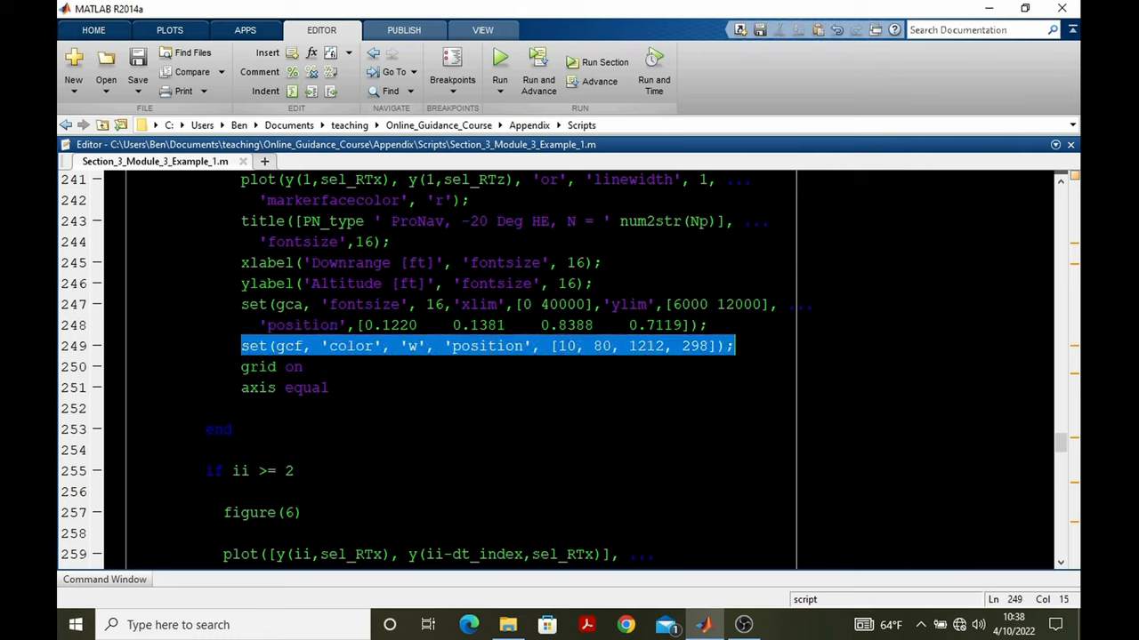
{"action": "double_click", "coordinate": [488, 346]}
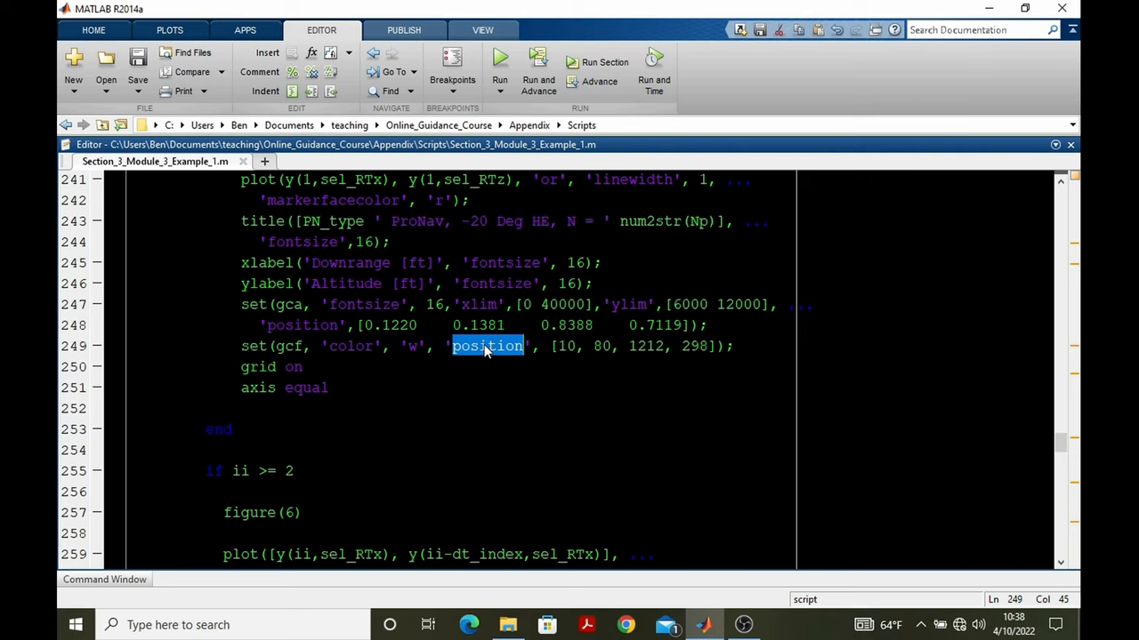
{"action": "scroll", "scroll_direction": "down", "scroll_amount": 3}
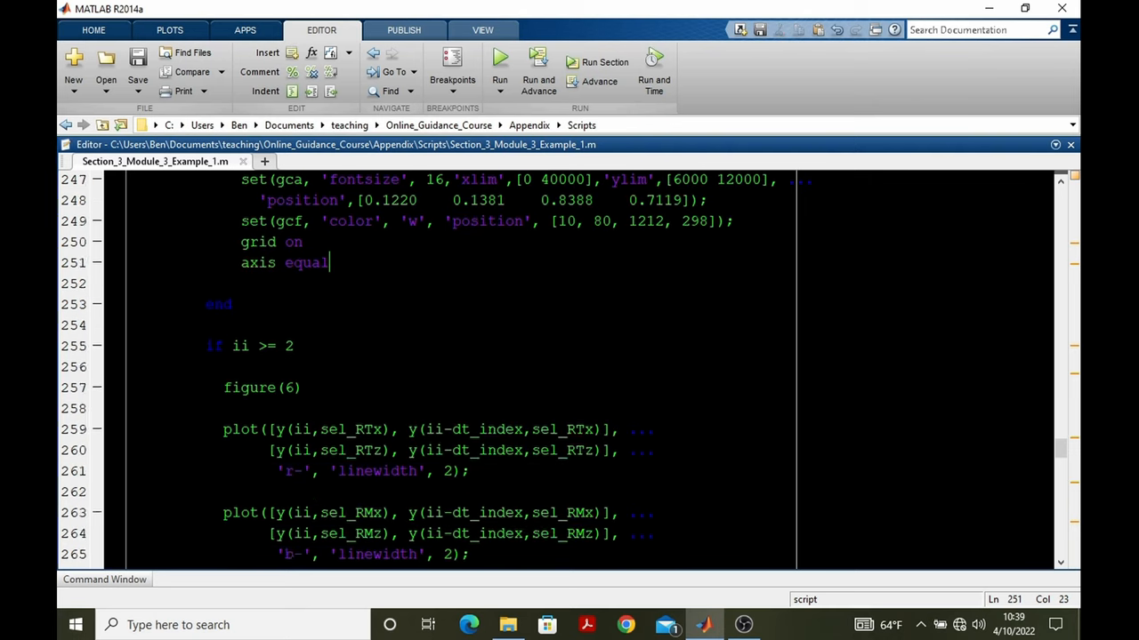
{"action": "scroll", "scroll_direction": "down", "scroll_amount": 3}
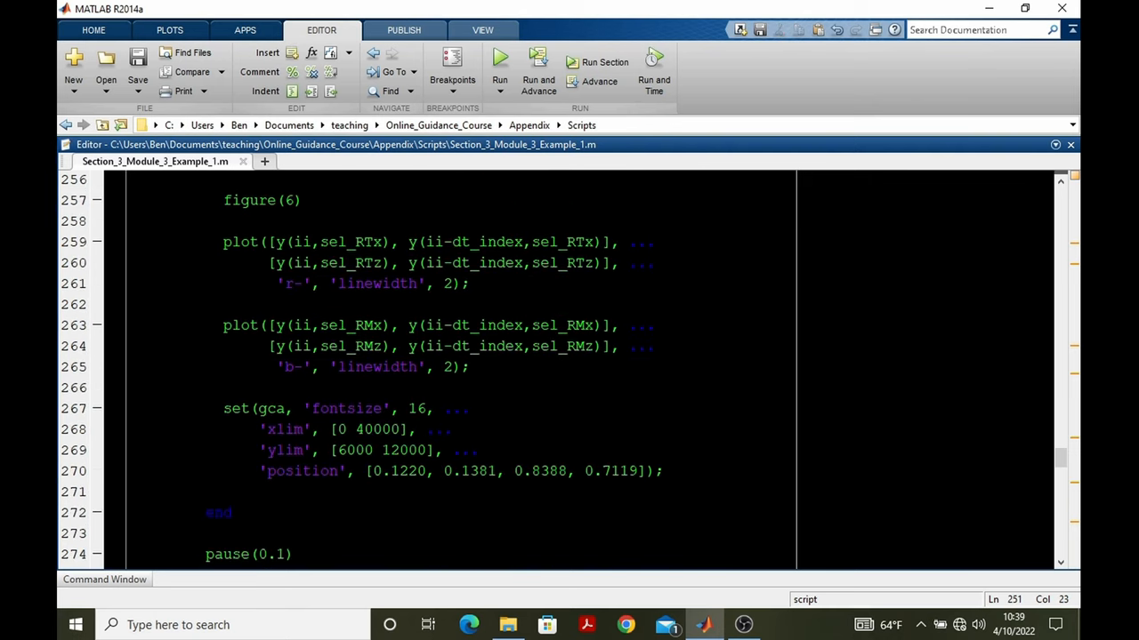
{"action": "double_click", "coordinate": [454, 284]}
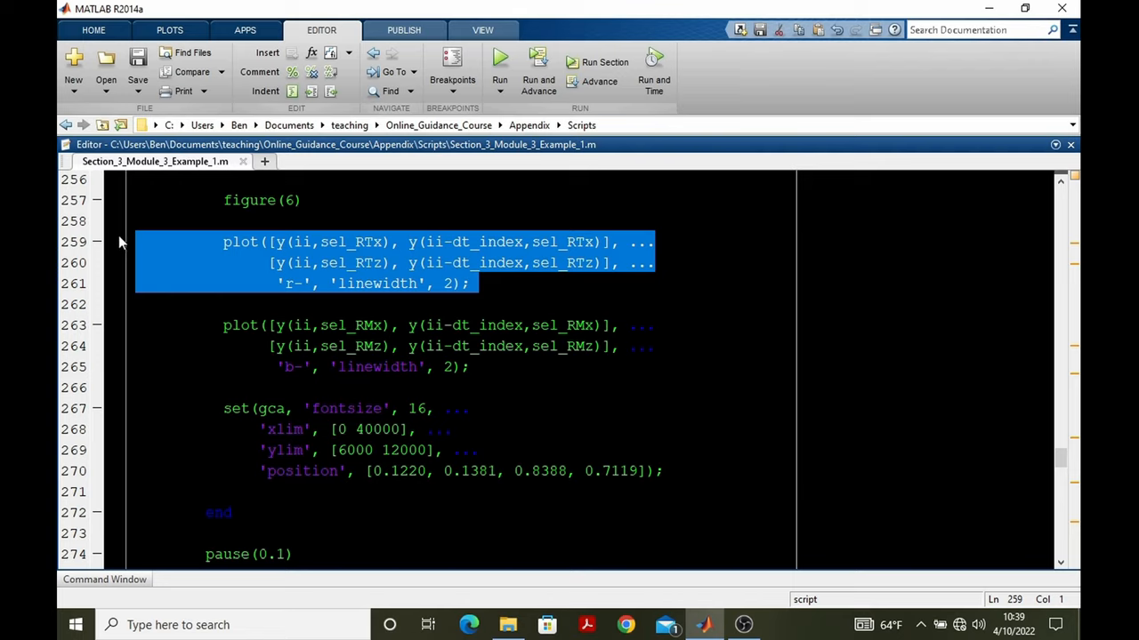
{"action": "mouse_move", "coordinate": [398, 265]}
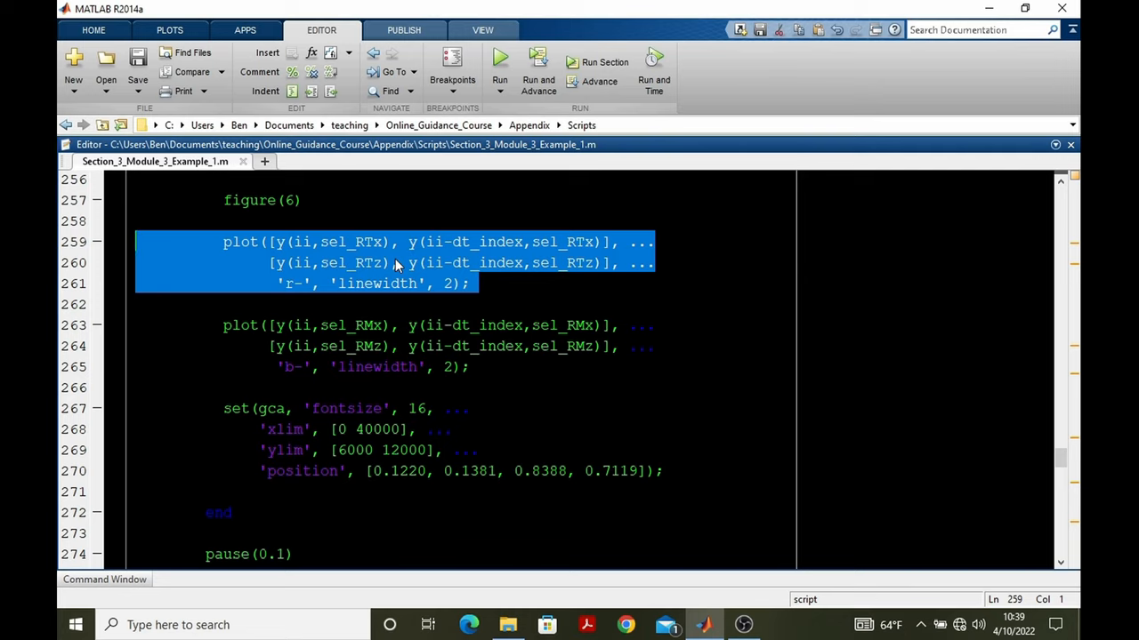
{"action": "left_click", "coordinate": [399, 262]}
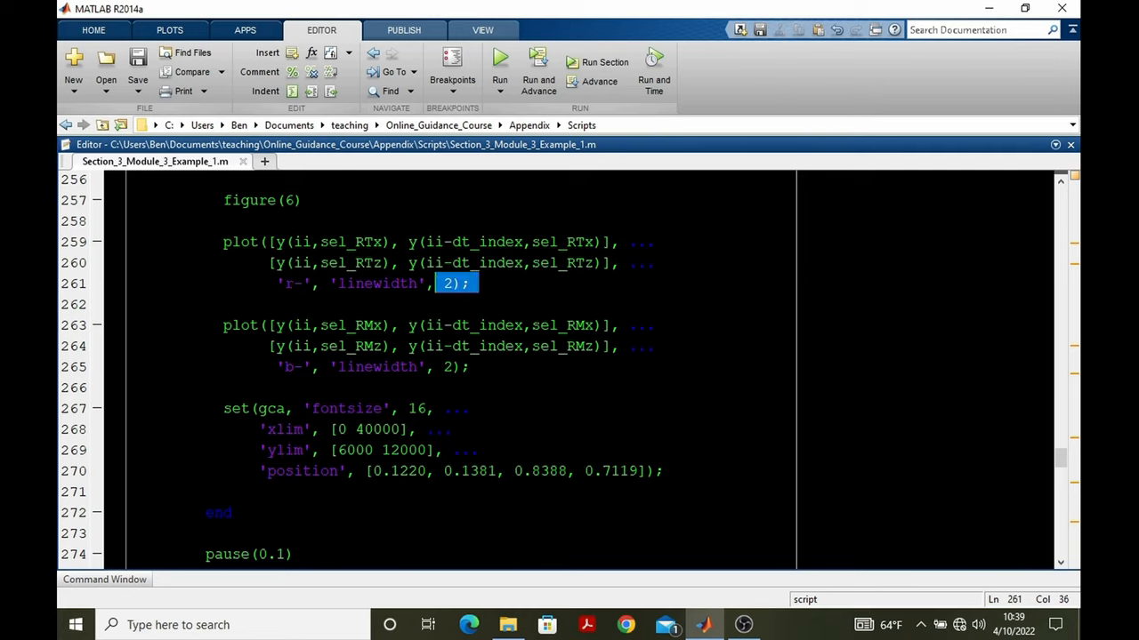
{"action": "left_click_drag", "start_coordinate": [463, 283], "coordinate": [224, 242]}
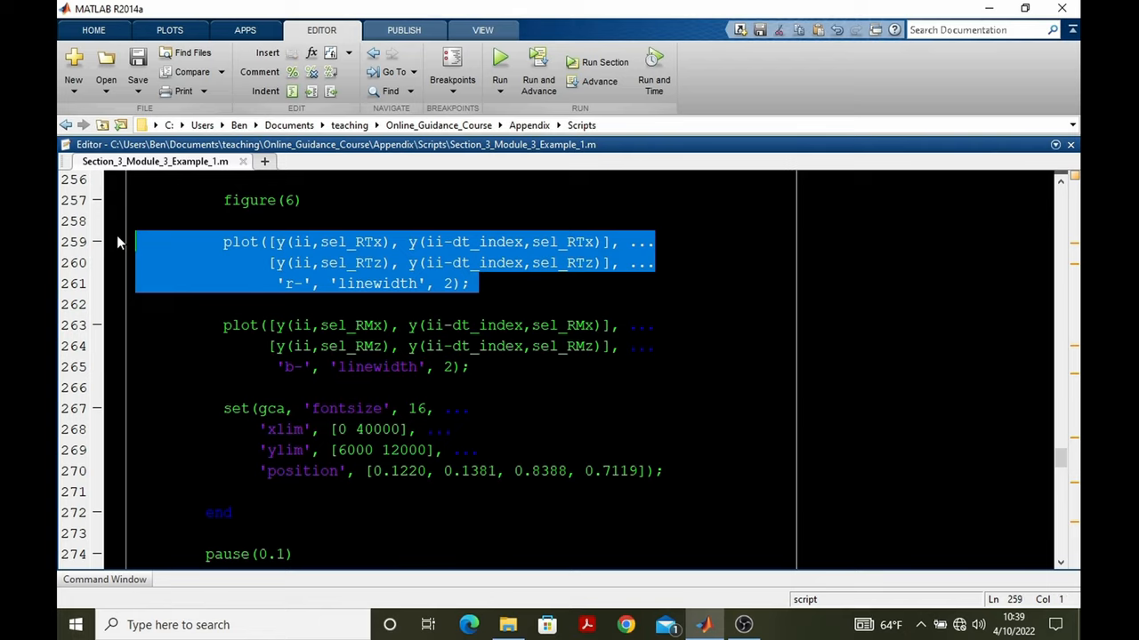
{"action": "mouse_move", "coordinate": [305, 254]}
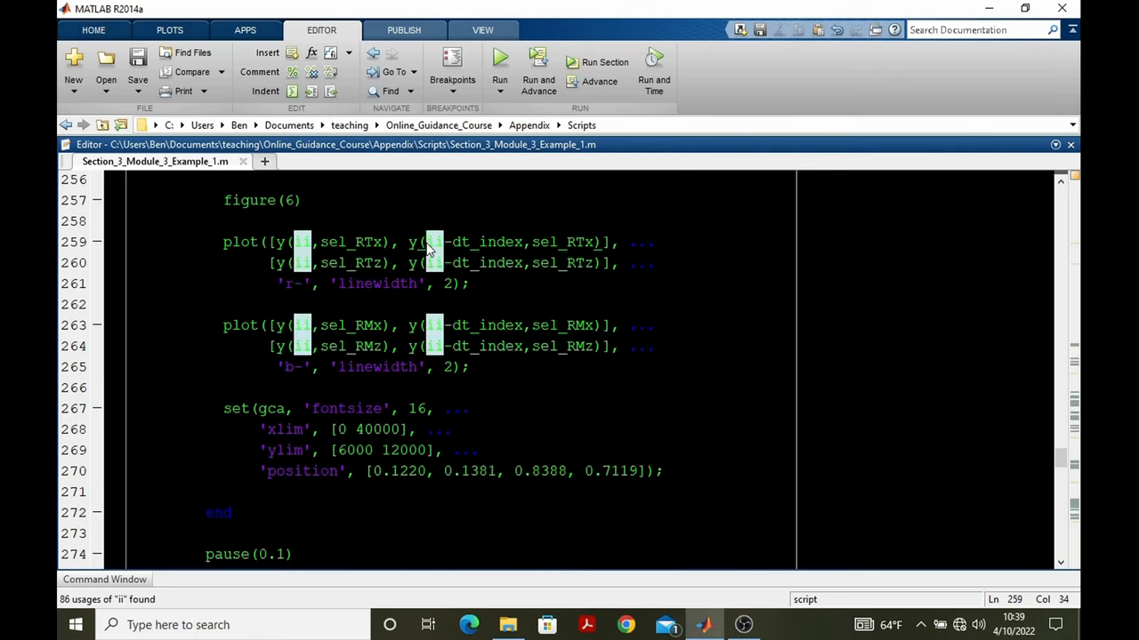
{"action": "double_click", "coordinate": [471, 242]}
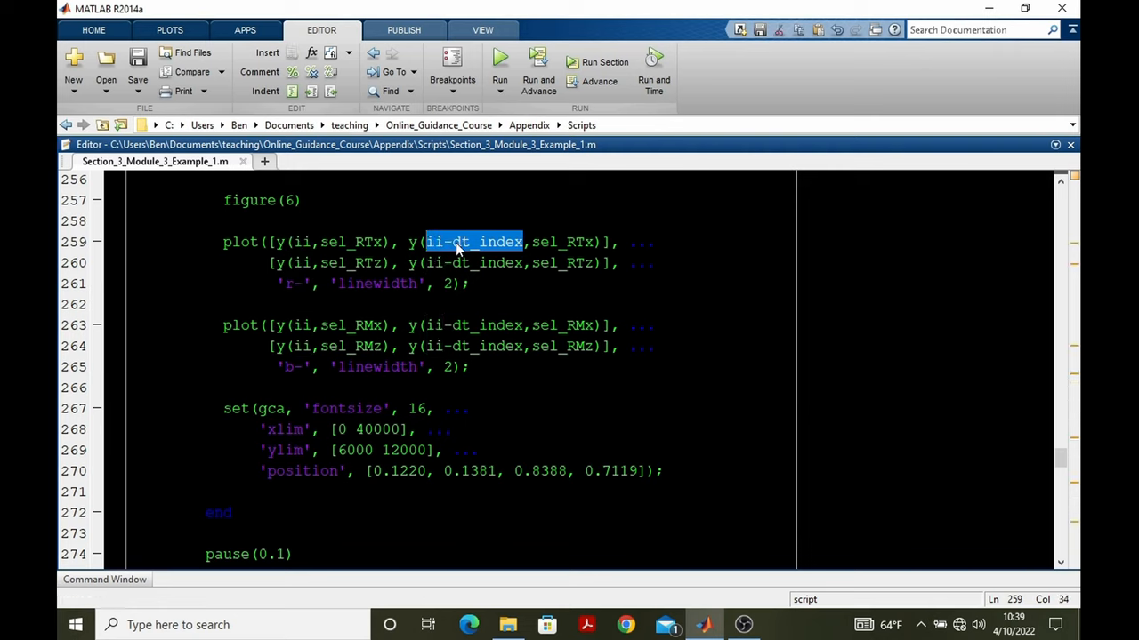
{"action": "left_click", "coordinate": [480, 367]}
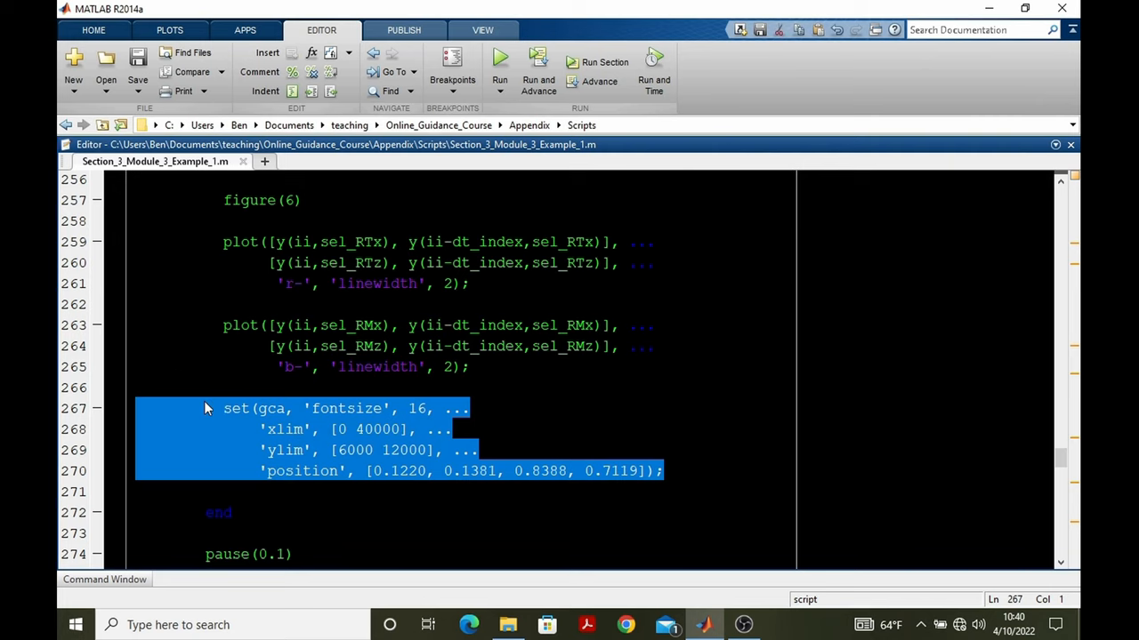
{"action": "scroll", "scroll_direction": "down", "scroll_amount": 3}
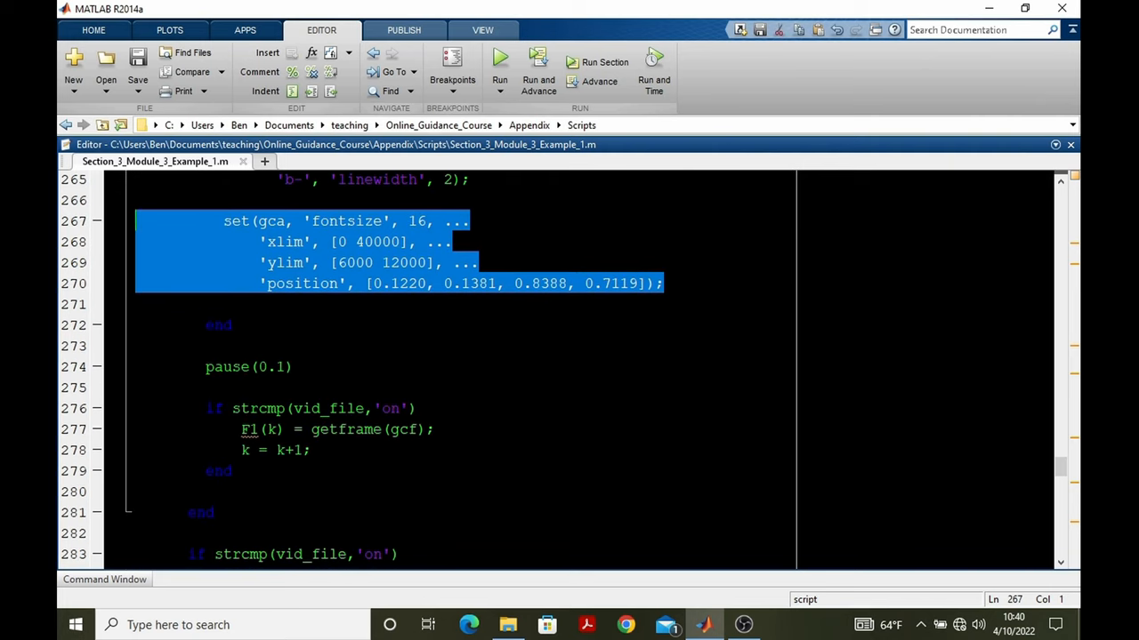
{"action": "left_click", "coordinate": [248, 366]}
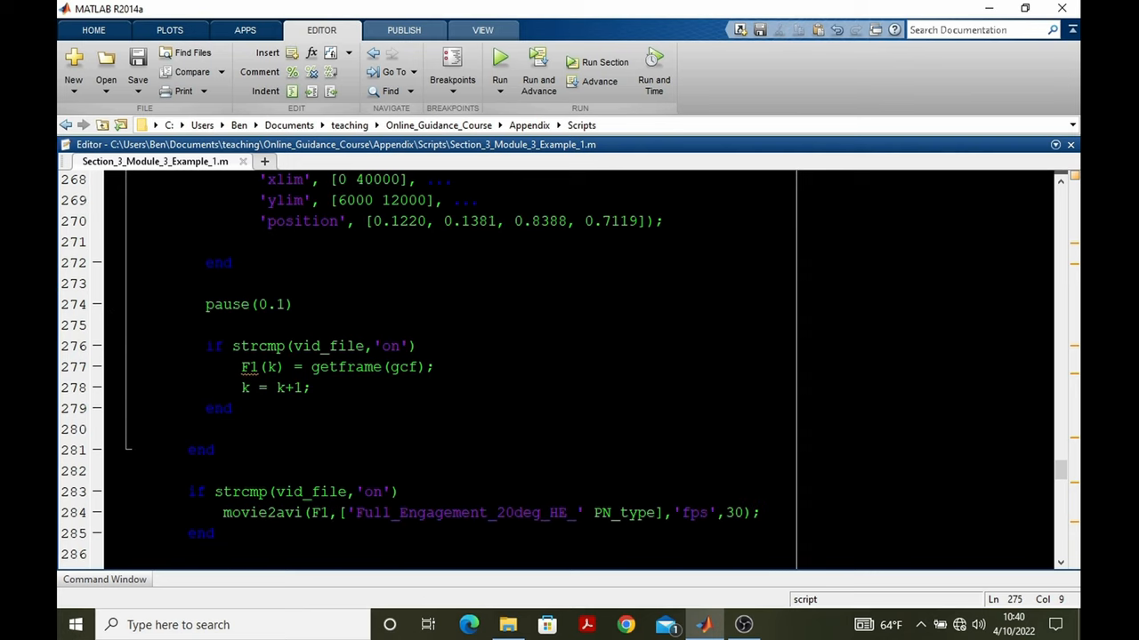
{"action": "left_click", "coordinate": [209, 347]}
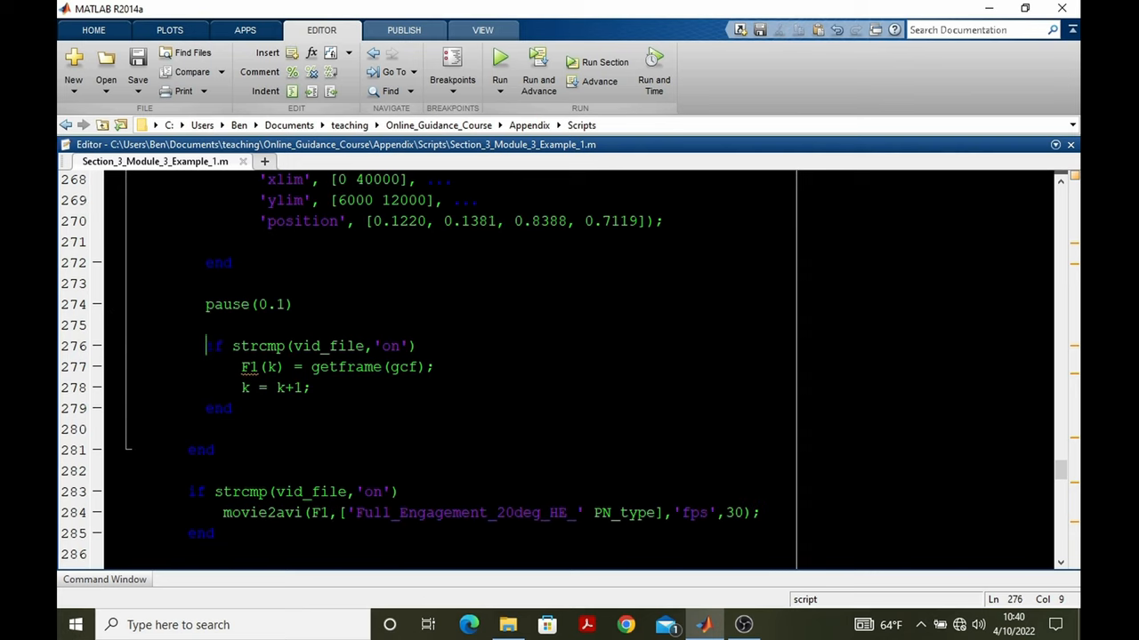
{"action": "double_click", "coordinate": [342, 366]}
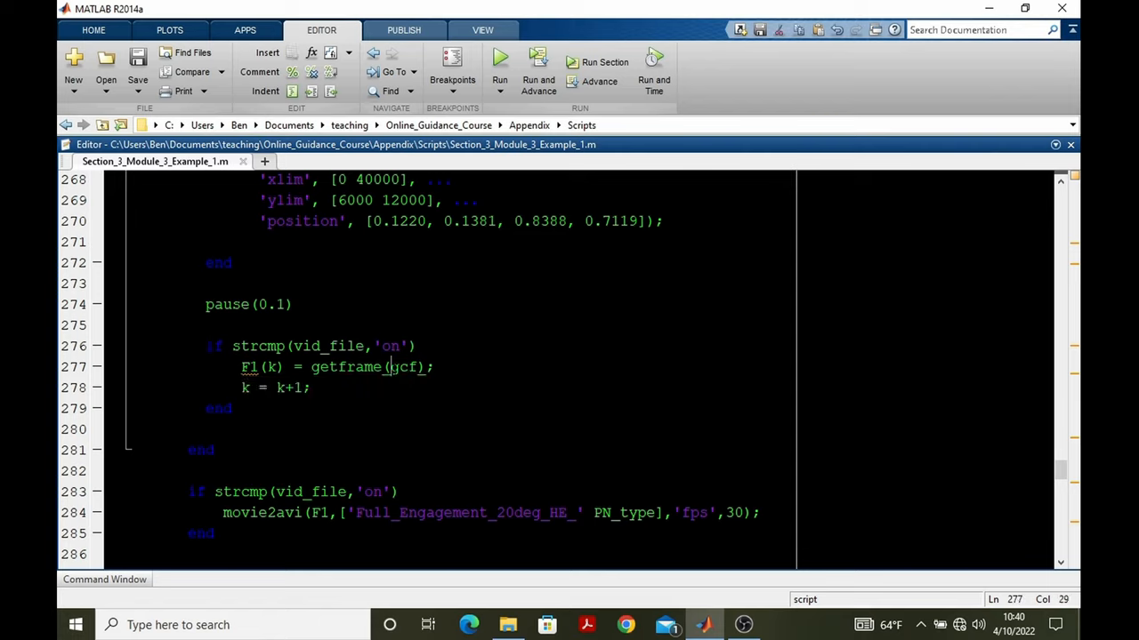
{"action": "double_click", "coordinate": [403, 366]}
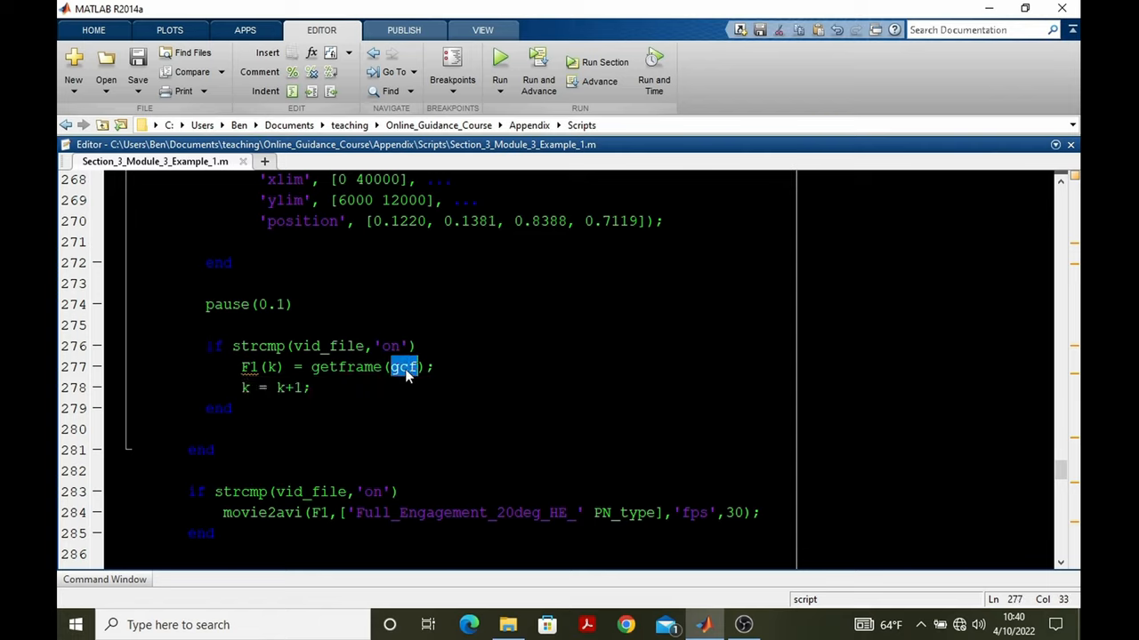
{"action": "double_click", "coordinate": [262, 366]}
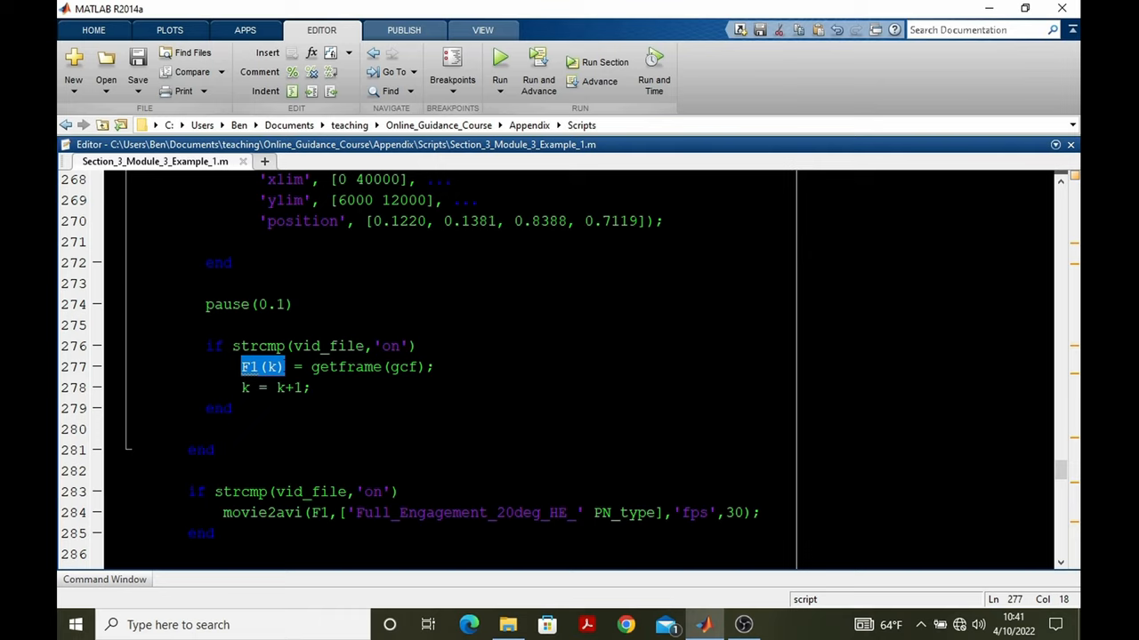
{"action": "left_click", "coordinate": [271, 388]}
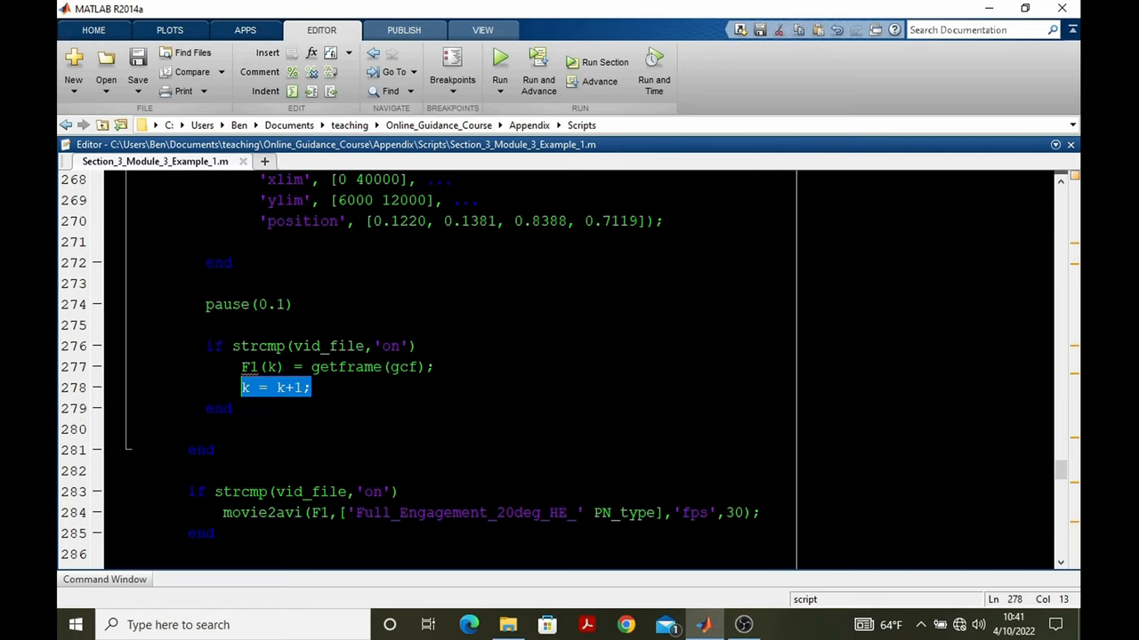
{"action": "left_click", "coordinate": [245, 366]}
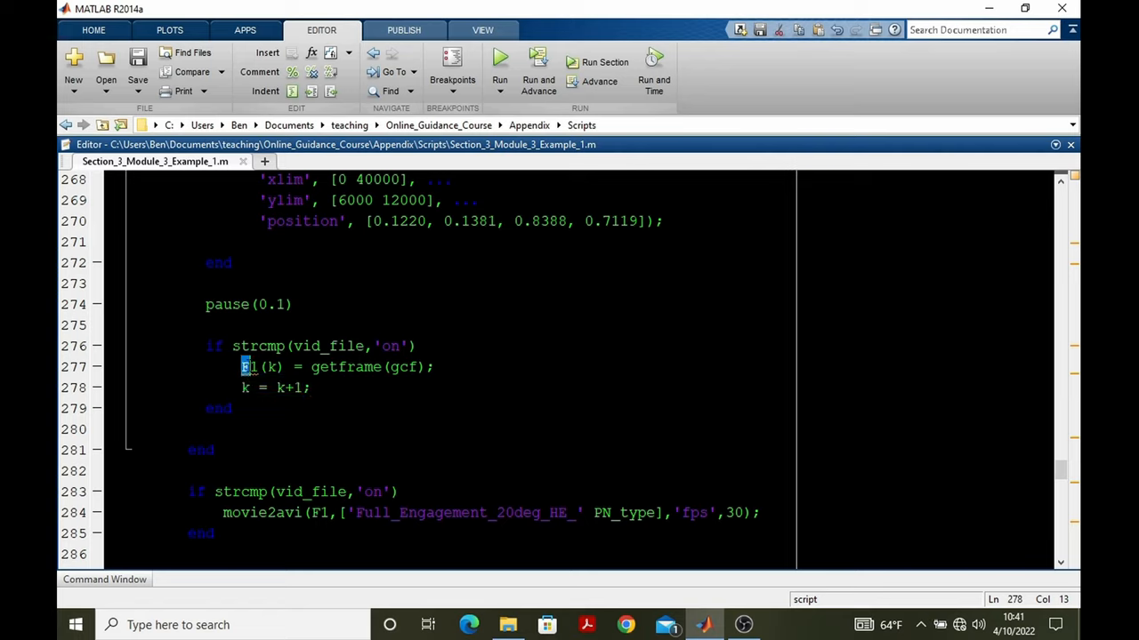
{"action": "double_click", "coordinate": [261, 366]}
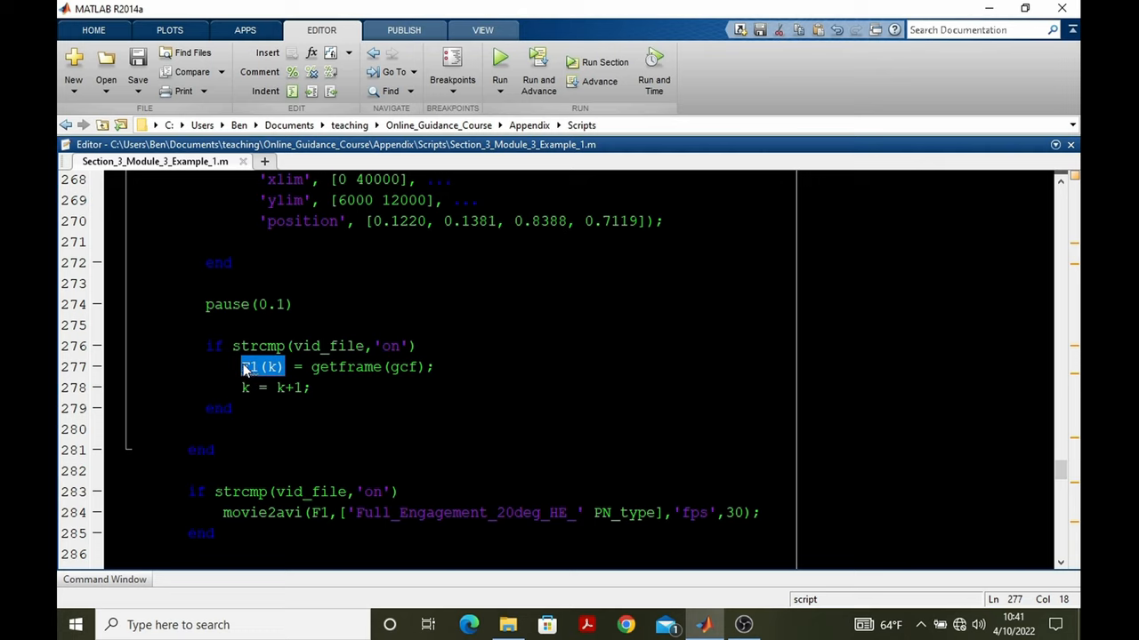
{"action": "mouse_move", "coordinate": [263, 366]}
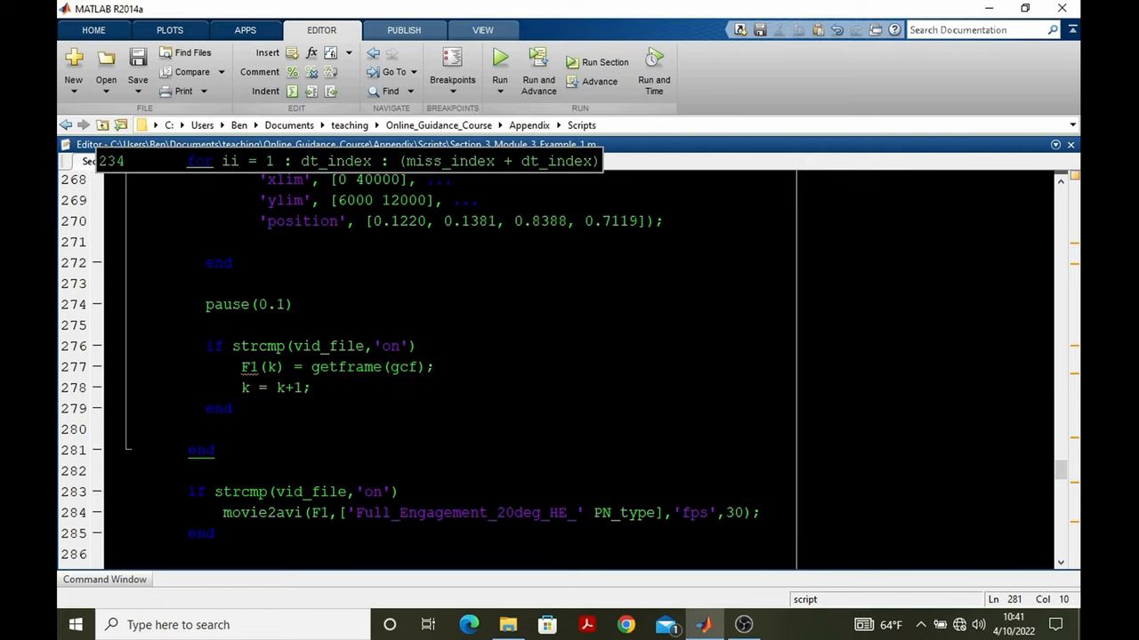
{"action": "scroll", "scroll_direction": "down", "scroll_amount": 3}
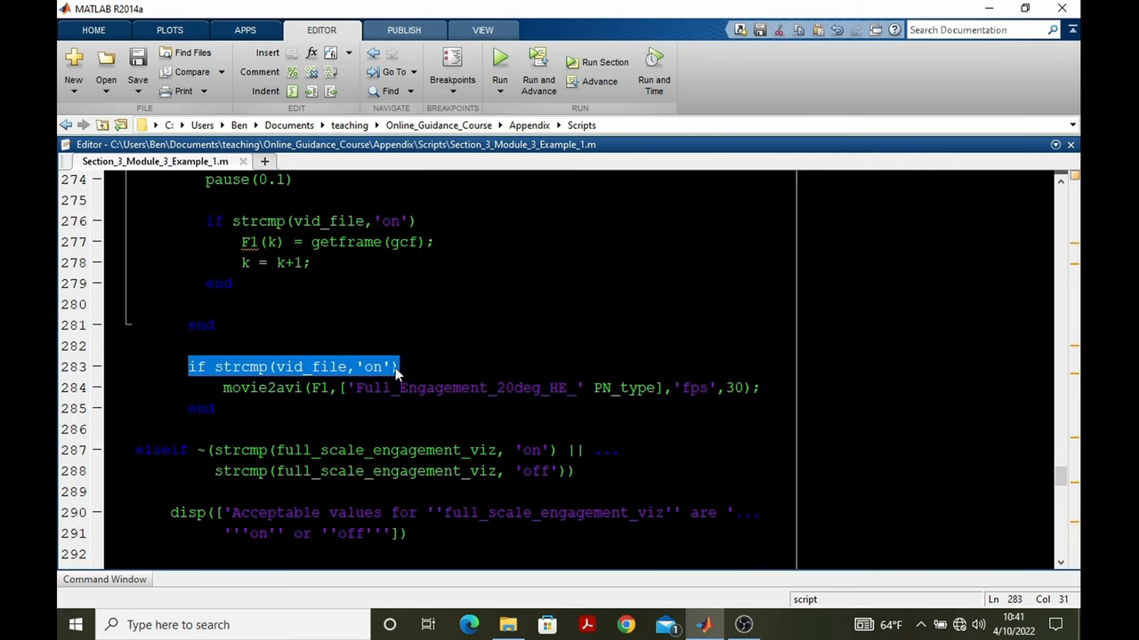
{"action": "left_click", "coordinate": [233, 388]}
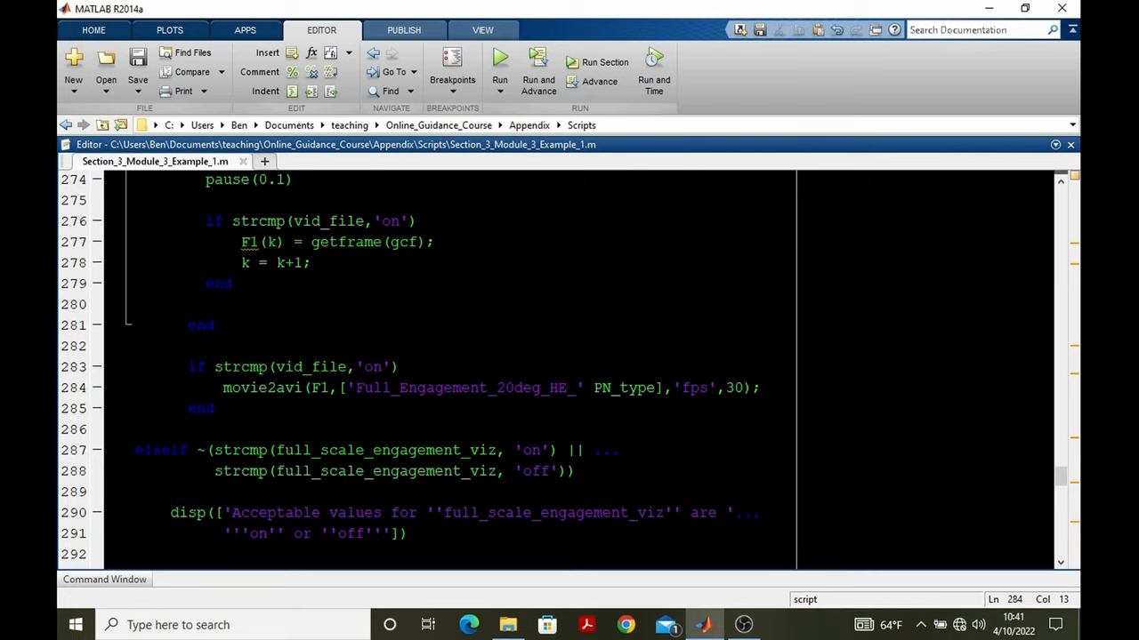
{"action": "double_click", "coordinate": [258, 241]}
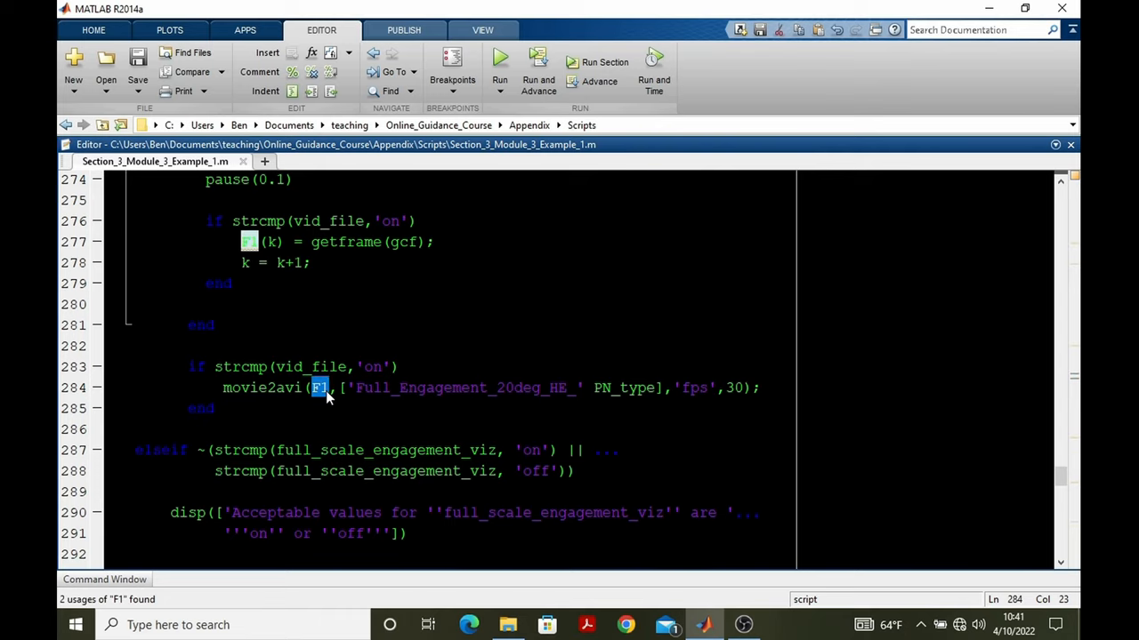
{"action": "left_click_drag", "start_coordinate": [338, 388], "coordinate": [650, 387]}
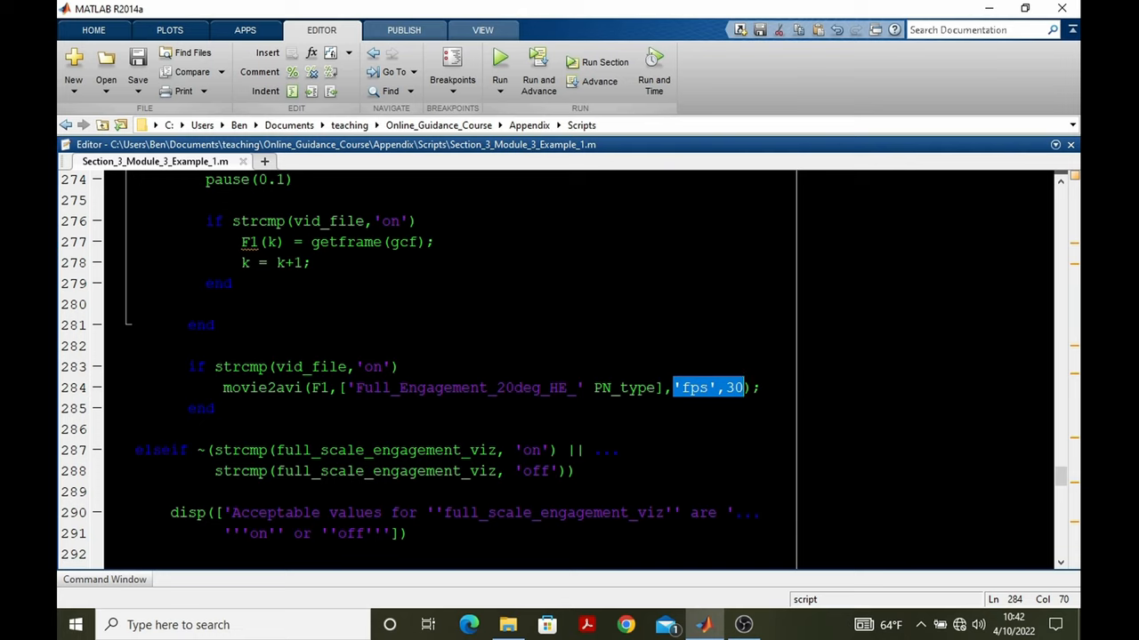
{"action": "scroll", "scroll_direction": "up", "scroll_amount": 3}
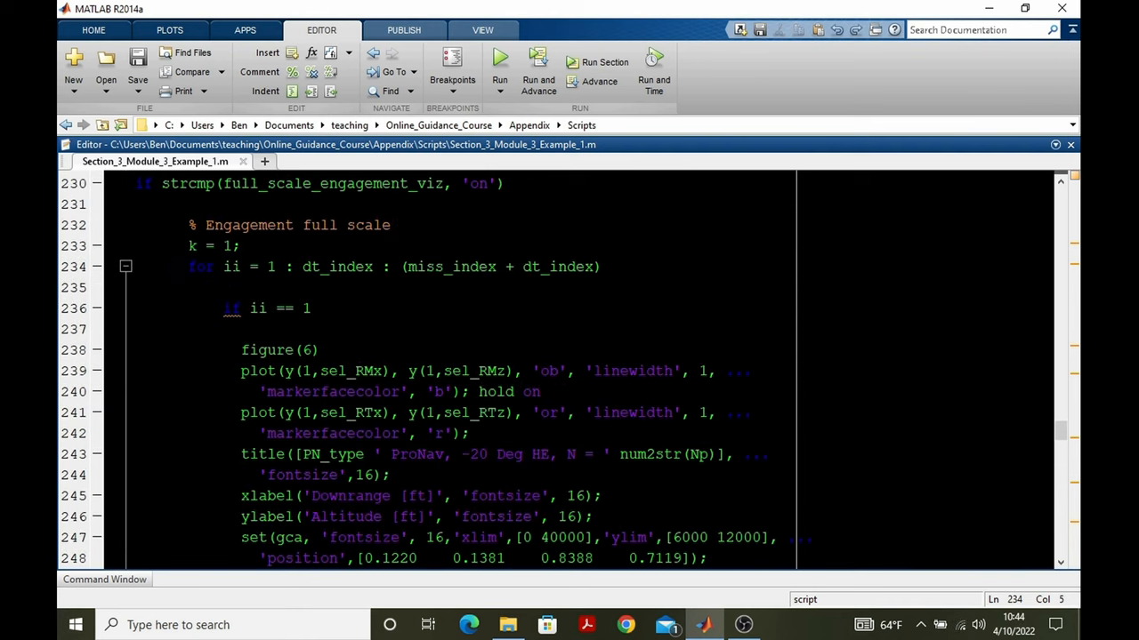
Step: Evaluate ii = 1 and the figure(6) plot/title lines so the missile and target start markers appear
{"action": "double_click", "coordinate": [232, 266]}
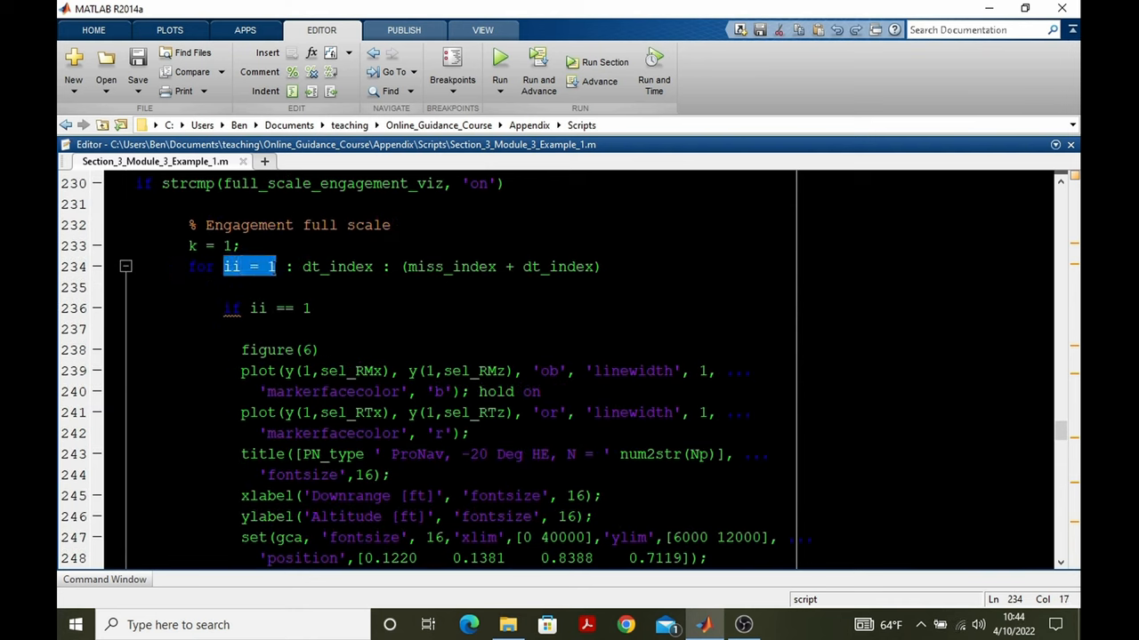
{"action": "scroll", "scroll_direction": "down", "scroll_amount": 3}
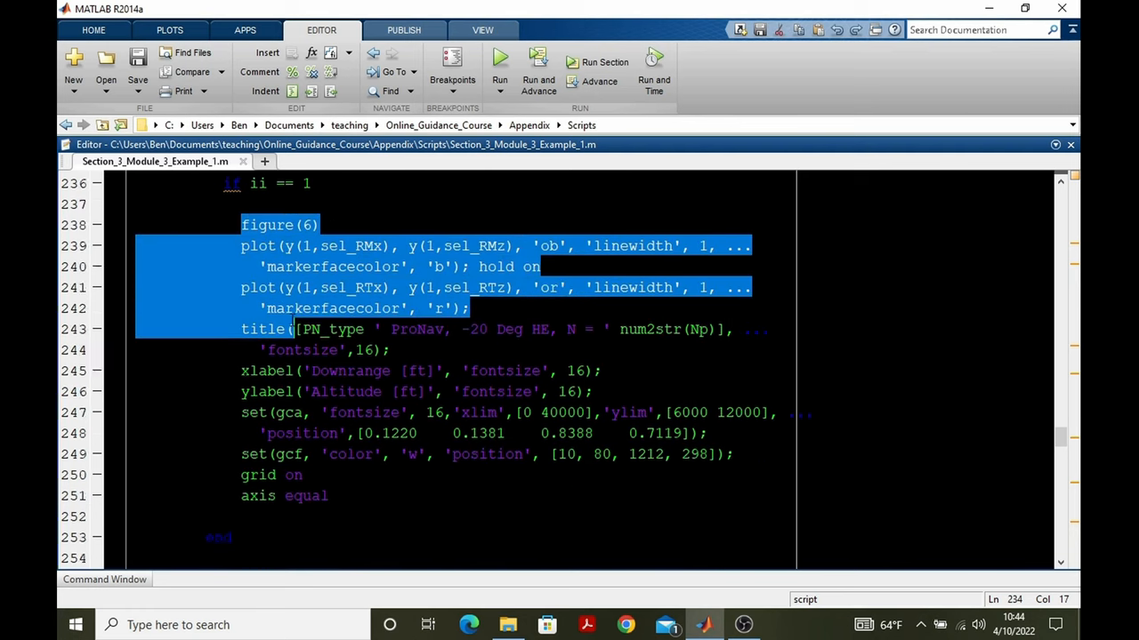
{"action": "left_click", "coordinate": [500, 67]}
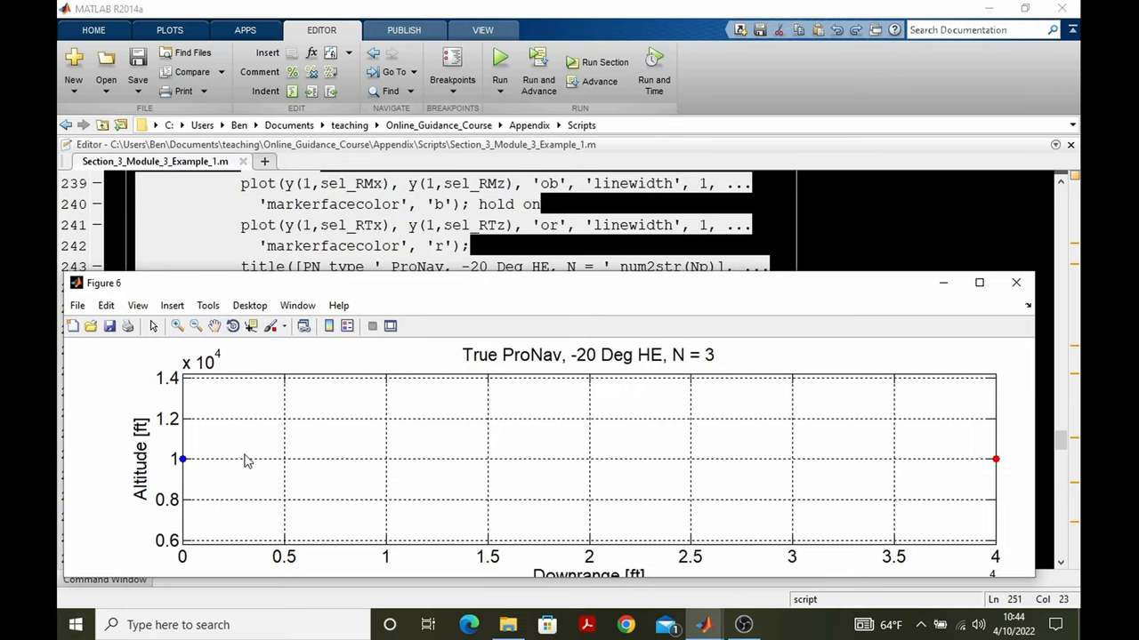
{"action": "mouse_move", "coordinate": [620, 494]}
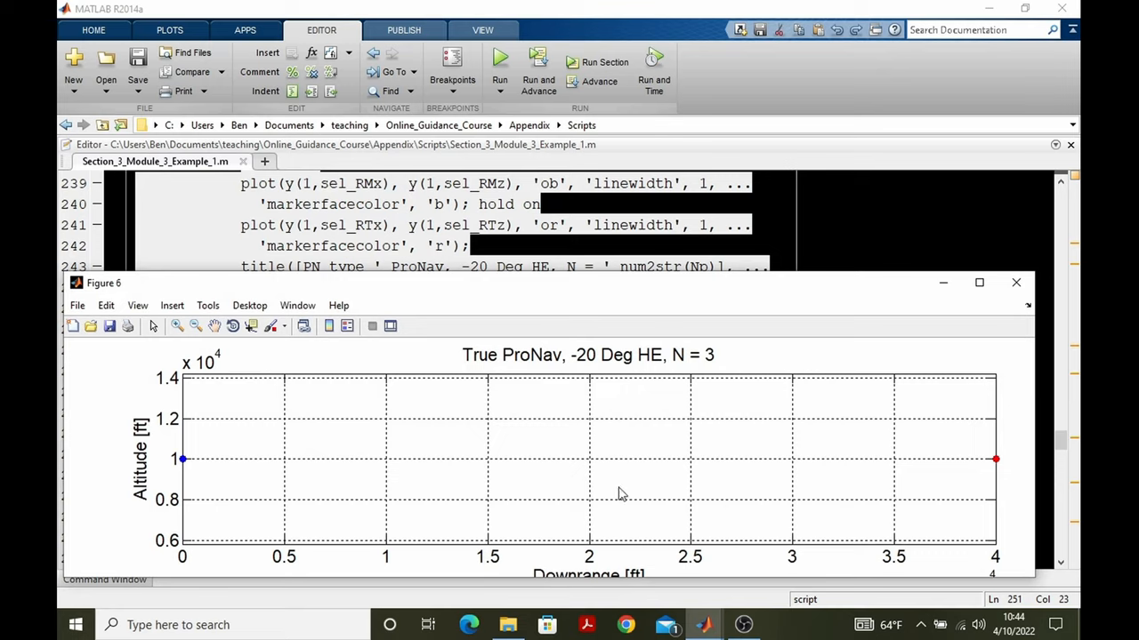
{"action": "mouse_move", "coordinate": [560, 223]}
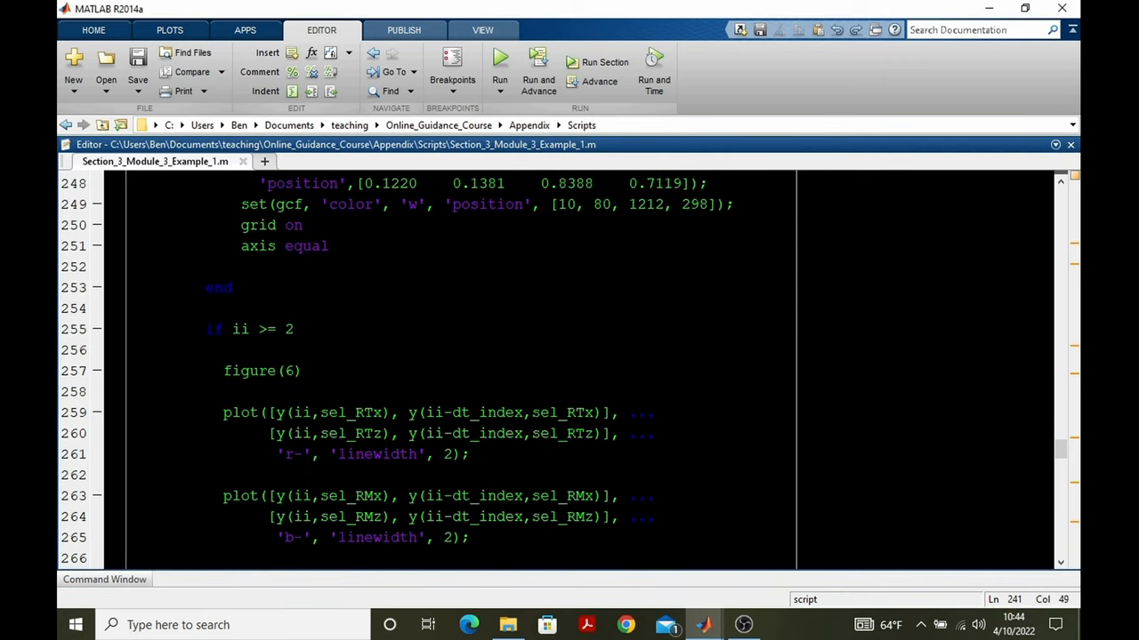
{"action": "scroll", "scroll_direction": "down", "scroll_amount": 3}
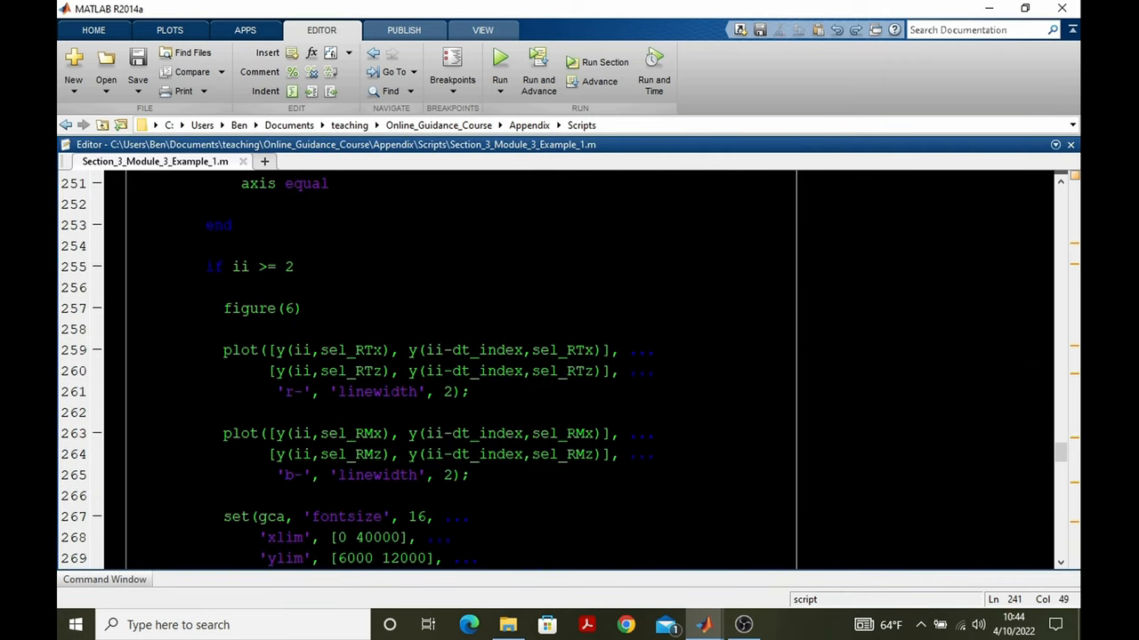
{"action": "scroll", "scroll_direction": "down", "scroll_amount": 3}
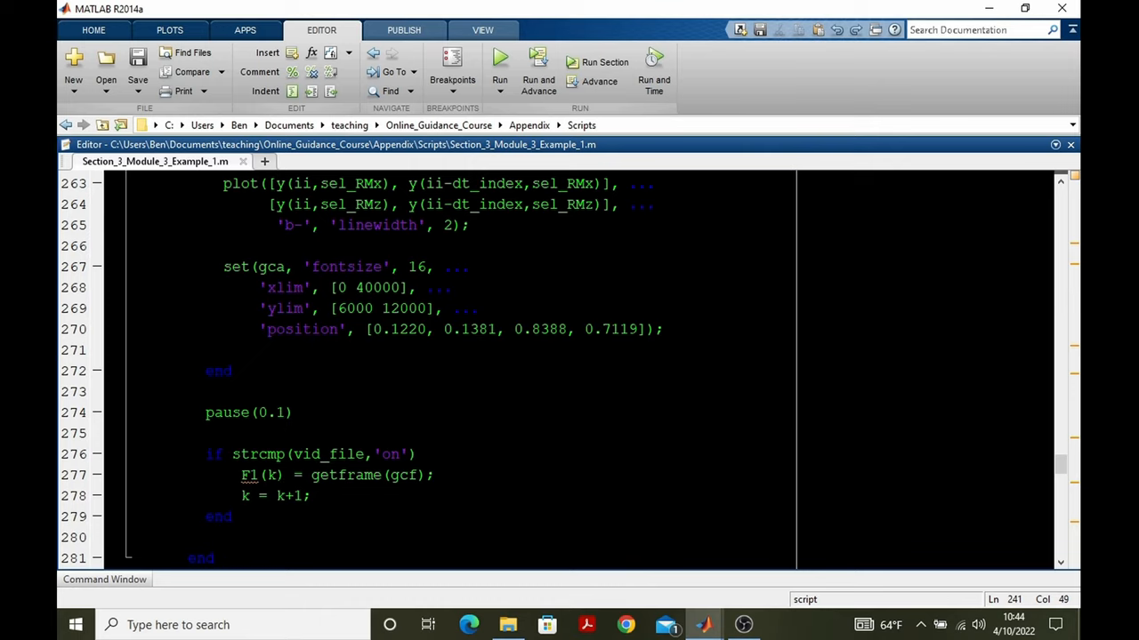
{"action": "scroll", "scroll_direction": "up", "scroll_amount": 3}
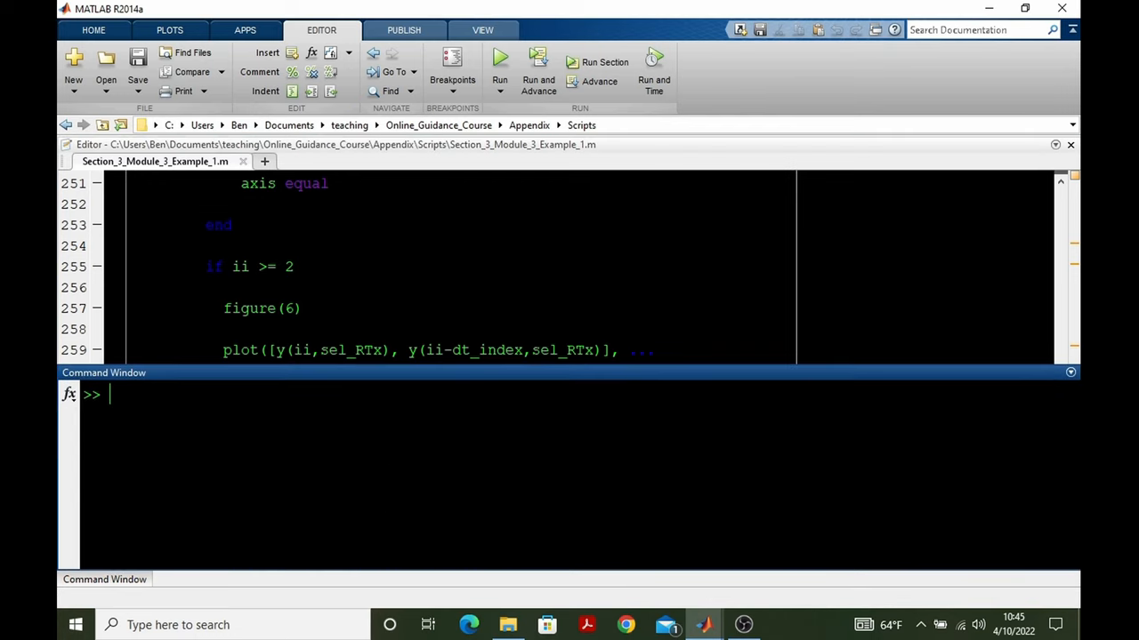
Step: Set ii = 1 + dt_index in the Command Window and select the in-loop figure(6) trace plotting code
{"action": "type", "text": "ii"}
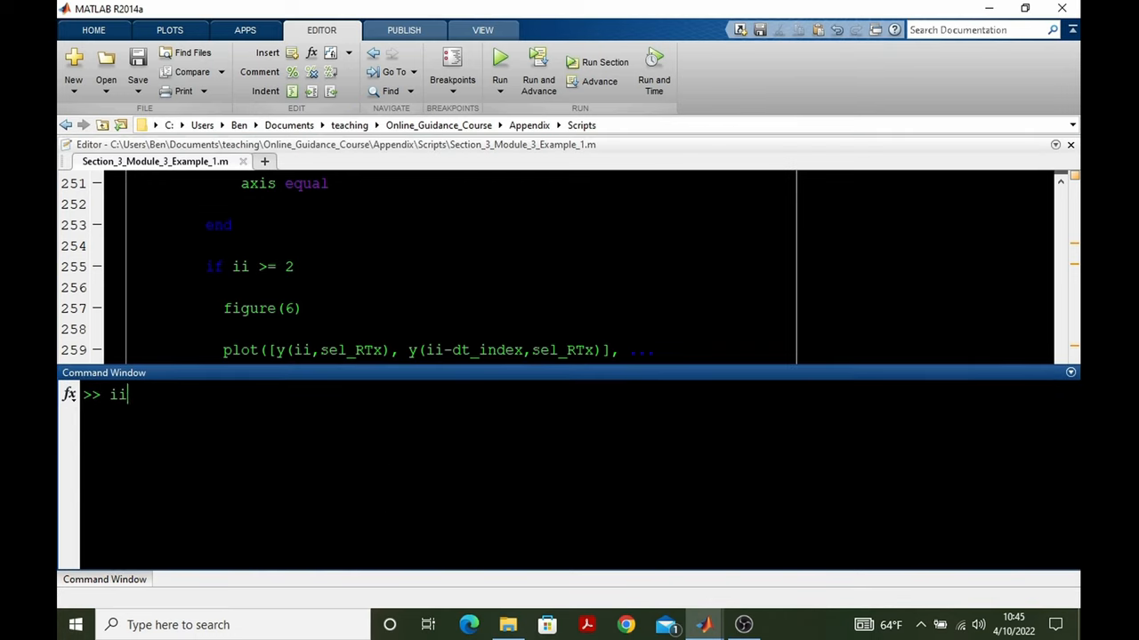
{"action": "type", "text": "= 1 :"}
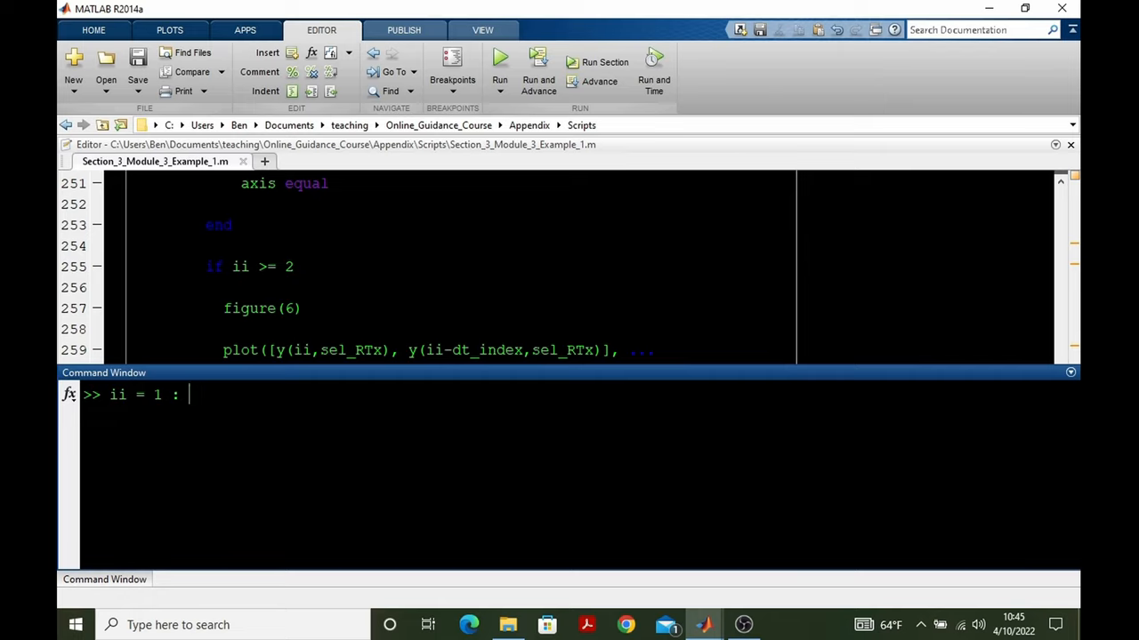
{"action": "type", "text": "+ dt_"}
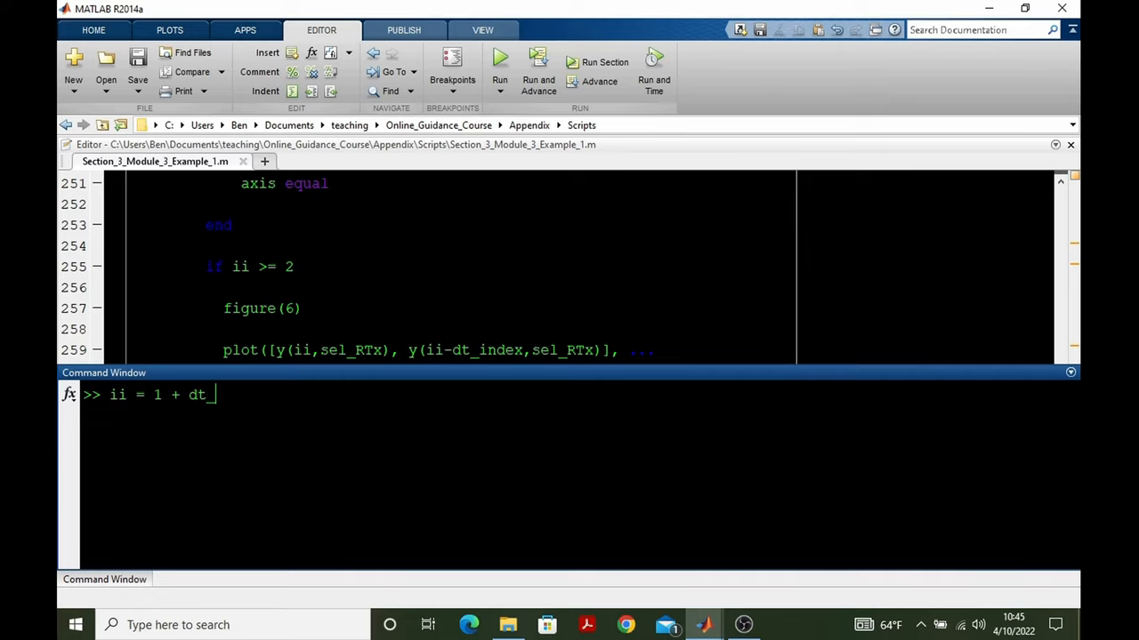
{"action": "key", "text": "Return"}
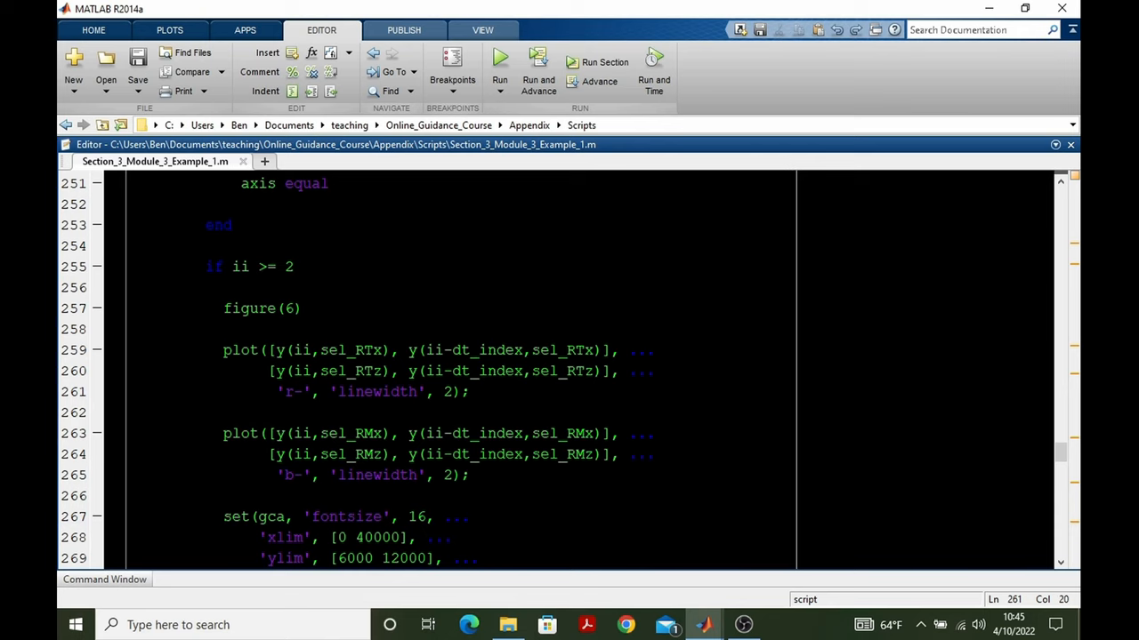
{"action": "double_click", "coordinate": [261, 308]}
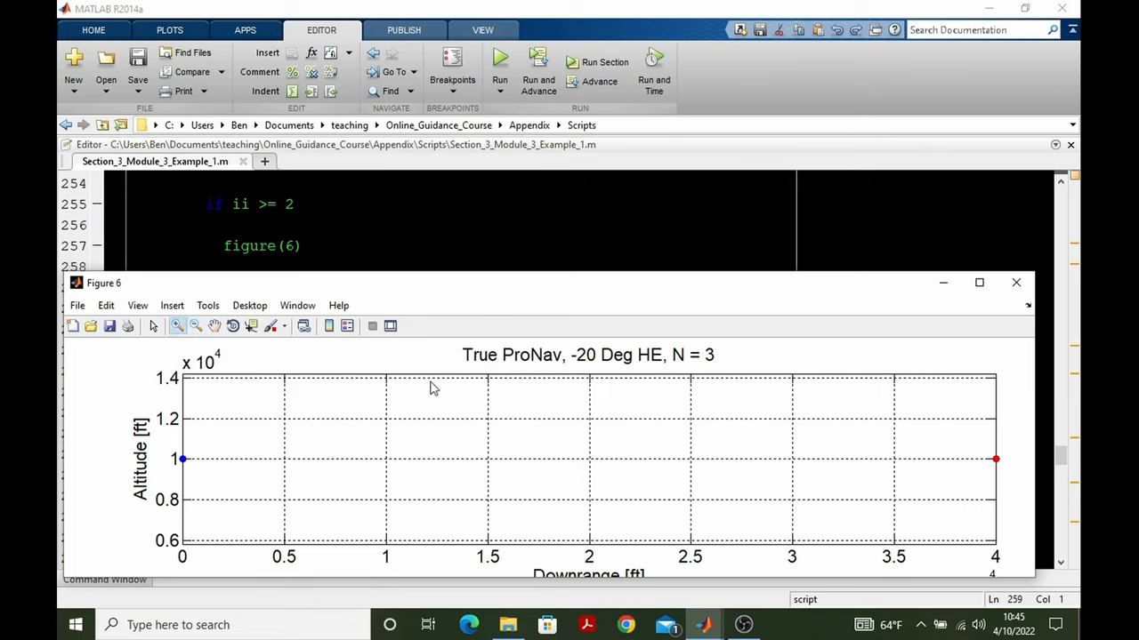
{"action": "mouse_move", "coordinate": [978, 449]}
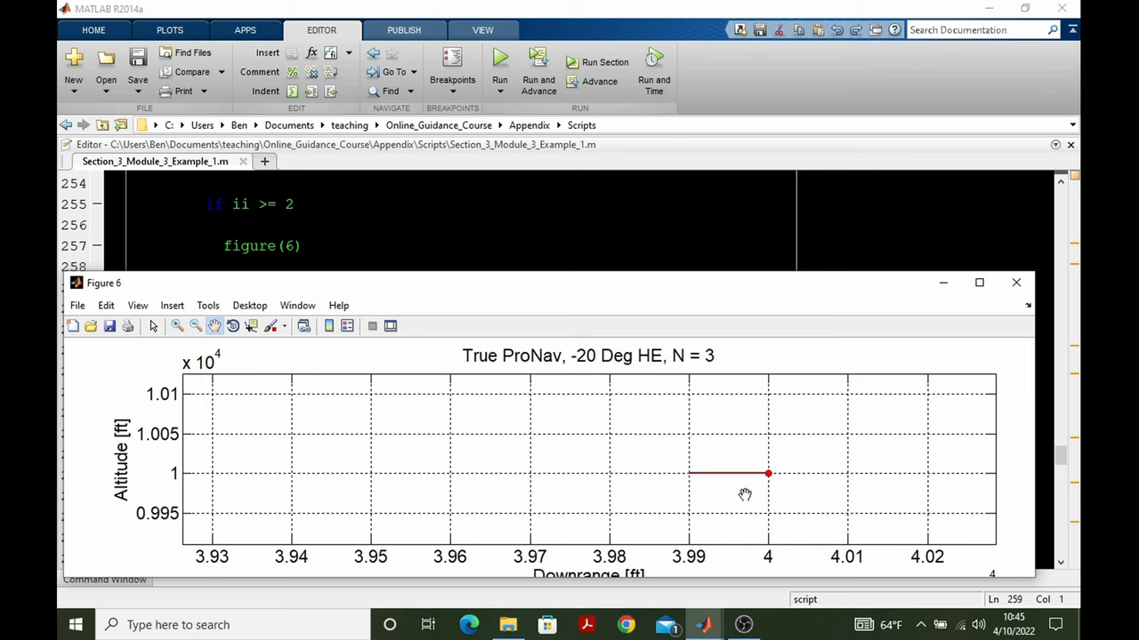
{"action": "mouse_move", "coordinate": [693, 480]}
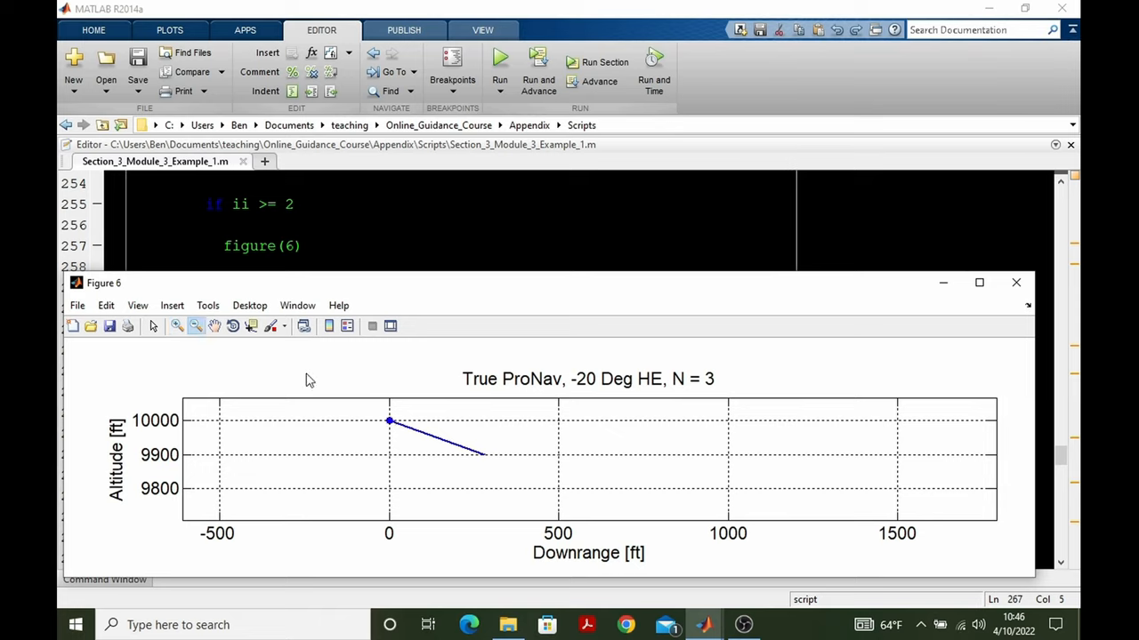
{"action": "mouse_move", "coordinate": [198, 327]}
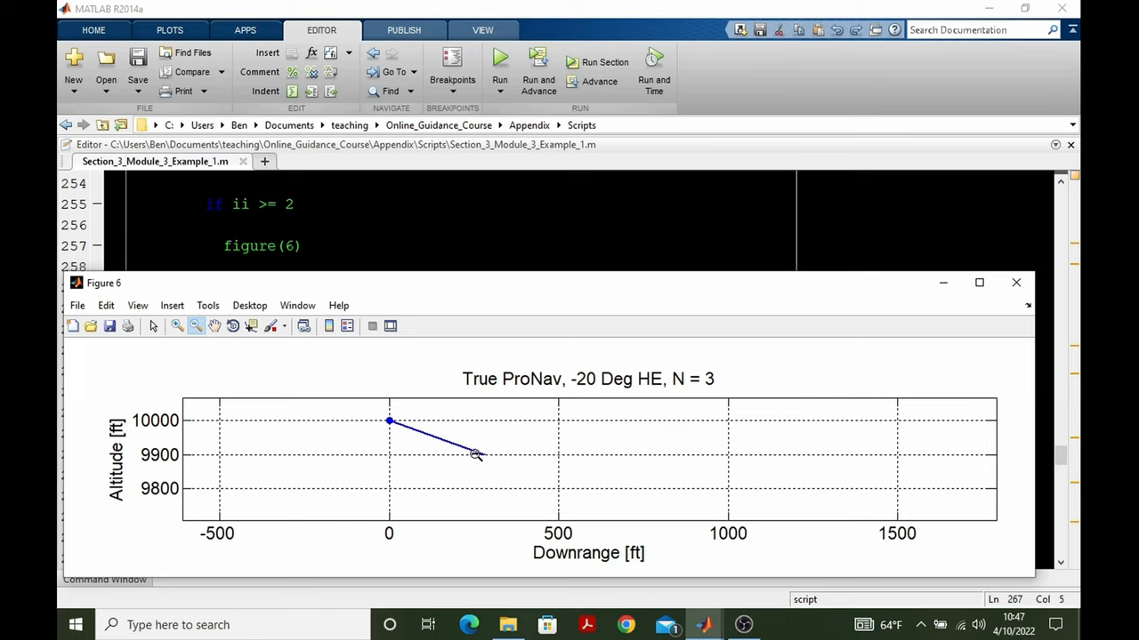
{"action": "mouse_move", "coordinate": [389, 425]}
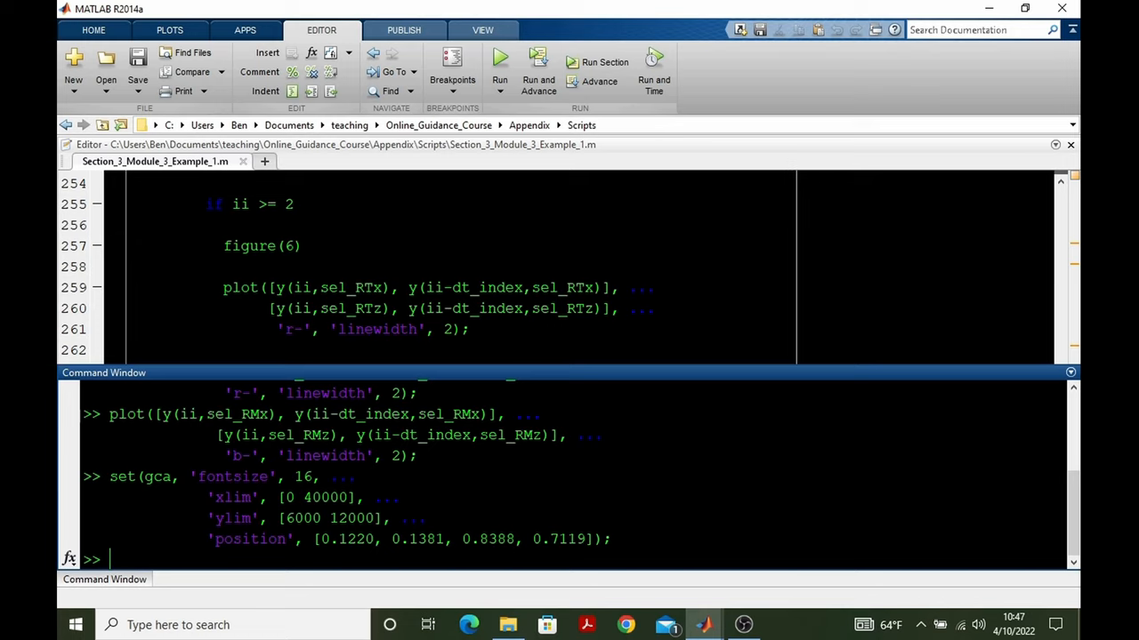
Step: Advance to the third loop step with ii = 1 + 2*dt_index
{"action": "type", "text": "ii = 1 + dt_index"}
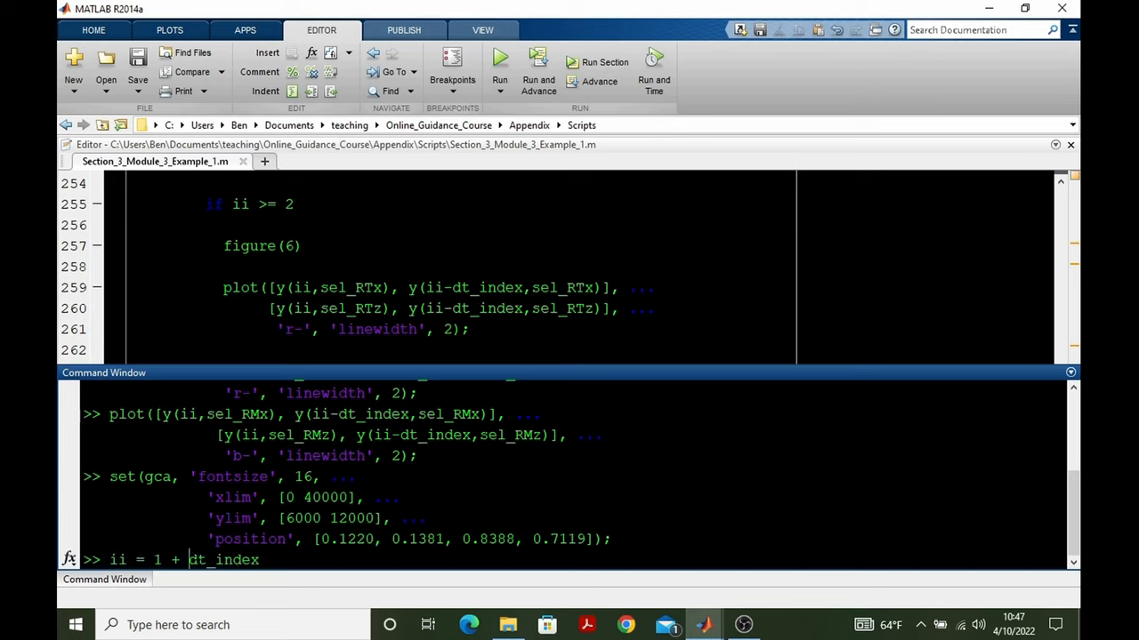
{"action": "type", "text": "2*"}
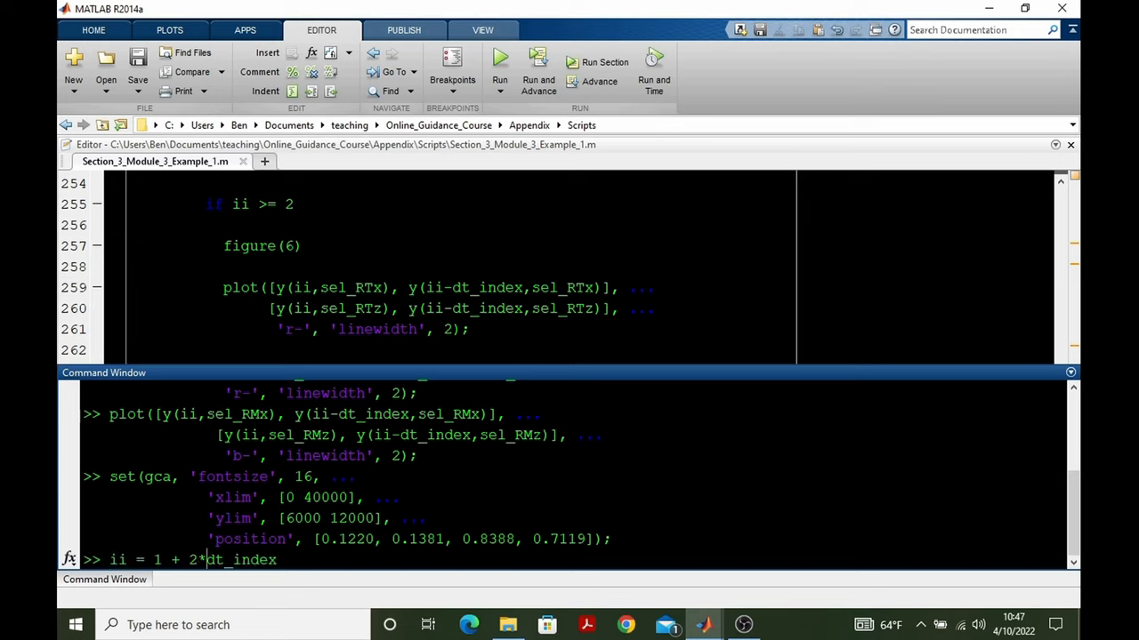
{"action": "key", "text": "Return"}
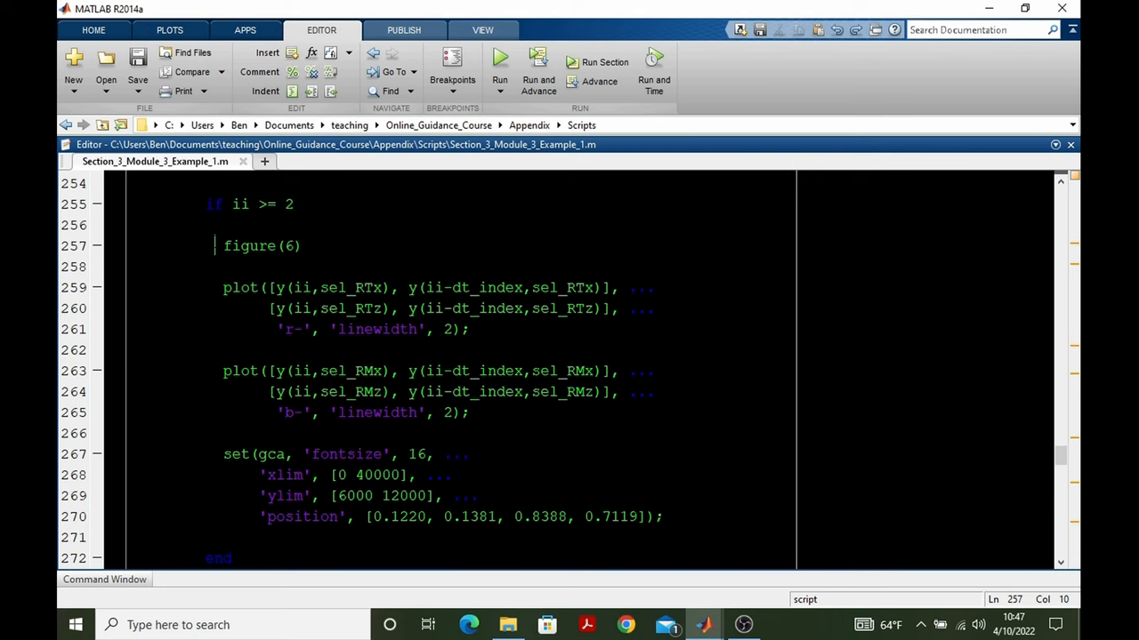
Step: View the Figure 6 trail plot, then return to the script's zoomed engagement section
{"action": "left_click", "coordinate": [499, 57]}
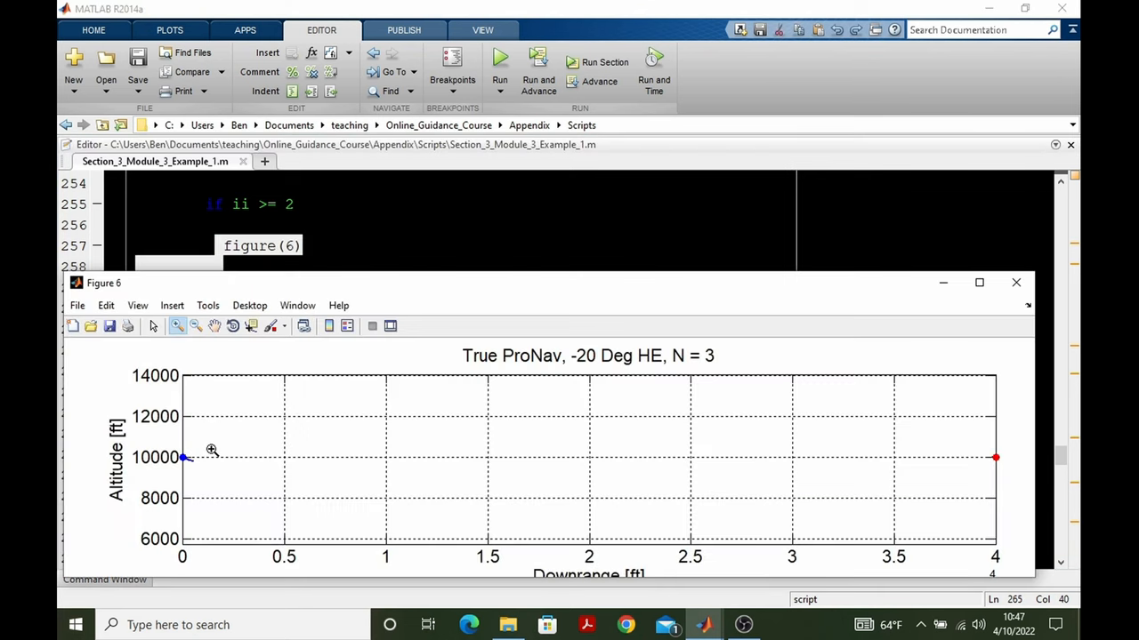
{"action": "left_click", "coordinate": [213, 326]}
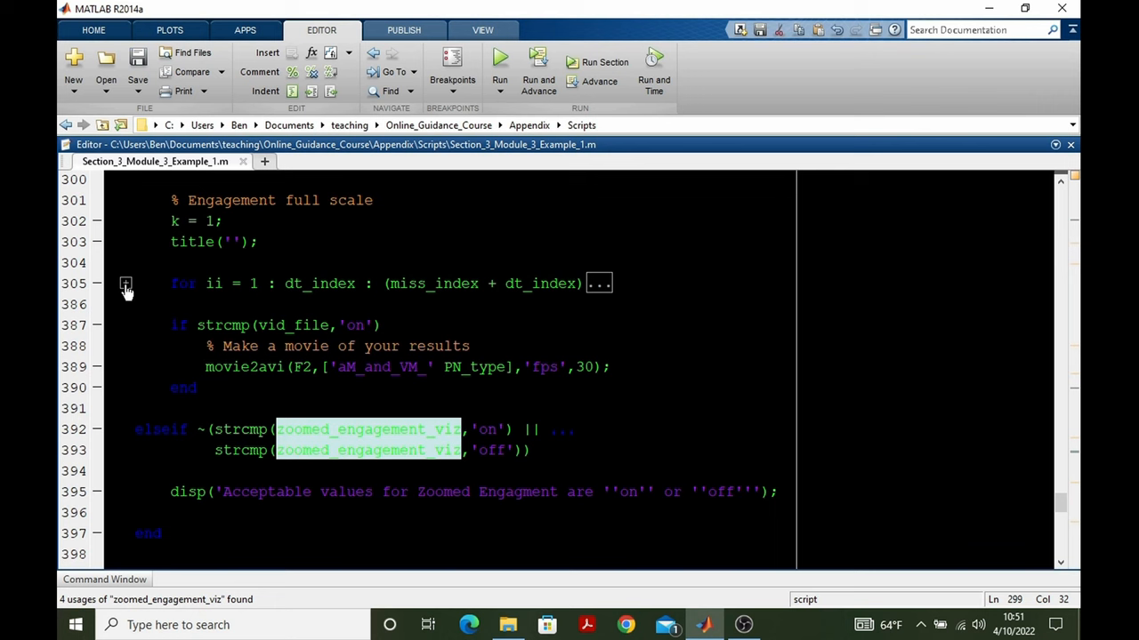
Step: Expand the zoomed figure 7 loop and highlight every use of VMz in the velocity quiver
{"action": "left_click", "coordinate": [126, 283]}
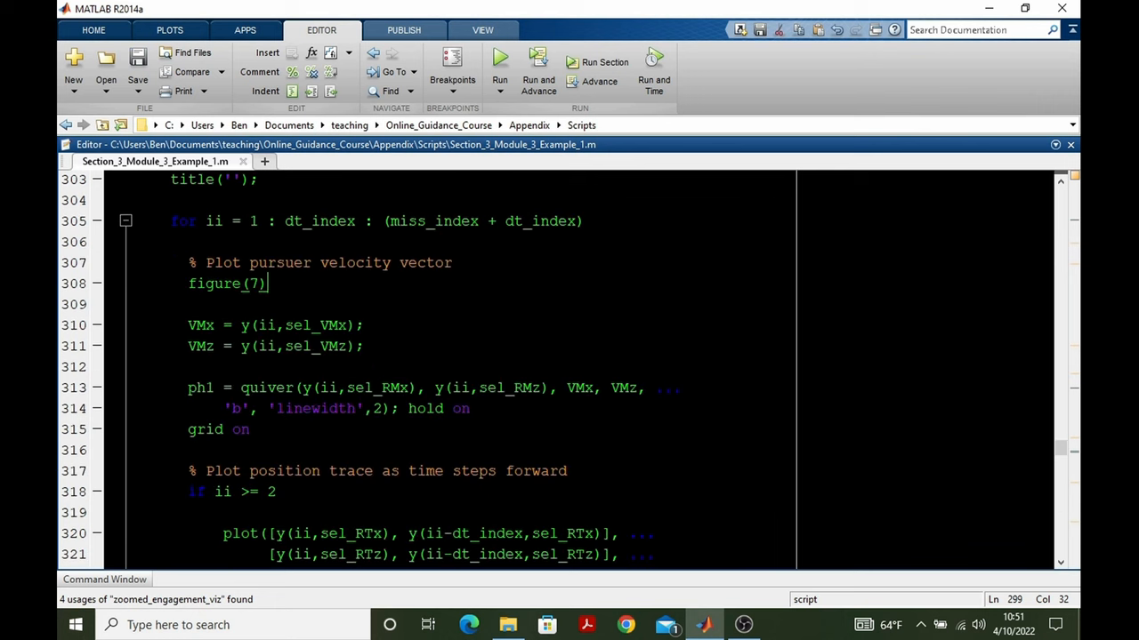
{"action": "double_click", "coordinate": [225, 220]}
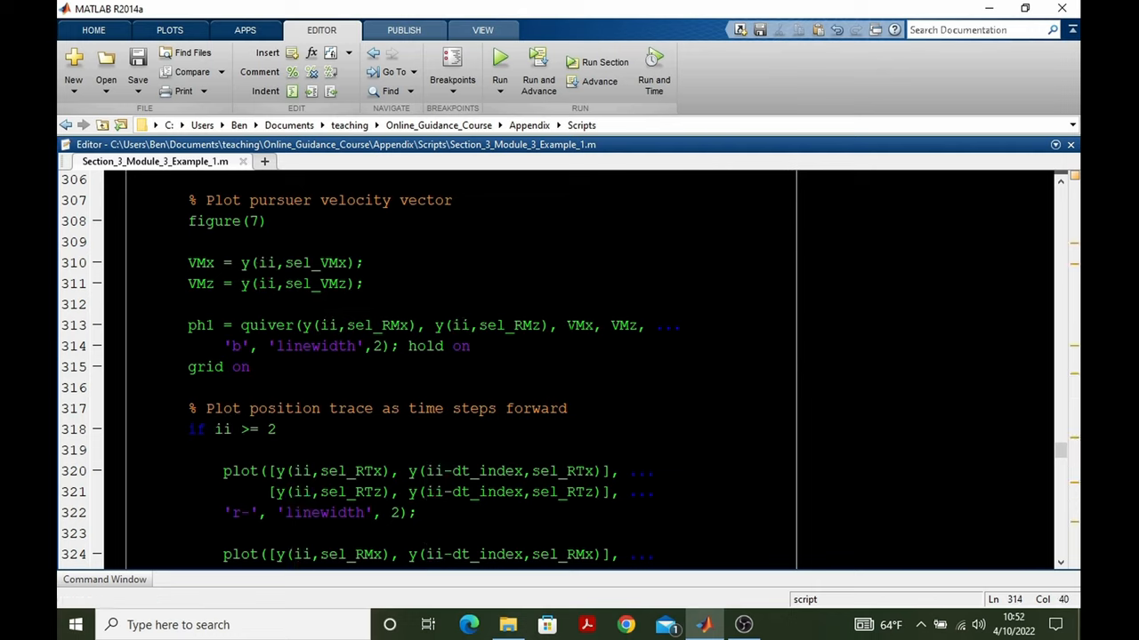
{"action": "double_click", "coordinate": [580, 326]}
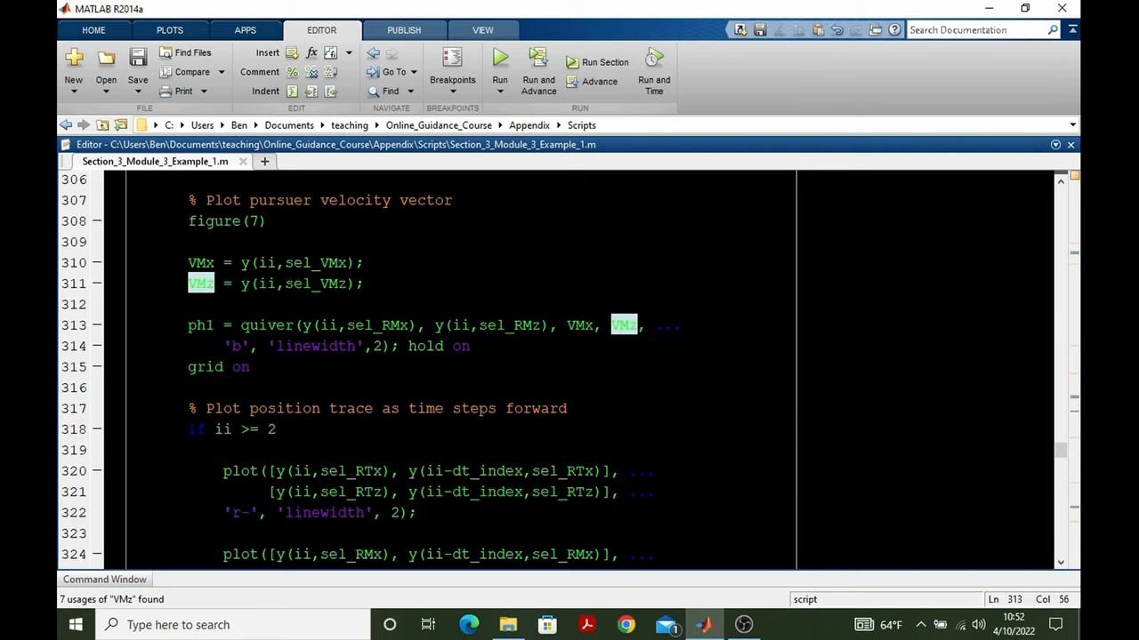
Step: Highlight the ph1 plot handle usages and review the red and blue trail plotting lines
{"action": "double_click", "coordinate": [200, 325]}
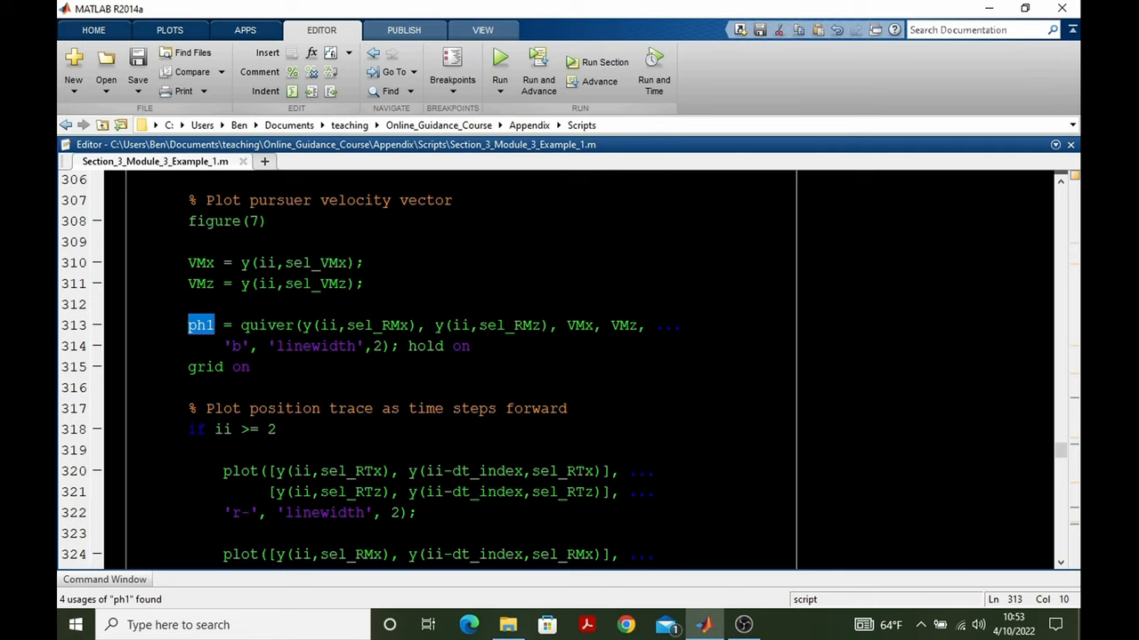
{"action": "mouse_move", "coordinate": [205, 333]}
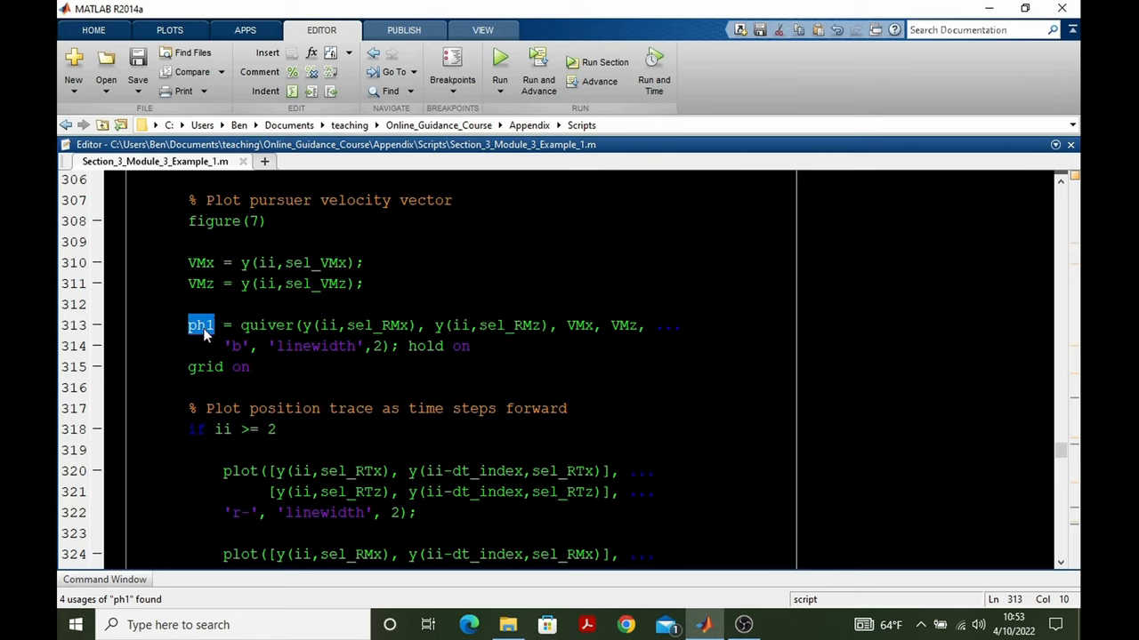
{"action": "scroll", "scroll_direction": "up", "scroll_amount": 3}
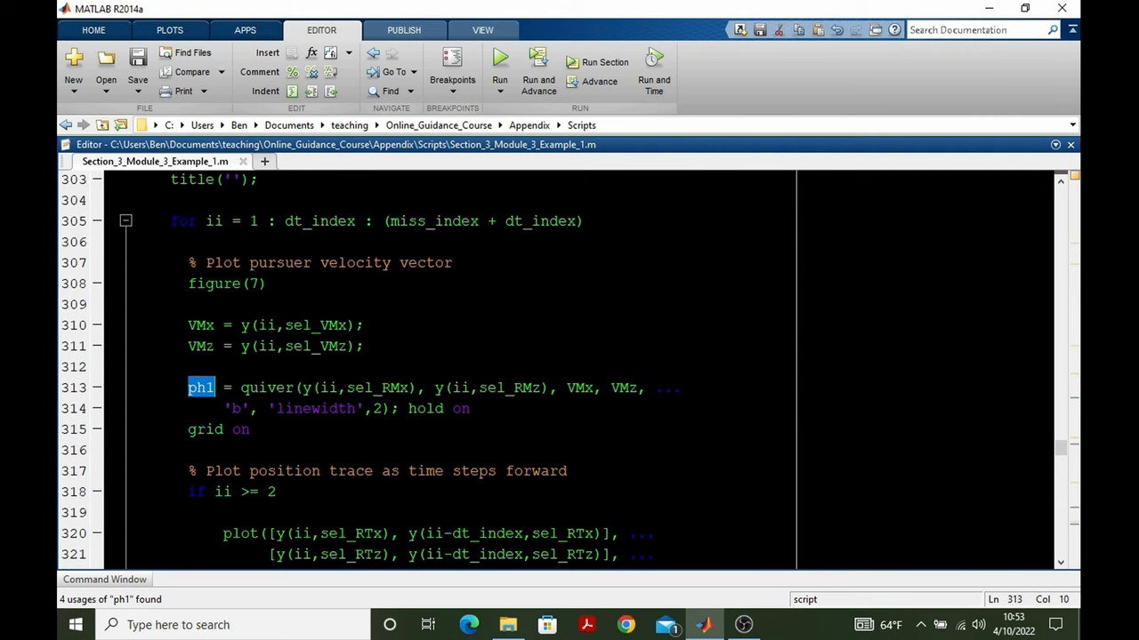
{"action": "scroll", "scroll_direction": "down", "scroll_amount": 3}
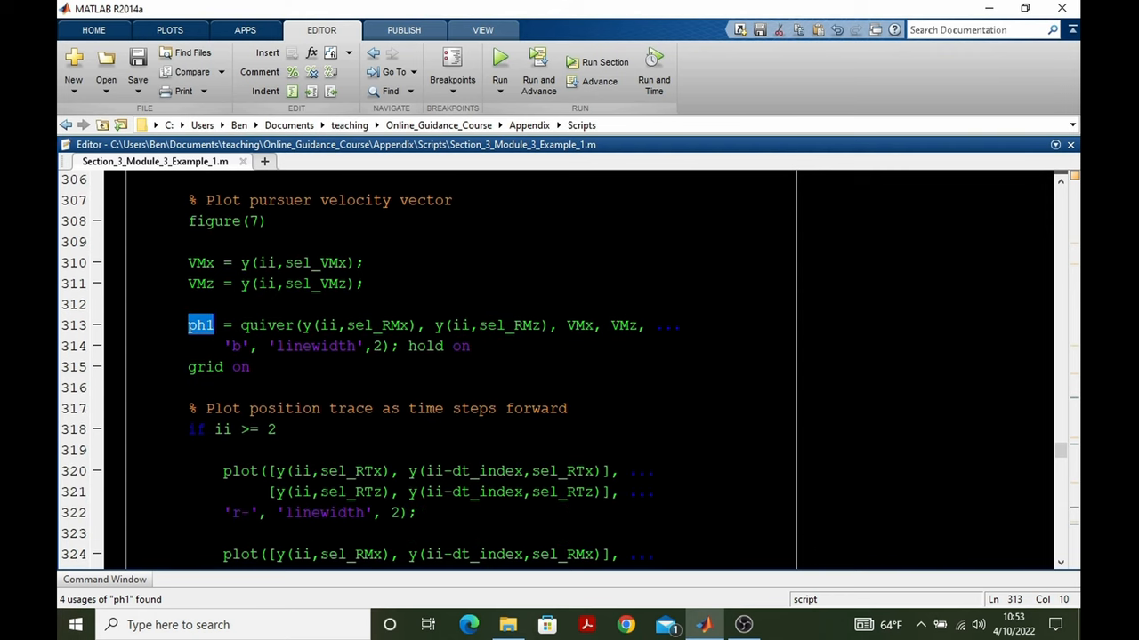
{"action": "scroll", "scroll_direction": "down", "scroll_amount": 3}
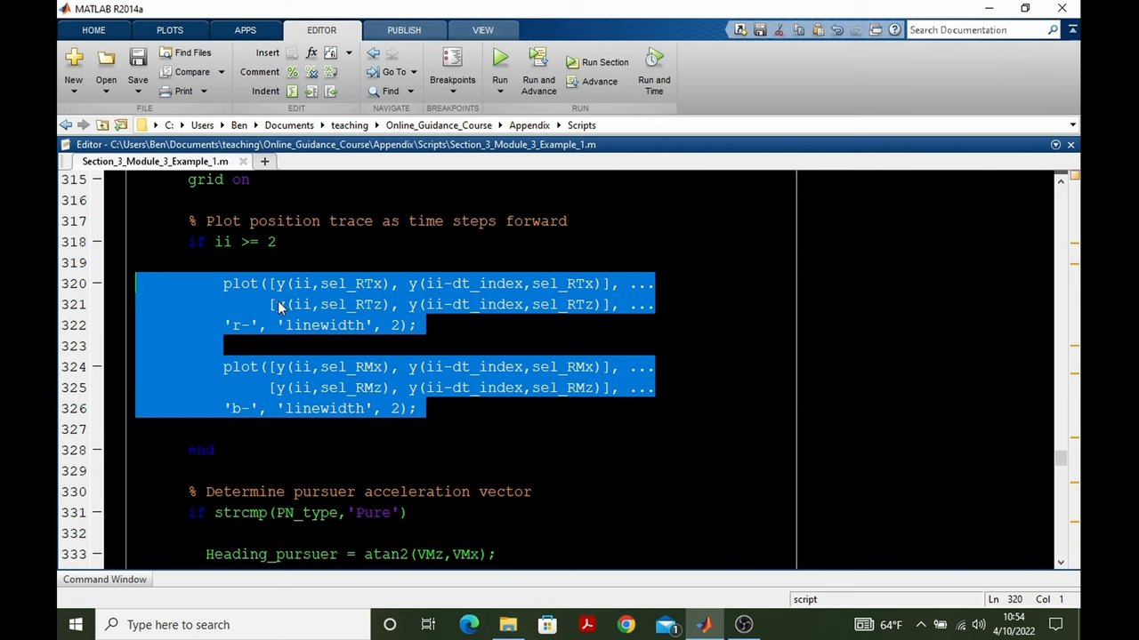
{"action": "scroll", "scroll_direction": "down", "scroll_amount": 3}
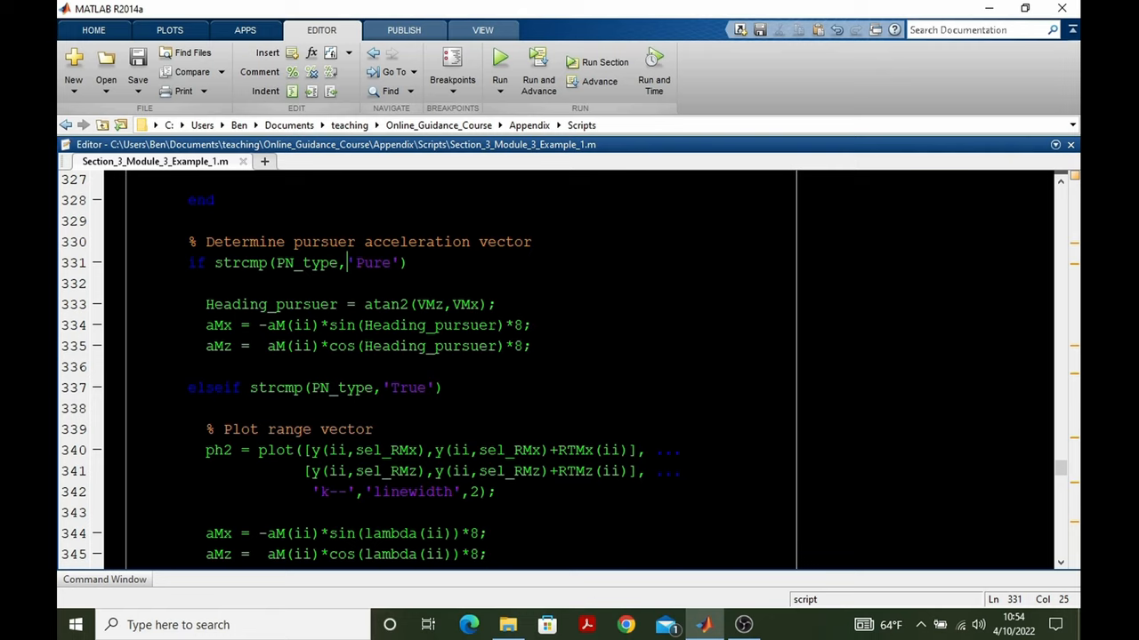
{"action": "double_click", "coordinate": [373, 262]}
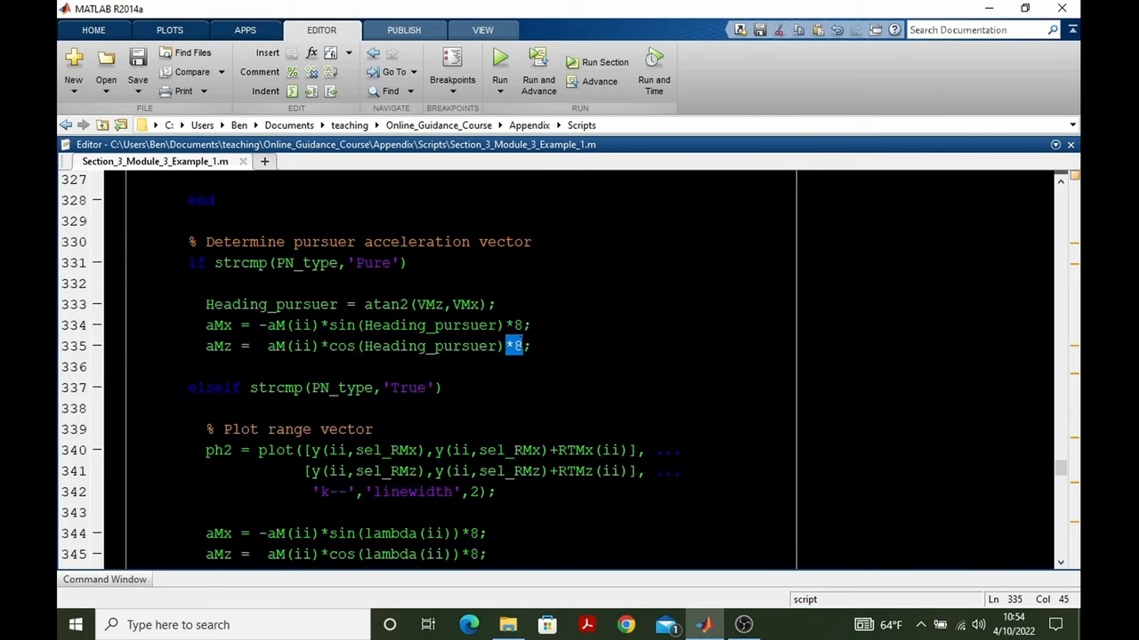
{"action": "left_click", "coordinate": [514, 325]}
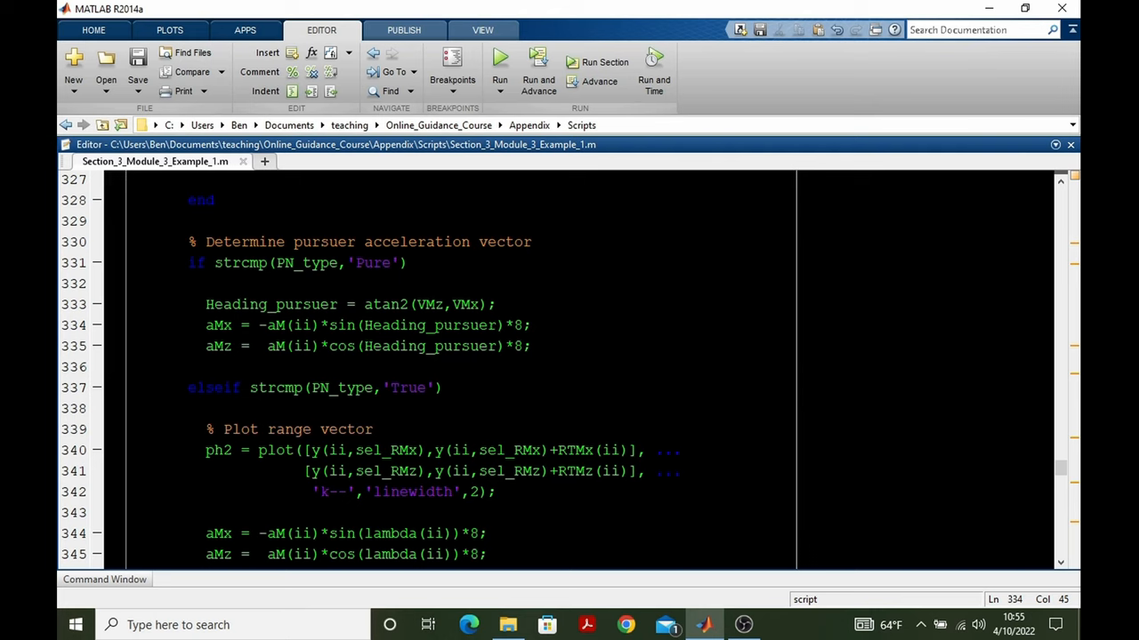
{"action": "scroll", "scroll_direction": "down", "scroll_amount": 3}
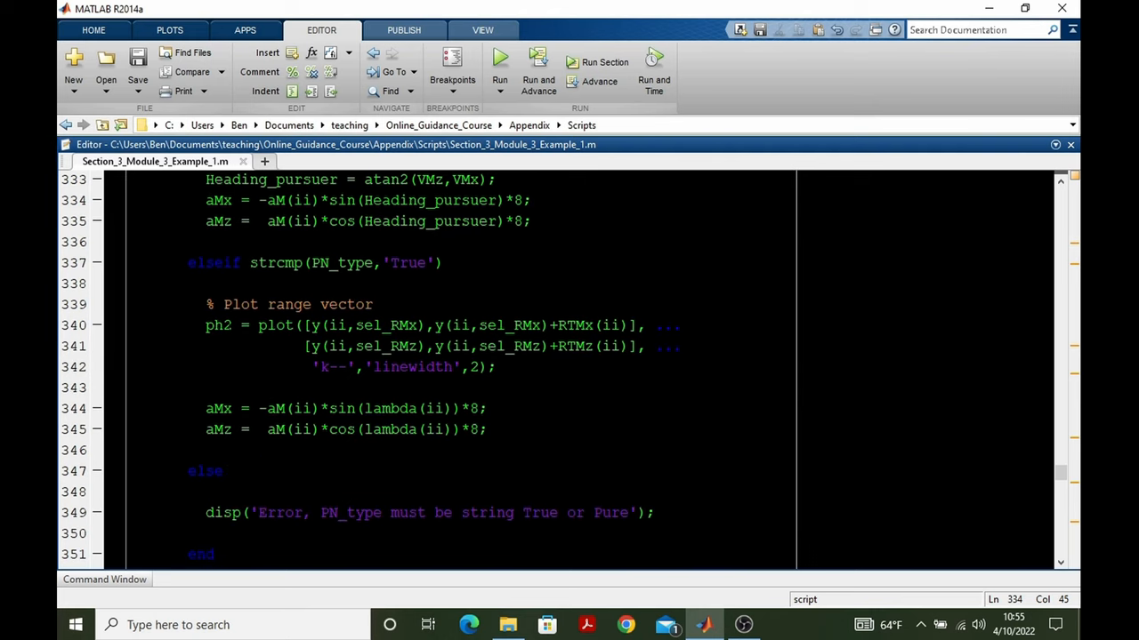
{"action": "left_click_drag", "start_coordinate": [221, 303], "coordinate": [496, 367]}
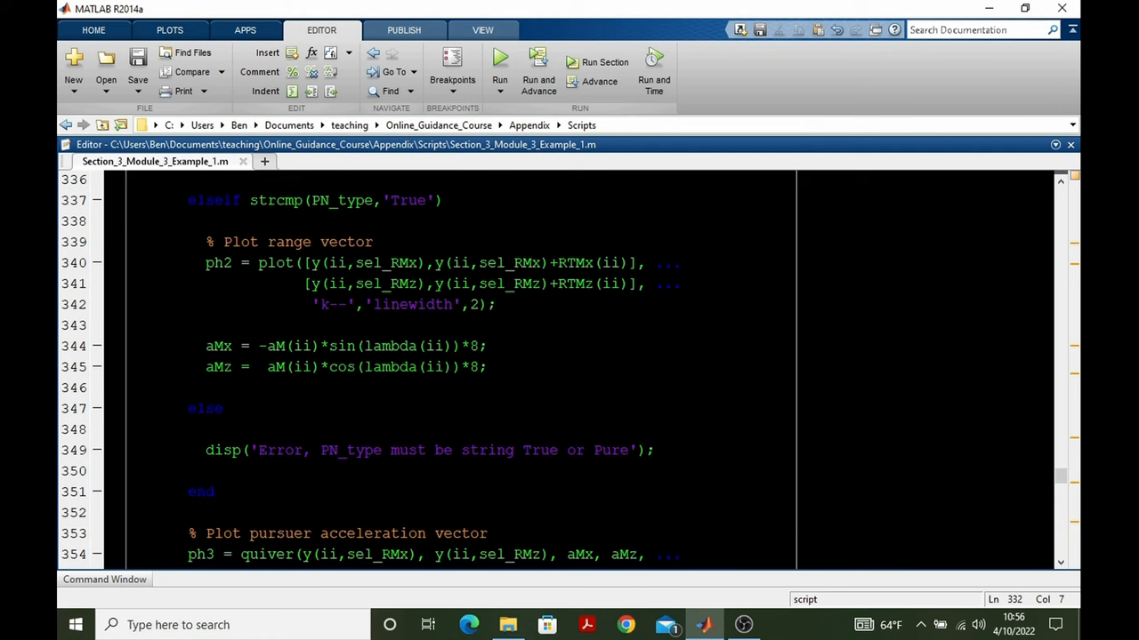
{"action": "scroll", "scroll_direction": "down", "scroll_amount": 3}
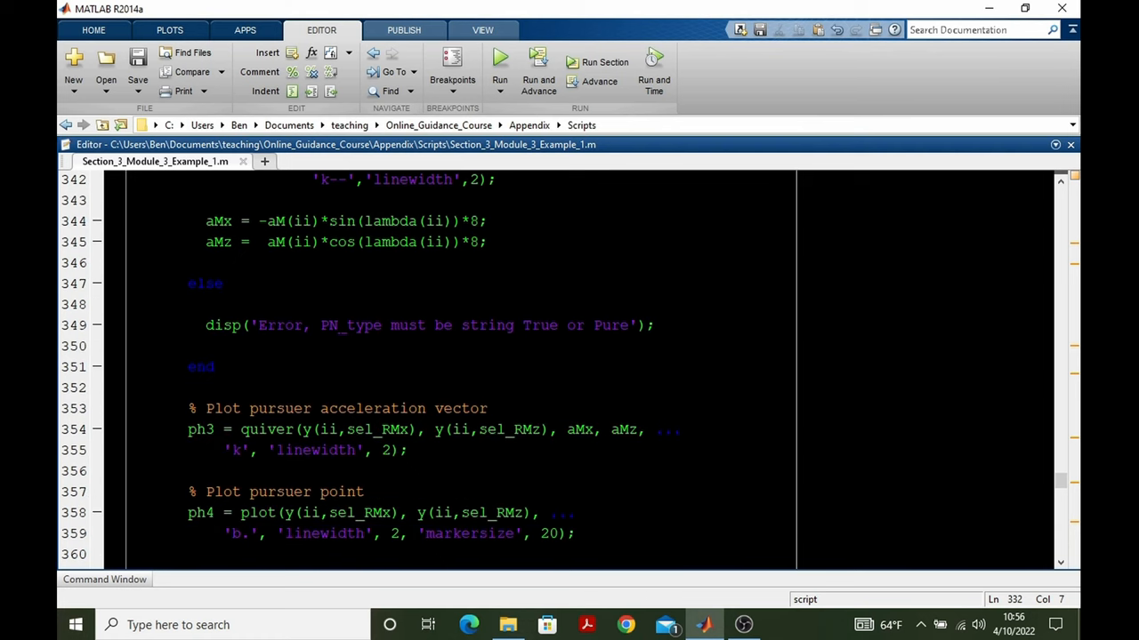
{"action": "scroll", "scroll_direction": "down", "scroll_amount": 3}
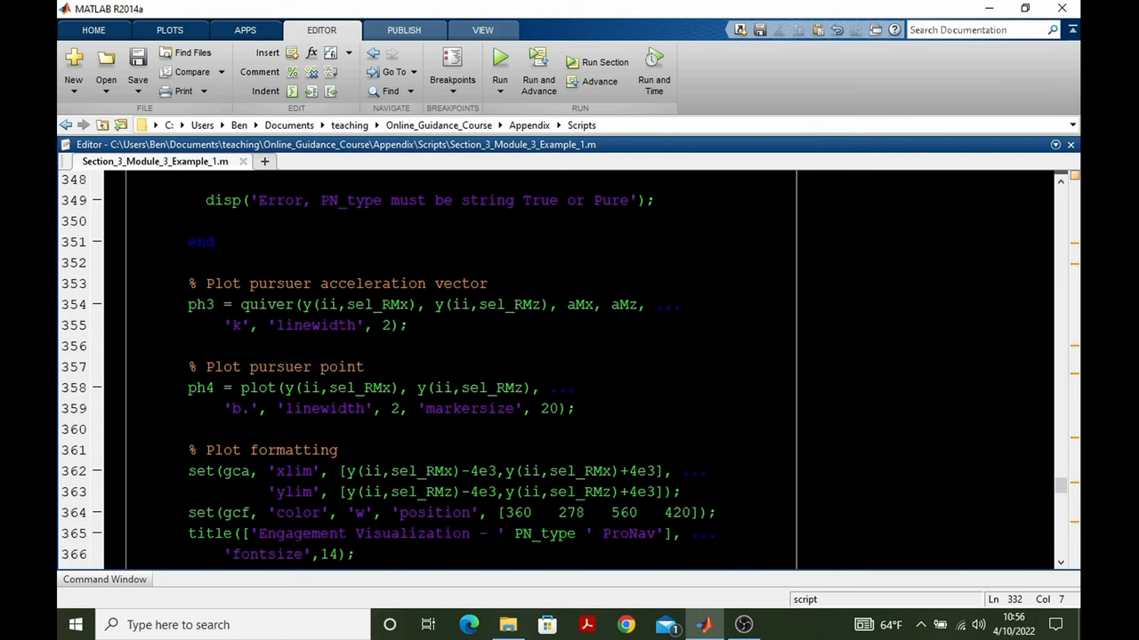
{"action": "scroll", "scroll_direction": "down", "scroll_amount": 3}
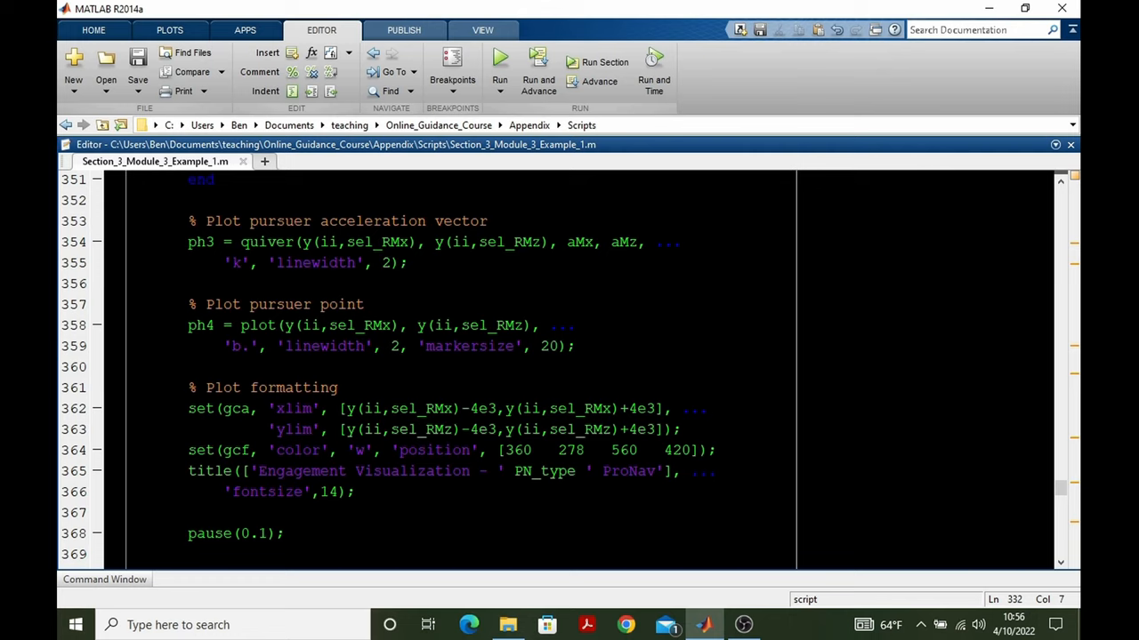
{"action": "double_click", "coordinate": [267, 242]}
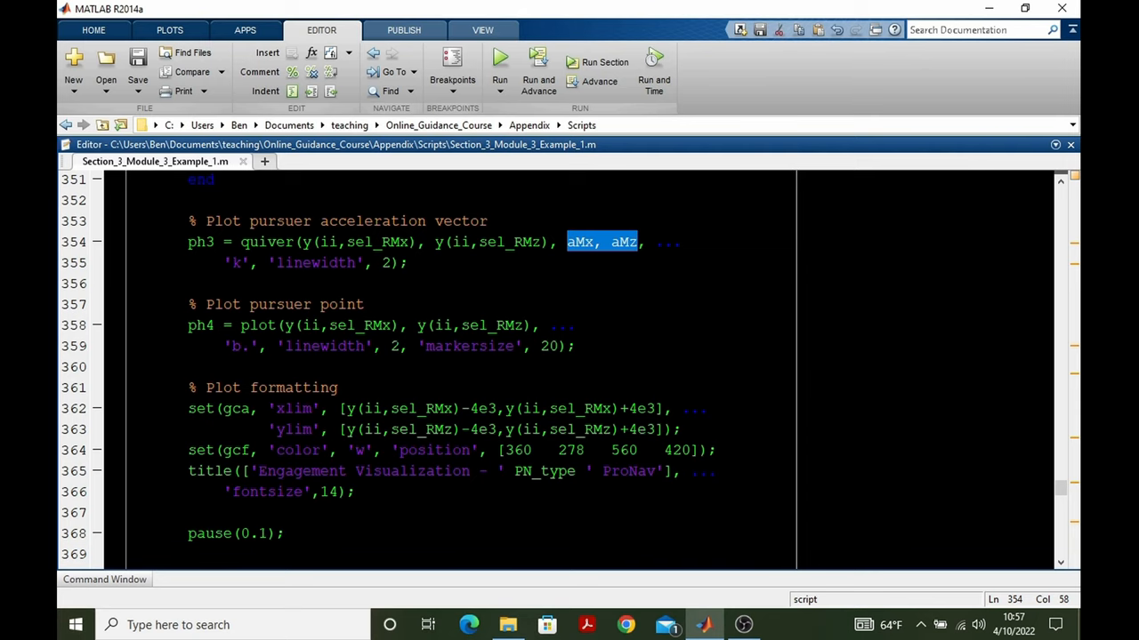
{"action": "scroll", "scroll_direction": "down", "scroll_amount": 3}
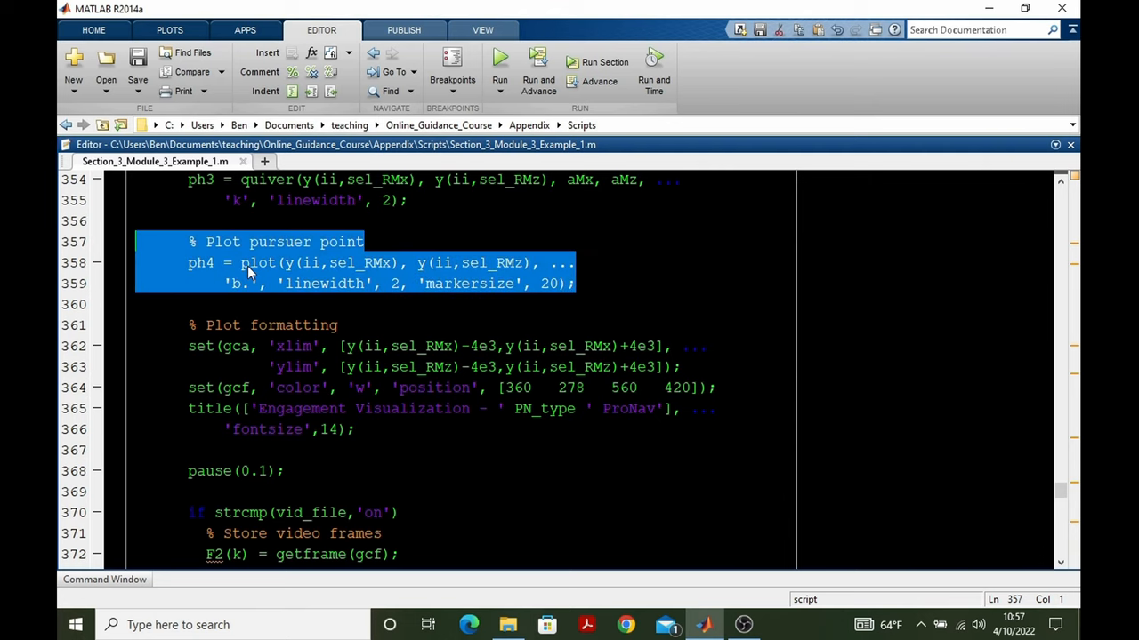
{"action": "mouse_move", "coordinate": [262, 297]}
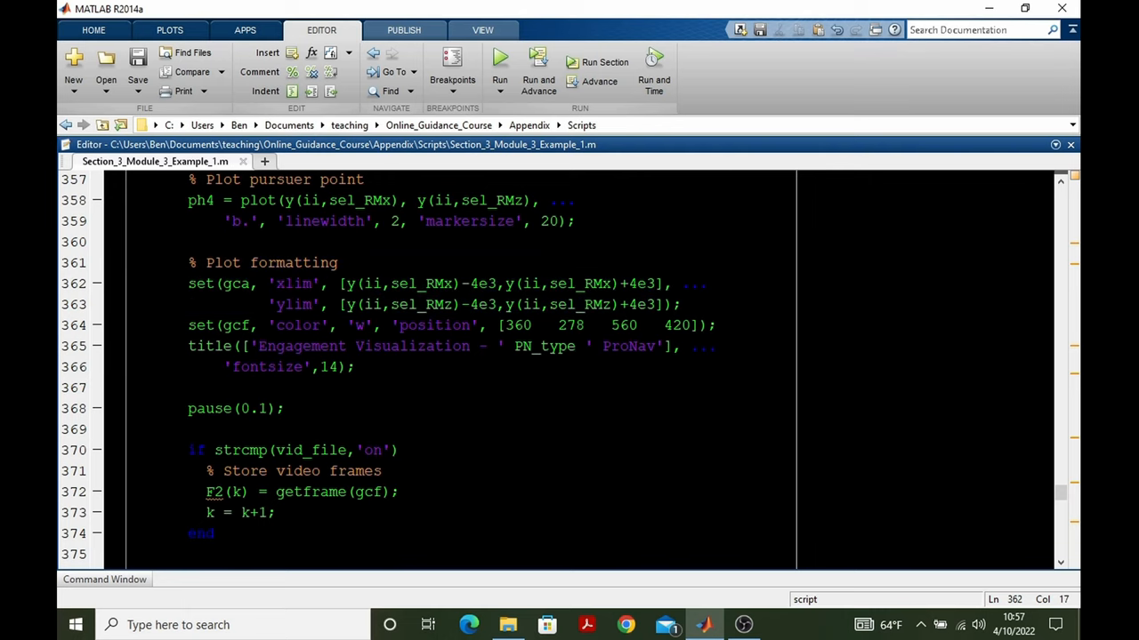
{"action": "left_click_drag", "start_coordinate": [187, 262], "coordinate": [355, 367]}
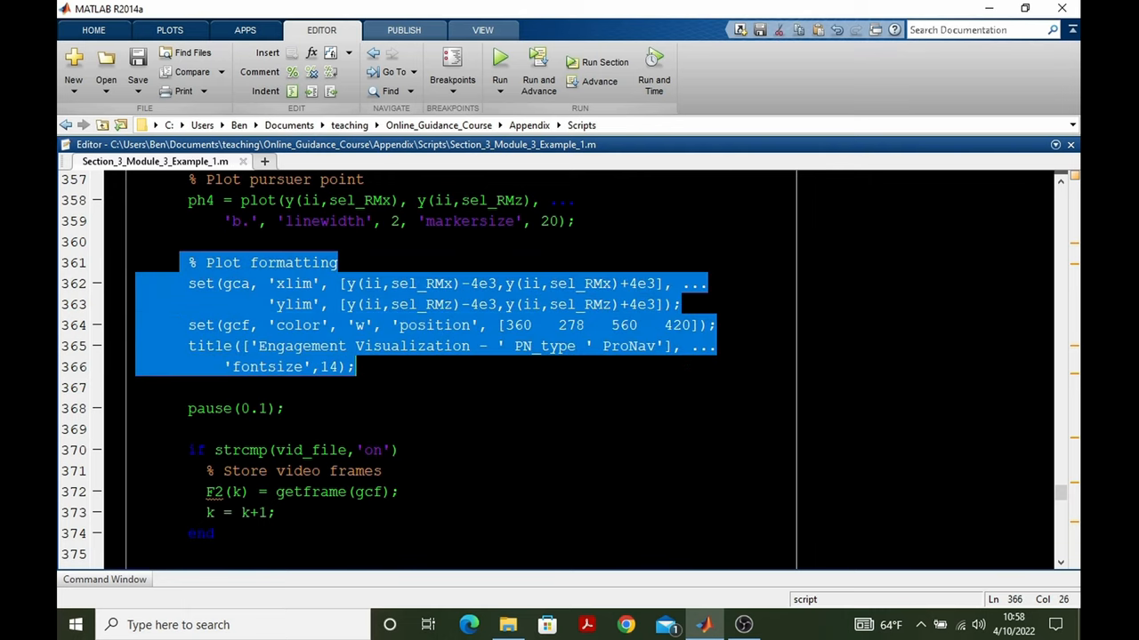
{"action": "scroll", "scroll_direction": "down", "scroll_amount": 3}
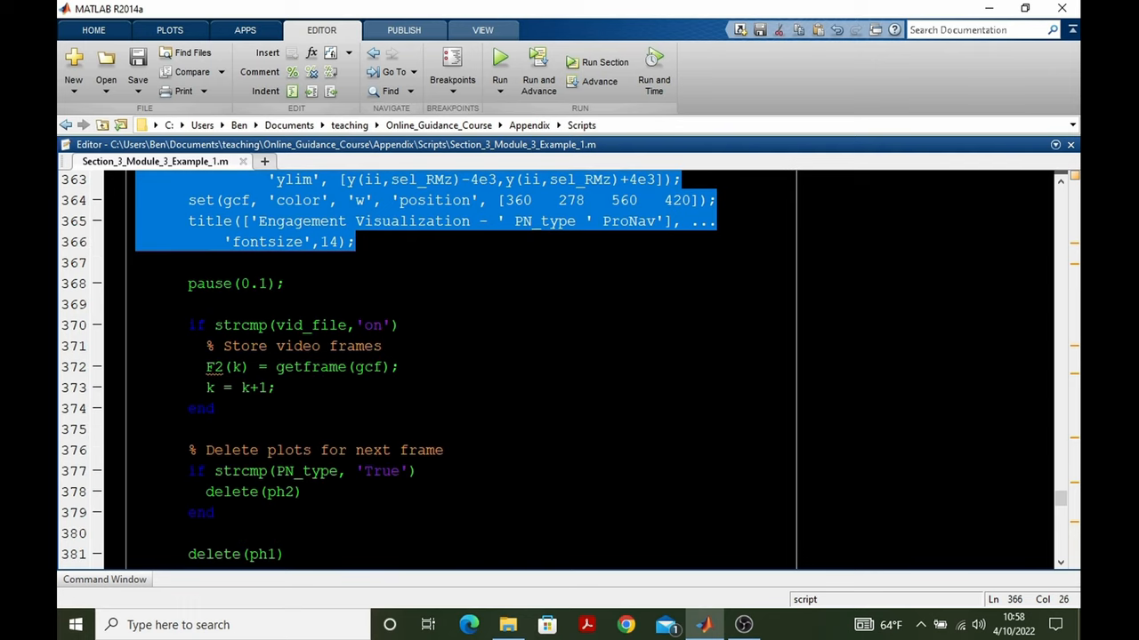
{"action": "scroll", "scroll_direction": "down", "scroll_amount": 3}
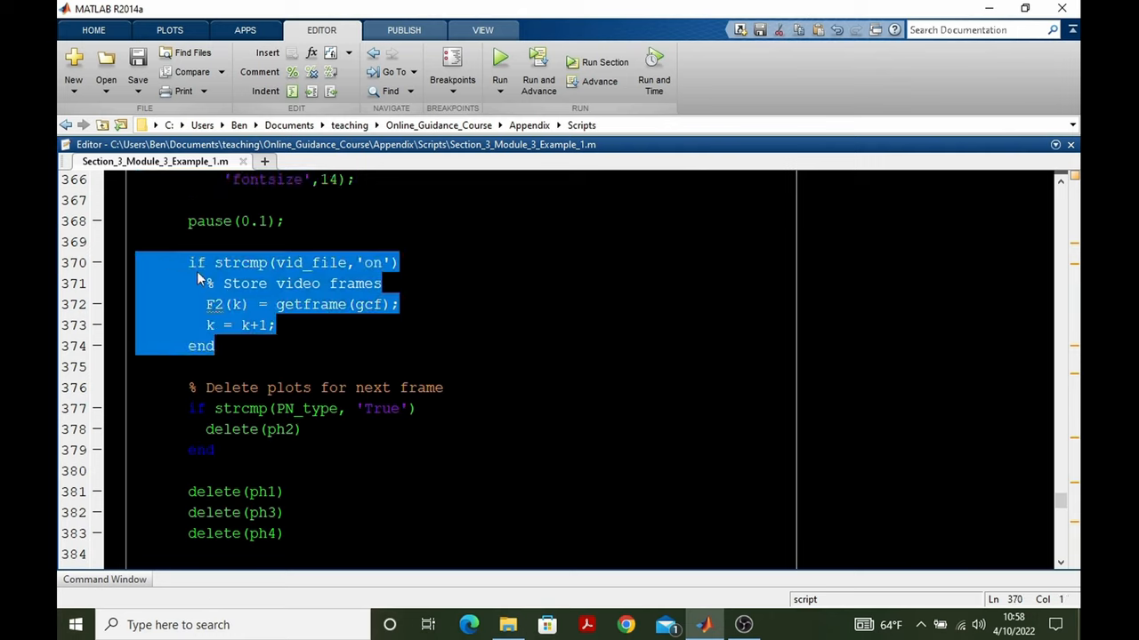
{"action": "mouse_move", "coordinate": [213, 307]}
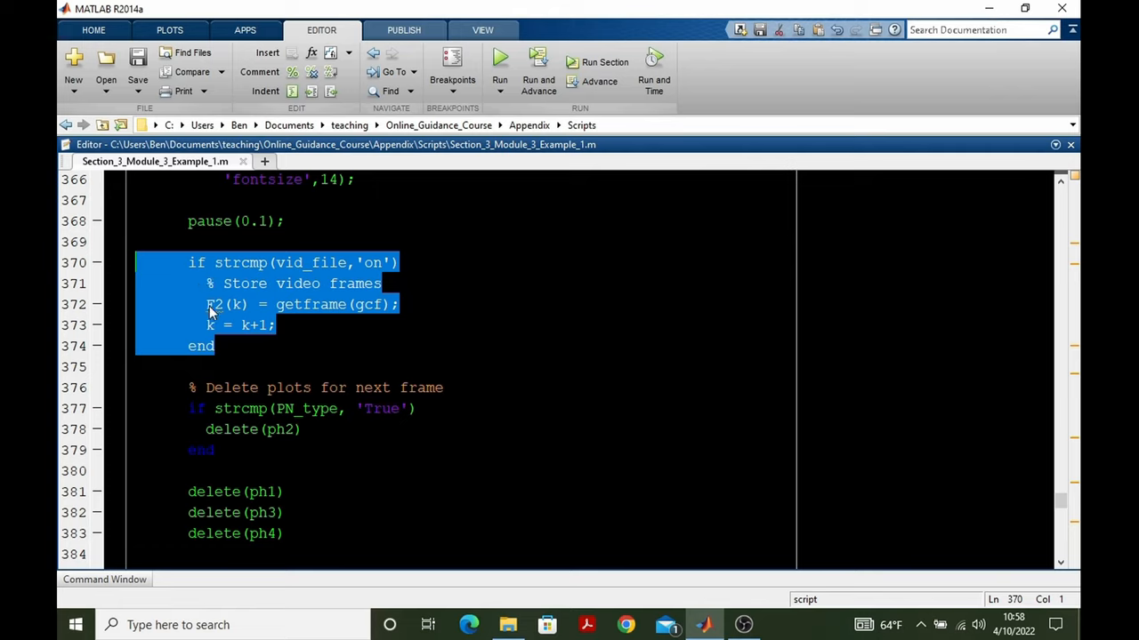
{"action": "mouse_move", "coordinate": [372, 324]}
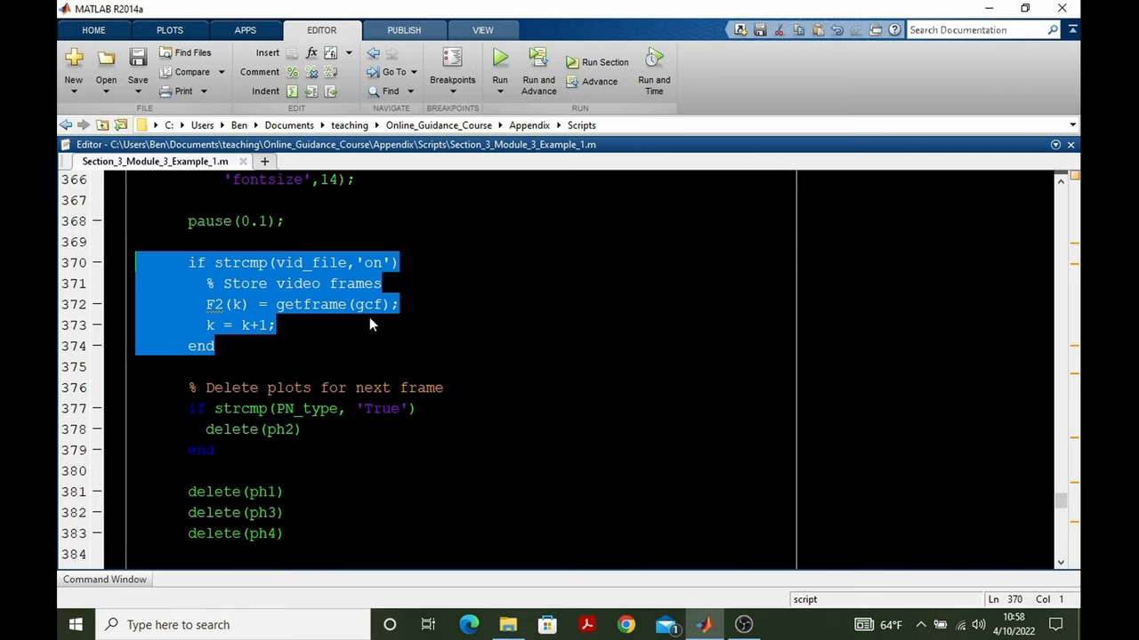
{"action": "scroll", "scroll_direction": "down", "scroll_amount": 3}
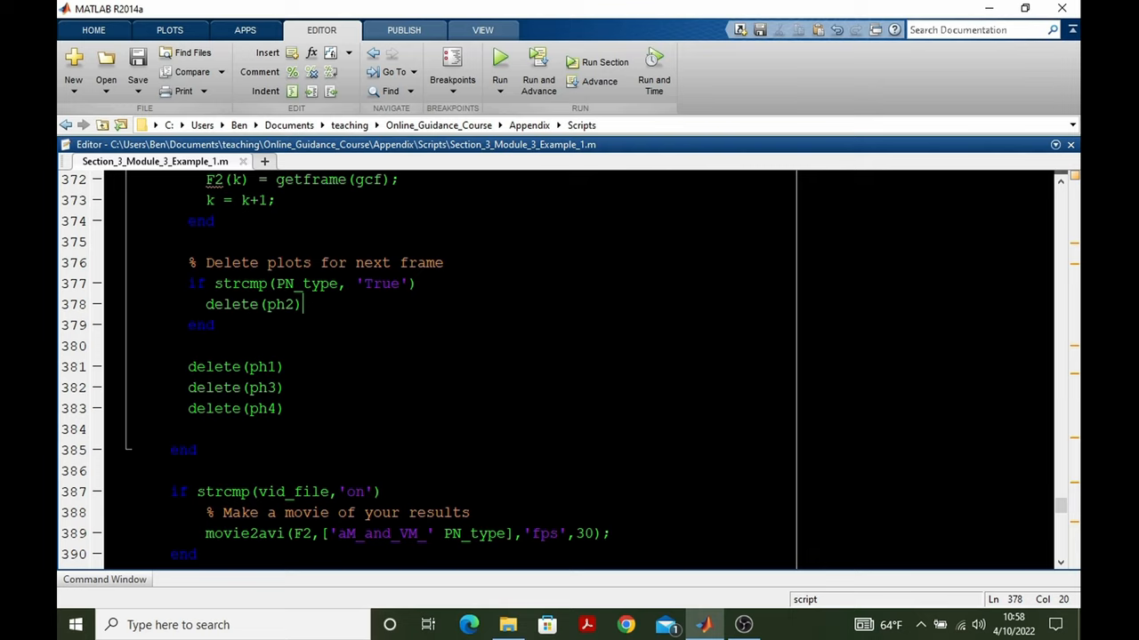
{"action": "left_click", "coordinate": [202, 324]}
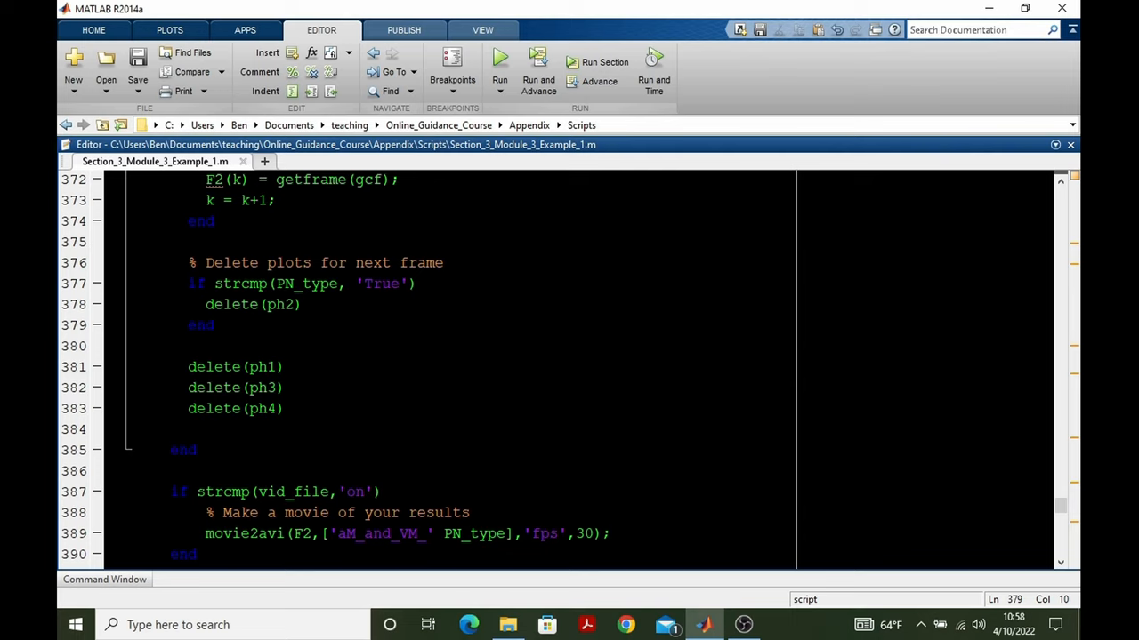
{"action": "left_click", "coordinate": [214, 325]}
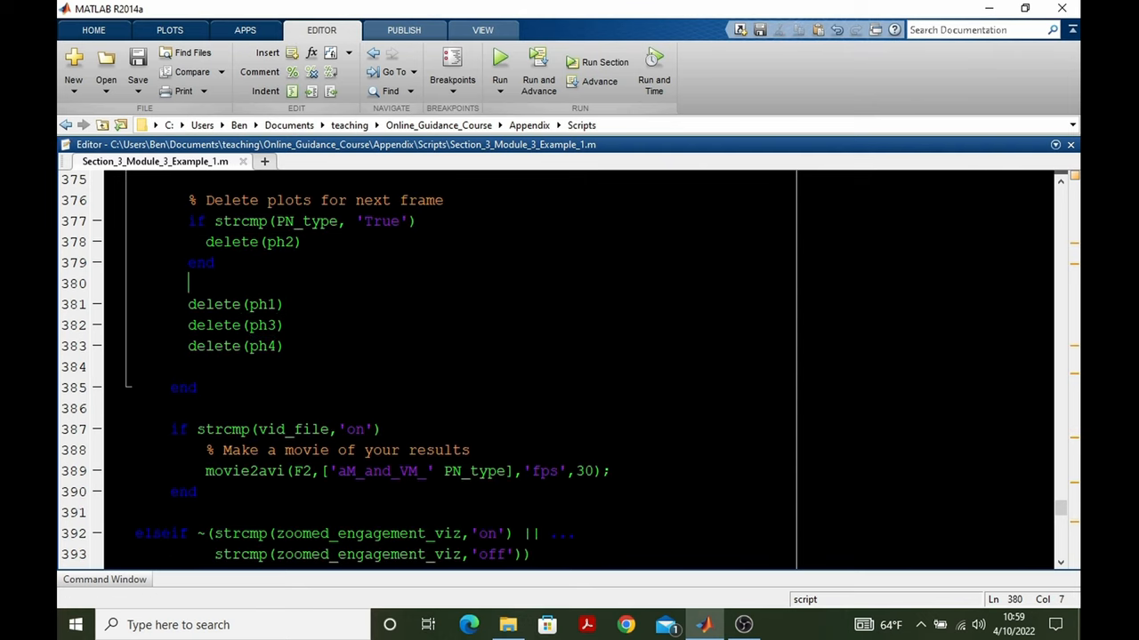
{"action": "left_click", "coordinate": [258, 305]}
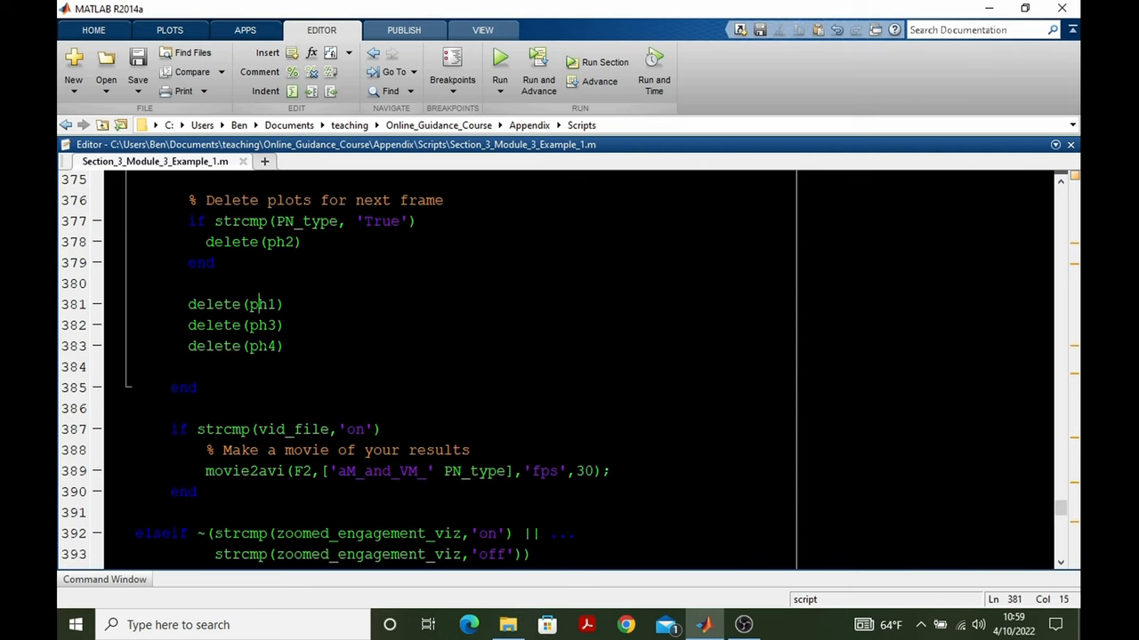
{"action": "double_click", "coordinate": [262, 304]}
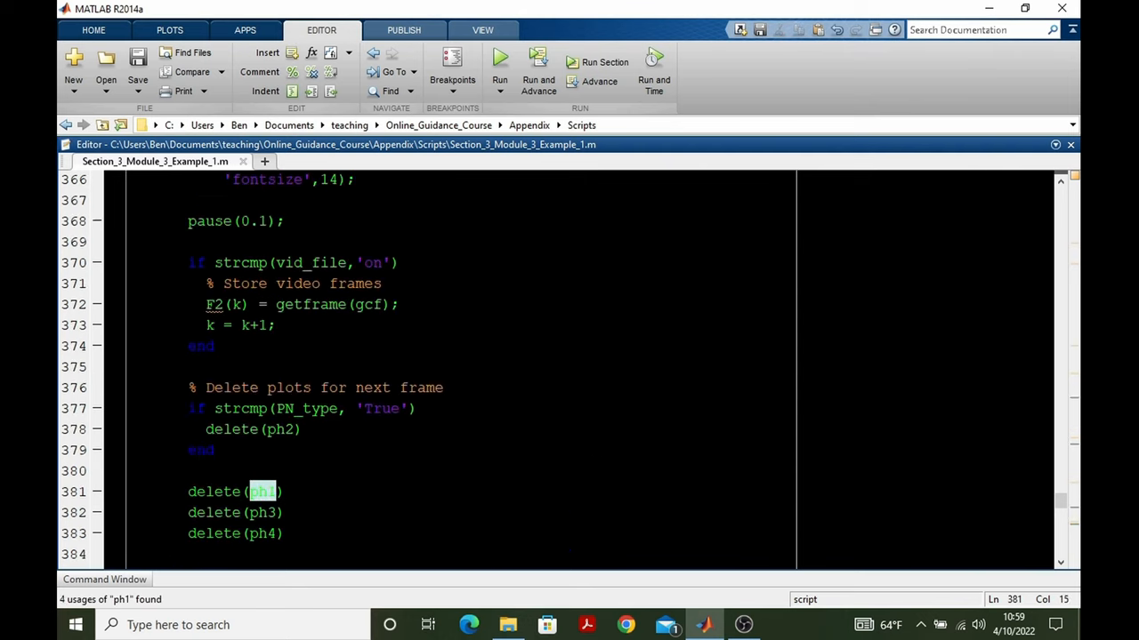
{"action": "scroll", "scroll_direction": "up", "scroll_amount": 3}
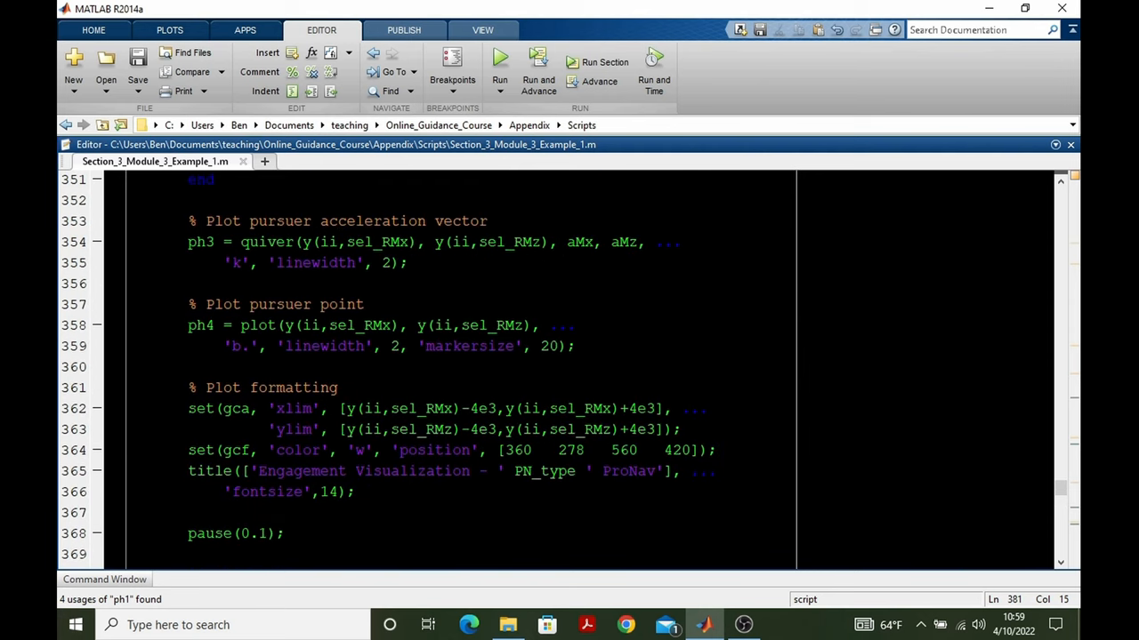
{"action": "scroll", "scroll_direction": "up", "scroll_amount": 3}
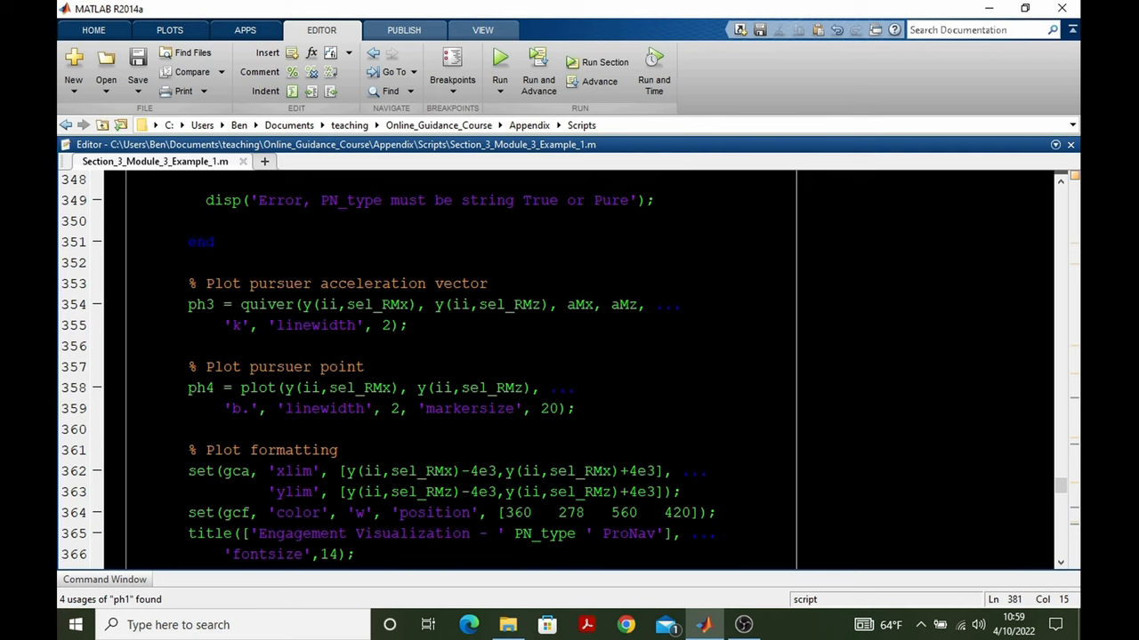
{"action": "scroll", "scroll_direction": "up", "scroll_amount": 3}
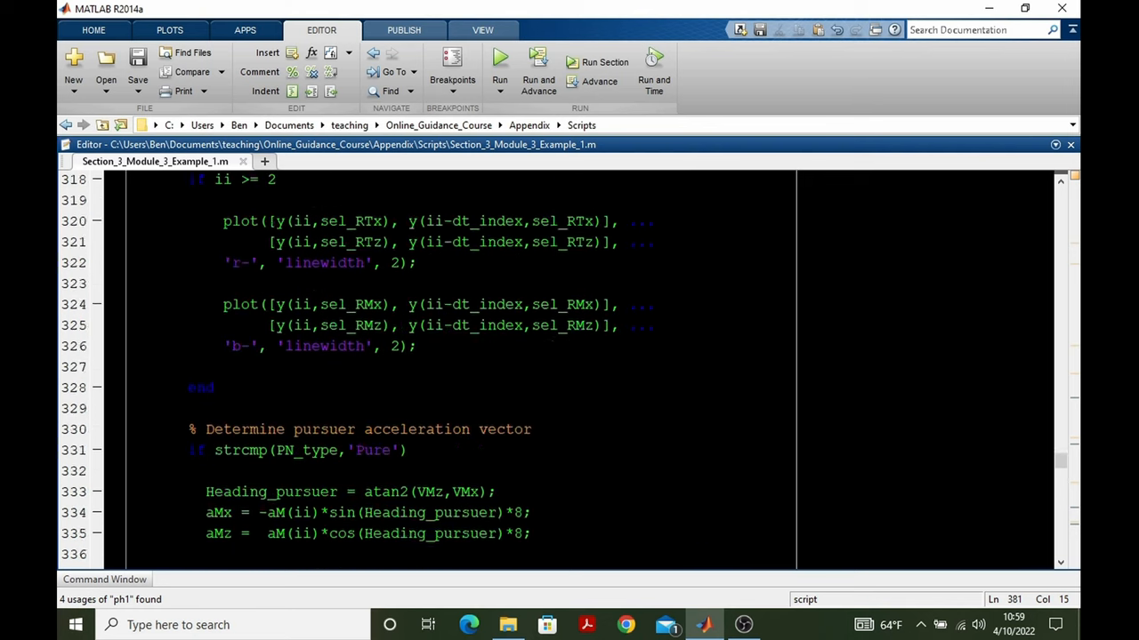
{"action": "scroll", "scroll_direction": "up", "scroll_amount": 3}
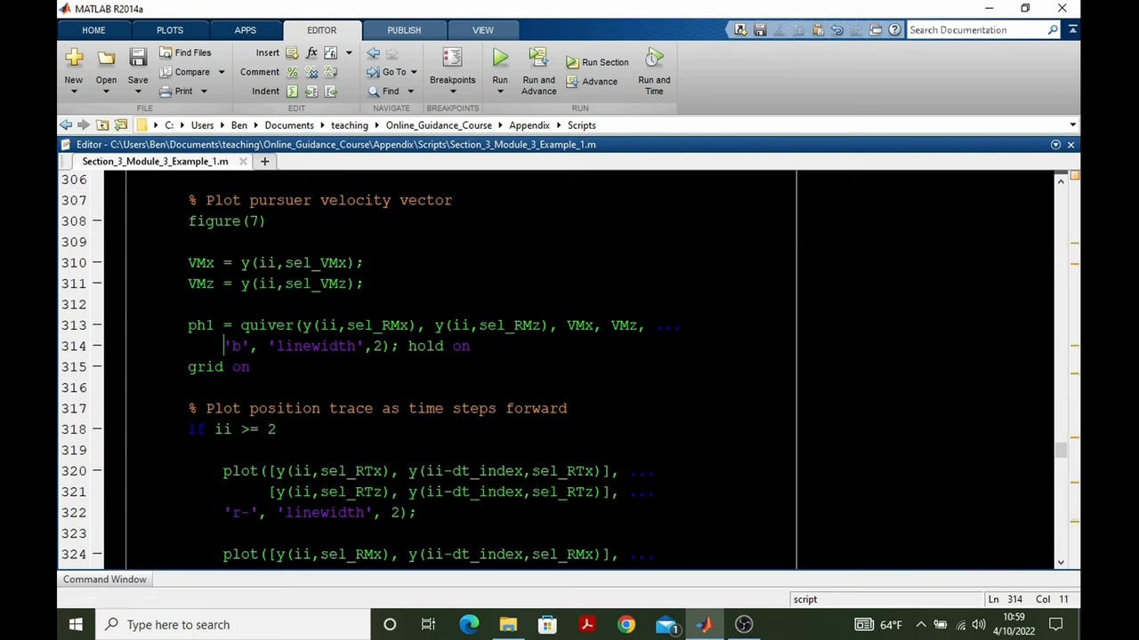
{"action": "scroll", "scroll_direction": "up", "scroll_amount": 3}
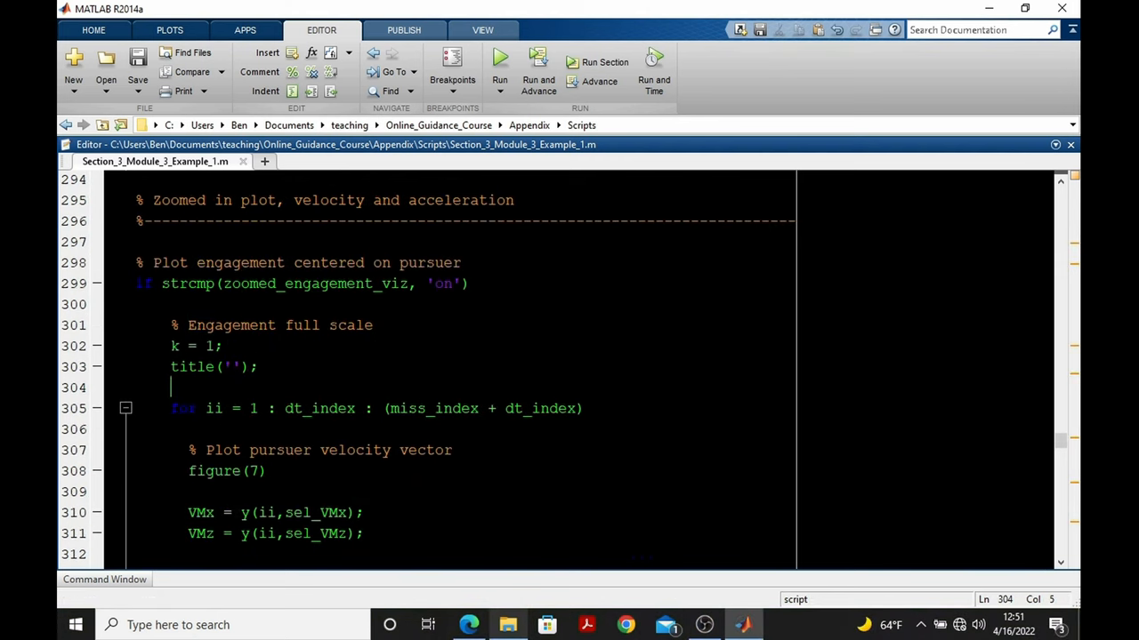
Step: Evaluate ii = 1 and the velocity vector quiver code, viewing the result in Figure 7
{"action": "double_click", "coordinate": [214, 409]}
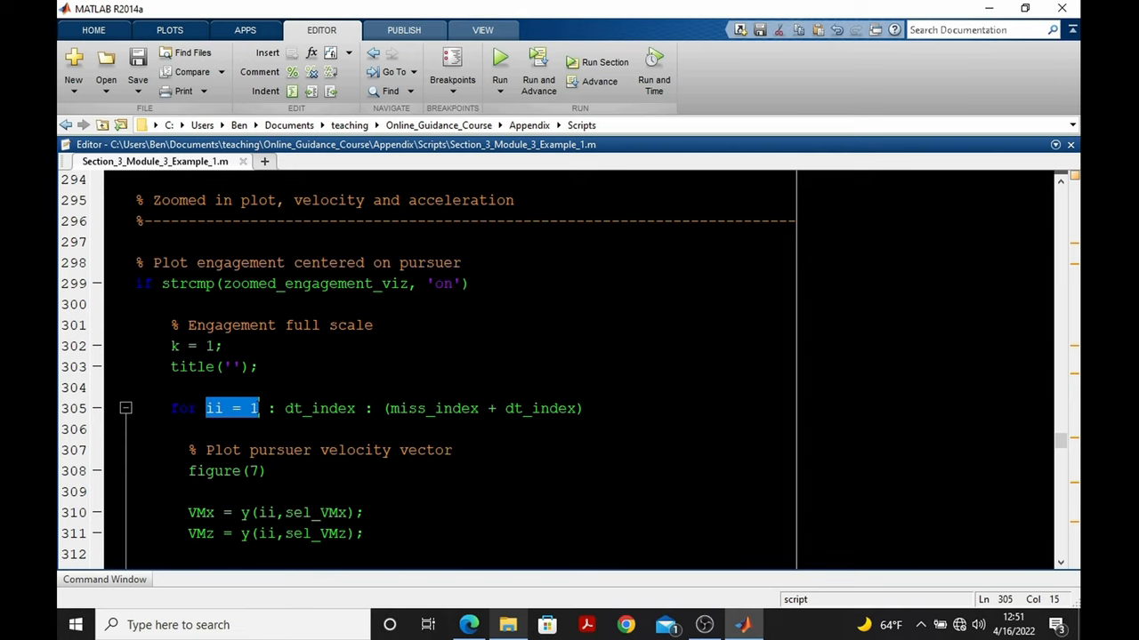
{"action": "scroll", "scroll_direction": "down", "scroll_amount": 3}
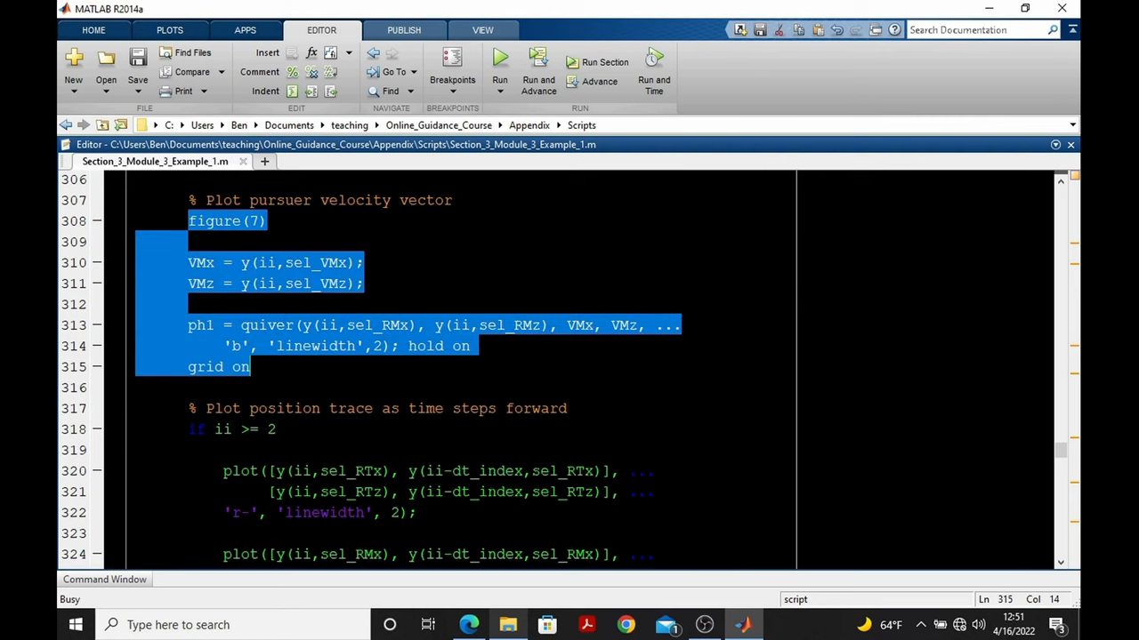
{"action": "left_click", "coordinate": [500, 62]}
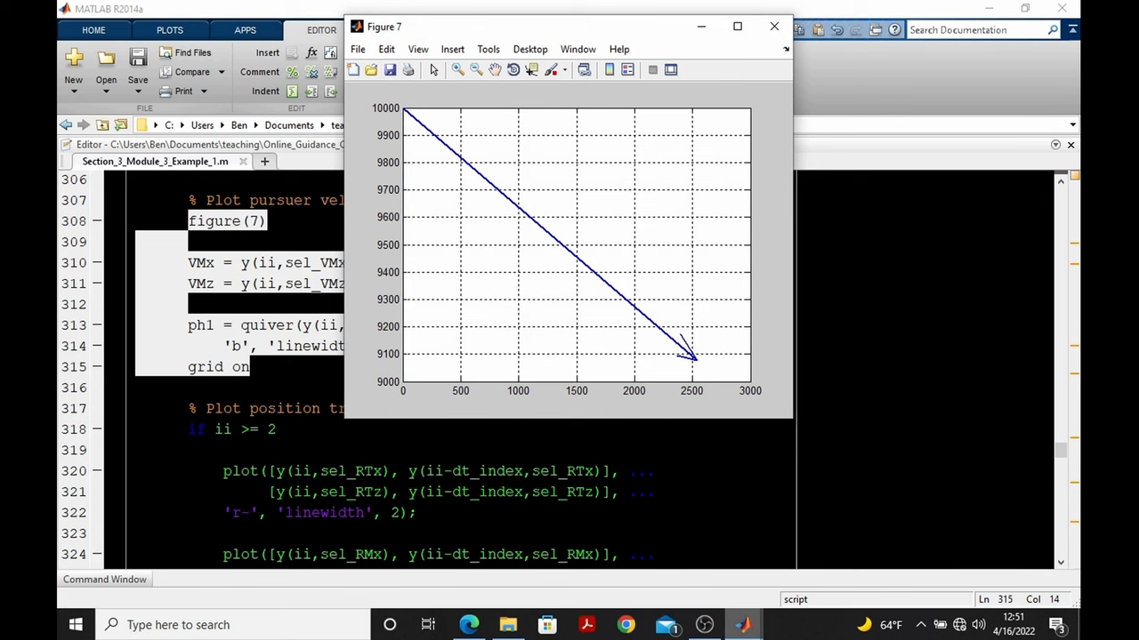
{"action": "left_click", "coordinate": [773, 26]}
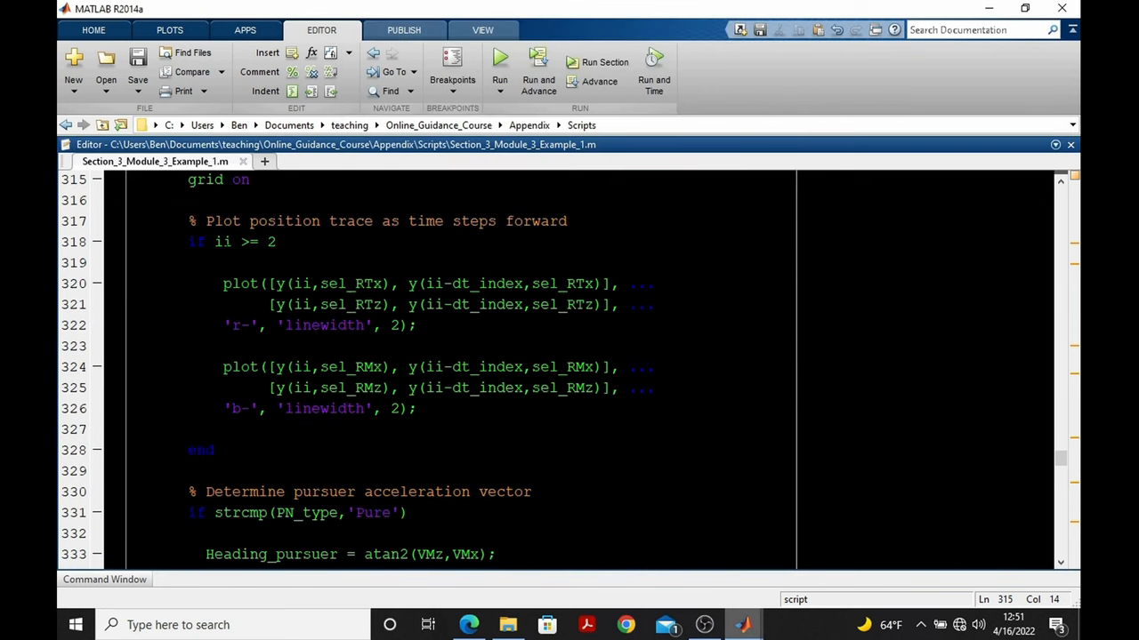
{"action": "left_click", "coordinate": [252, 179]}
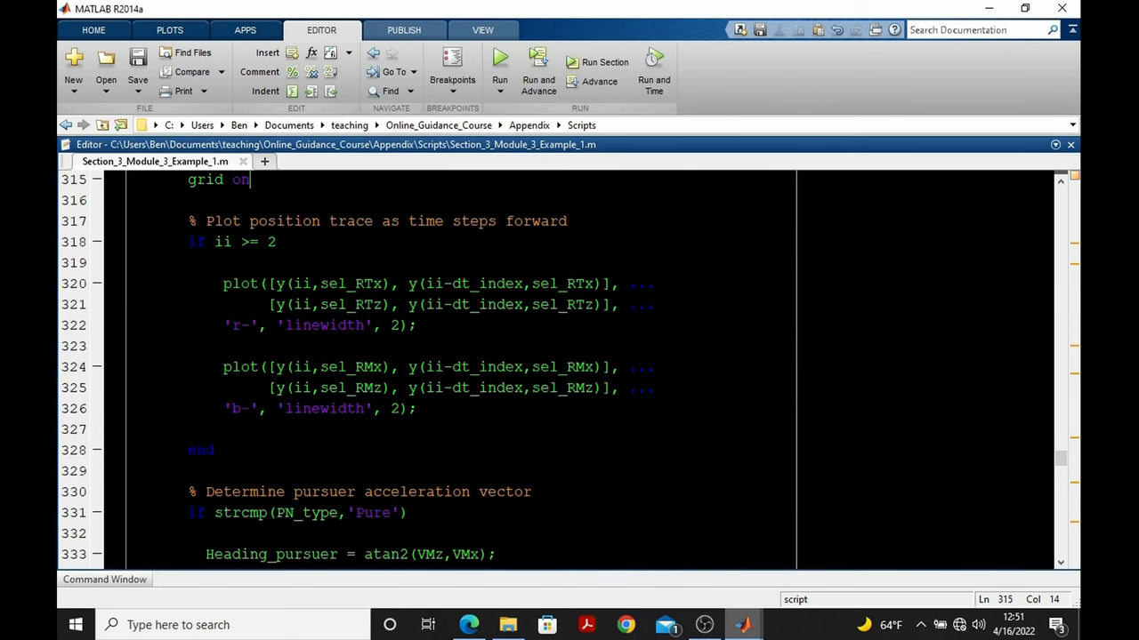
Step: Evaluate the range/acceleration vector code and the plot formatting, giving the titled True ProNav view in Figure 7
{"action": "scroll", "scroll_direction": "down", "scroll_amount": 3}
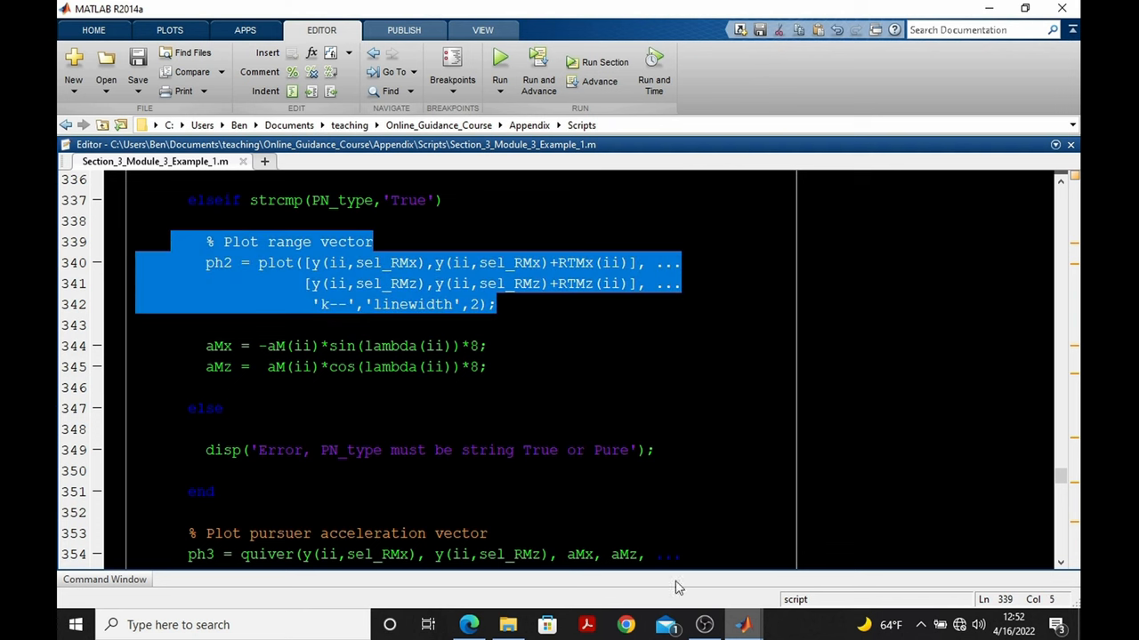
{"action": "left_click", "coordinate": [499, 56]}
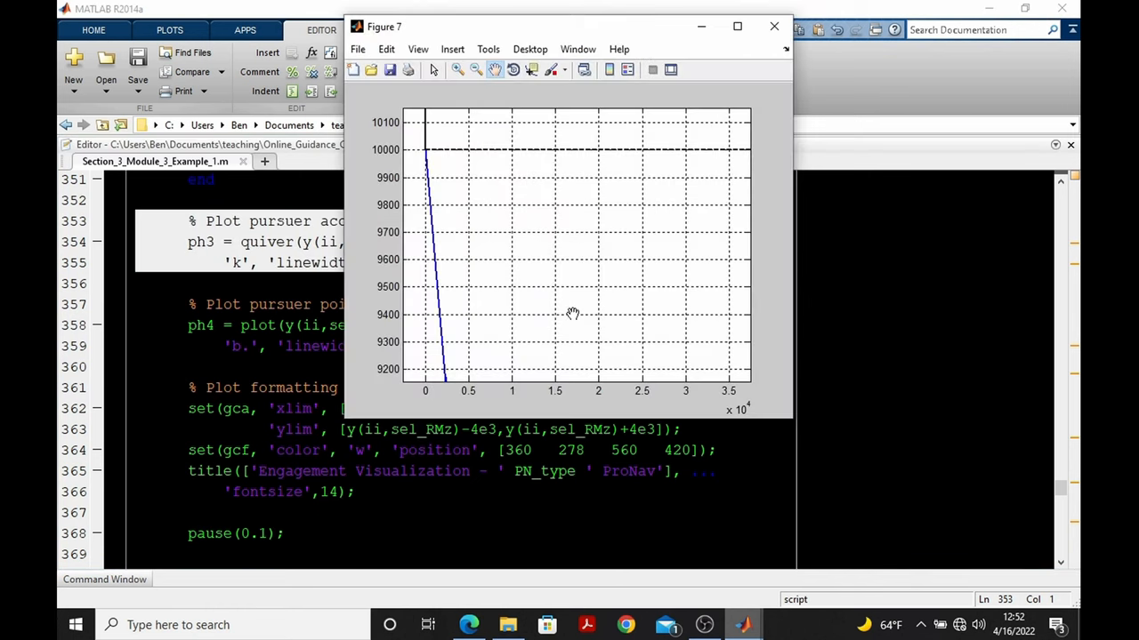
{"action": "mouse_move", "coordinate": [423, 140]}
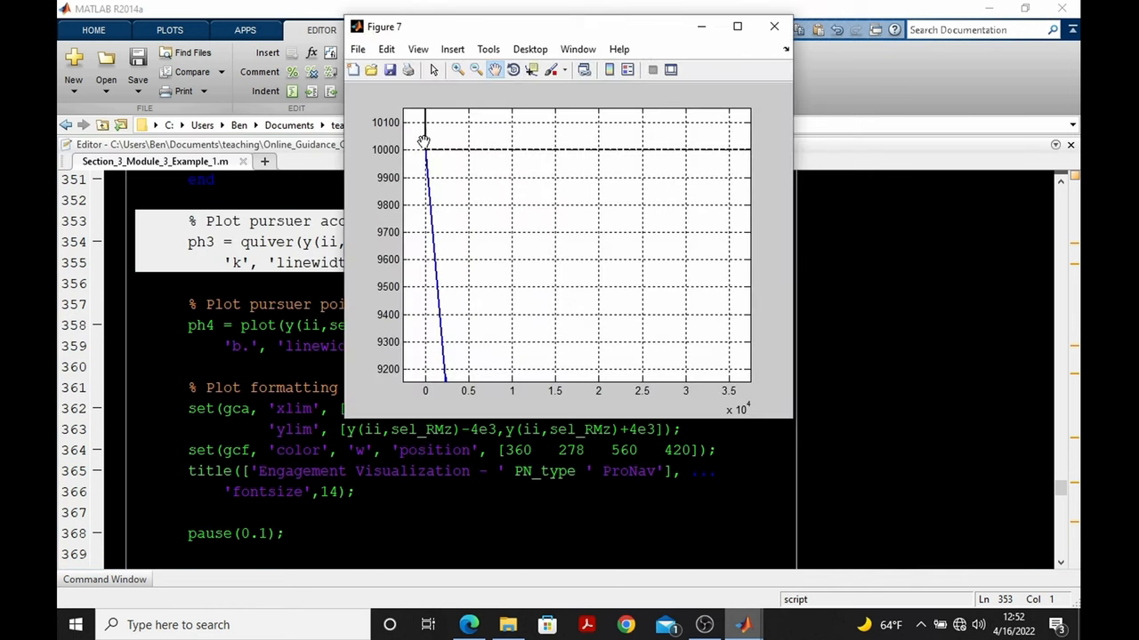
{"action": "left_click", "coordinate": [773, 26]}
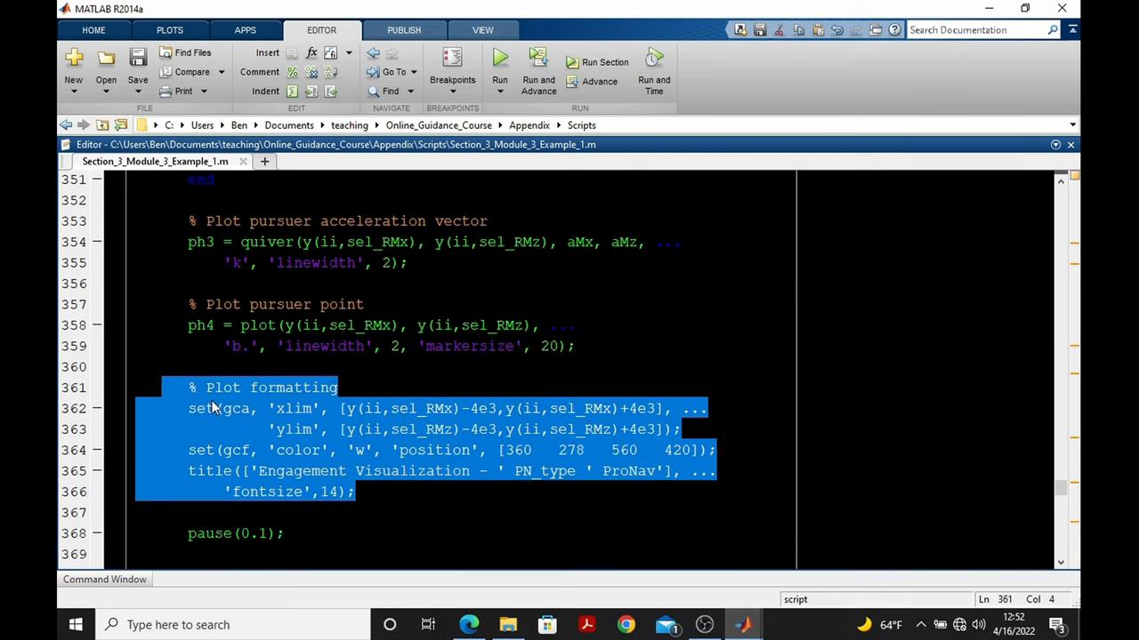
{"action": "left_click", "coordinate": [499, 56]}
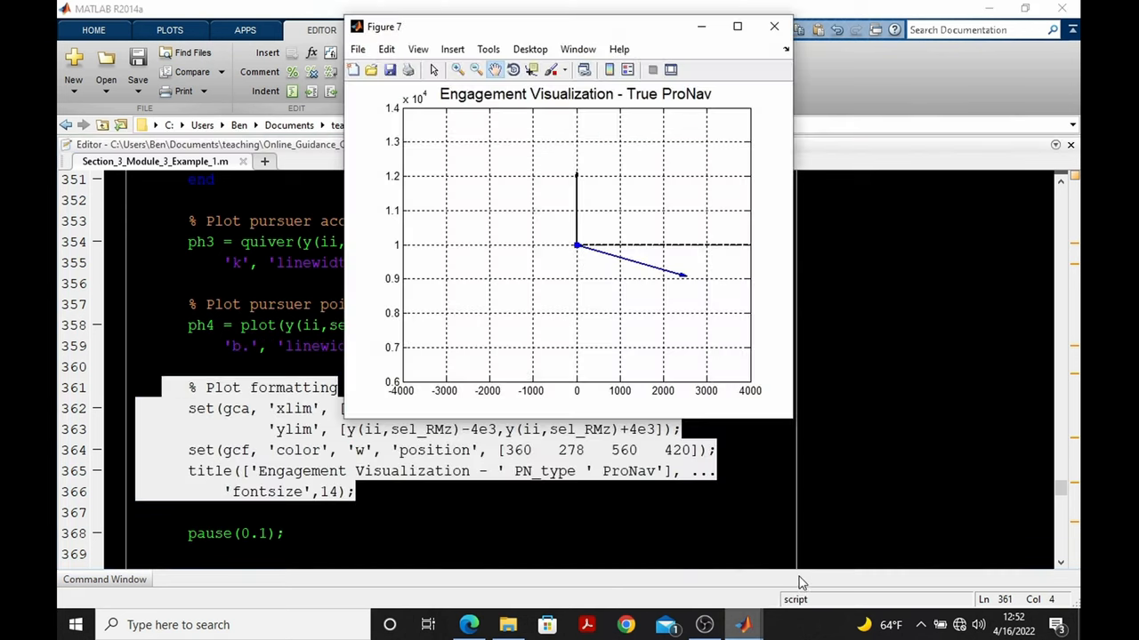
{"action": "mouse_move", "coordinate": [584, 296]}
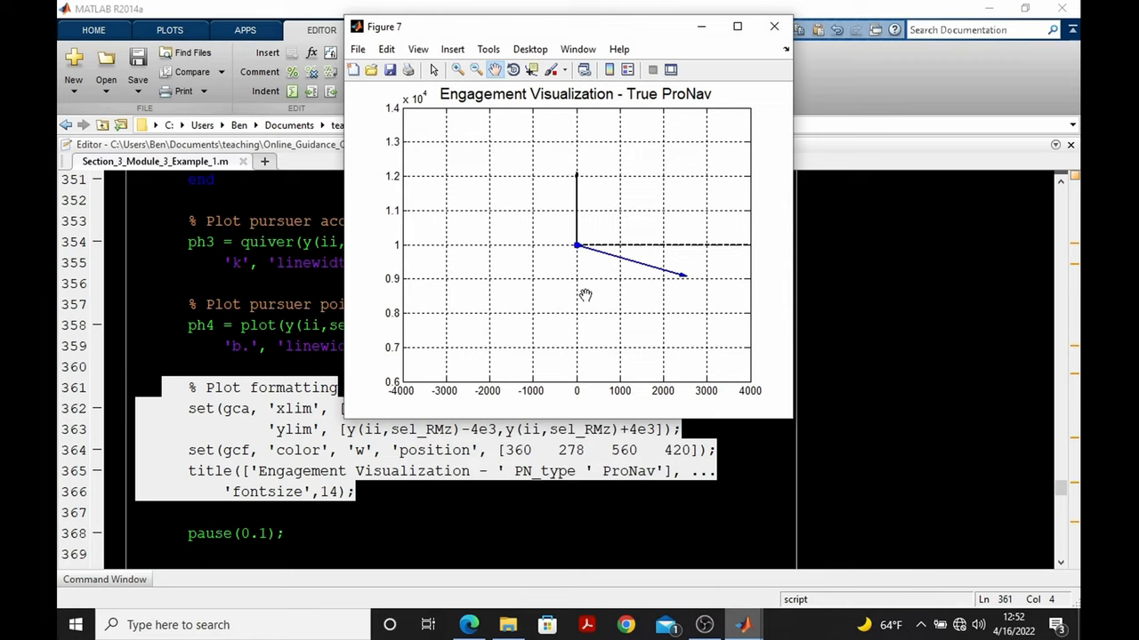
{"action": "mouse_move", "coordinate": [598, 298]}
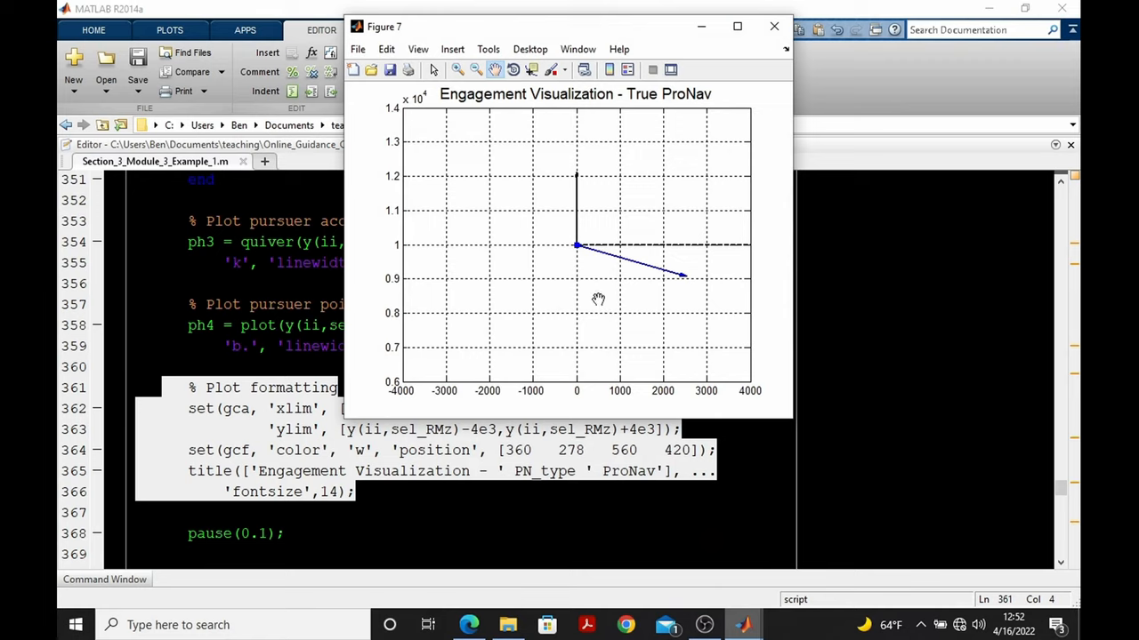
{"action": "left_click", "coordinate": [773, 26]}
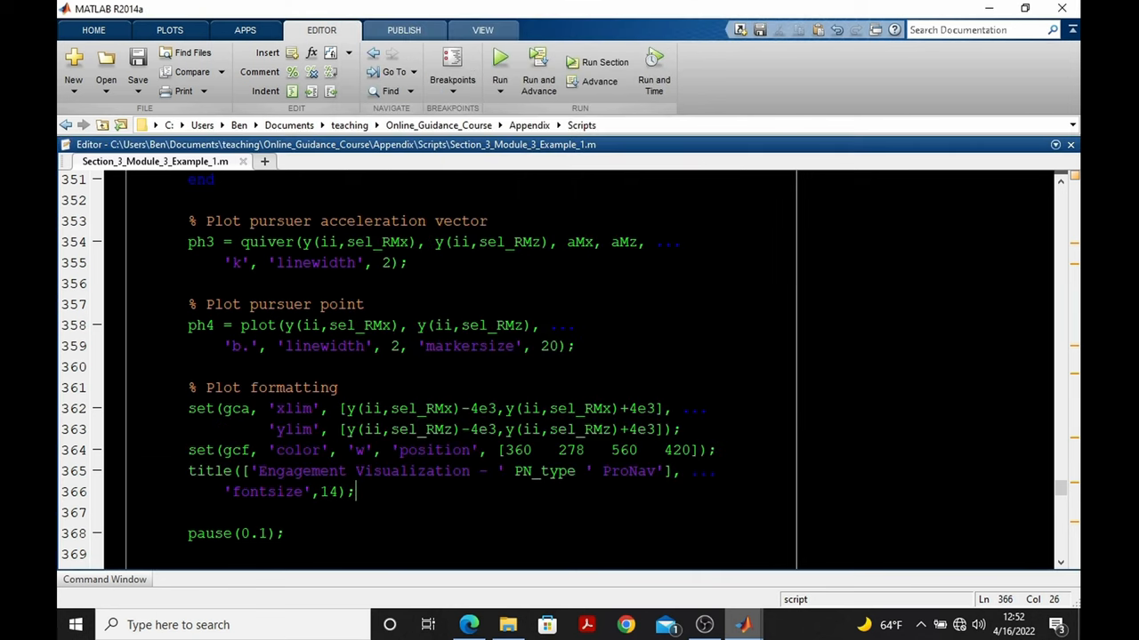
Step: Review the pause(0.1) call and the F2(k) frame-storing line at the loop's end
{"action": "scroll", "scroll_direction": "down", "scroll_amount": 3}
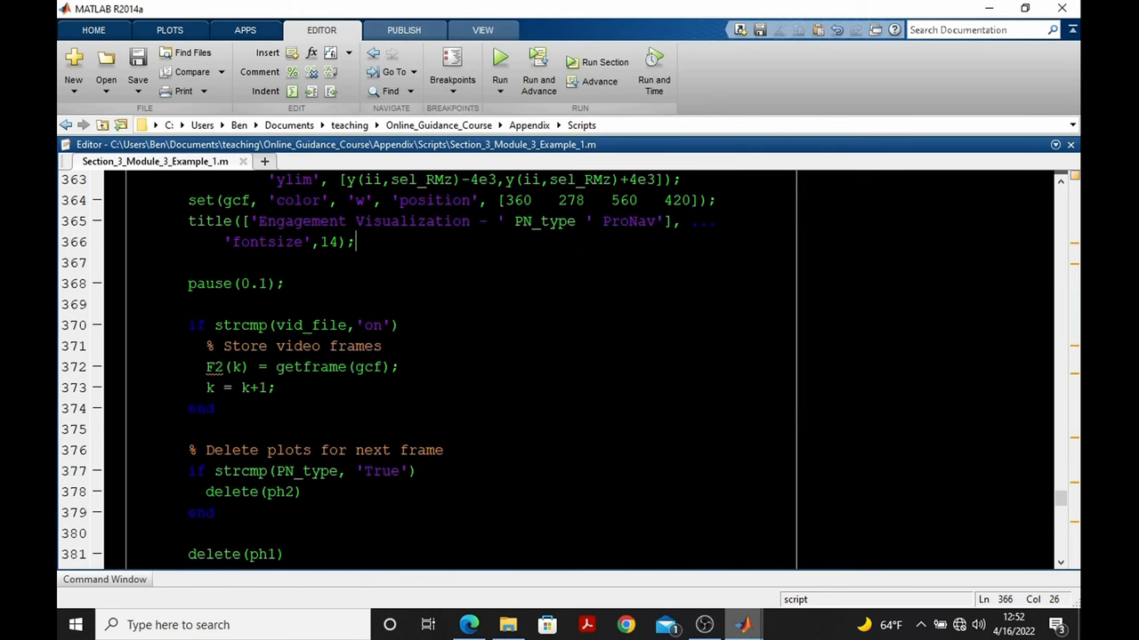
{"action": "double_click", "coordinate": [236, 283]}
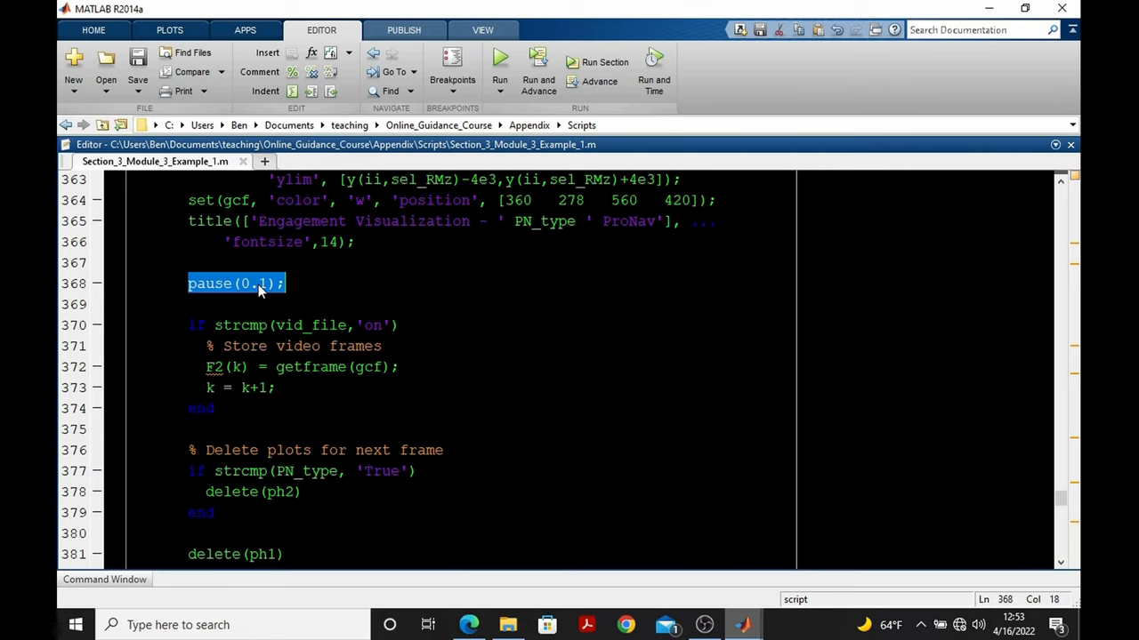
{"action": "scroll", "scroll_direction": "down", "scroll_amount": 3}
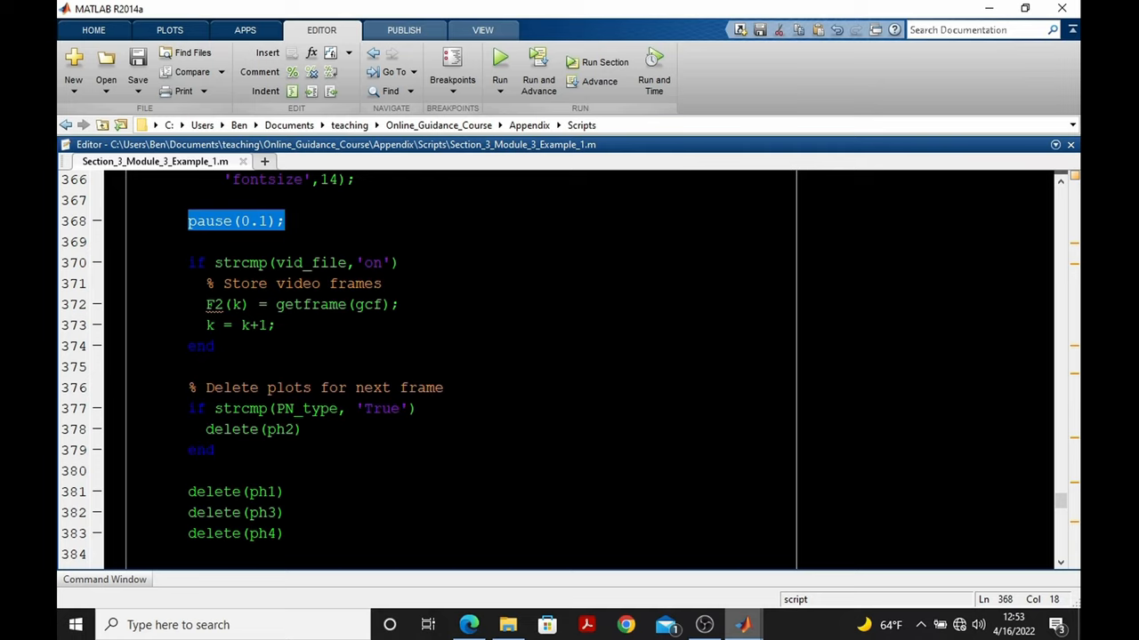
{"action": "double_click", "coordinate": [227, 304]}
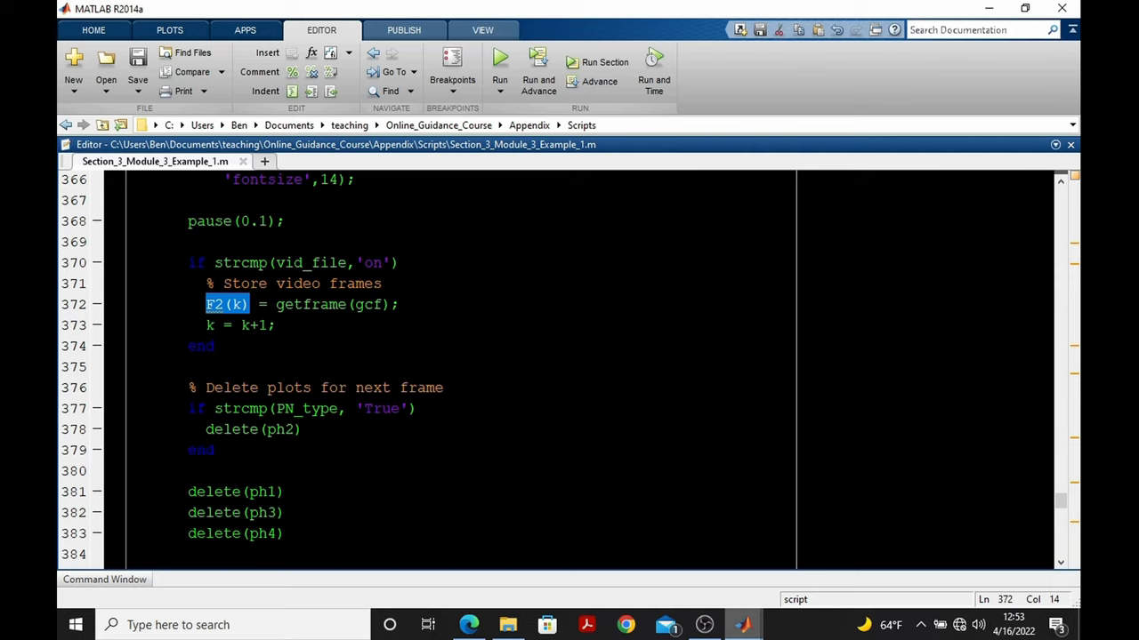
Step: Expand the Command Window showing the delete(ph1), delete(ph3), delete(ph4) commands run
{"action": "scroll", "scroll_direction": "down", "scroll_amount": 3}
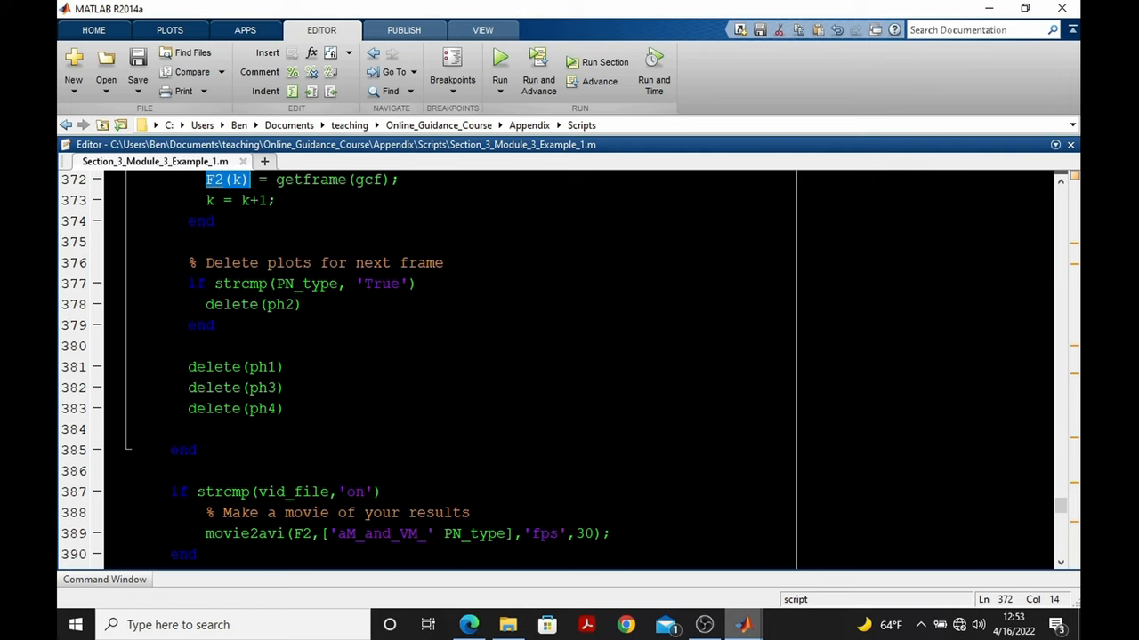
{"action": "scroll", "scroll_direction": "up", "scroll_amount": 3}
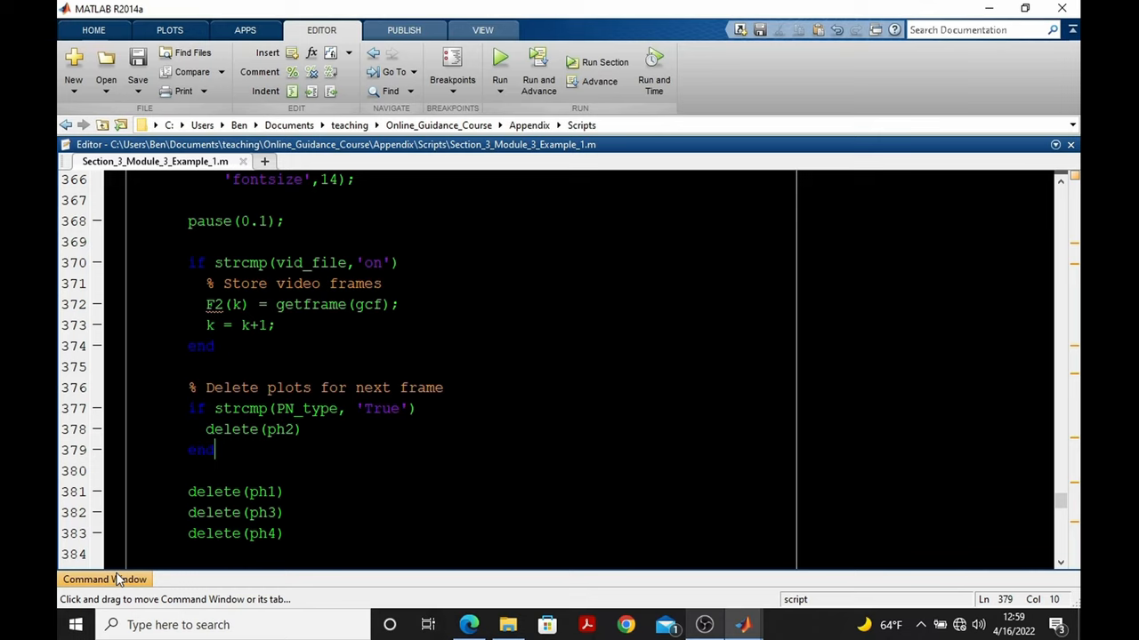
{"action": "left_click", "coordinate": [104, 579]}
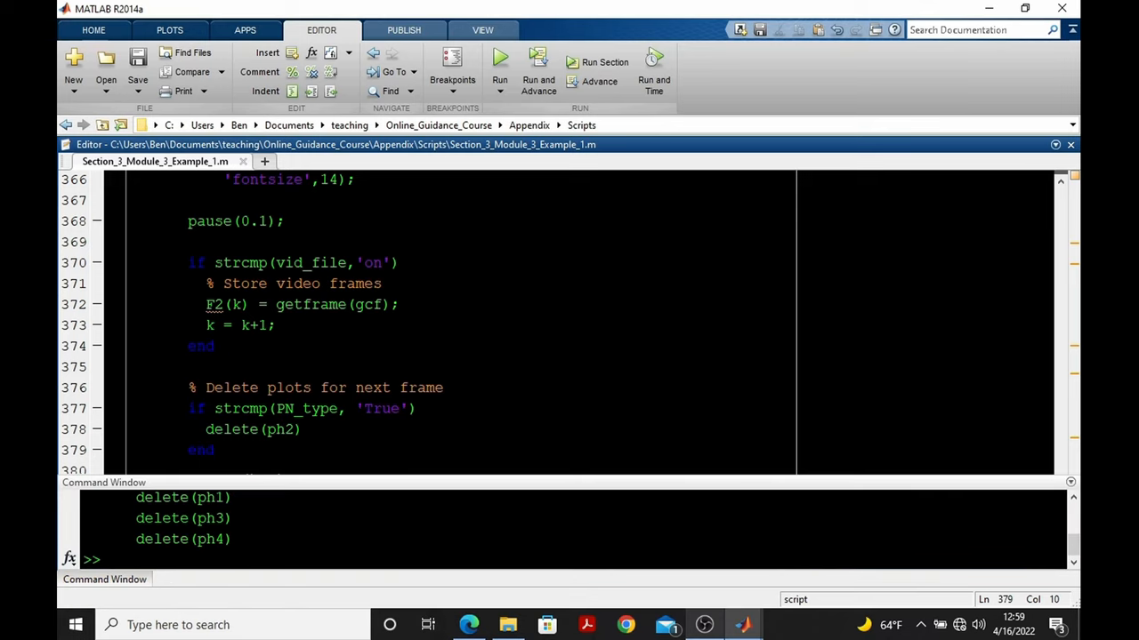
Step: Set ii = 1 + dt_index in the Command Window and return to the loop's plotting code
{"action": "type", "text": "ii"}
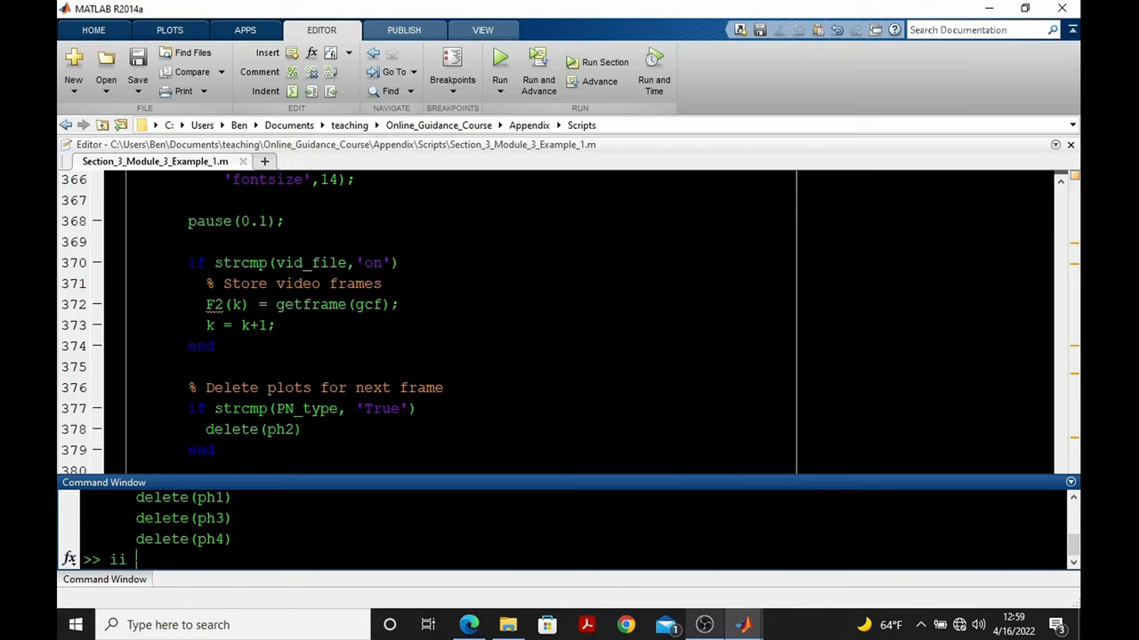
{"action": "type", "text": "= 1"}
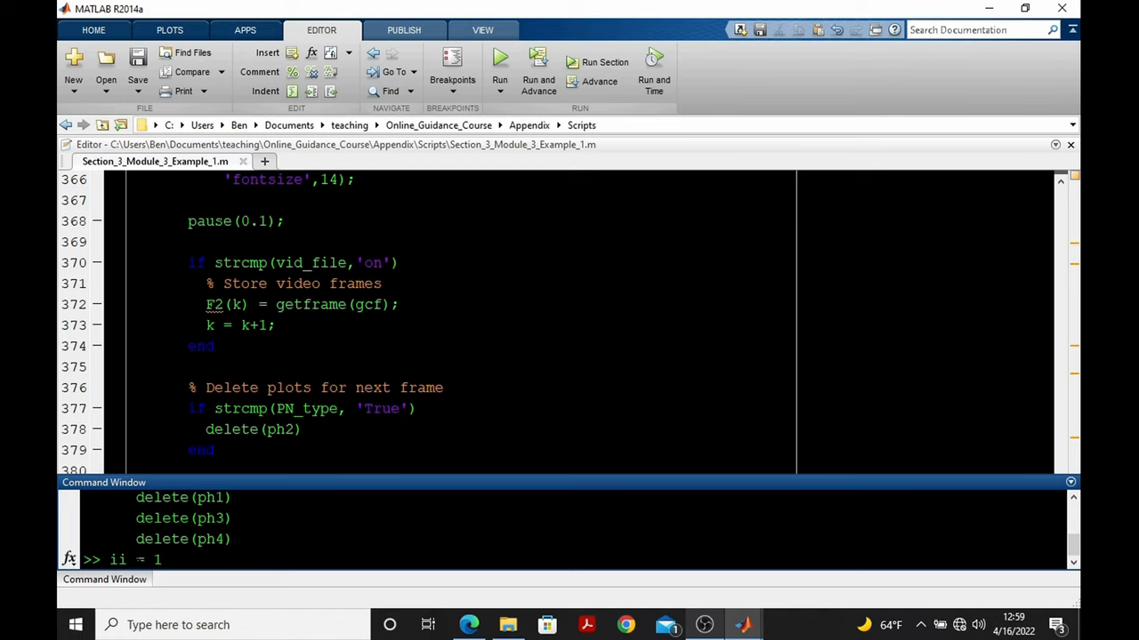
{"action": "type", "text": "+ d"}
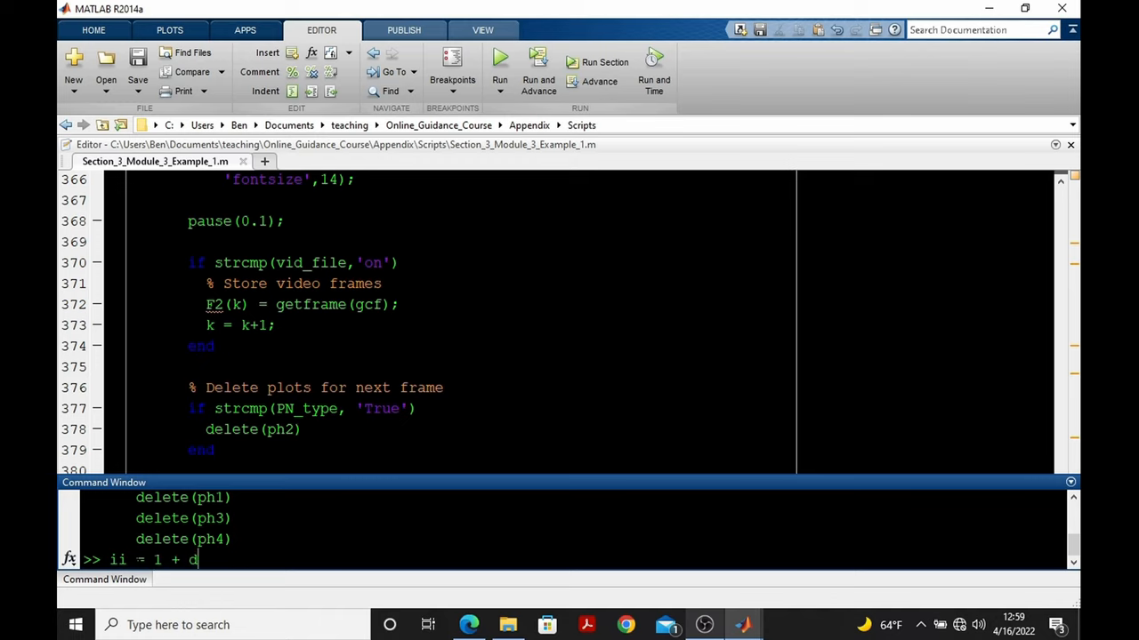
{"action": "type", "text": "t_in"}
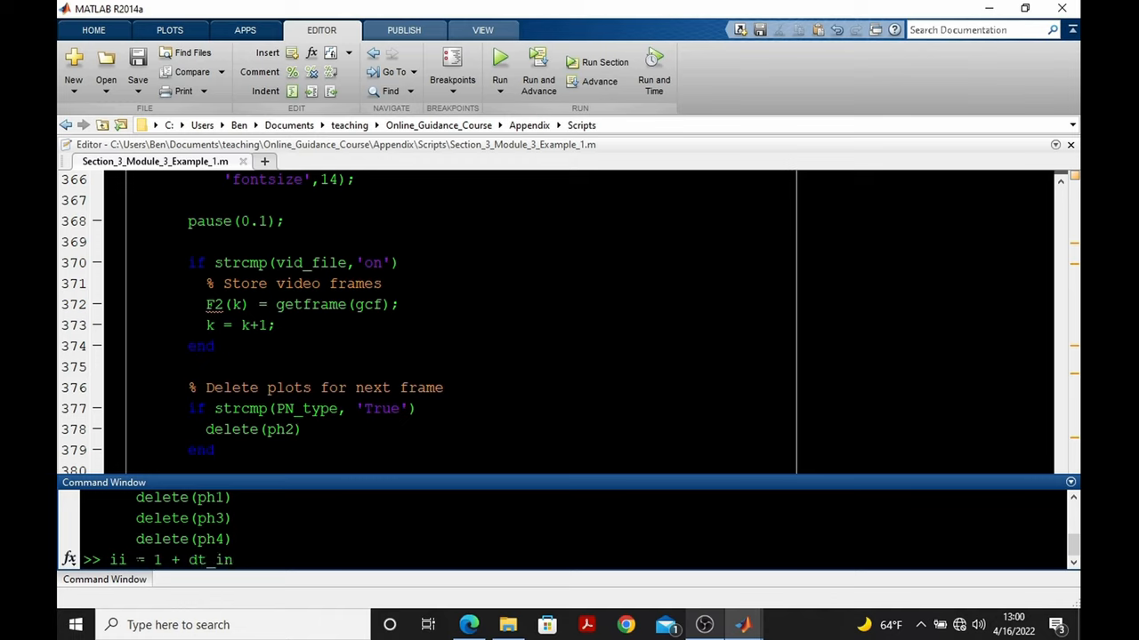
{"action": "key", "text": "Return"}
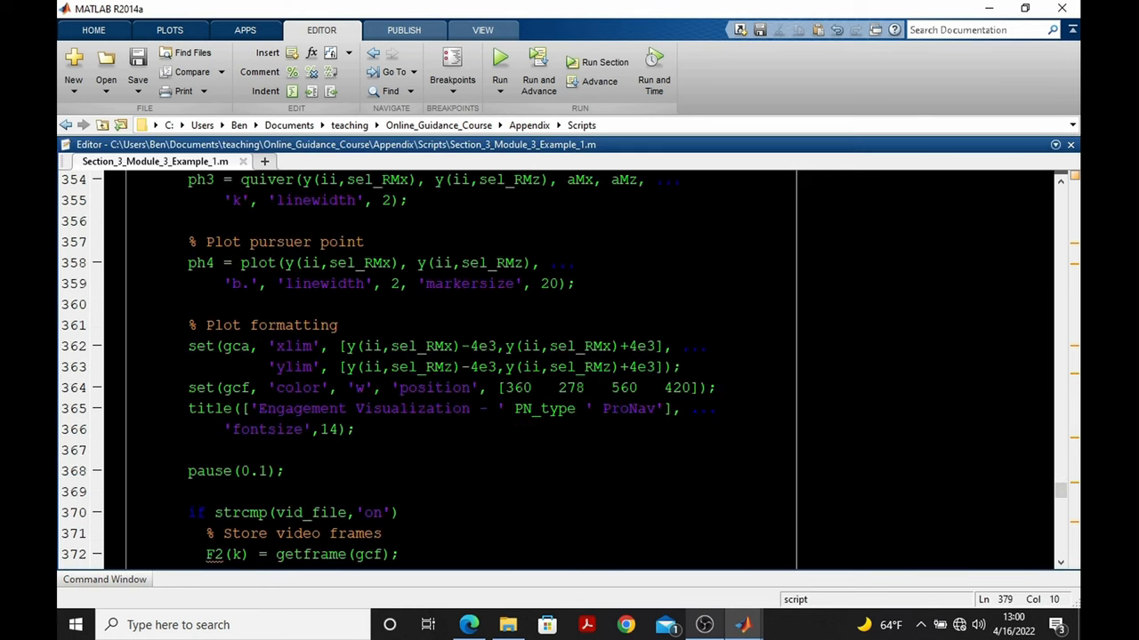
Step: Evaluate the pursuer velocity vector plotting block for the new step and check the redrawn Figure 7
{"action": "scroll", "scroll_direction": "up", "scroll_amount": 3}
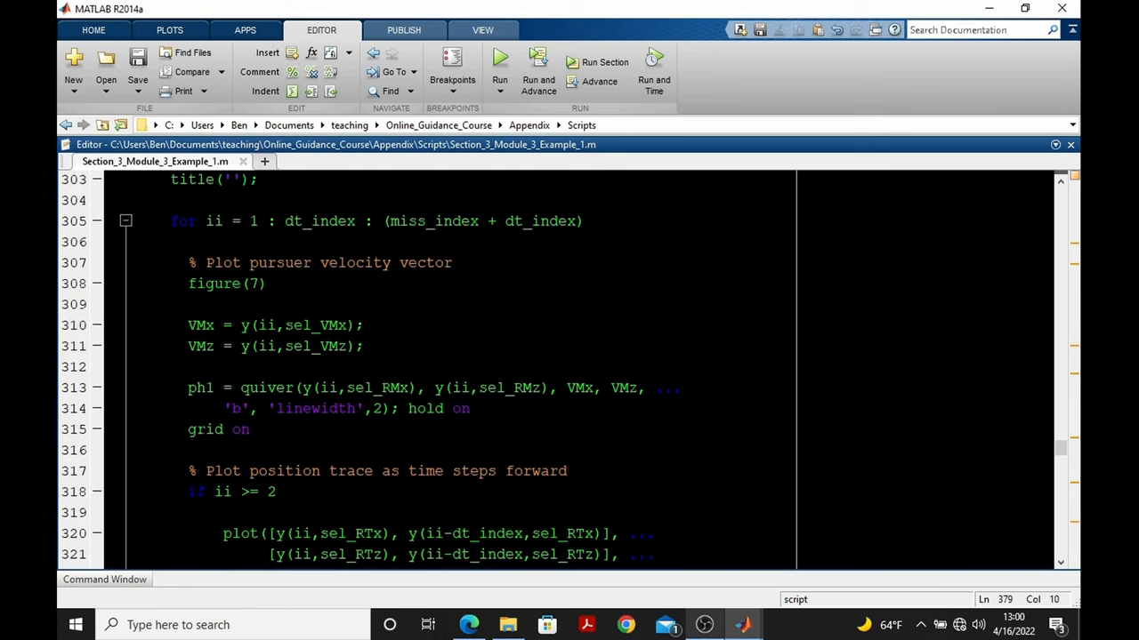
{"action": "left_click_drag", "start_coordinate": [188, 262], "coordinate": [250, 429]}
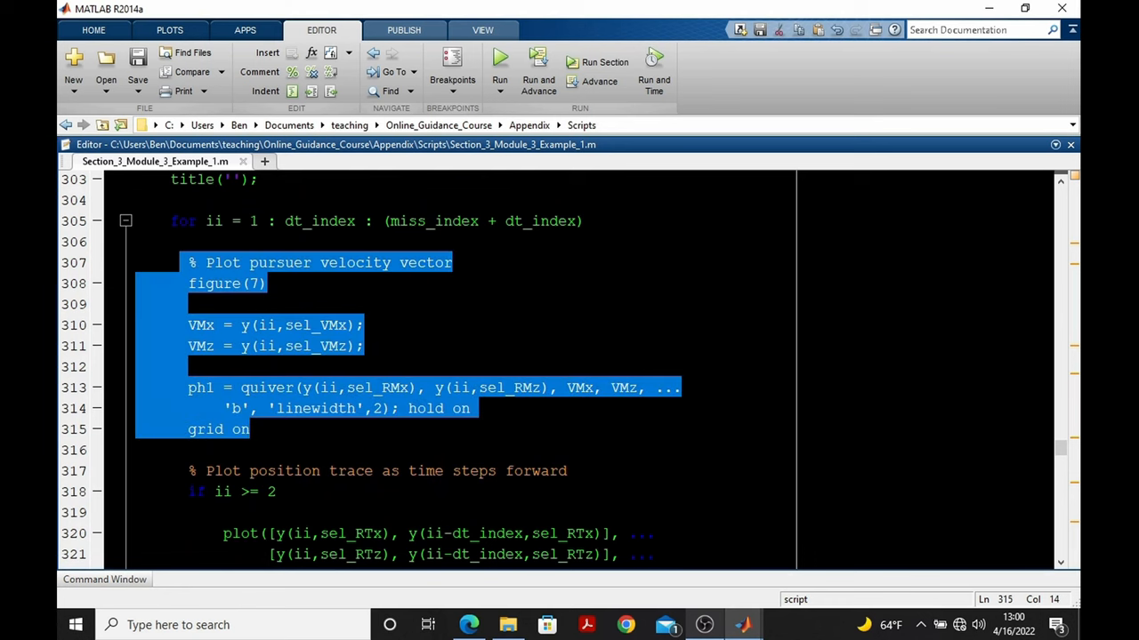
{"action": "left_click", "coordinate": [231, 472]}
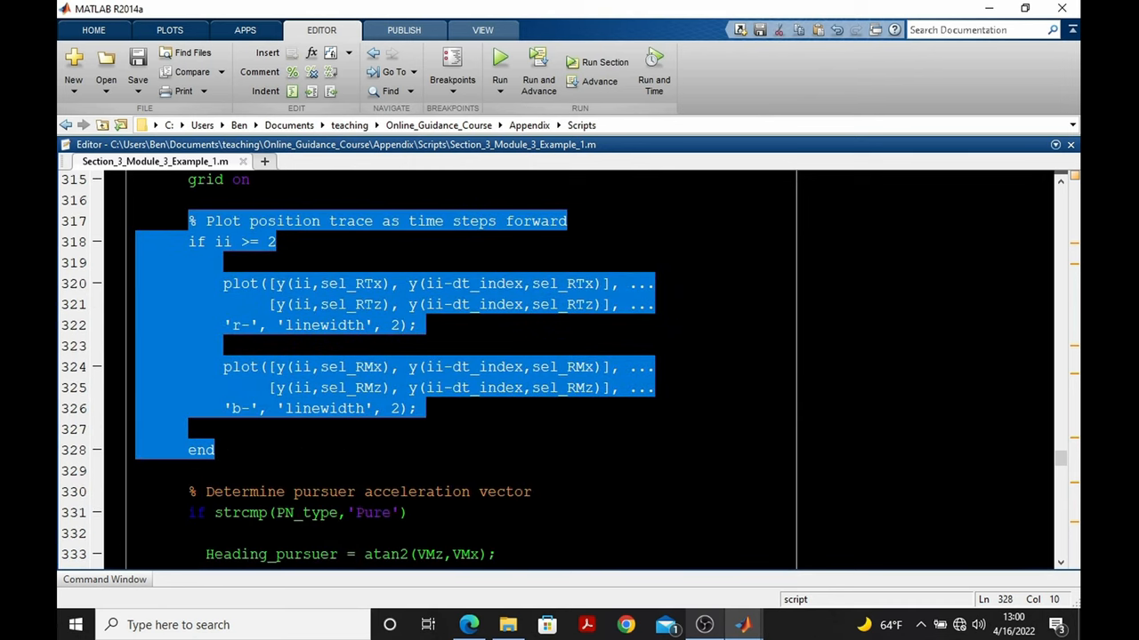
{"action": "mouse_move", "coordinate": [617, 594]}
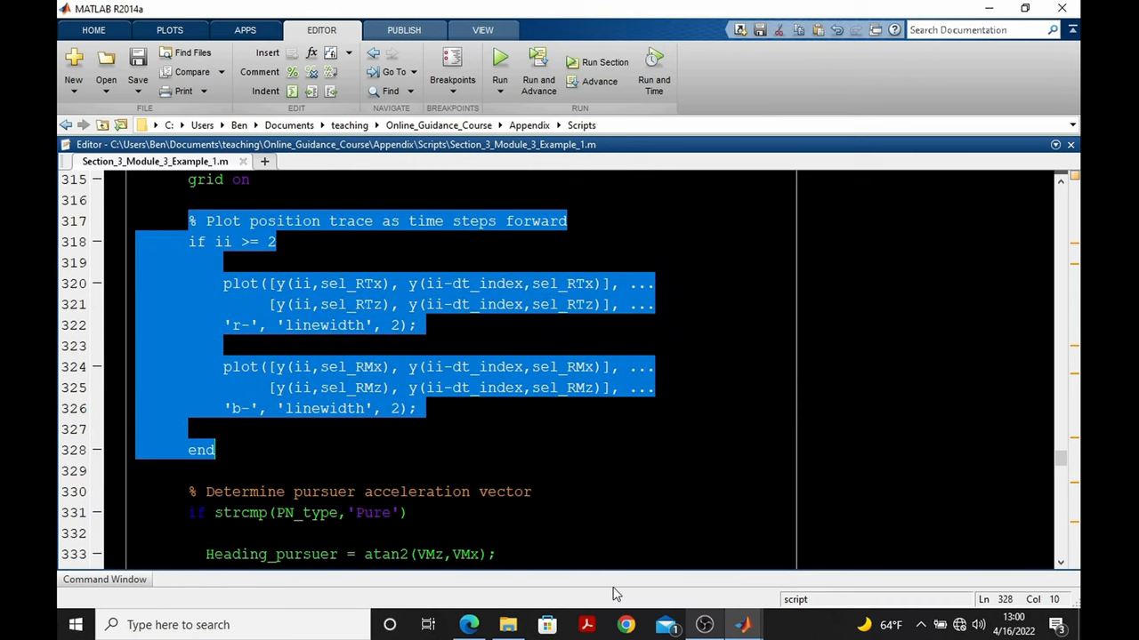
{"action": "left_click", "coordinate": [500, 62]}
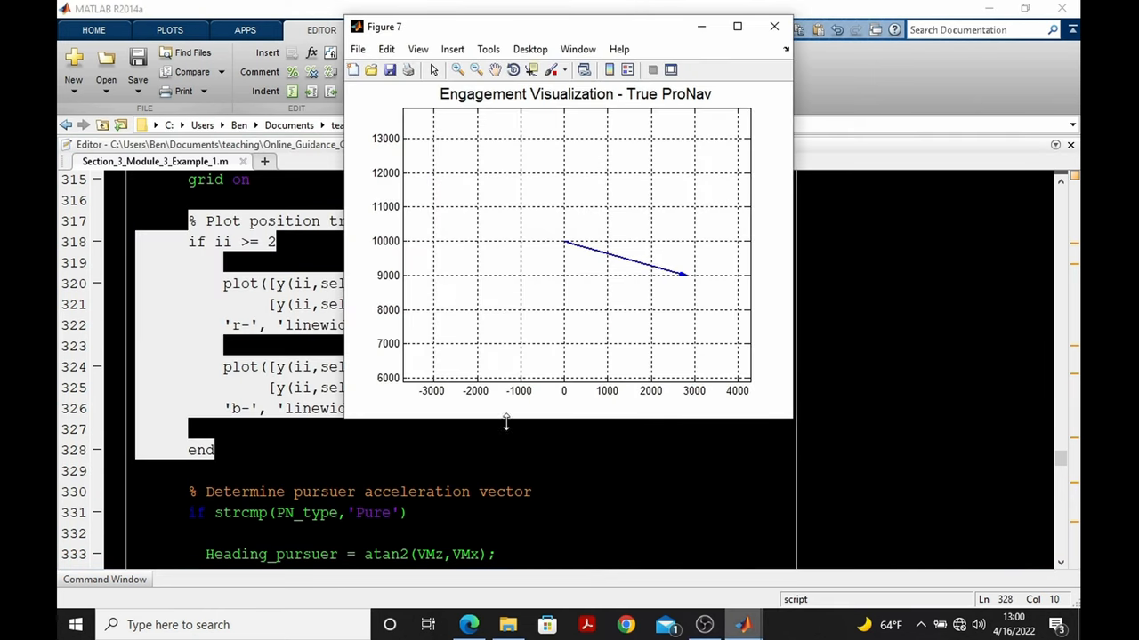
{"action": "left_click", "coordinate": [773, 26]}
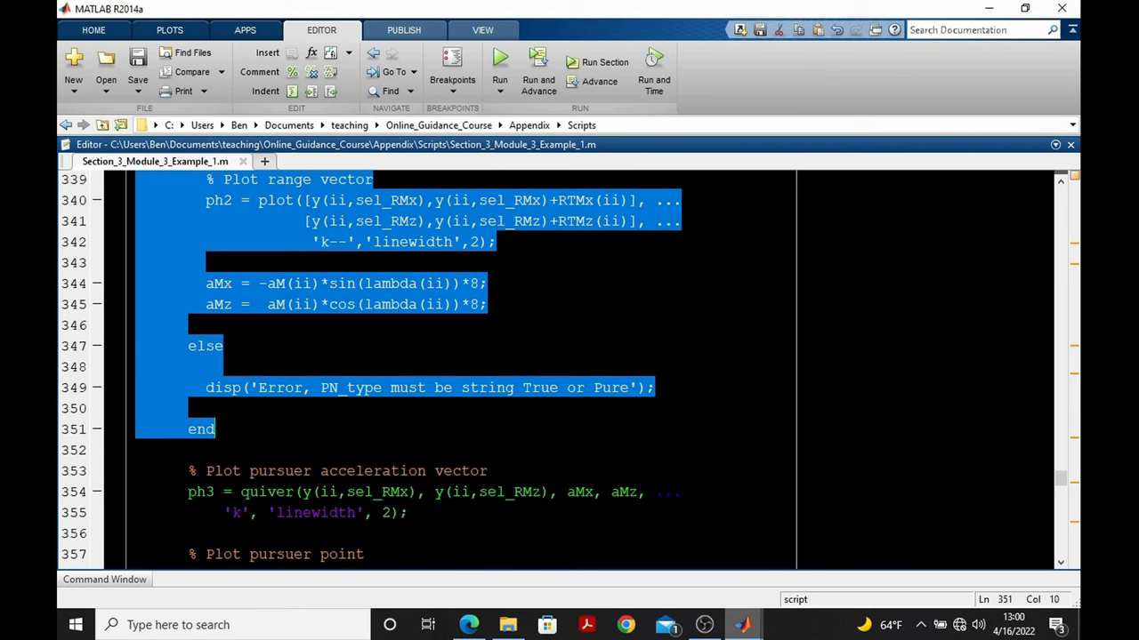
{"action": "scroll", "scroll_direction": "down", "scroll_amount": 3}
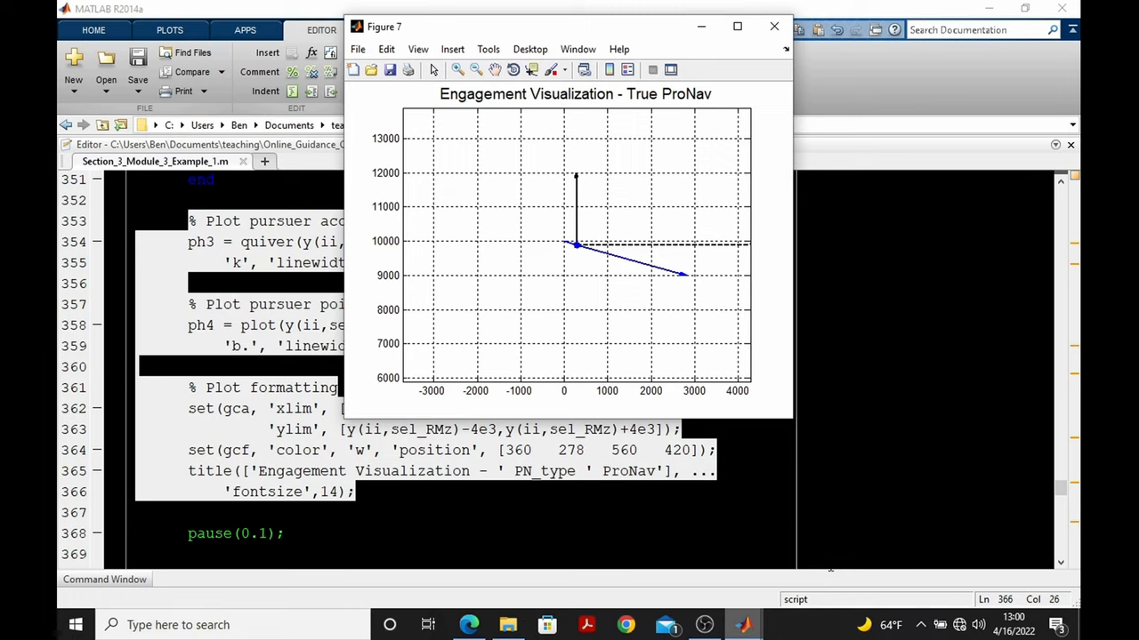
{"action": "mouse_move", "coordinate": [627, 342]}
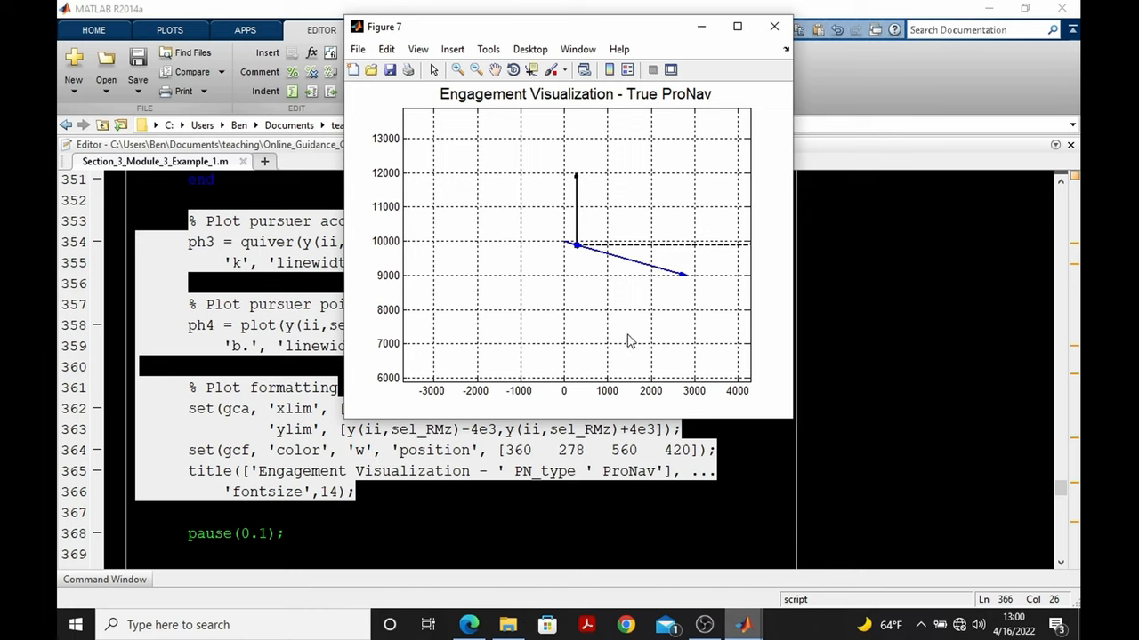
{"action": "mouse_move", "coordinate": [612, 251]}
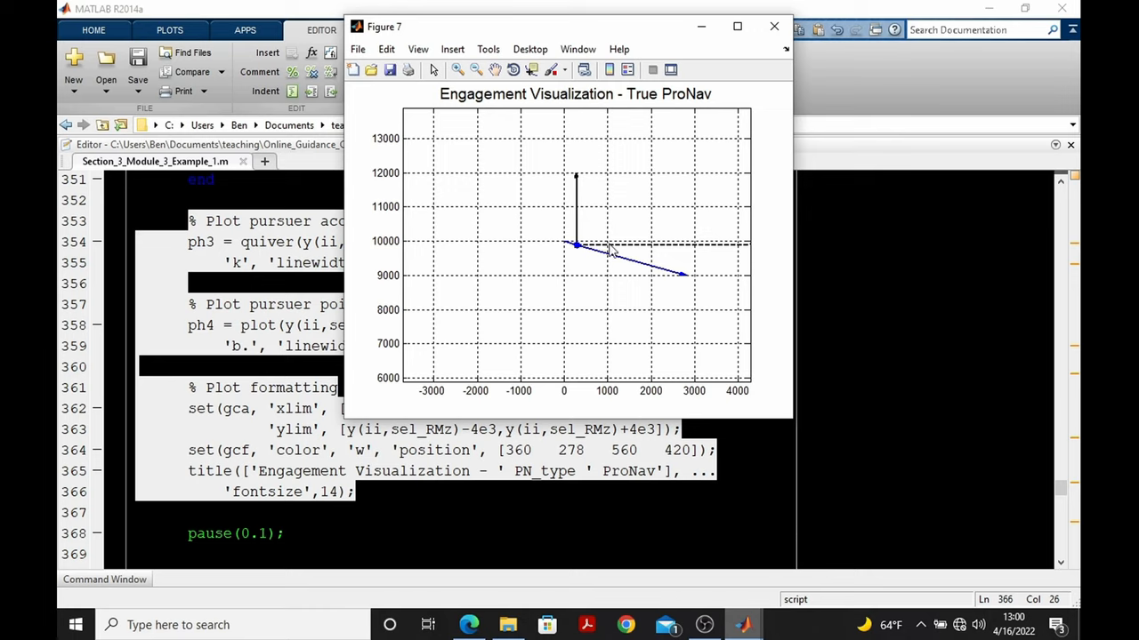
{"action": "mouse_move", "coordinate": [614, 258]}
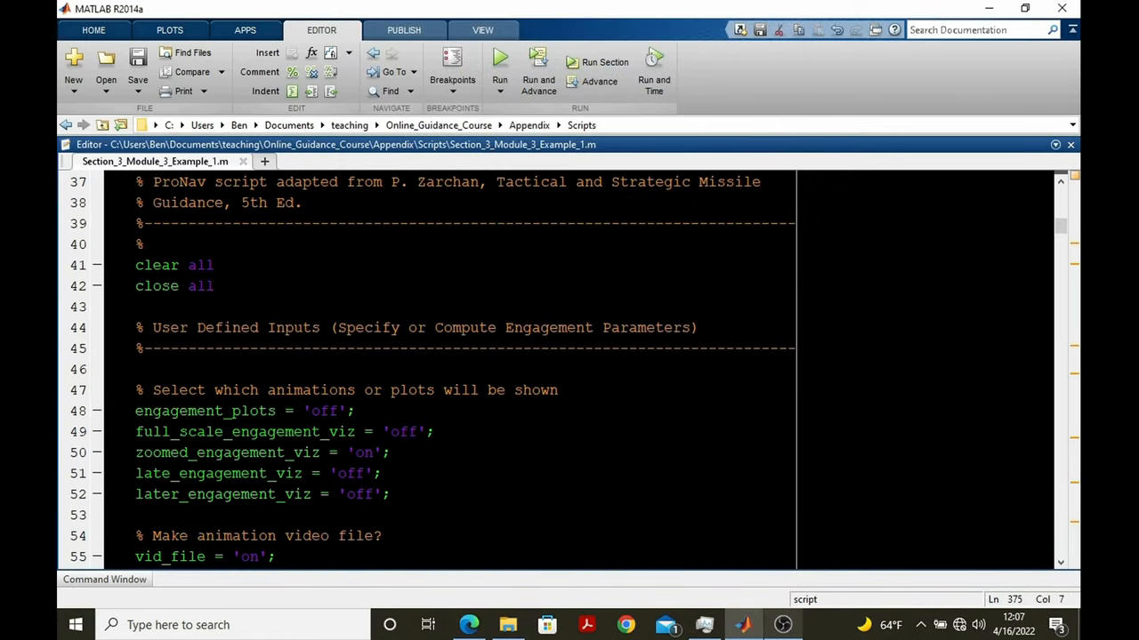
Step: Run the ProNav script to animate Figure 7 with vid_file = 'on', producing aM_and_VM_True.avi
{"action": "scroll", "scroll_direction": "down", "scroll_amount": 3}
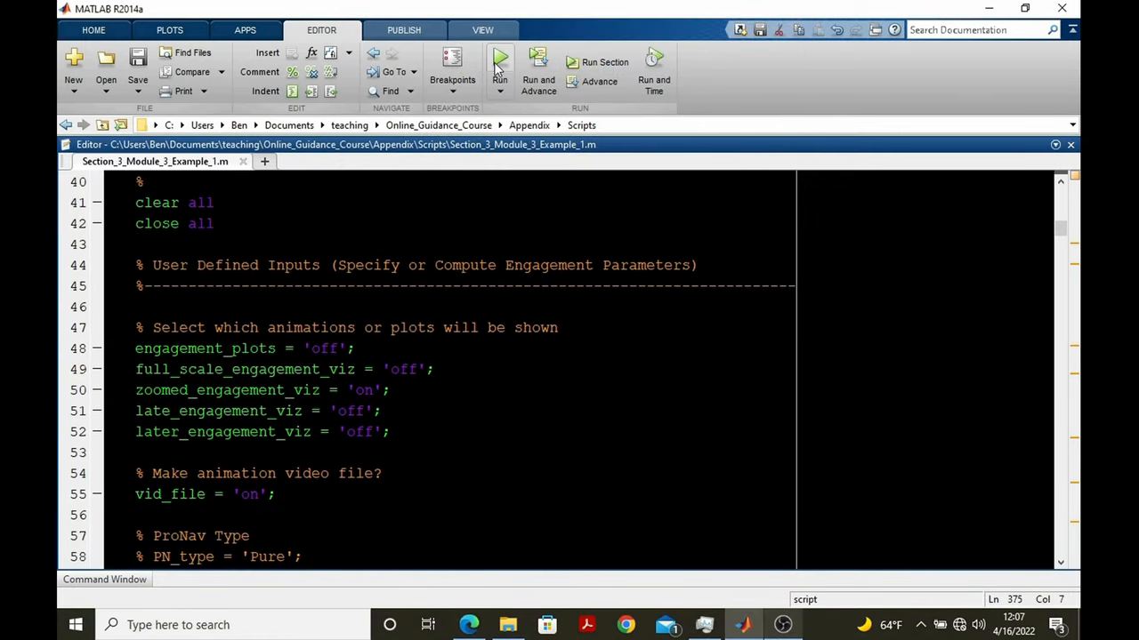
{"action": "left_click", "coordinate": [499, 57]}
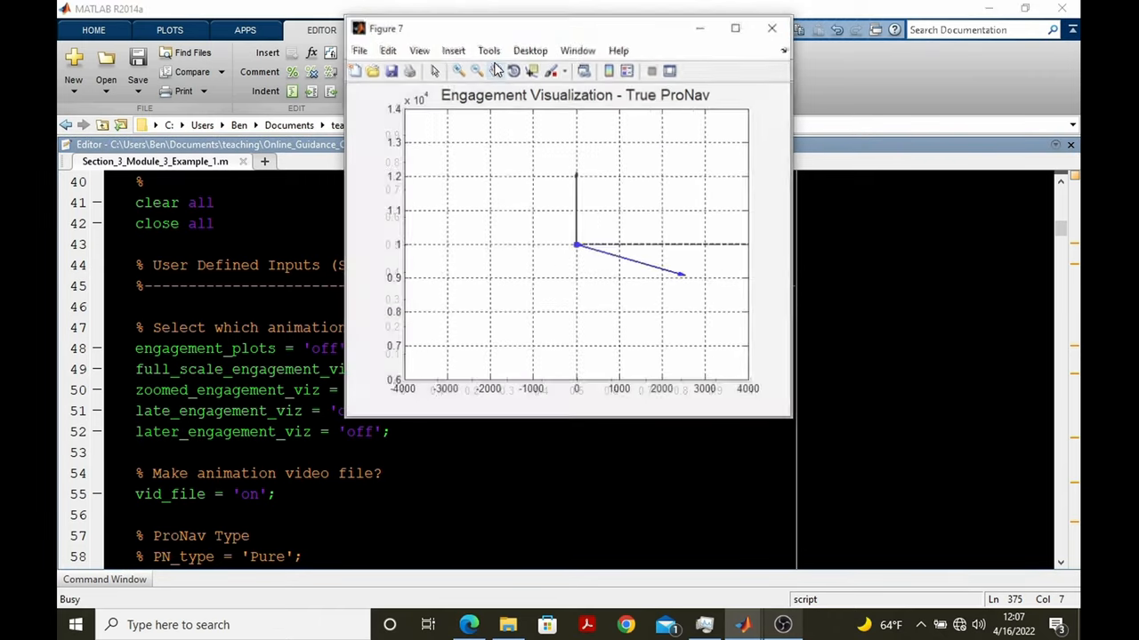
{"action": "left_click", "coordinate": [497, 70]}
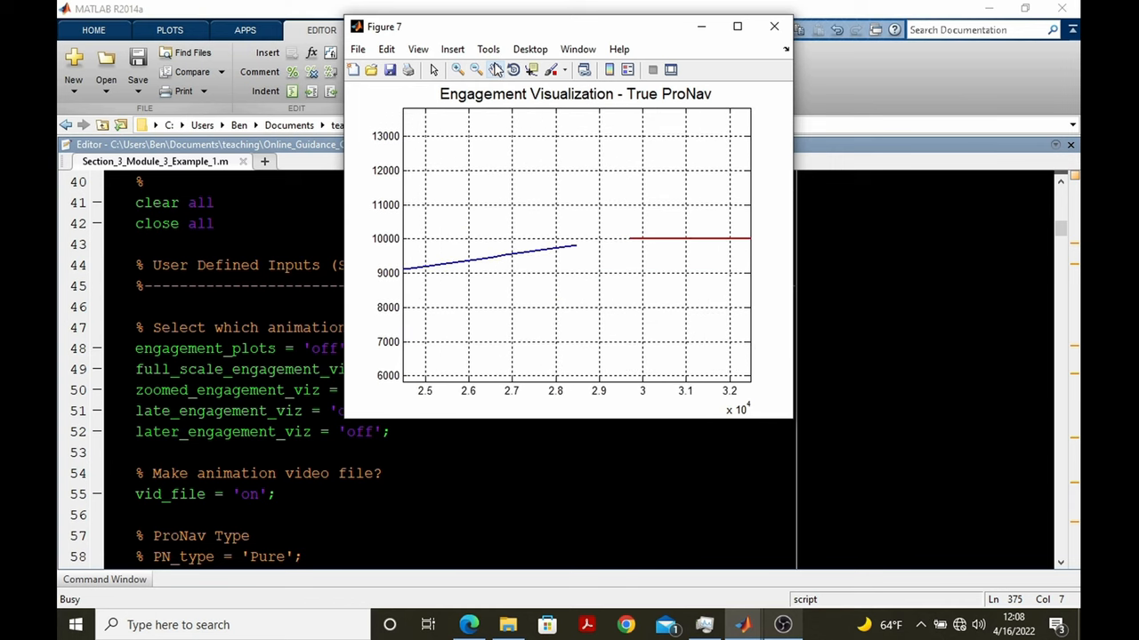
{"action": "left_click", "coordinate": [773, 26]}
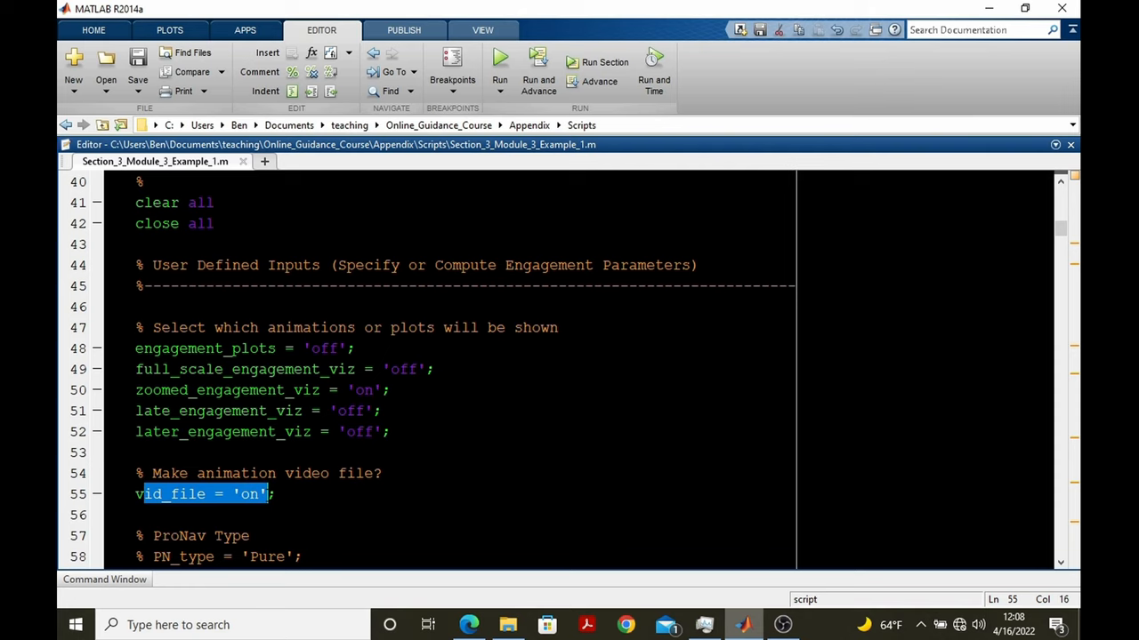
{"action": "mouse_move", "coordinate": [583, 582]}
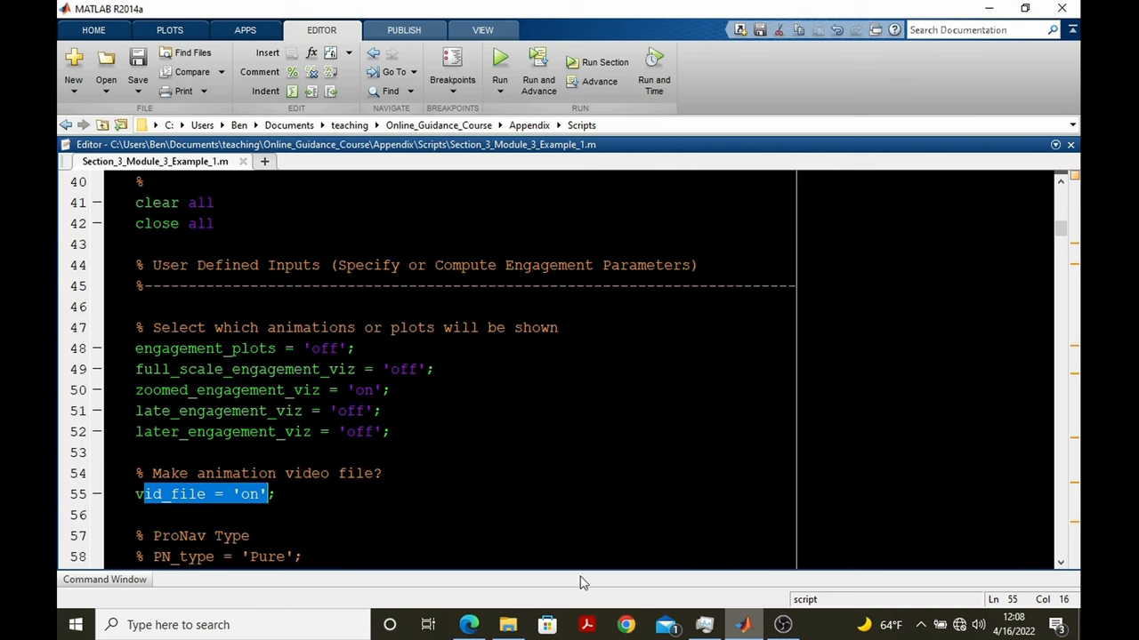
{"action": "left_click", "coordinate": [507, 624]}
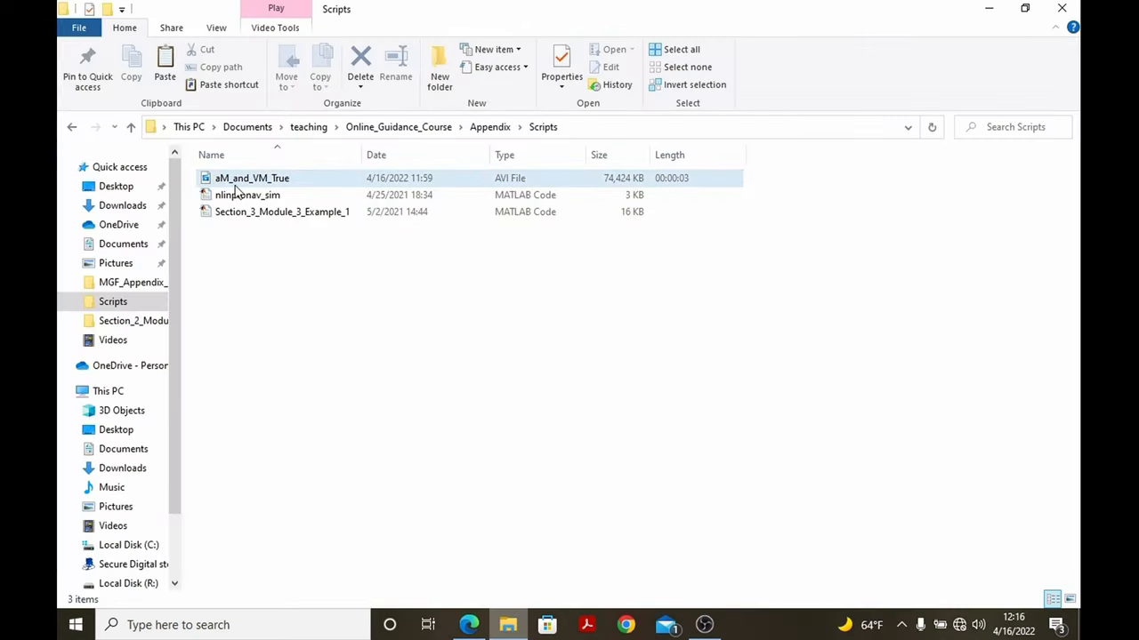
{"action": "mouse_move", "coordinate": [240, 178]}
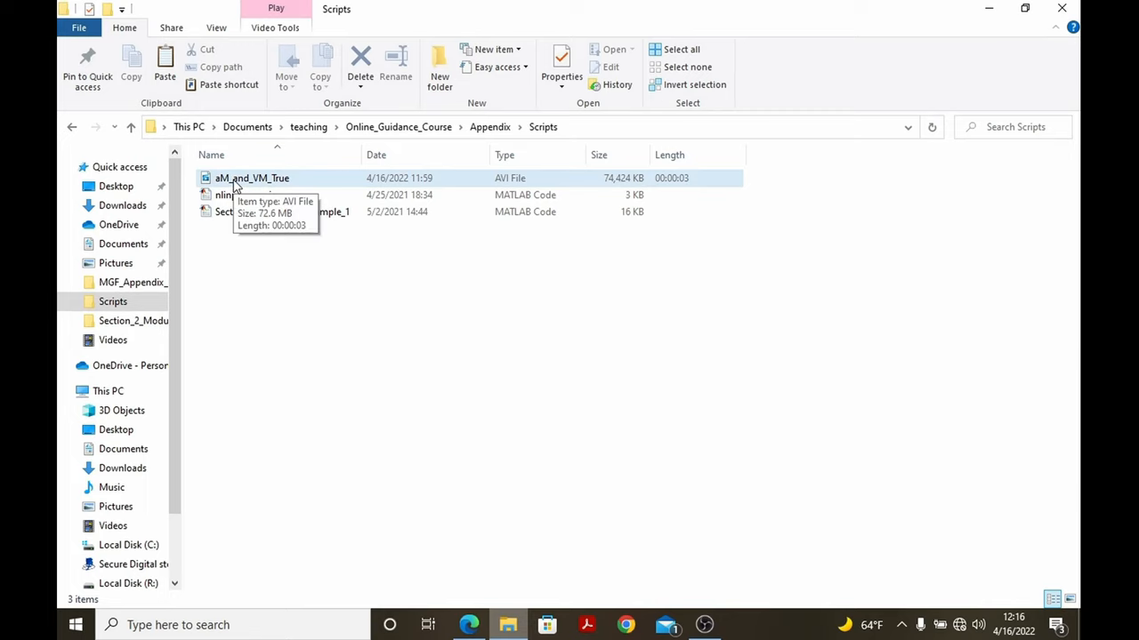
Step: Play aM_and_VM_True.avi in Movies & TV and replay the three-second engagement animation
{"action": "double_click", "coordinate": [252, 178]}
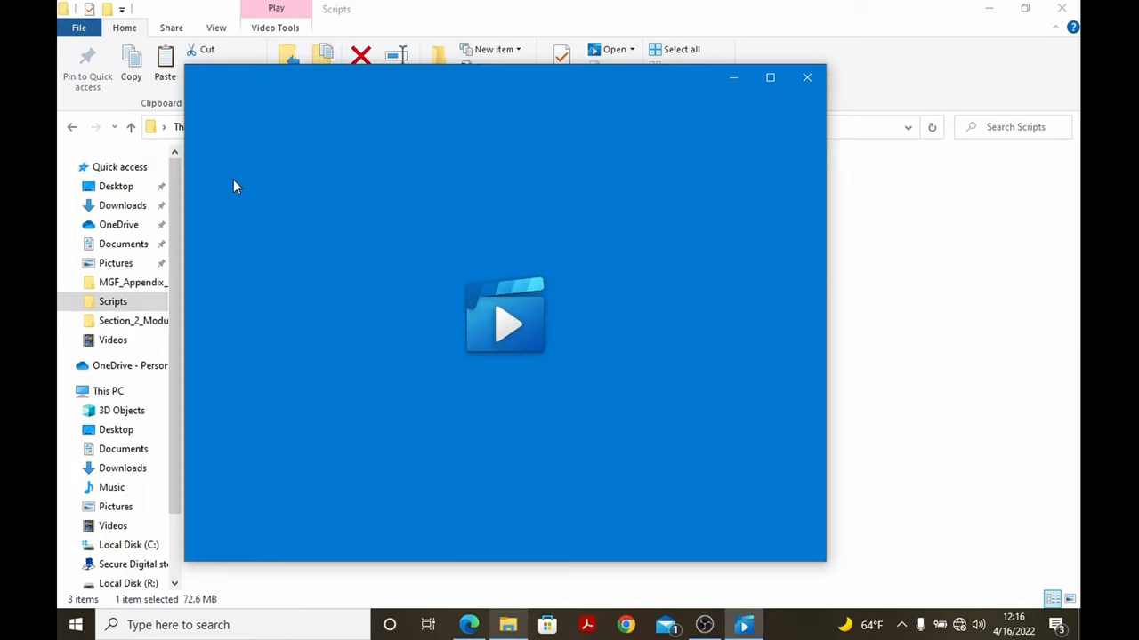
{"action": "left_click", "coordinate": [505, 320]}
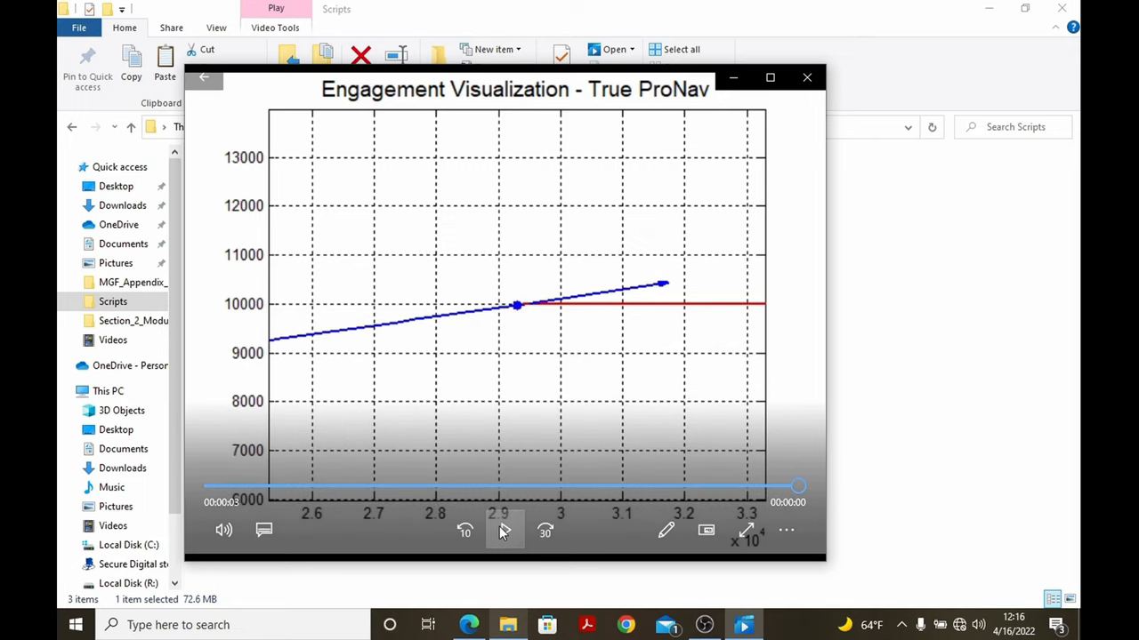
{"action": "left_click", "coordinate": [504, 530]}
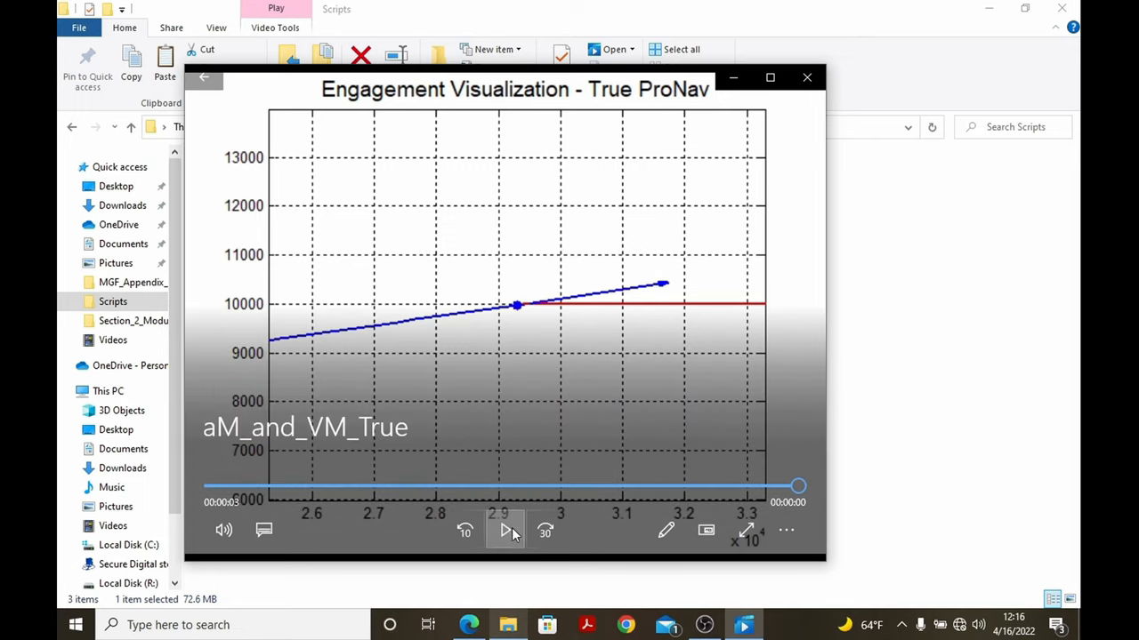